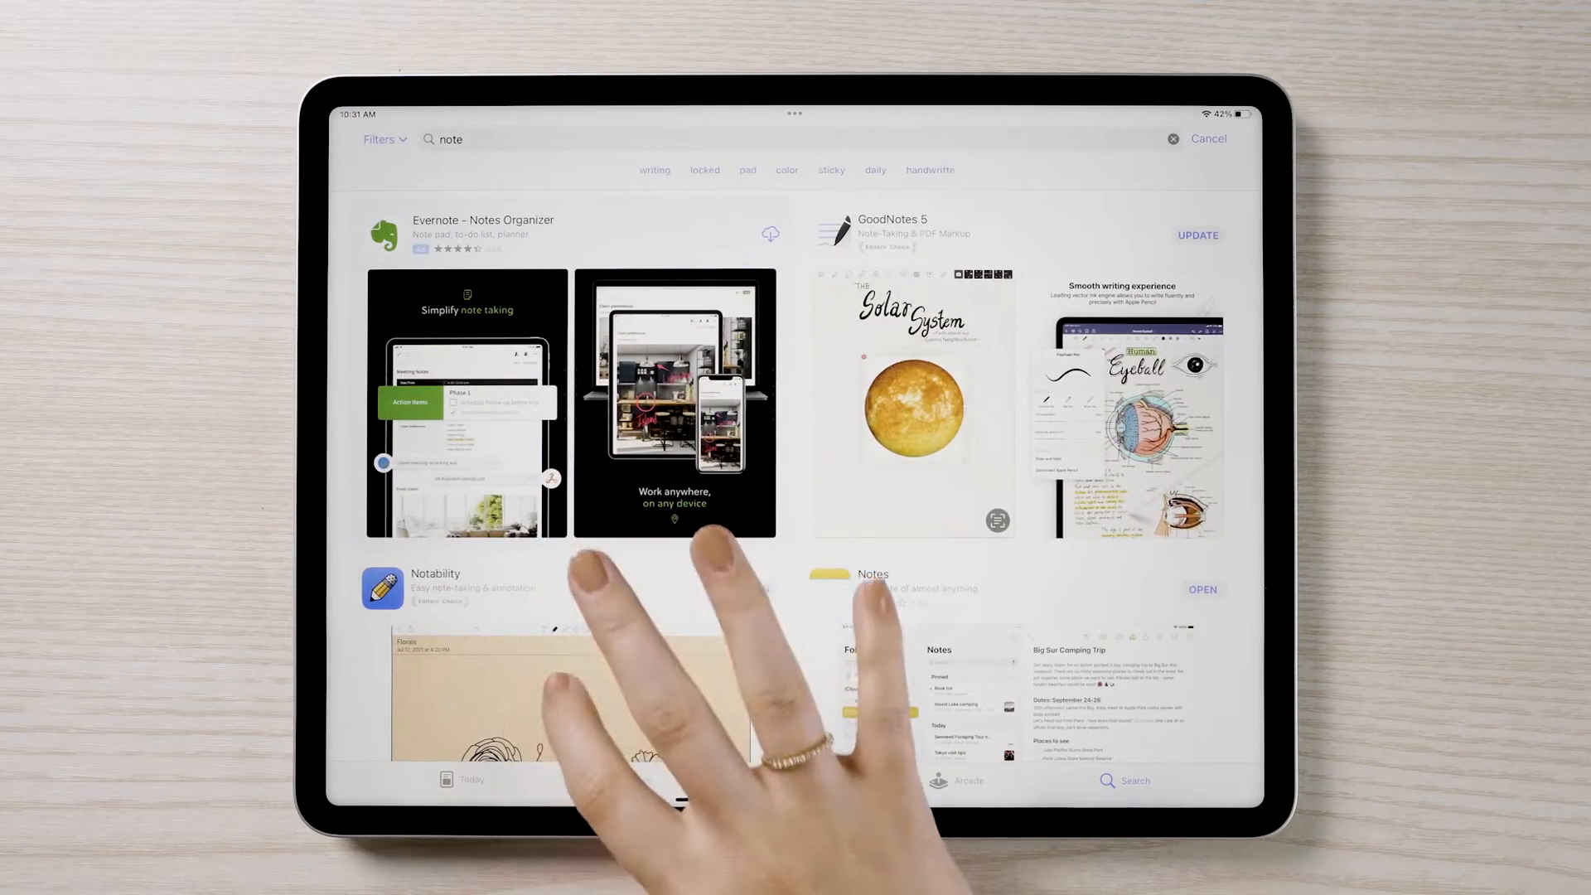
- View the App Store results for "note" including GoodNotes 5 and Notability
{"action": "left_click", "coordinate": [435, 586]}
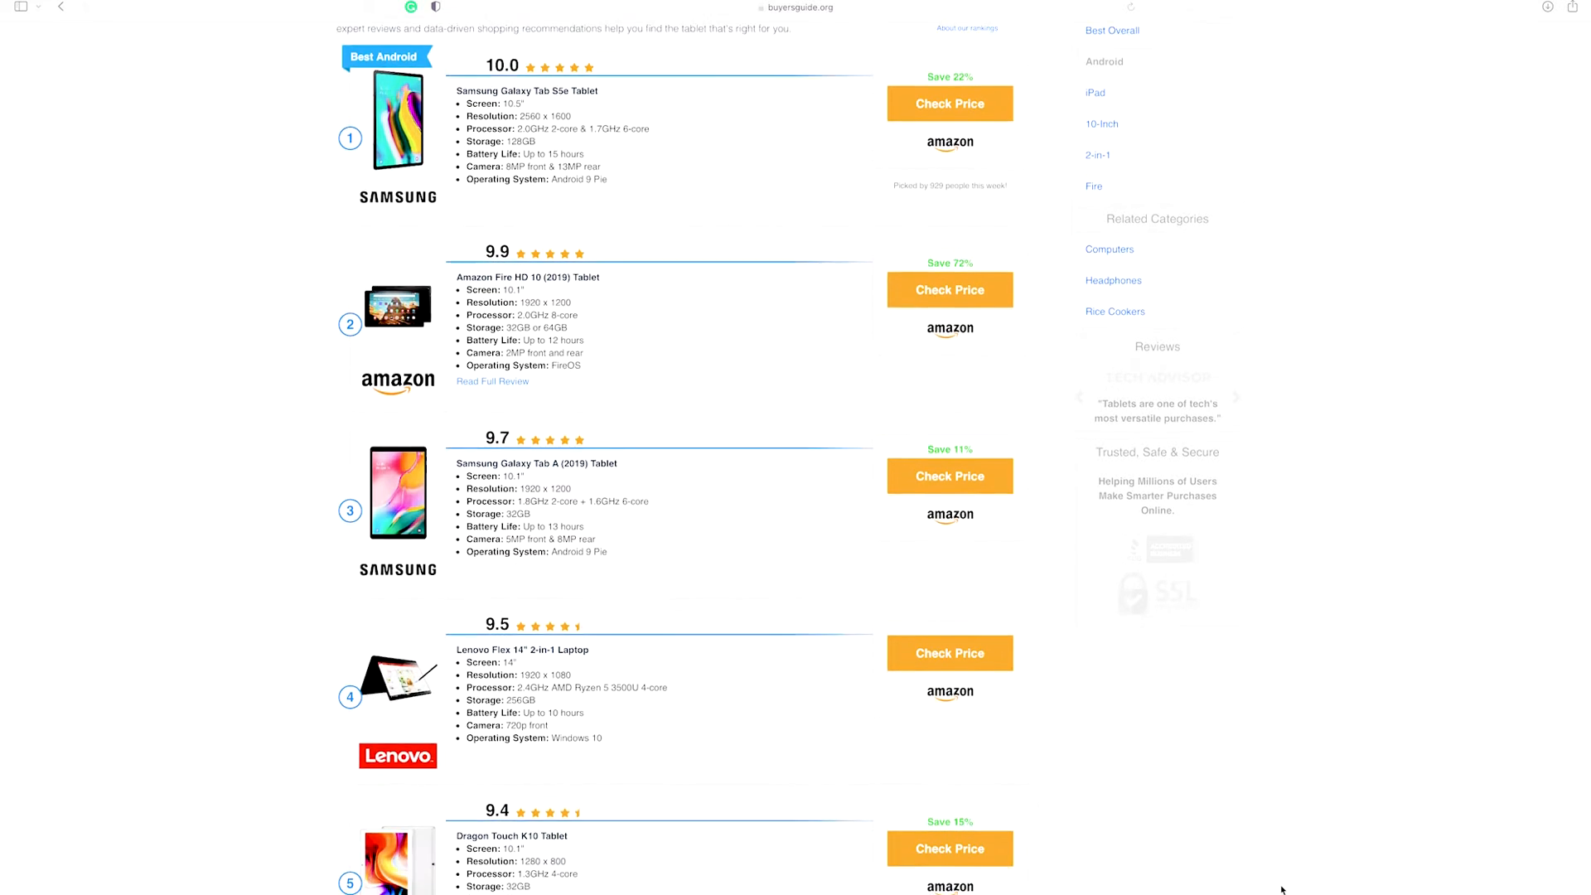
- Scroll the Dash Planner product page for the 2023 Digital Planner Set
{"action": "scroll", "scroll_direction": "down", "scroll_amount": 3}
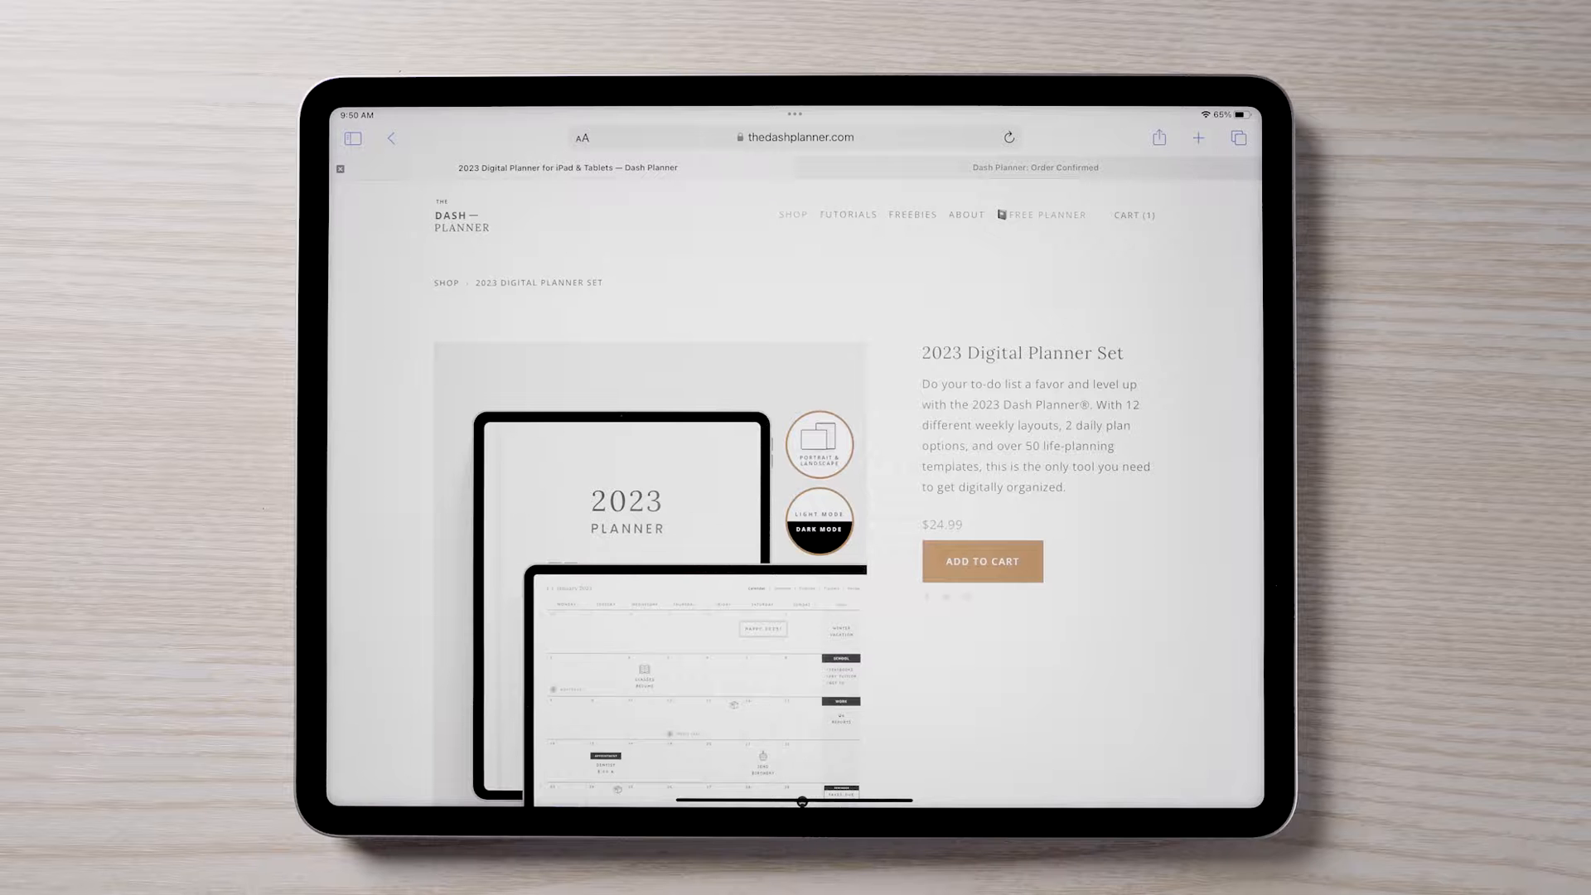
- From the Order Confirmed page, download the 2023 Digital Planner.zip into Files
{"action": "left_click", "coordinate": [1034, 165]}
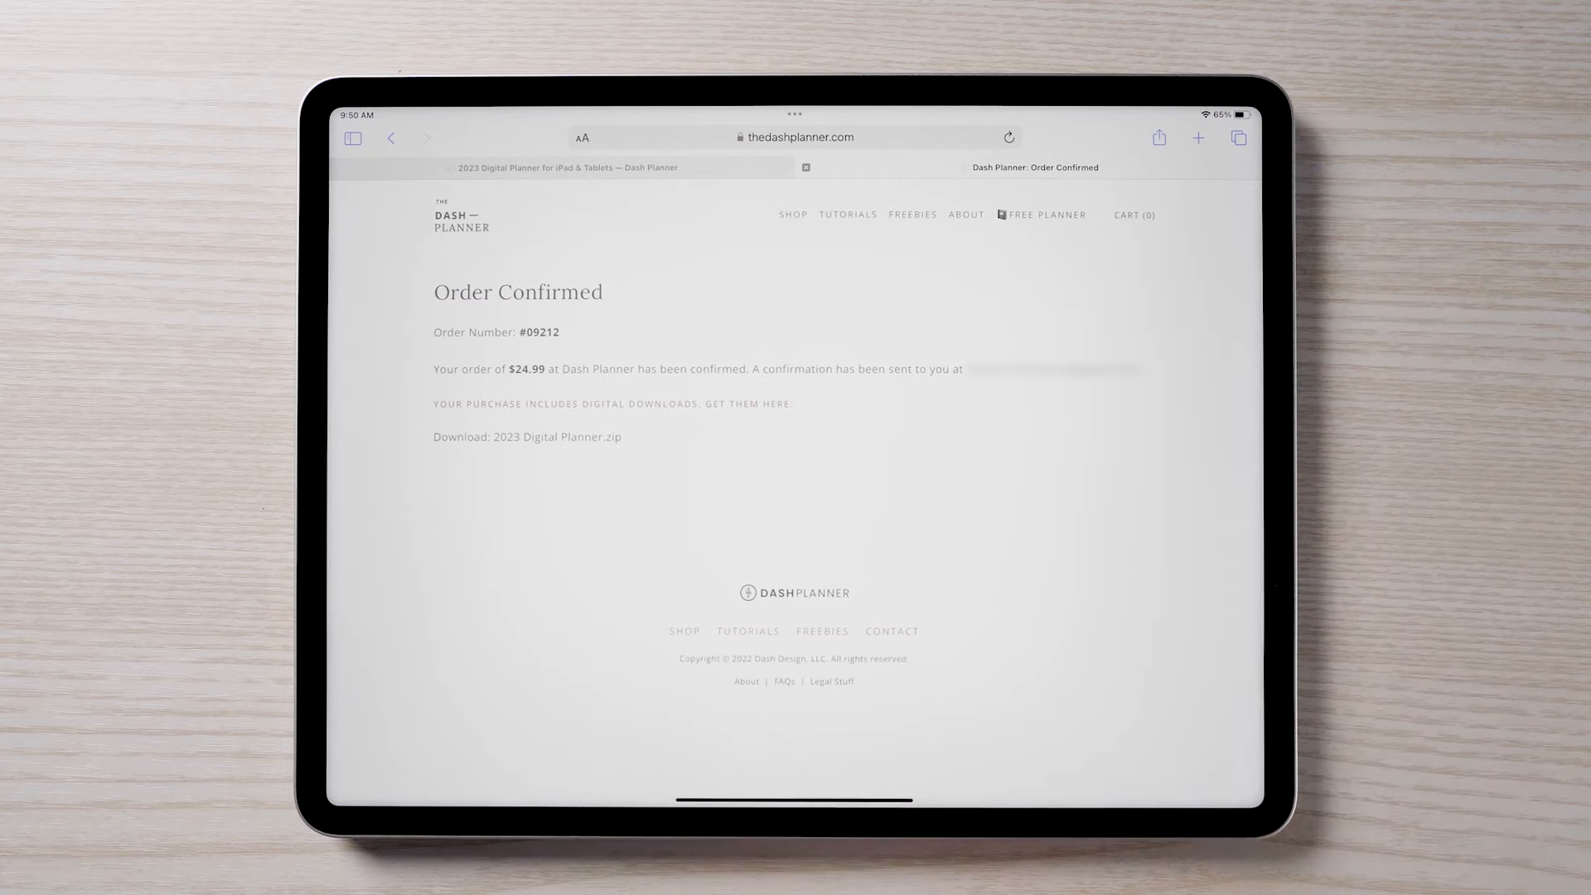
{"action": "left_click", "coordinate": [527, 436]}
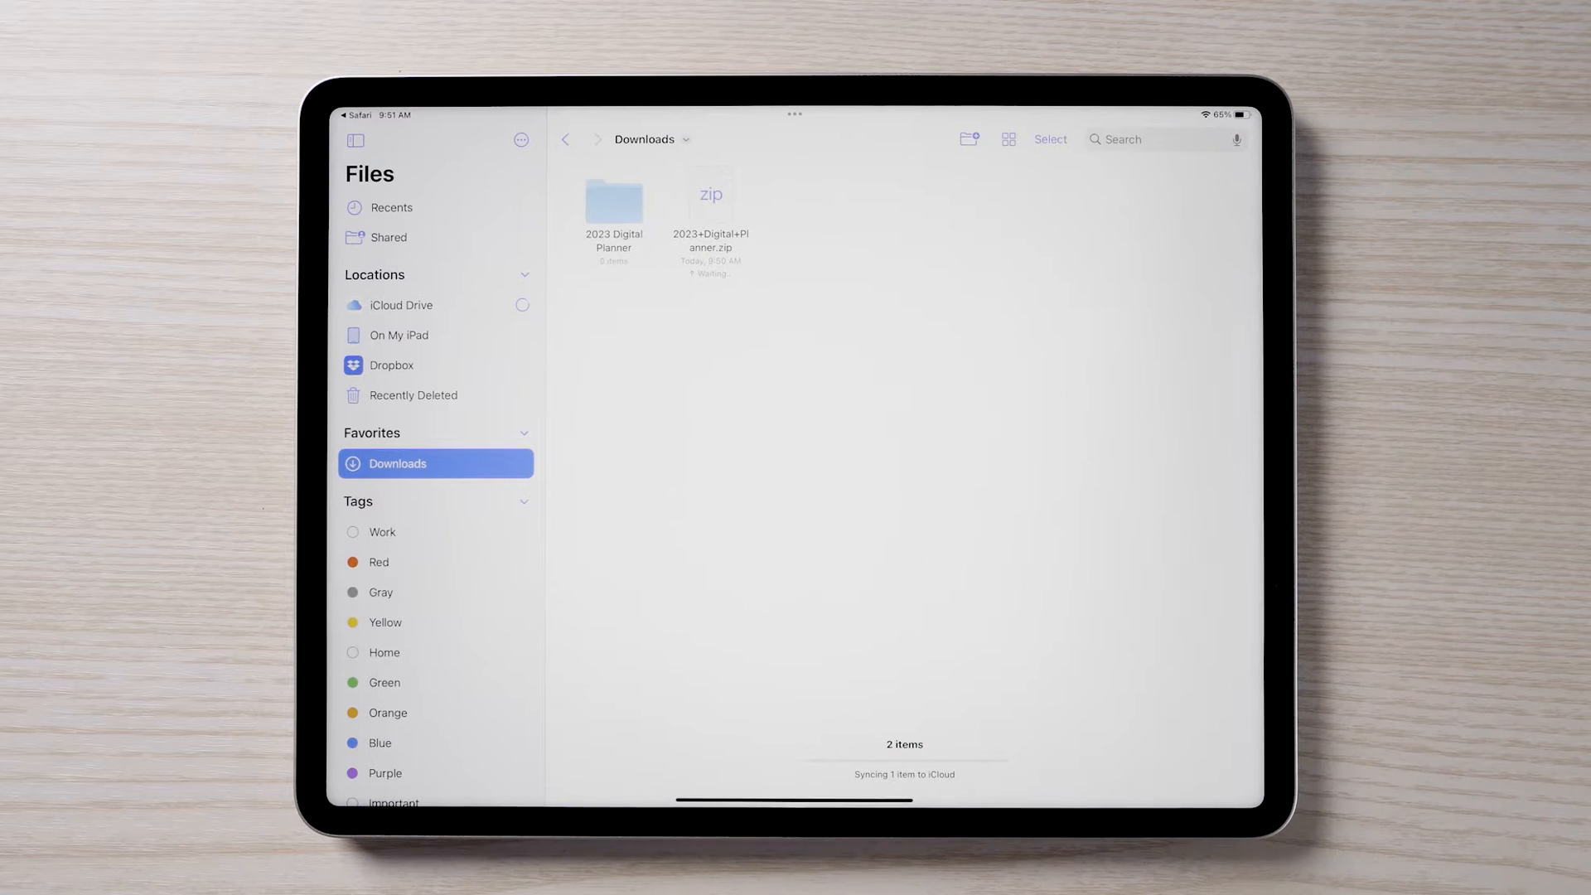
- Enter the unpacked 2023 Digital Planner folder to reach the Download Dashboard
{"action": "double_click", "coordinate": [614, 199]}
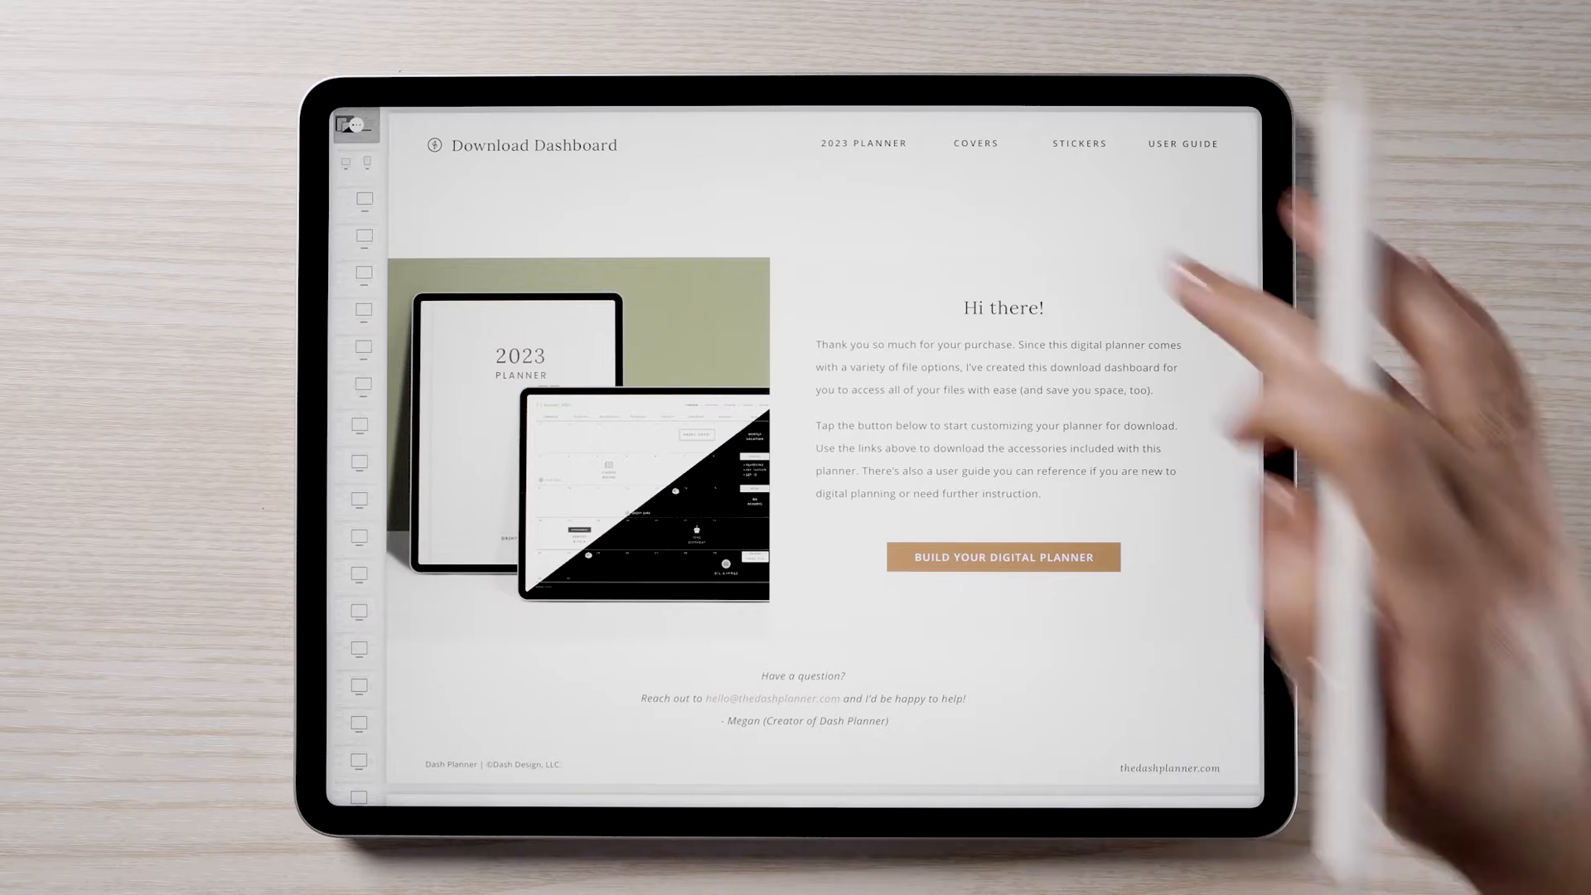
- Start building the planner, glance at the Stickers section, and return to the orientation choice
{"action": "left_click", "coordinate": [1002, 557]}
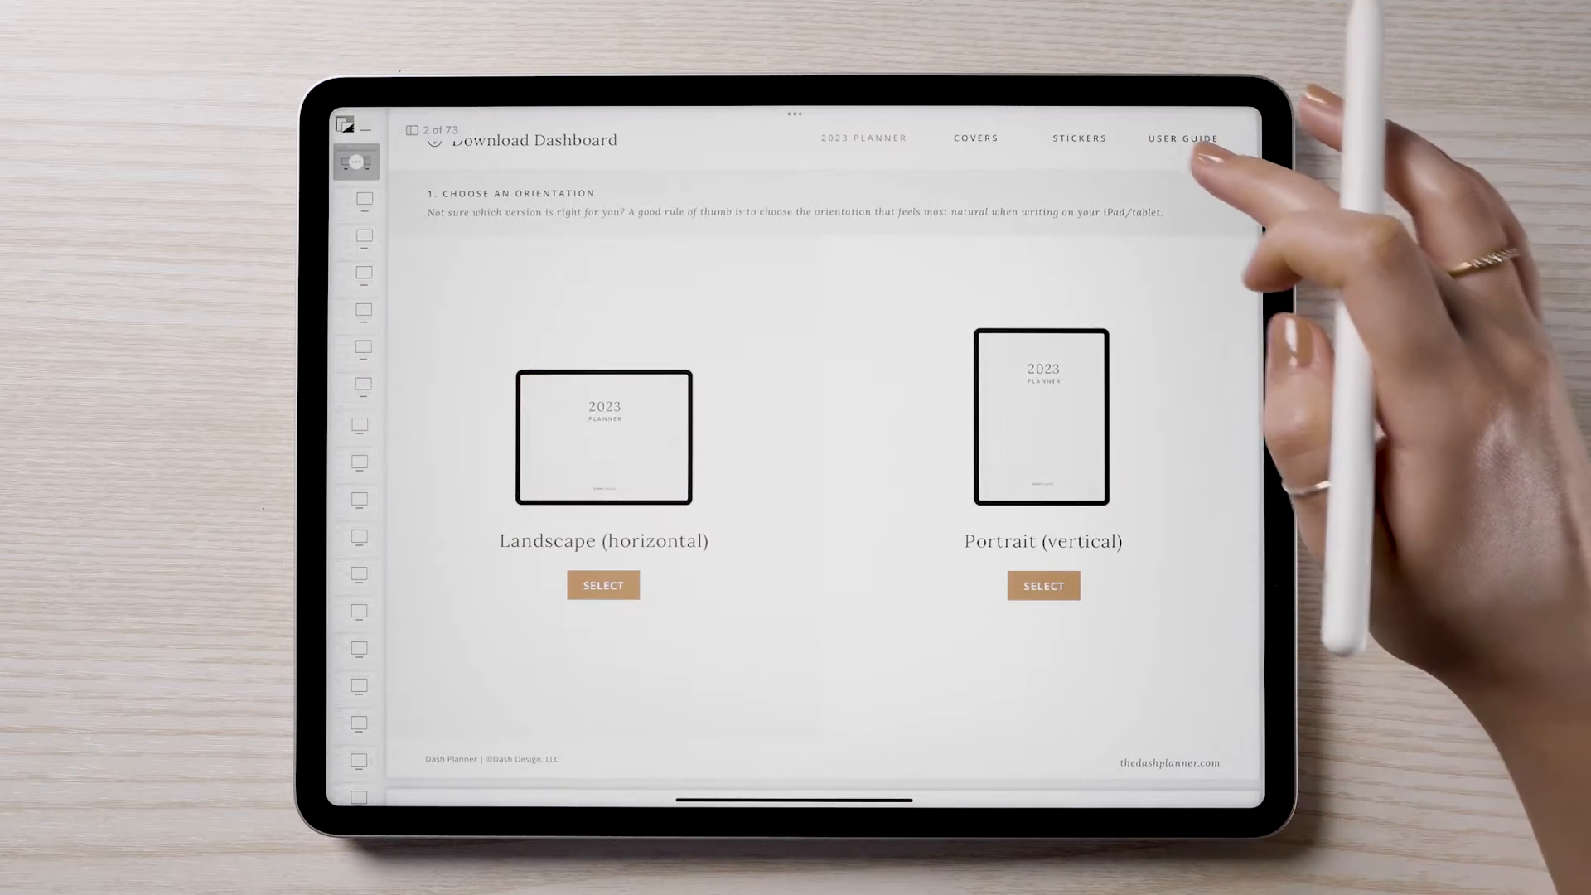
{"action": "left_click", "coordinate": [974, 138]}
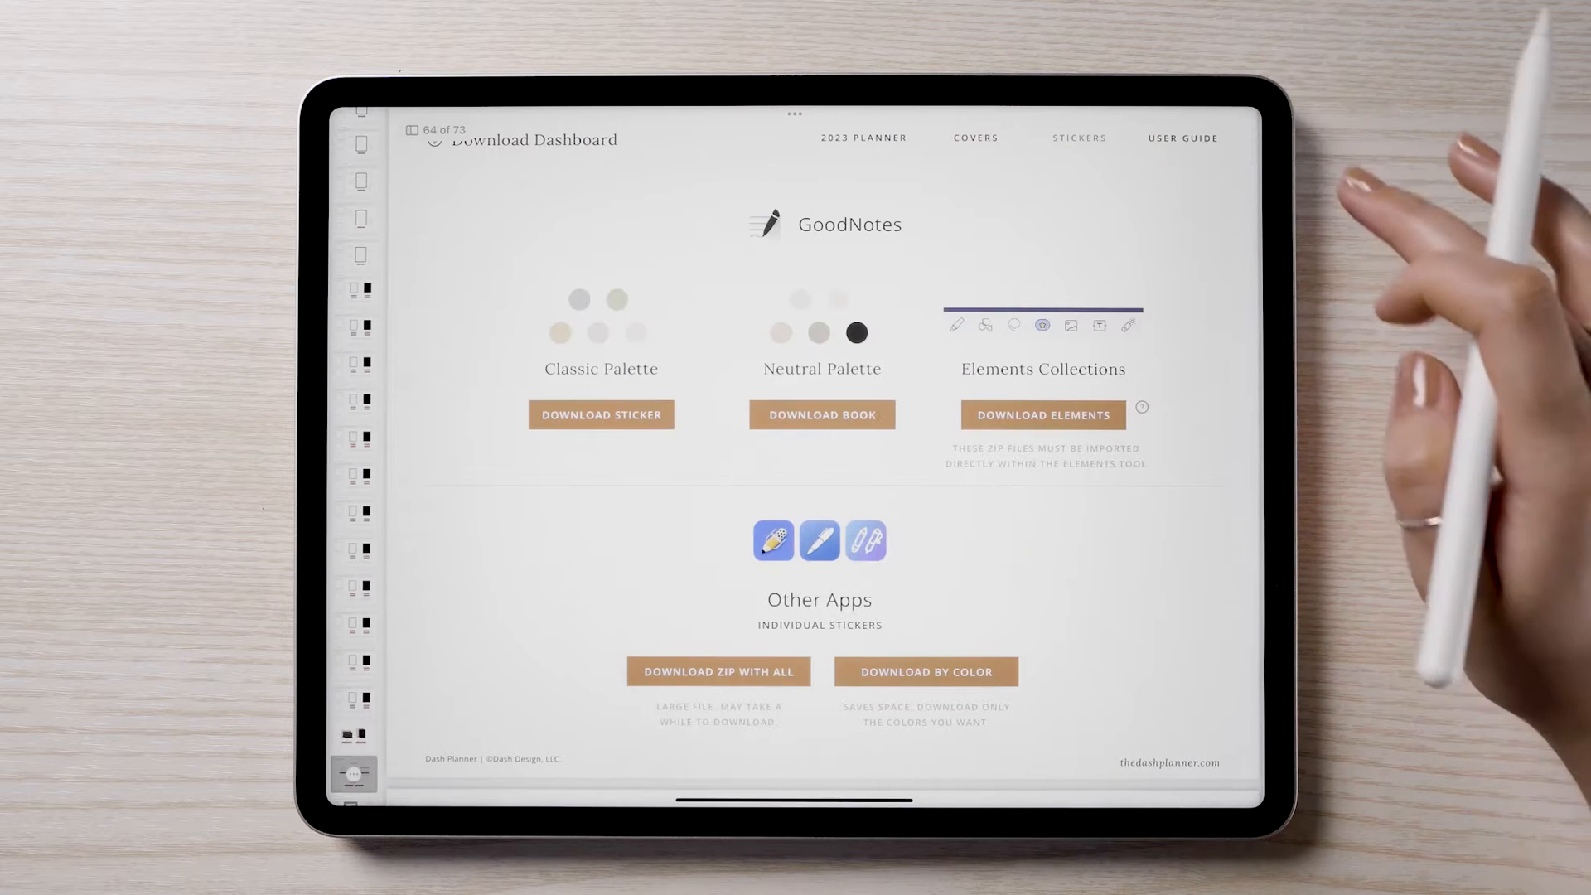
{"action": "left_click", "coordinate": [1182, 138]}
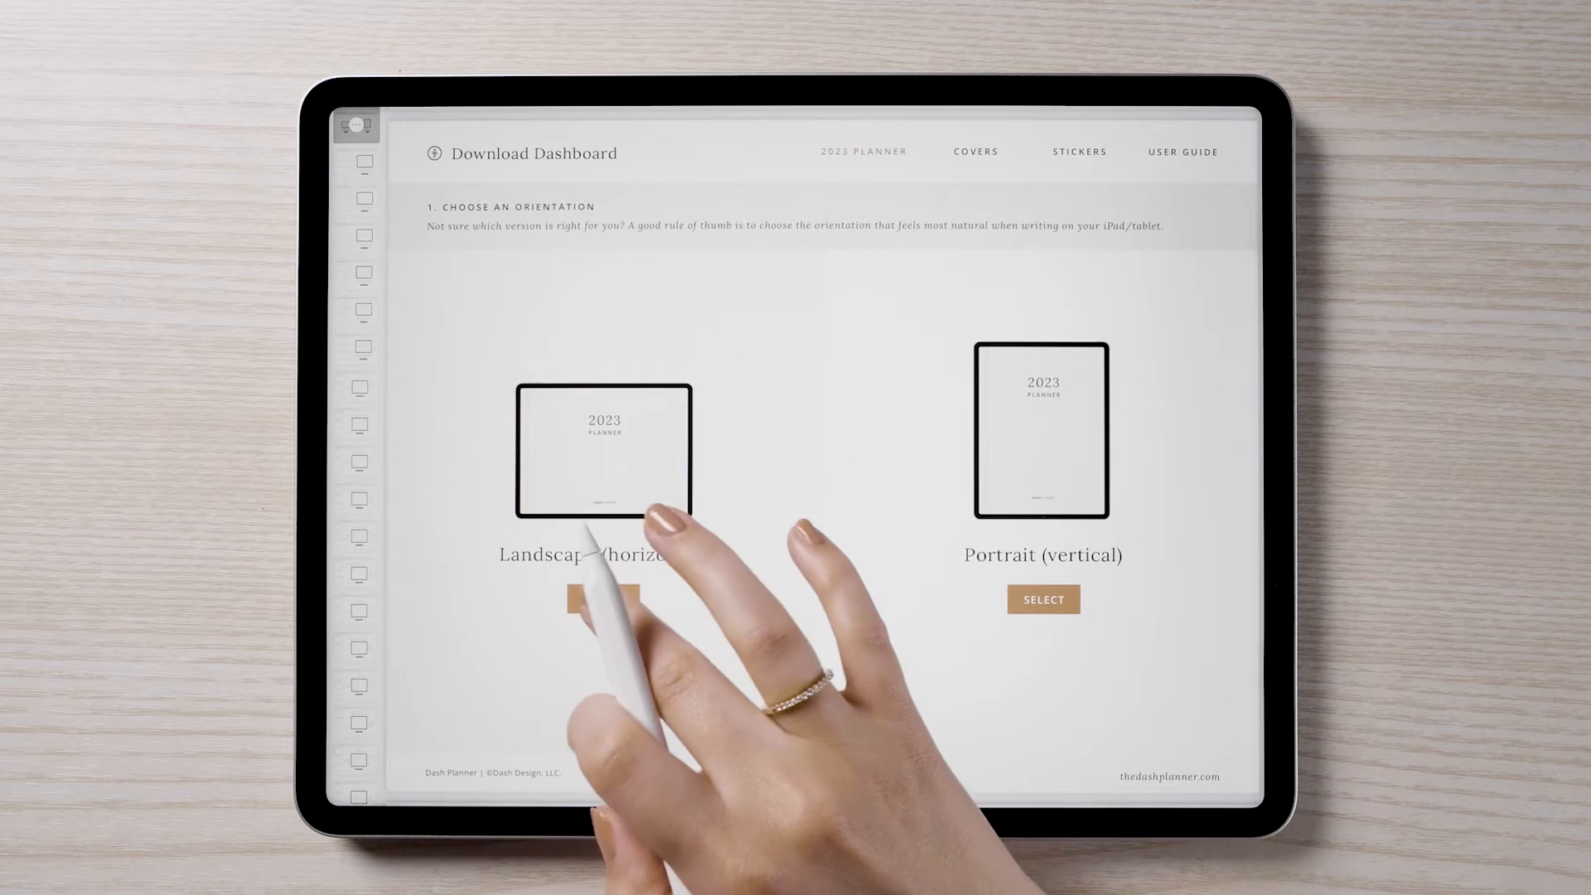
- Choose Landscape orientation, Vertical Week weekly layout and Classic Daily daily layout
{"action": "left_click", "coordinate": [603, 599]}
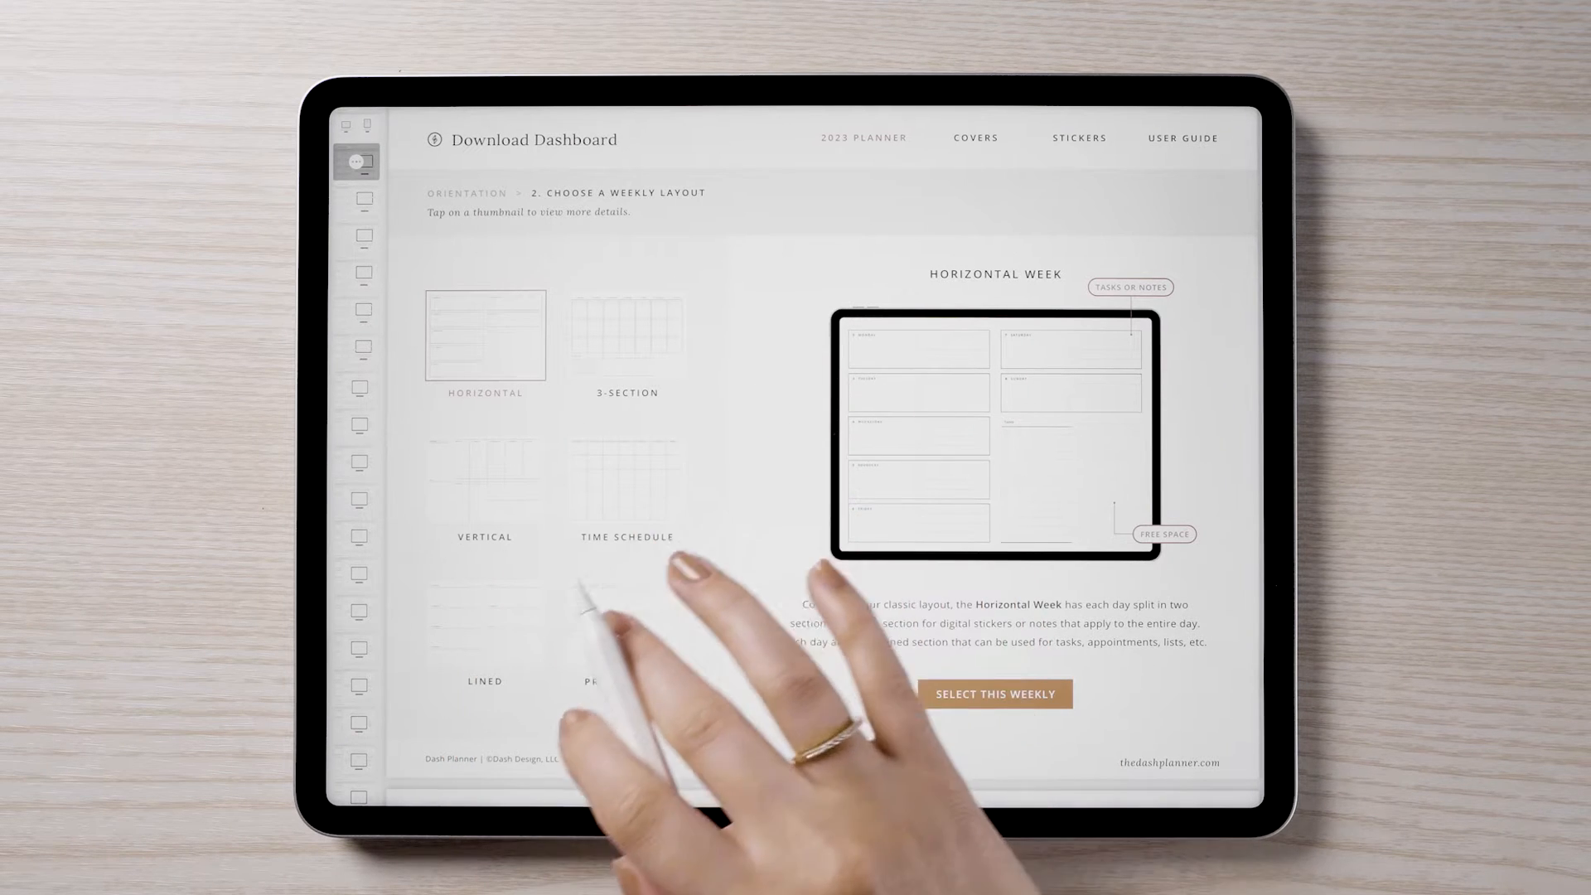
{"action": "left_click", "coordinate": [627, 335]}
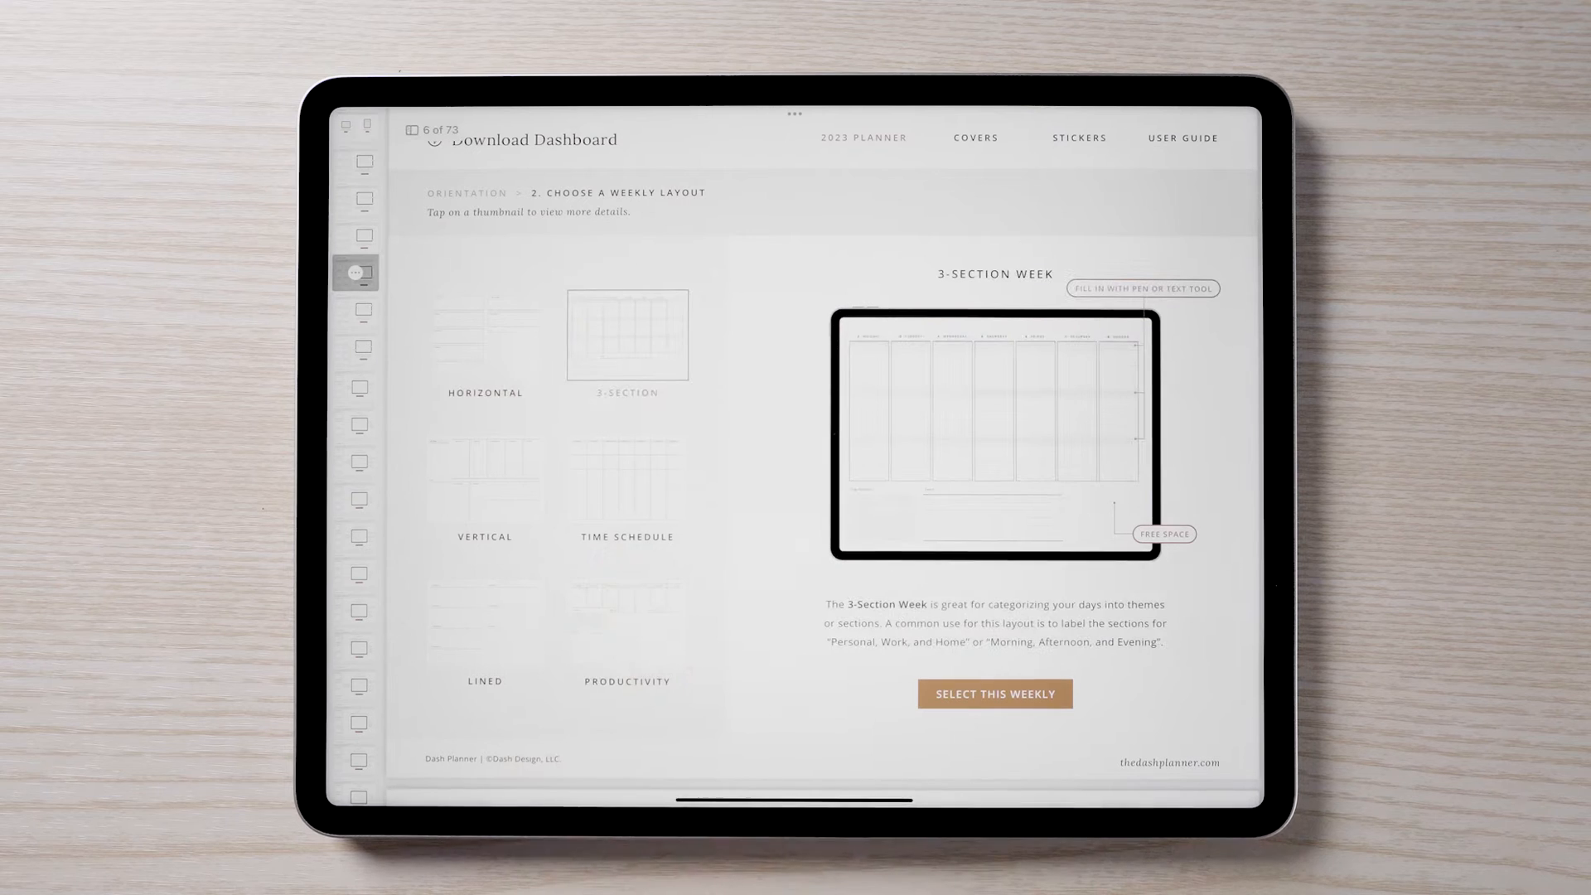
{"action": "left_click", "coordinate": [484, 492]}
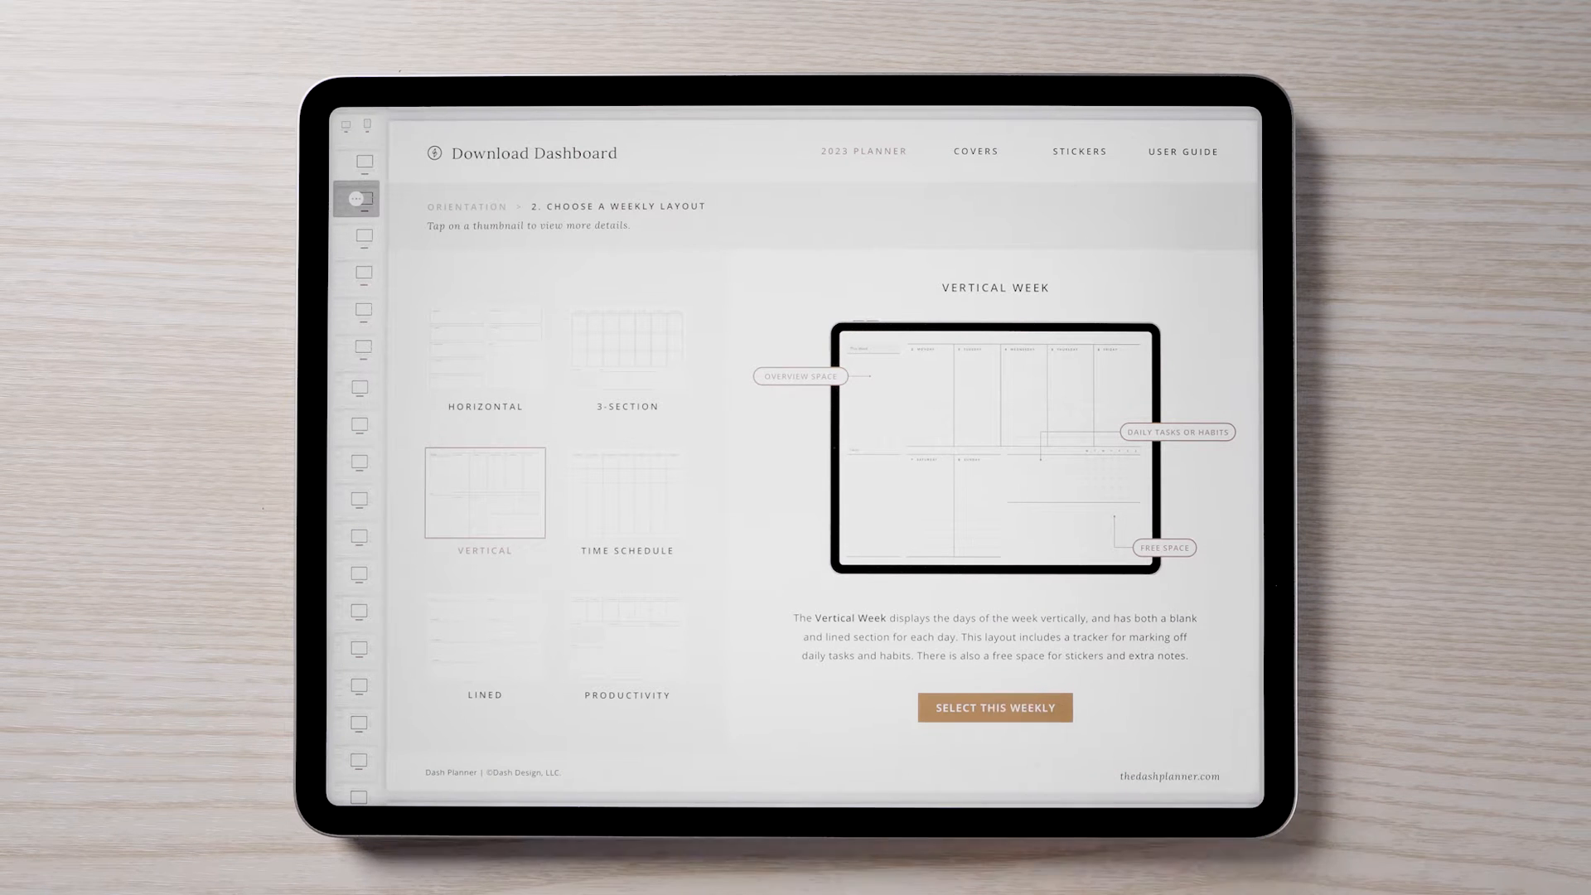
{"action": "left_click", "coordinate": [994, 708]}
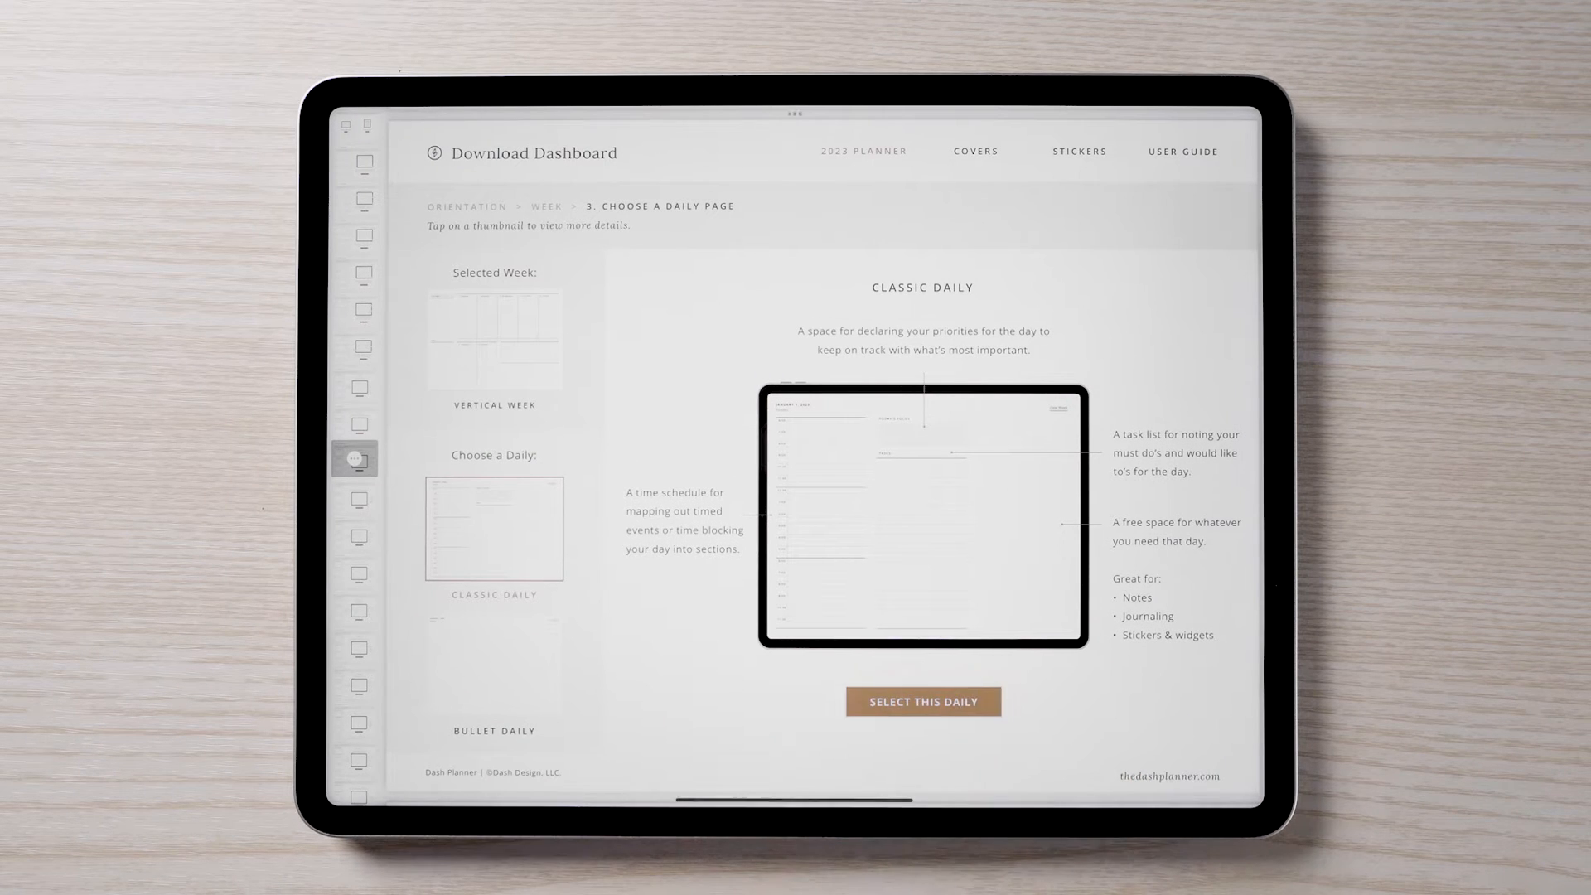
{"action": "left_click", "coordinate": [923, 702]}
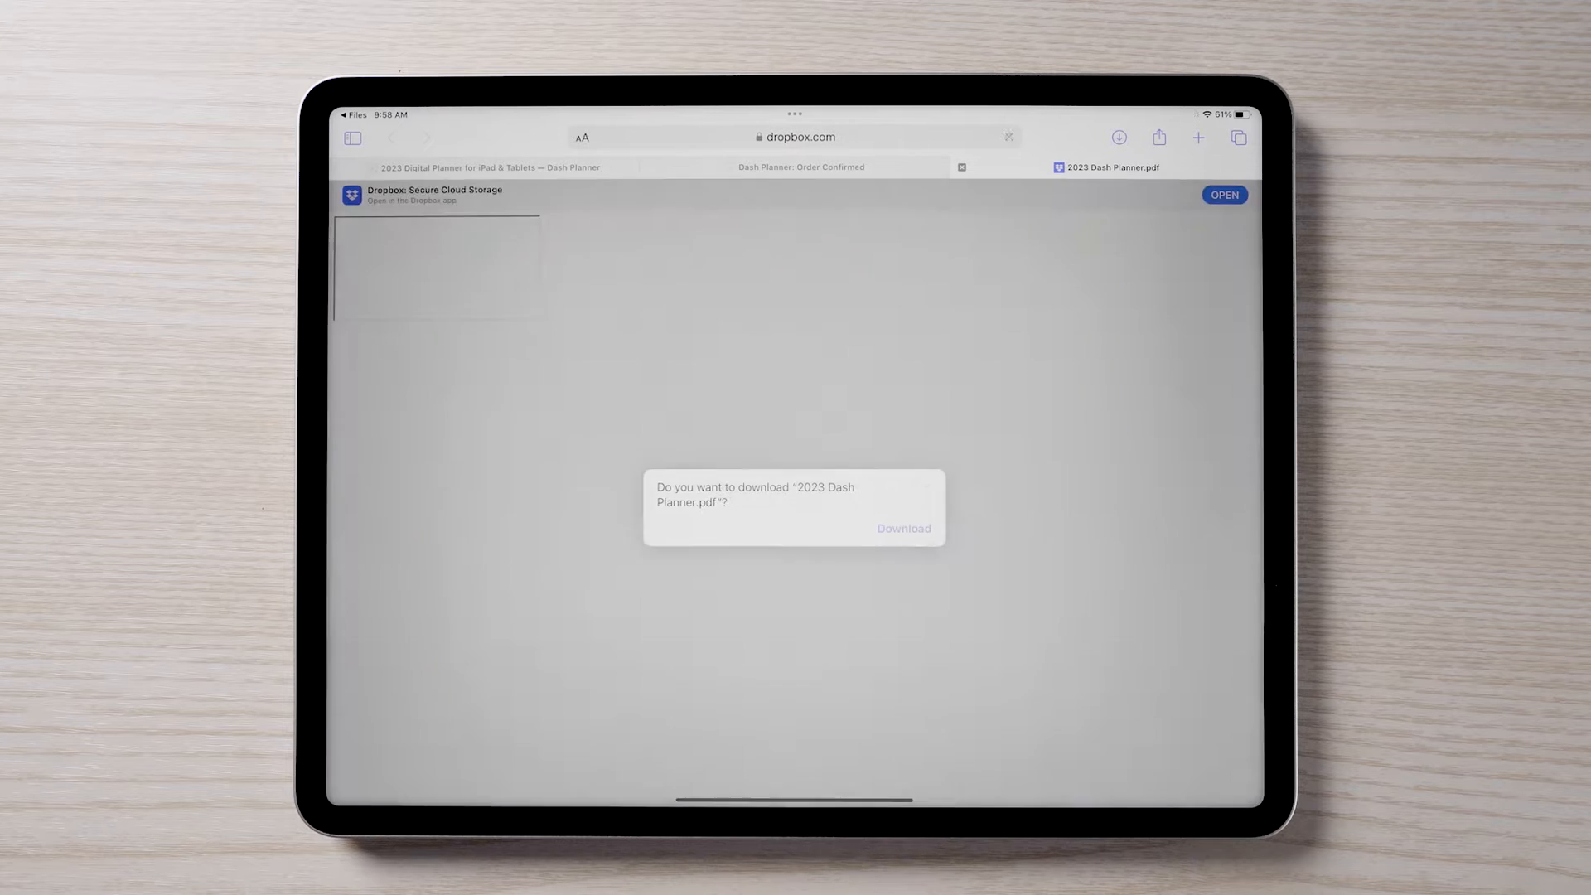
- Download 2023 Dash Planner.pdf and view it from Safari's downloads list
{"action": "left_click", "coordinate": [901, 527]}
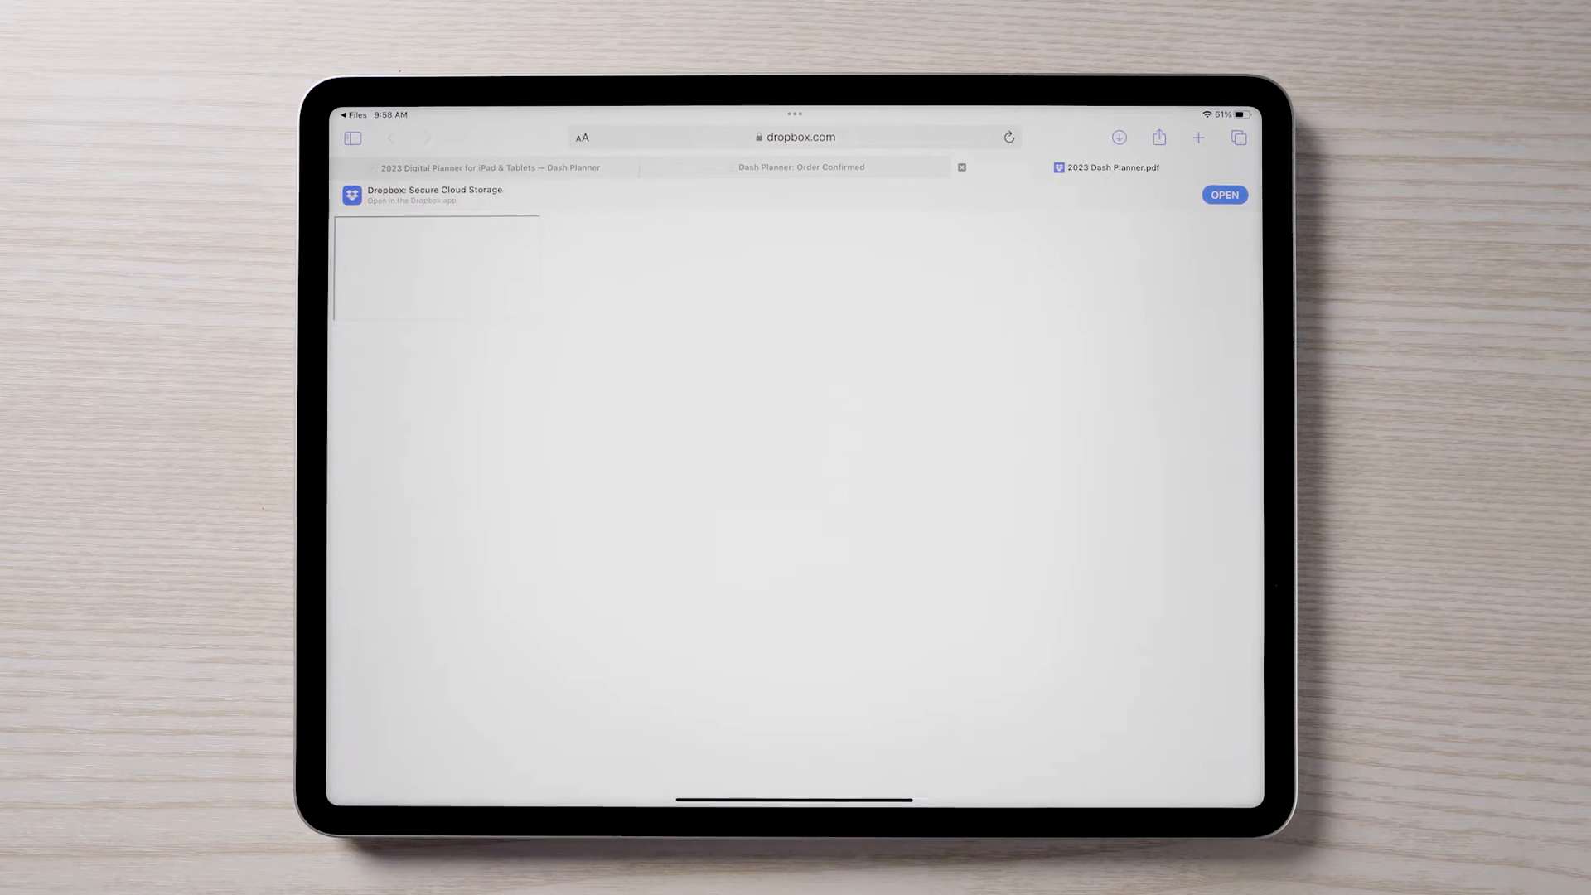
{"action": "left_click", "coordinate": [1119, 138]}
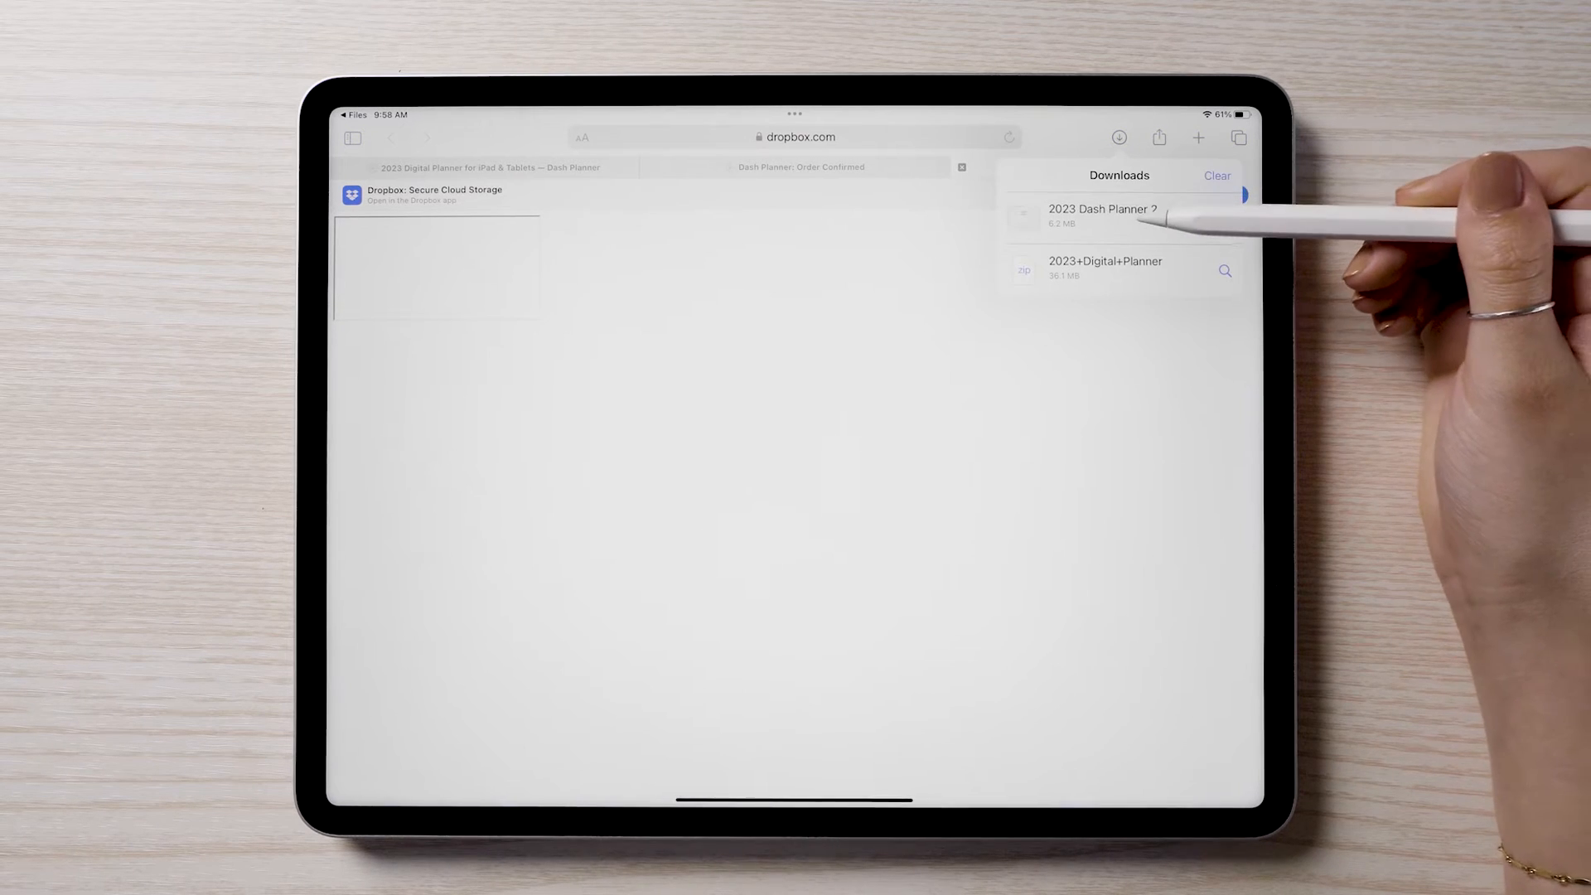
{"action": "left_click", "coordinate": [1104, 216]}
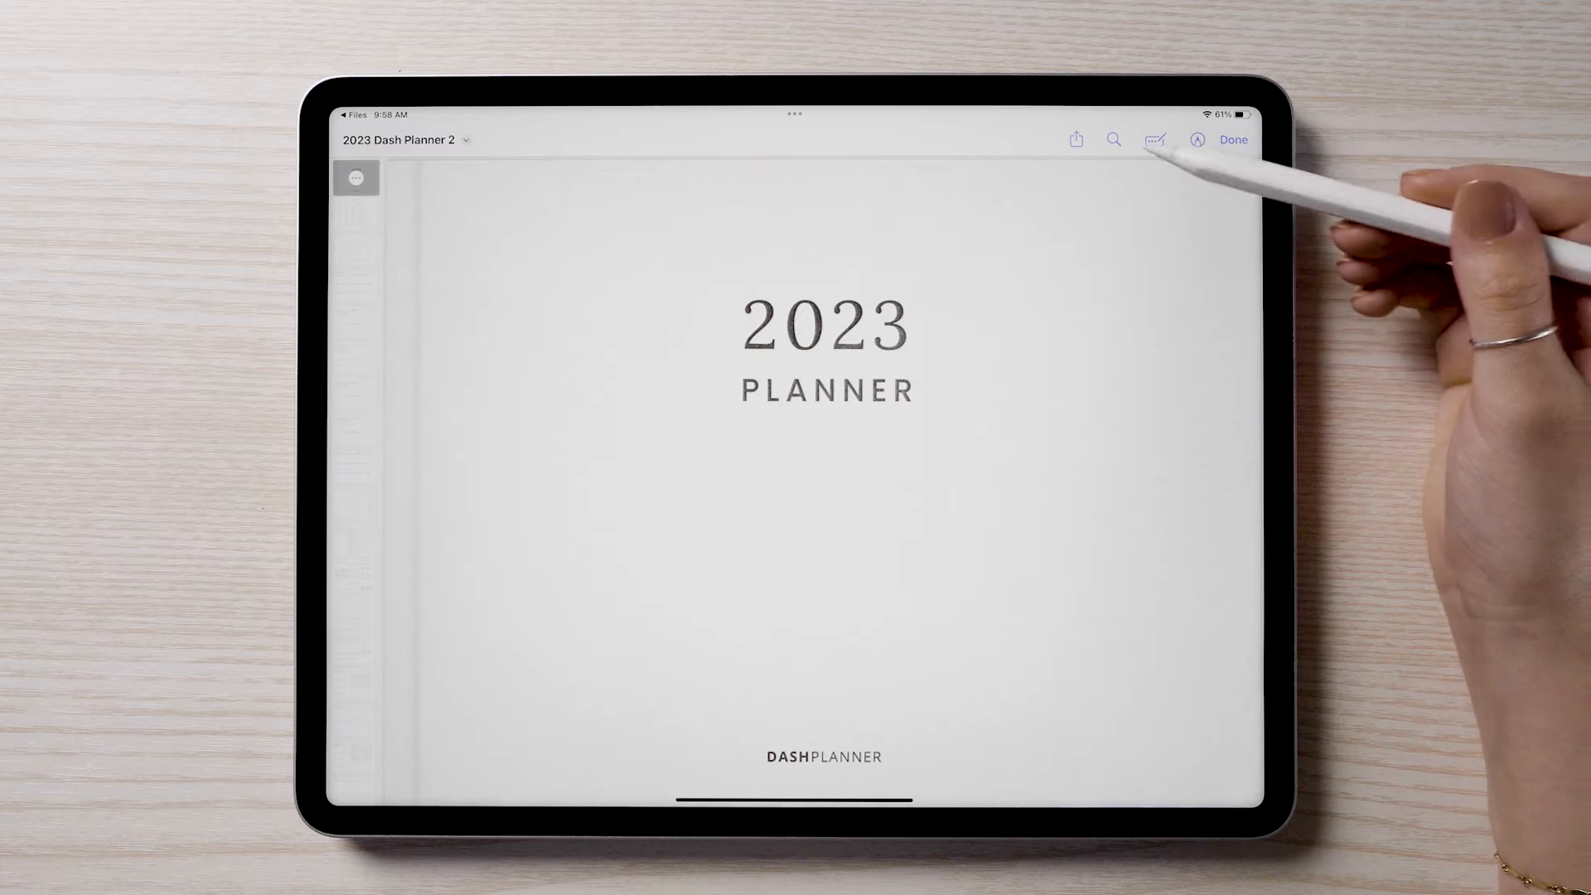
{"action": "mouse_move", "coordinate": [1157, 162]}
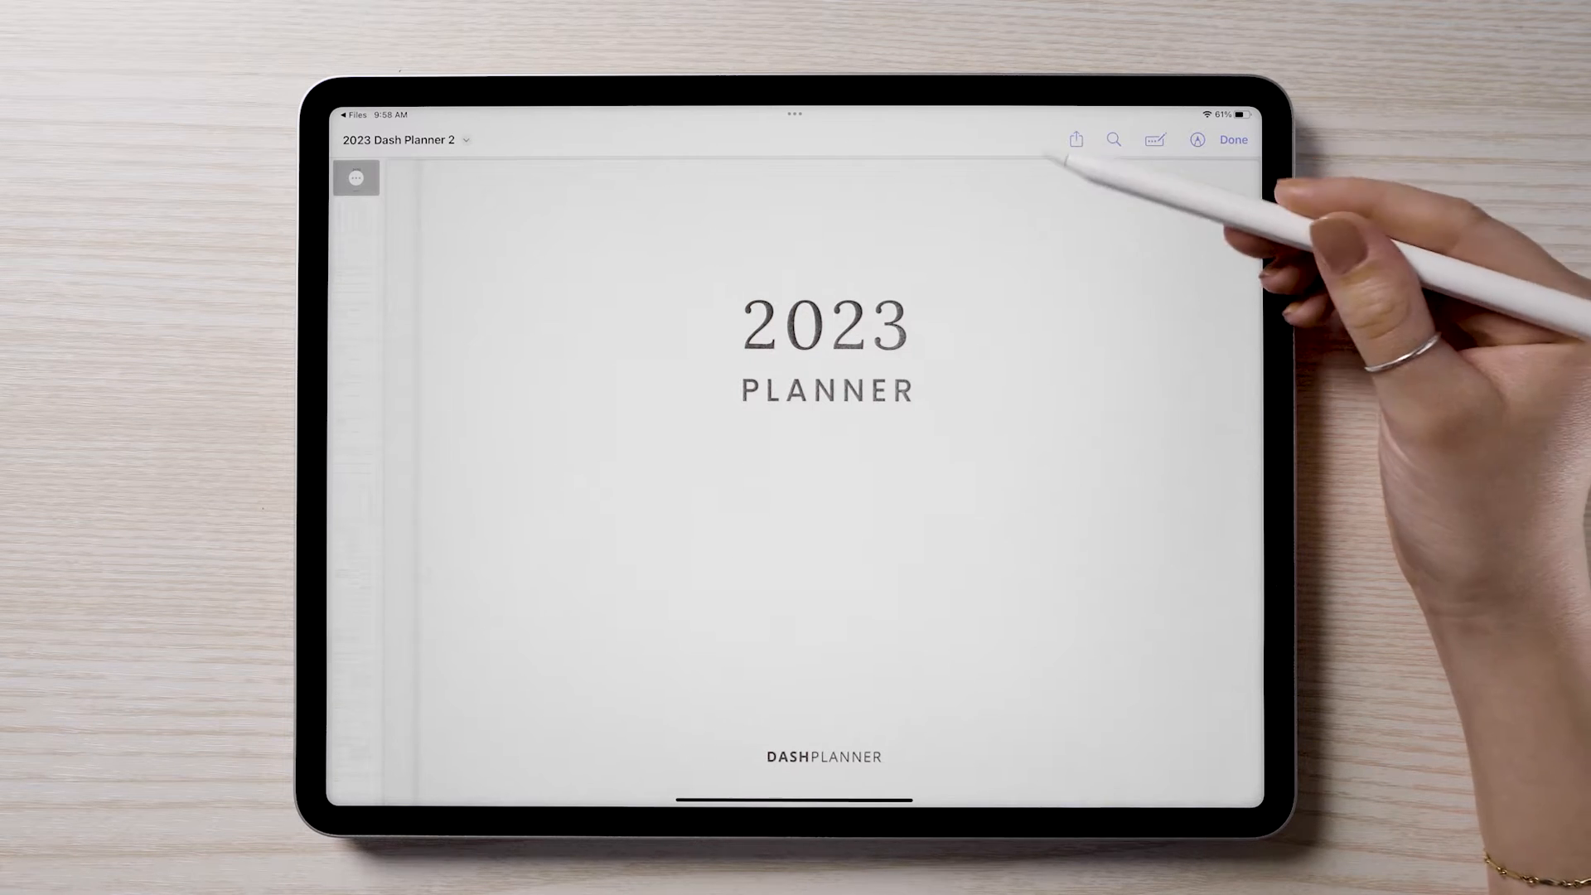
- Share the 2023 Dash Planner PDF to GoodNotes via the full apps list
{"action": "left_click", "coordinate": [1075, 139]}
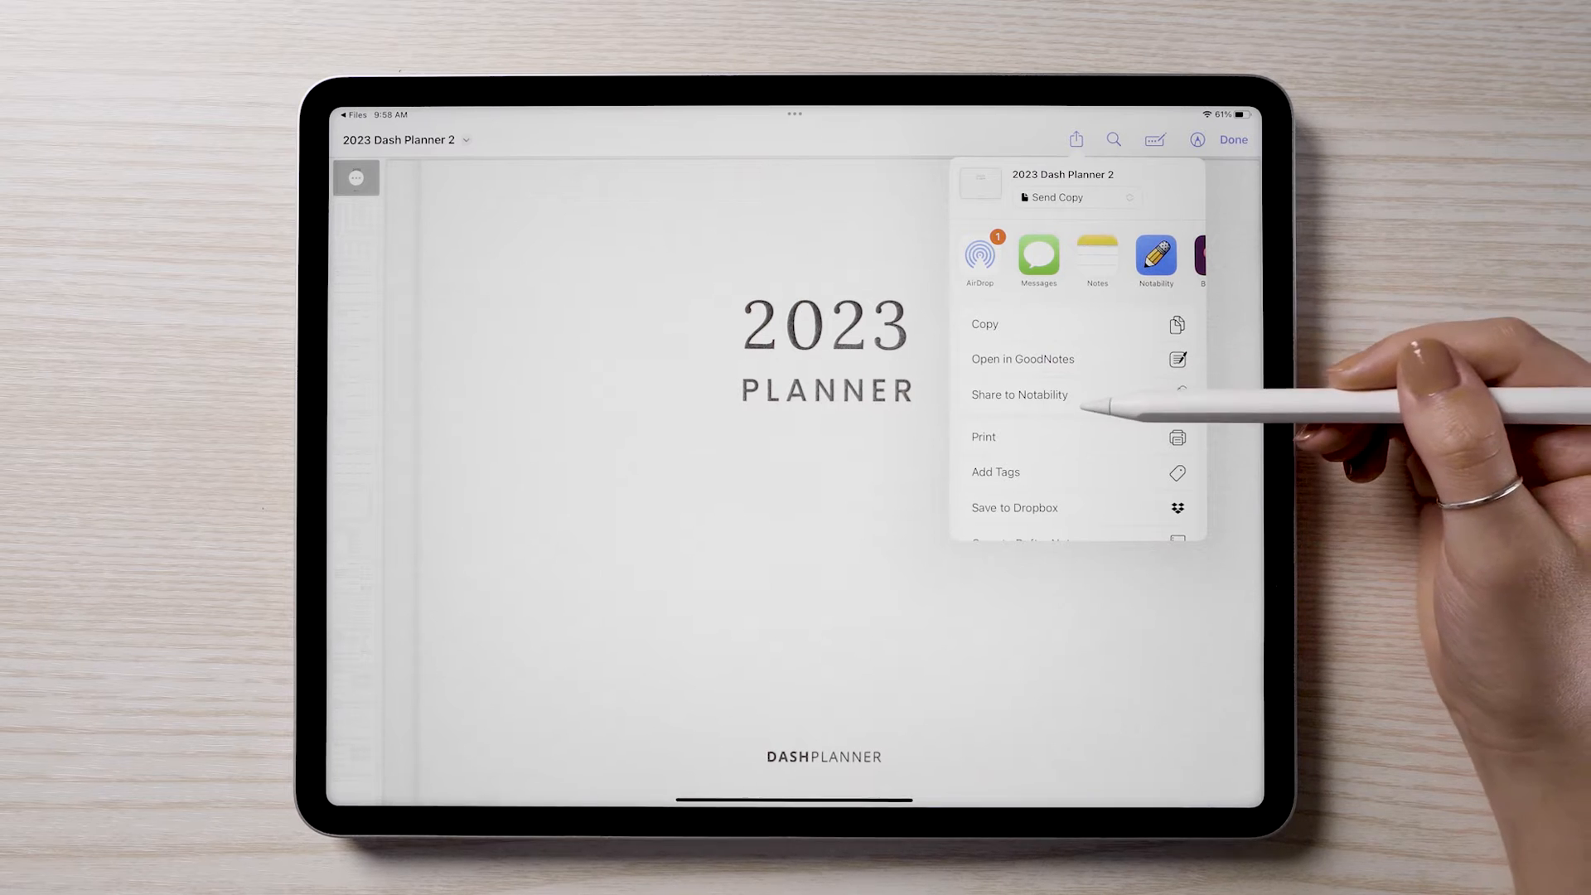
{"action": "scroll", "scroll_direction": "left", "scroll_amount": 3}
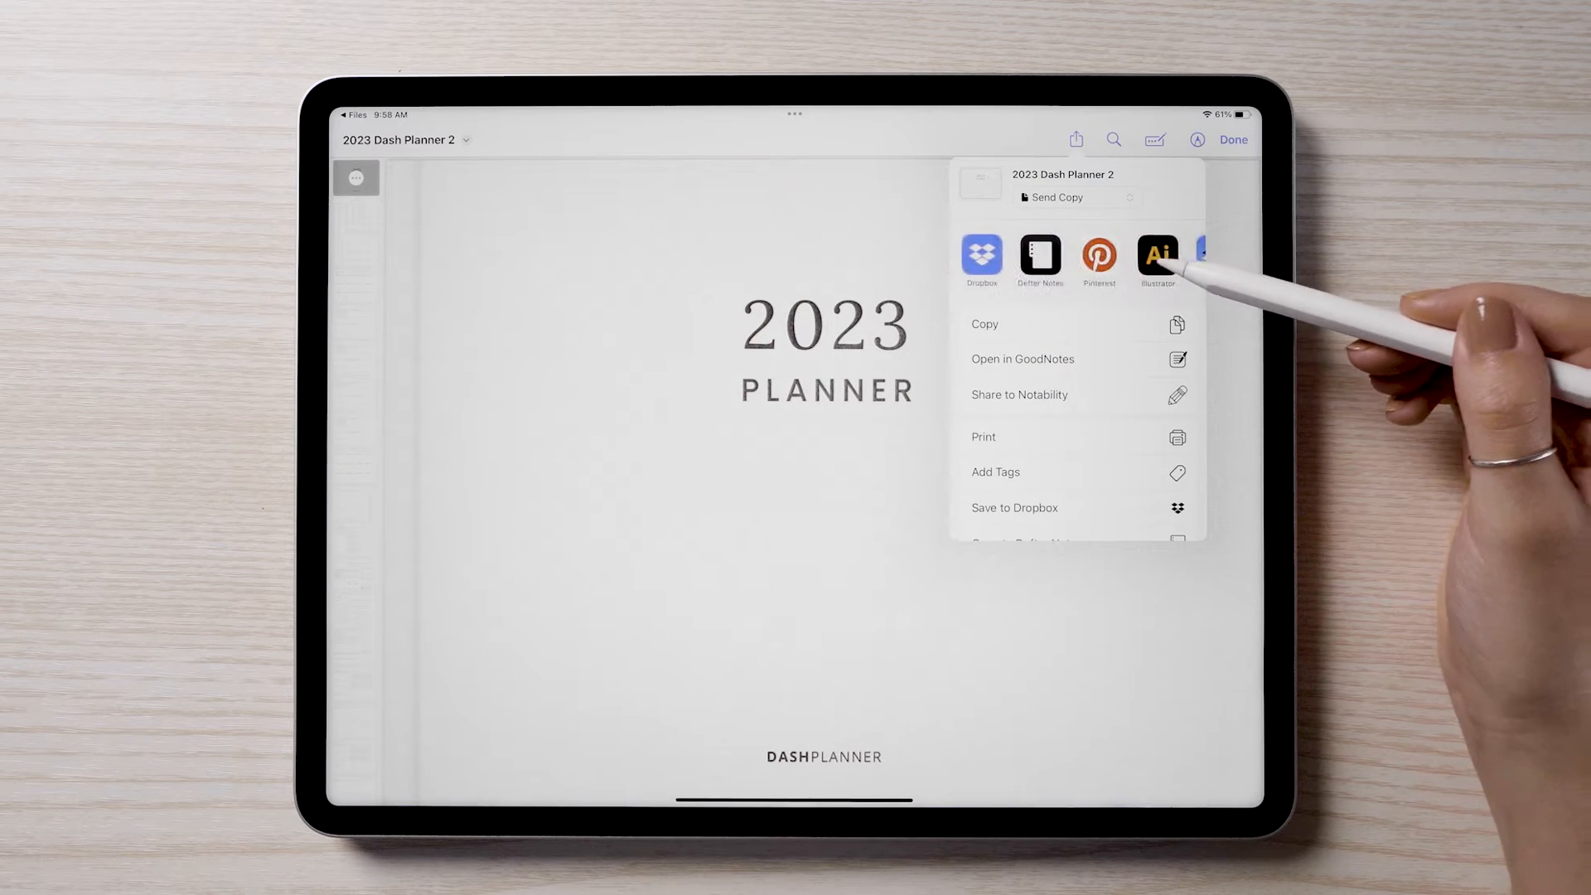
{"action": "scroll", "scroll_direction": "left", "scroll_amount": 3}
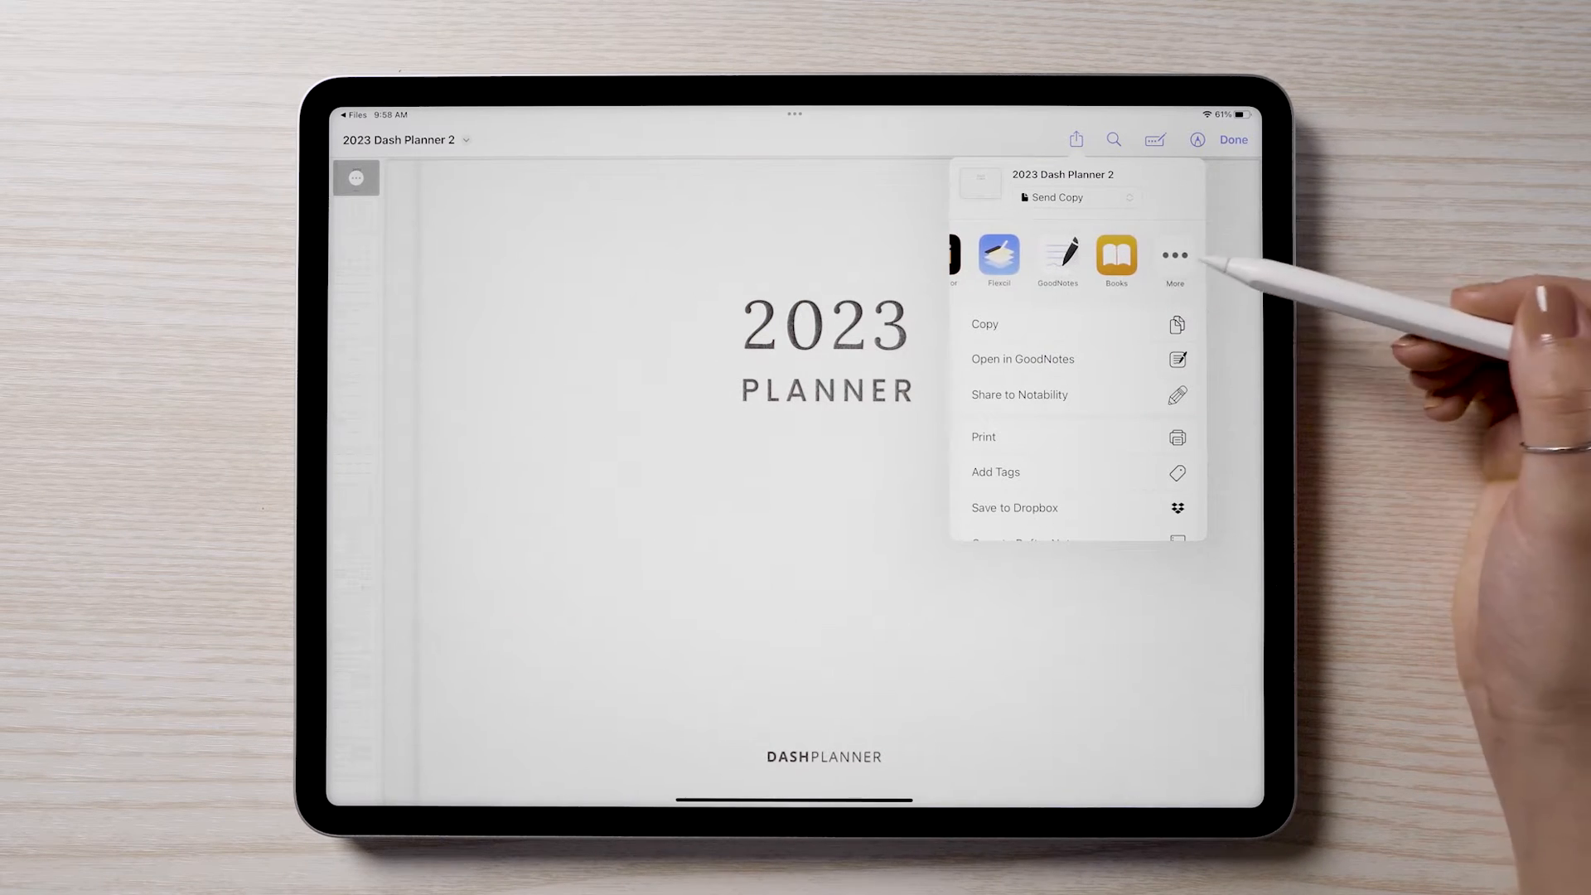
{"action": "left_click", "coordinate": [1173, 255]}
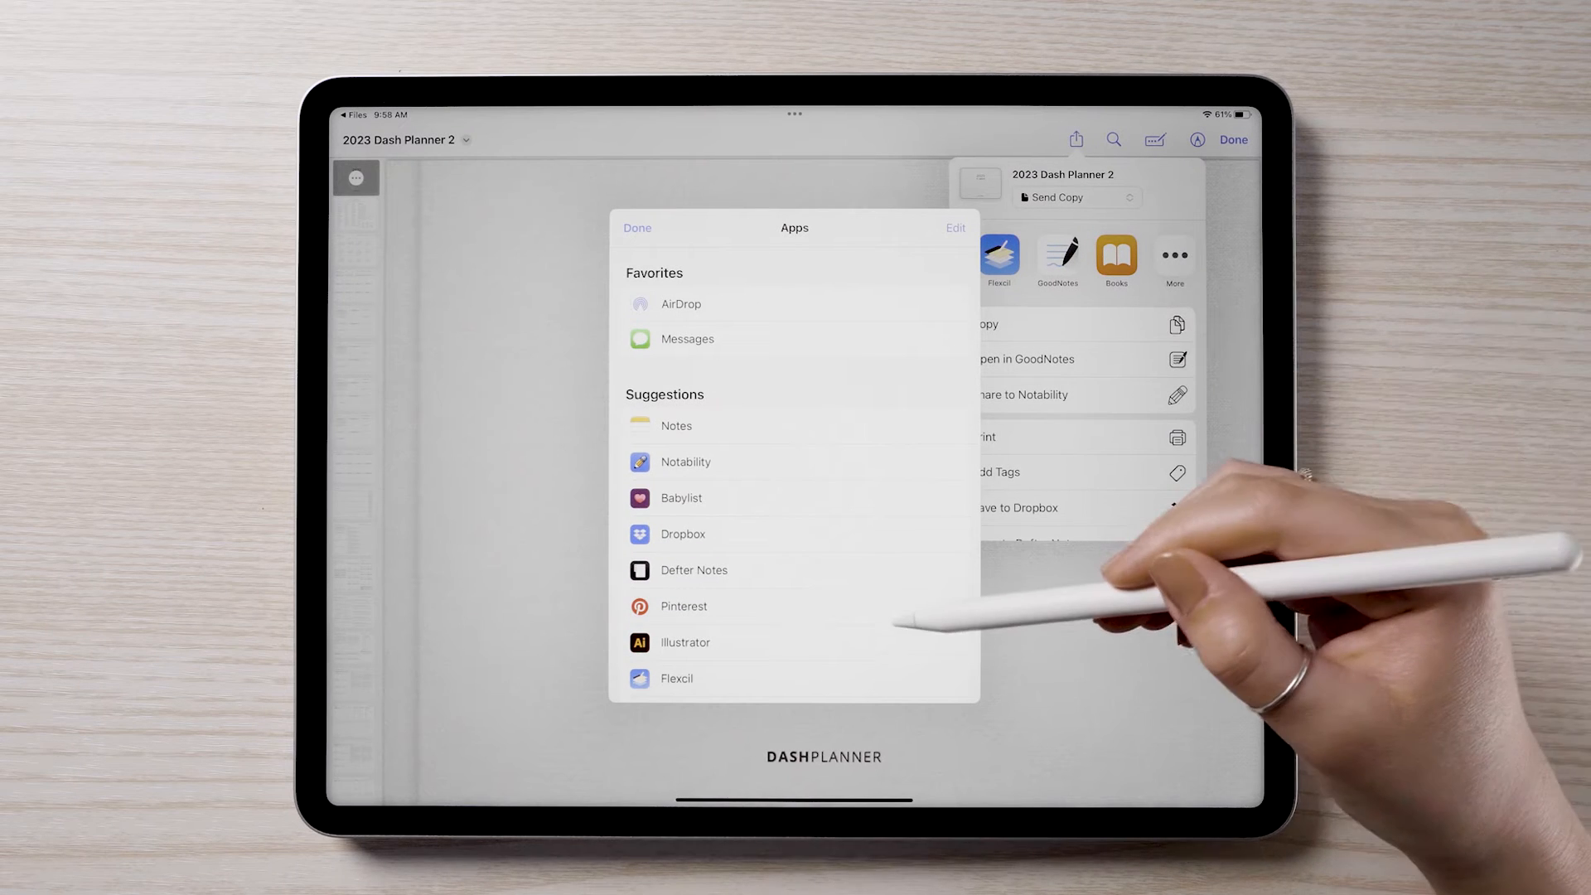
{"action": "scroll", "scroll_direction": "down", "scroll_amount": 3}
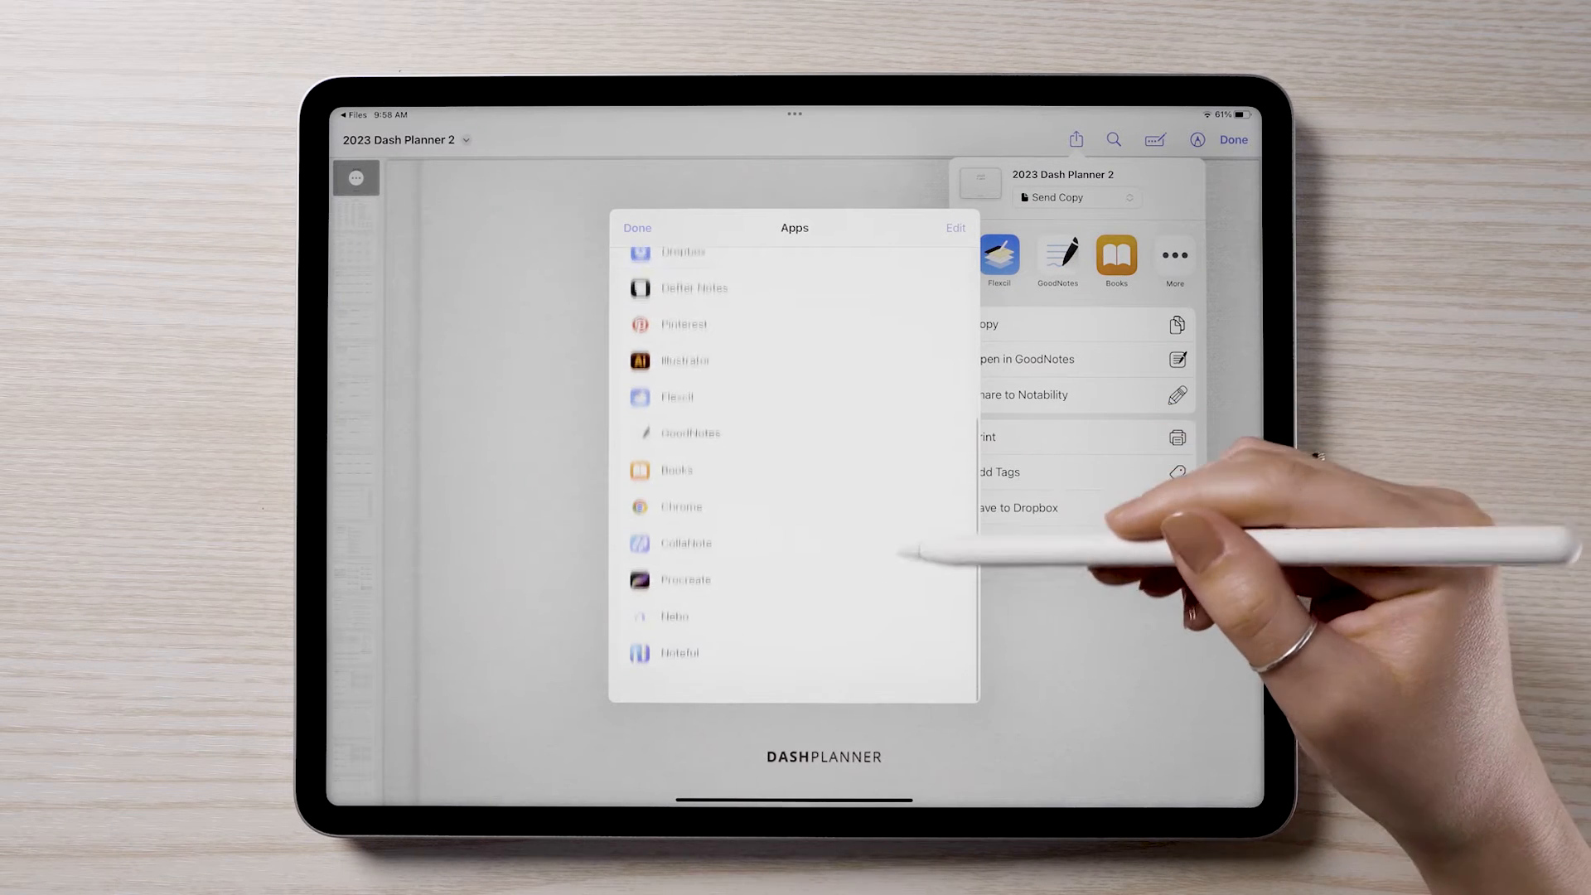
{"action": "scroll", "scroll_direction": "up", "scroll_amount": 3}
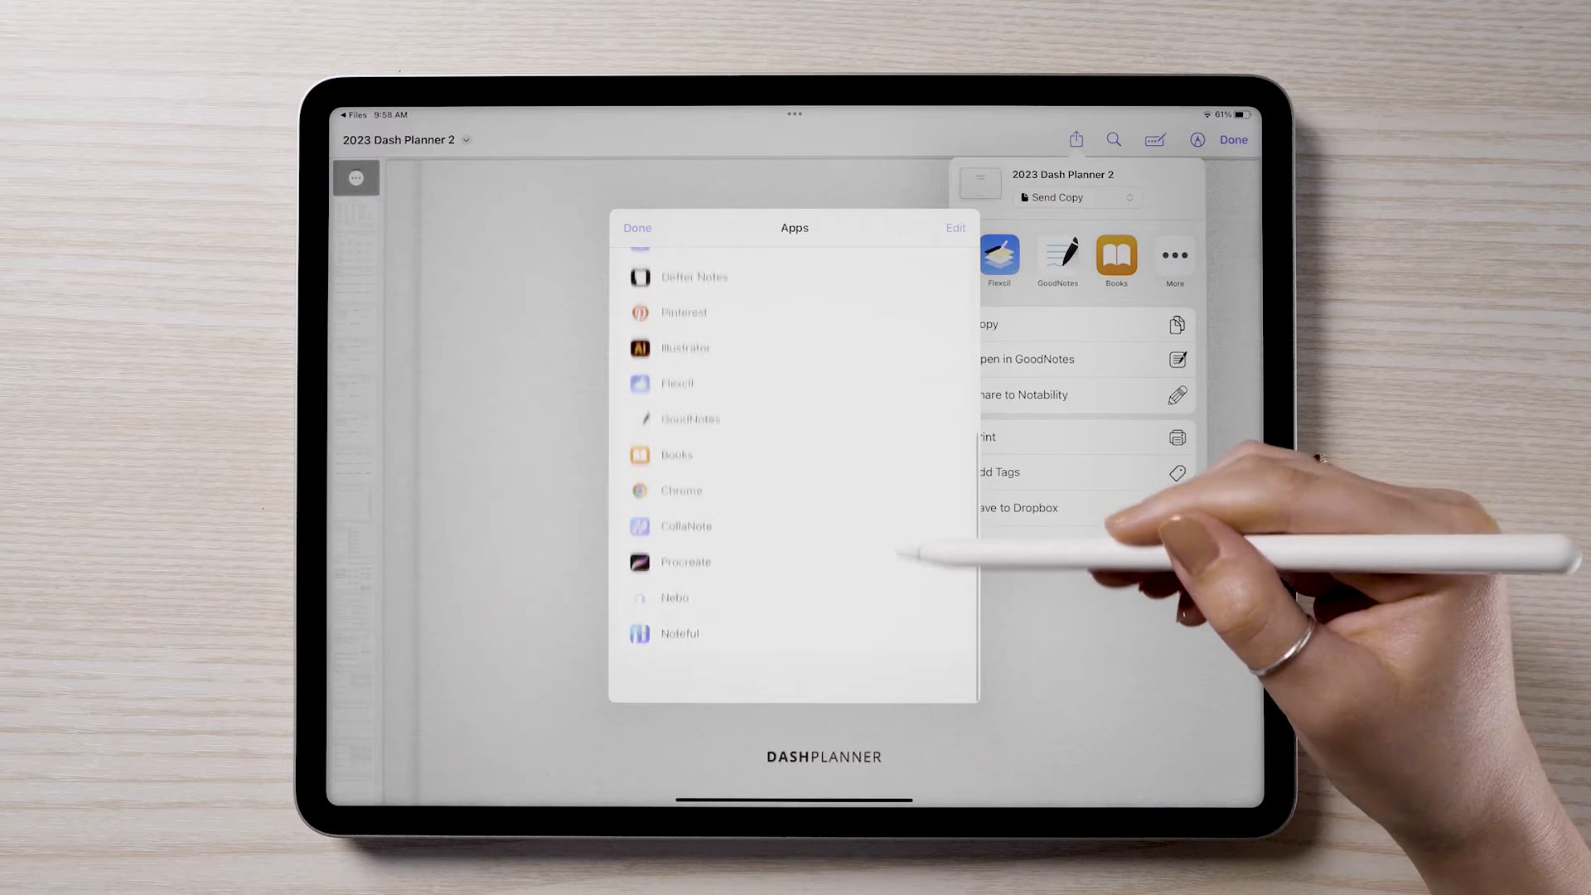
{"action": "left_click", "coordinate": [637, 227]}
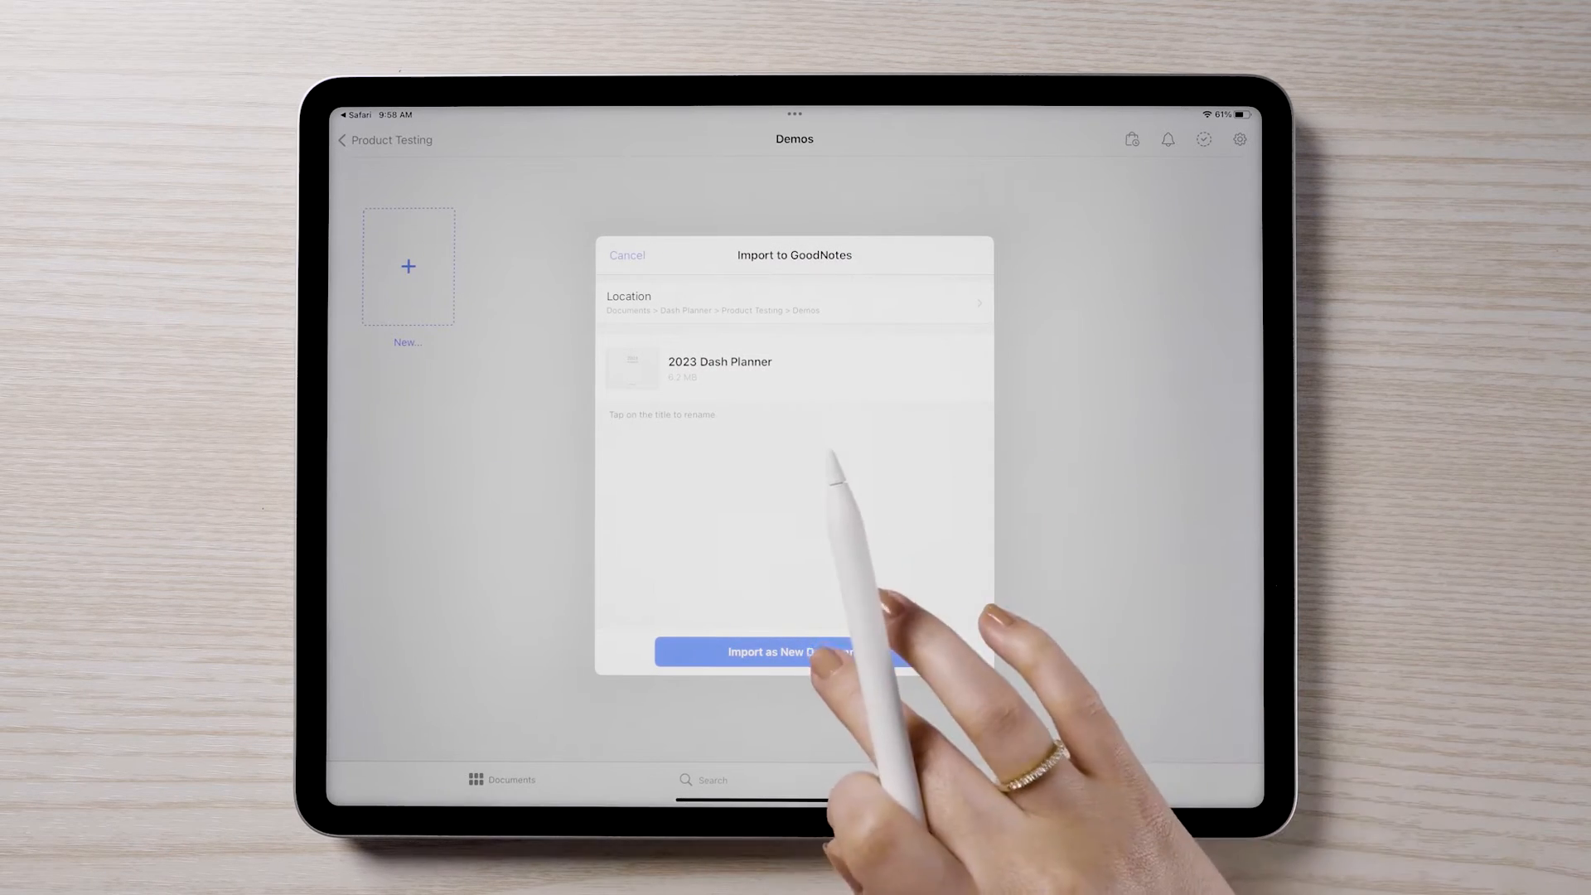
- Import 2023 Dash Planner as a new document in Demos and view its cover
{"action": "left_click", "coordinate": [793, 651]}
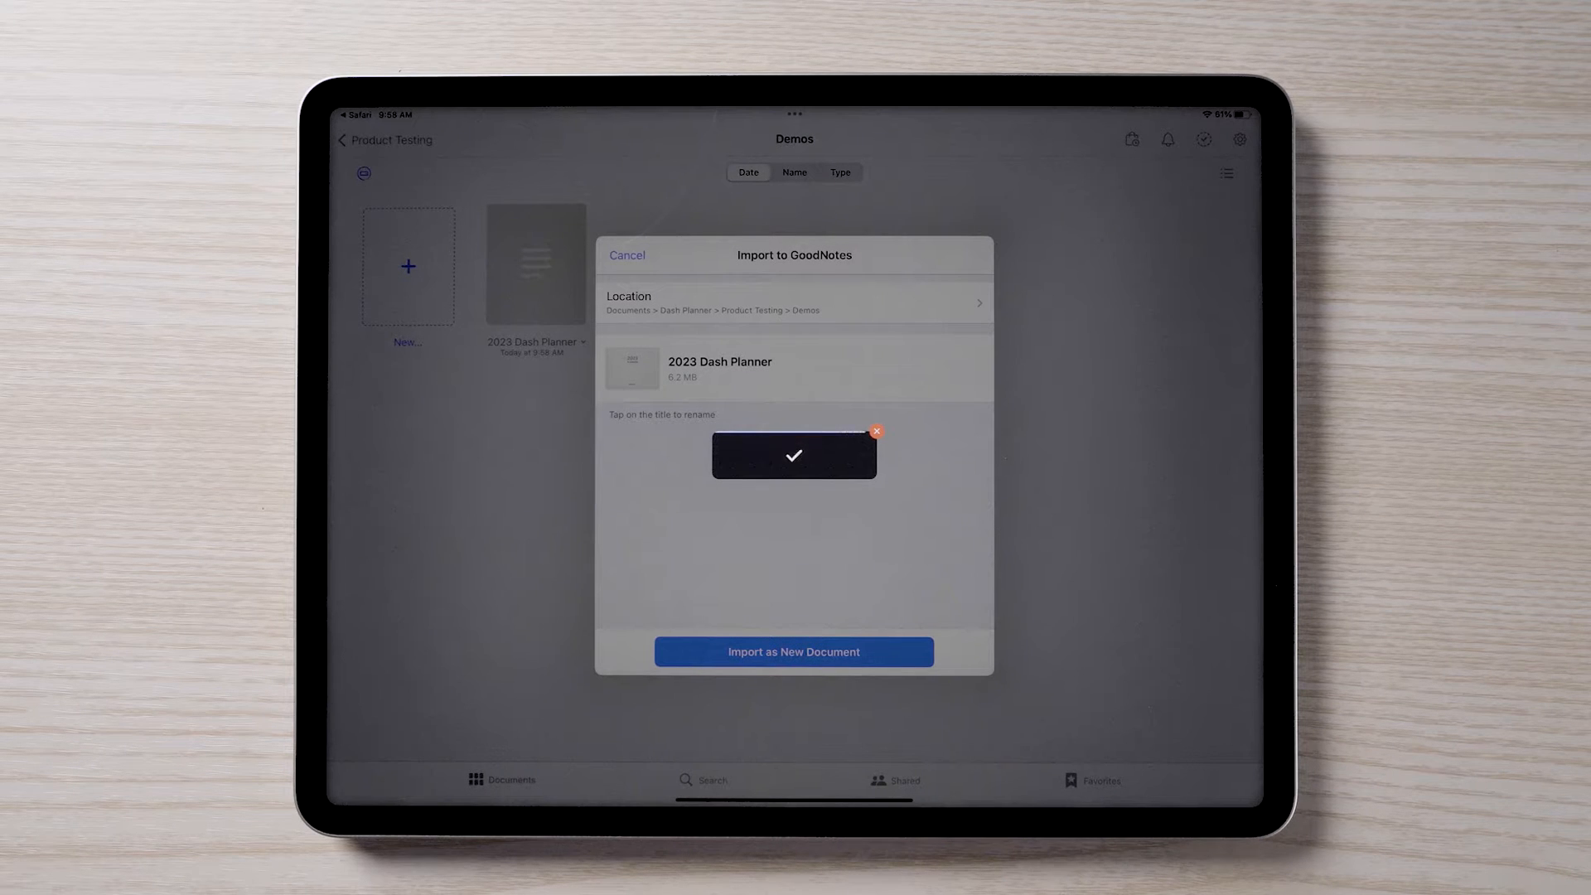
{"action": "left_click", "coordinate": [794, 652]}
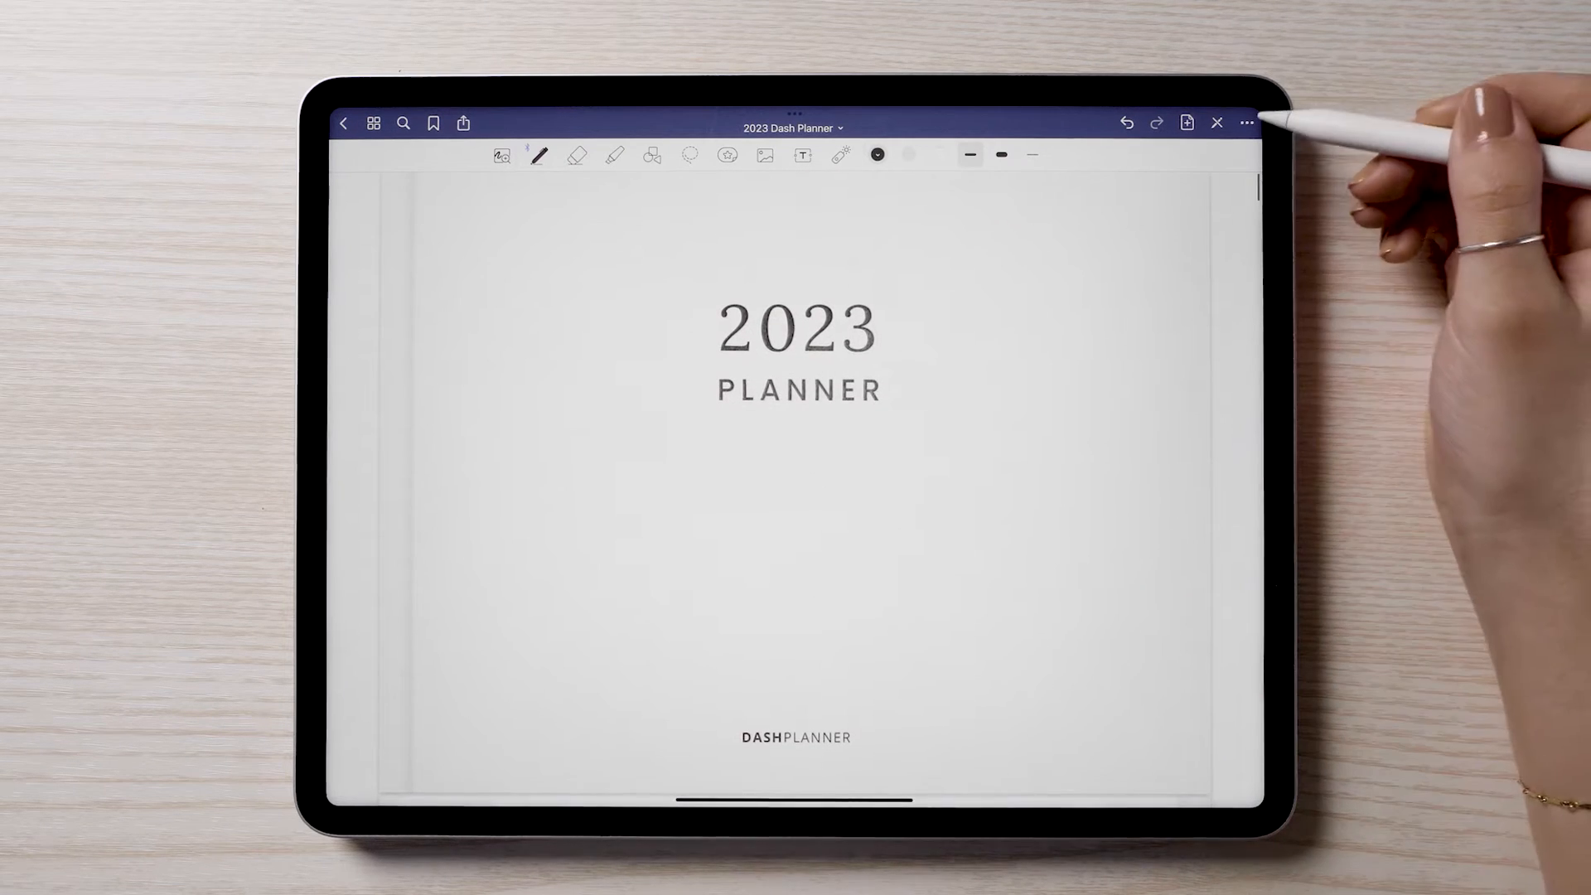
- Check the More options menu, reach the planner's index page, then view it in Notability
{"action": "left_click", "coordinate": [1247, 123]}
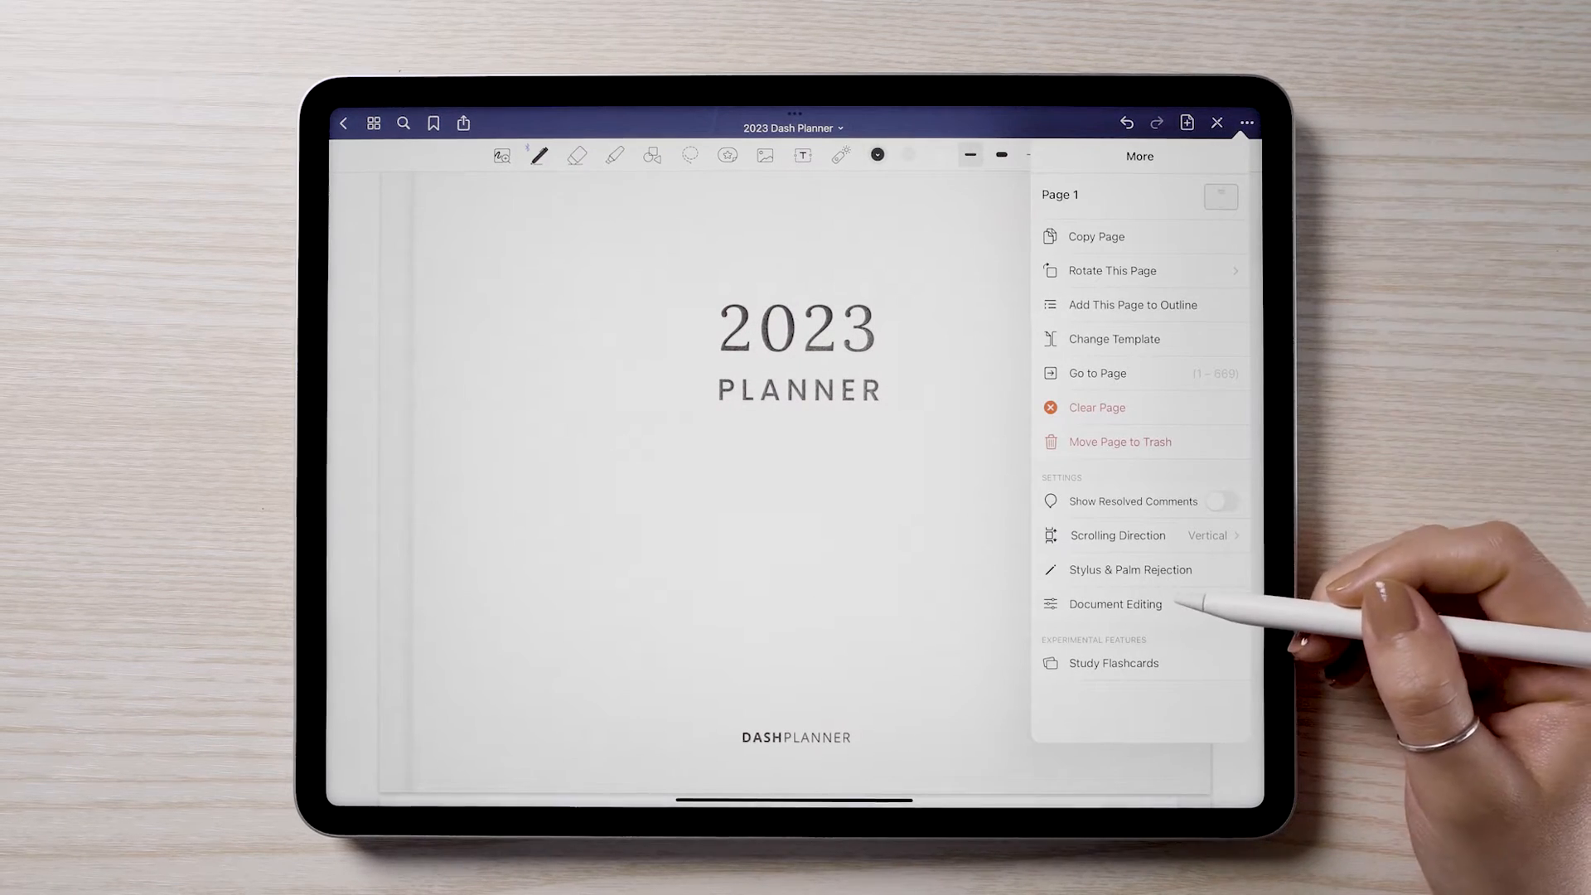
{"action": "left_click", "coordinate": [1119, 535]}
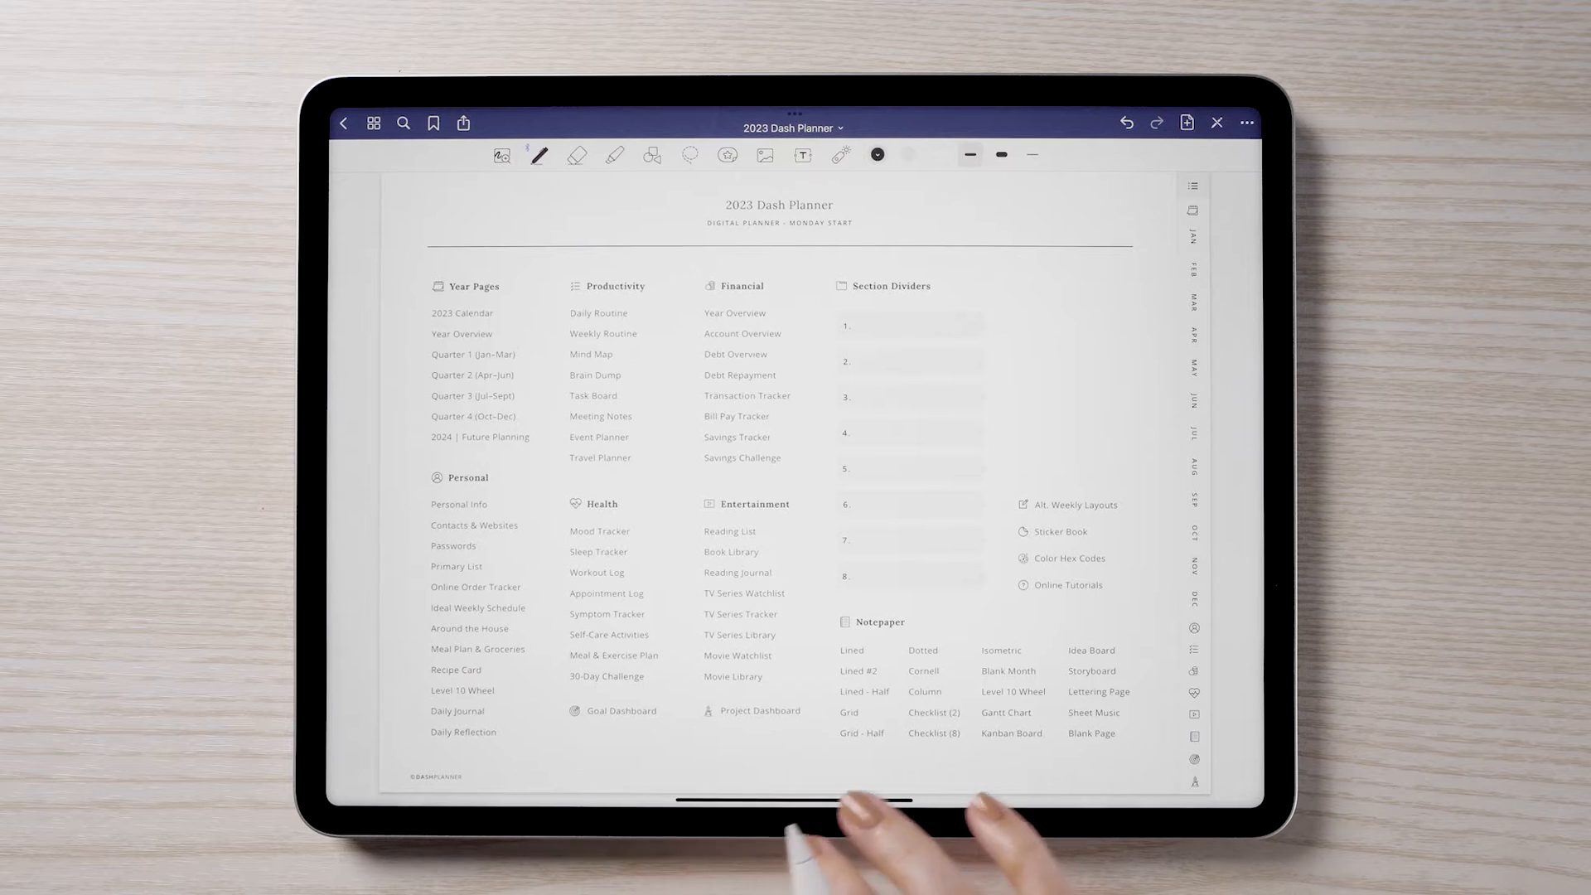
{"action": "left_click", "coordinate": [373, 122]}
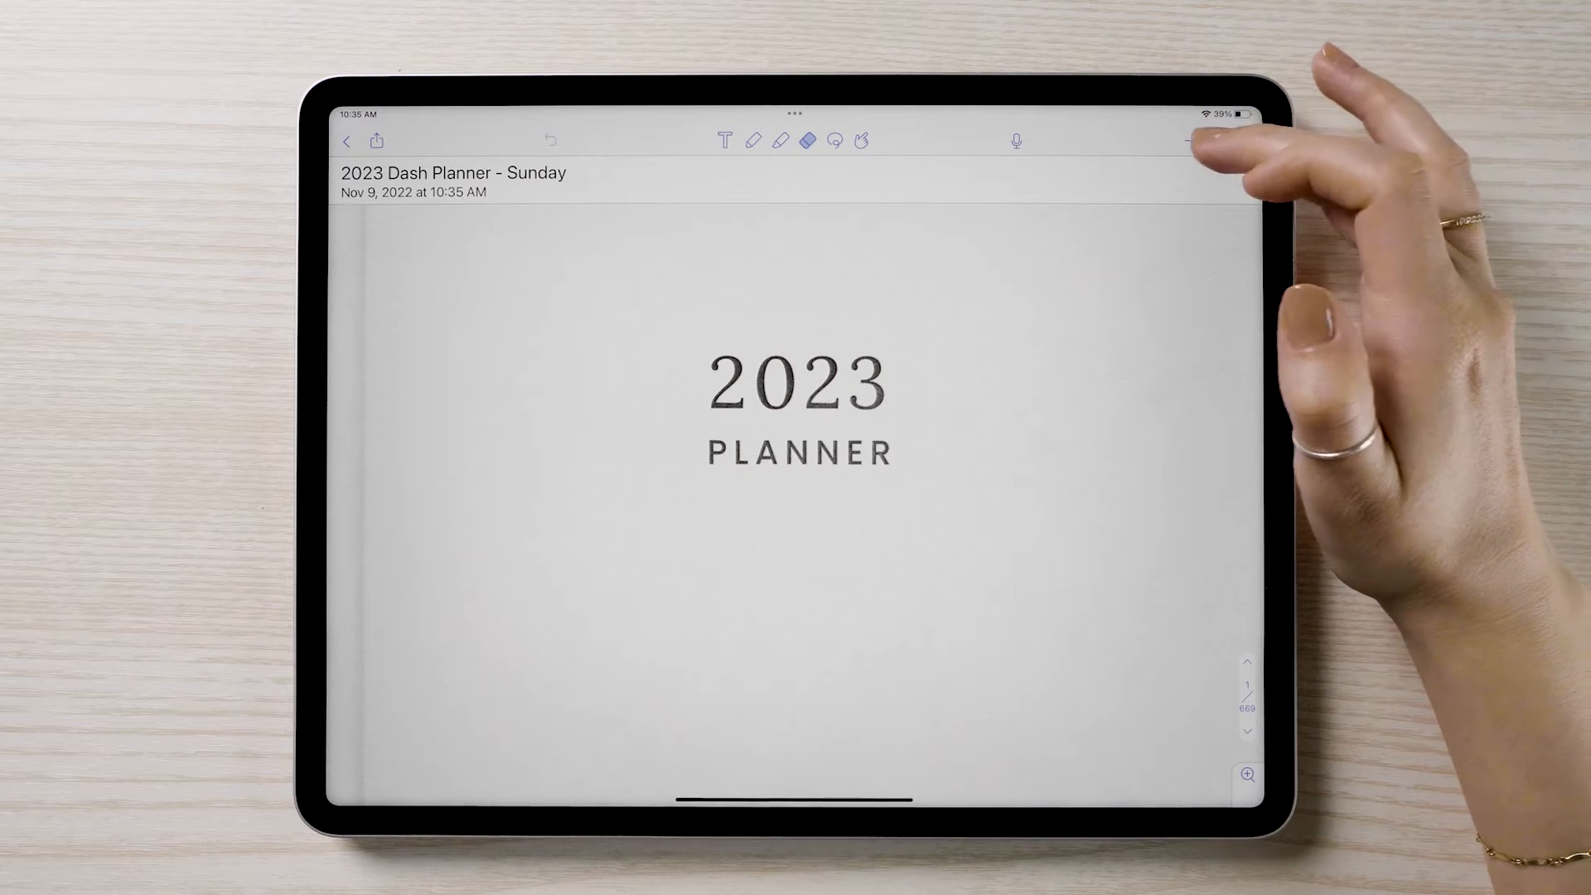
- Return to the 2023 Dash Planner index page in GoodNotes with the writing tools showing
{"action": "left_click", "coordinate": [1242, 139]}
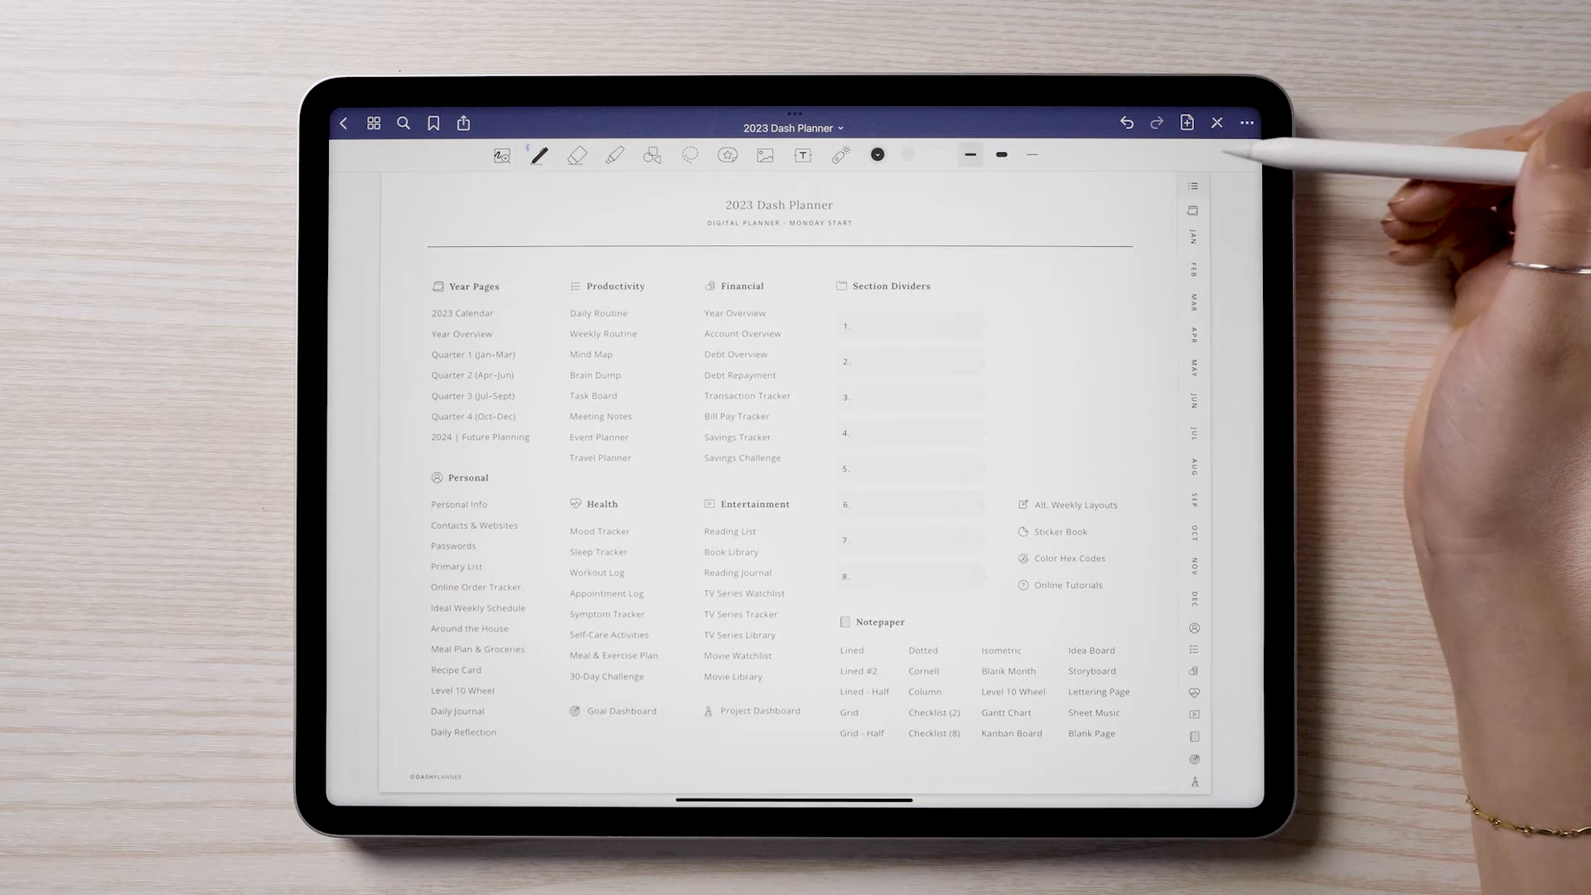
- Add a 'Happy New Year' text note in January's Sunday 1 box, then return to the index
{"action": "left_click", "coordinate": [1217, 123]}
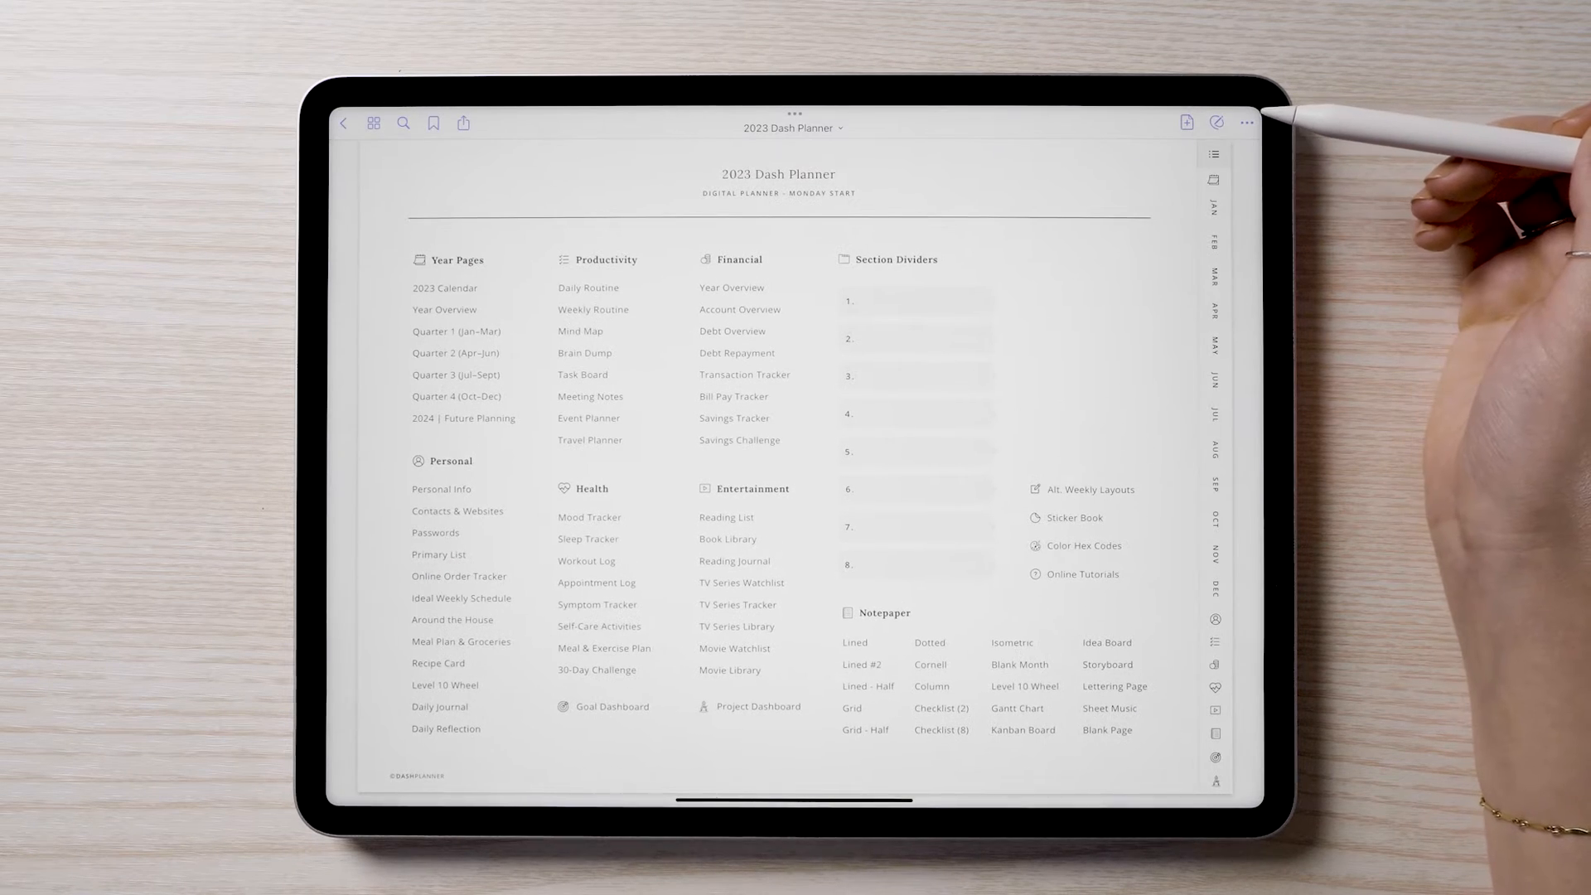
{"action": "left_click", "coordinate": [445, 286]}
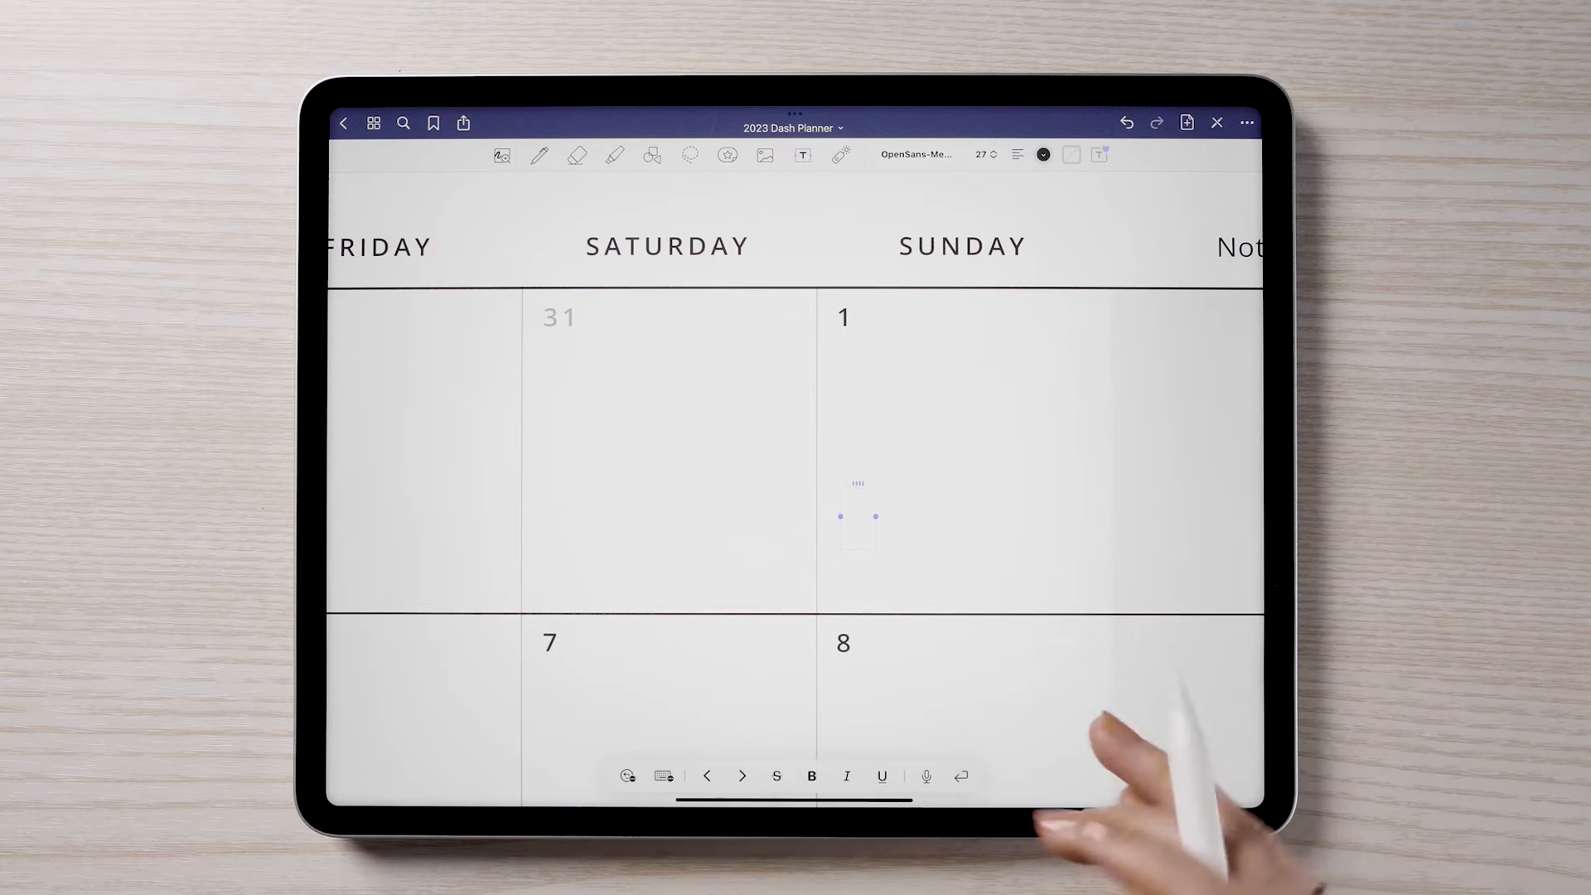
{"action": "left_click", "coordinate": [627, 776]}
{"action": "type", "text": "Ha"}
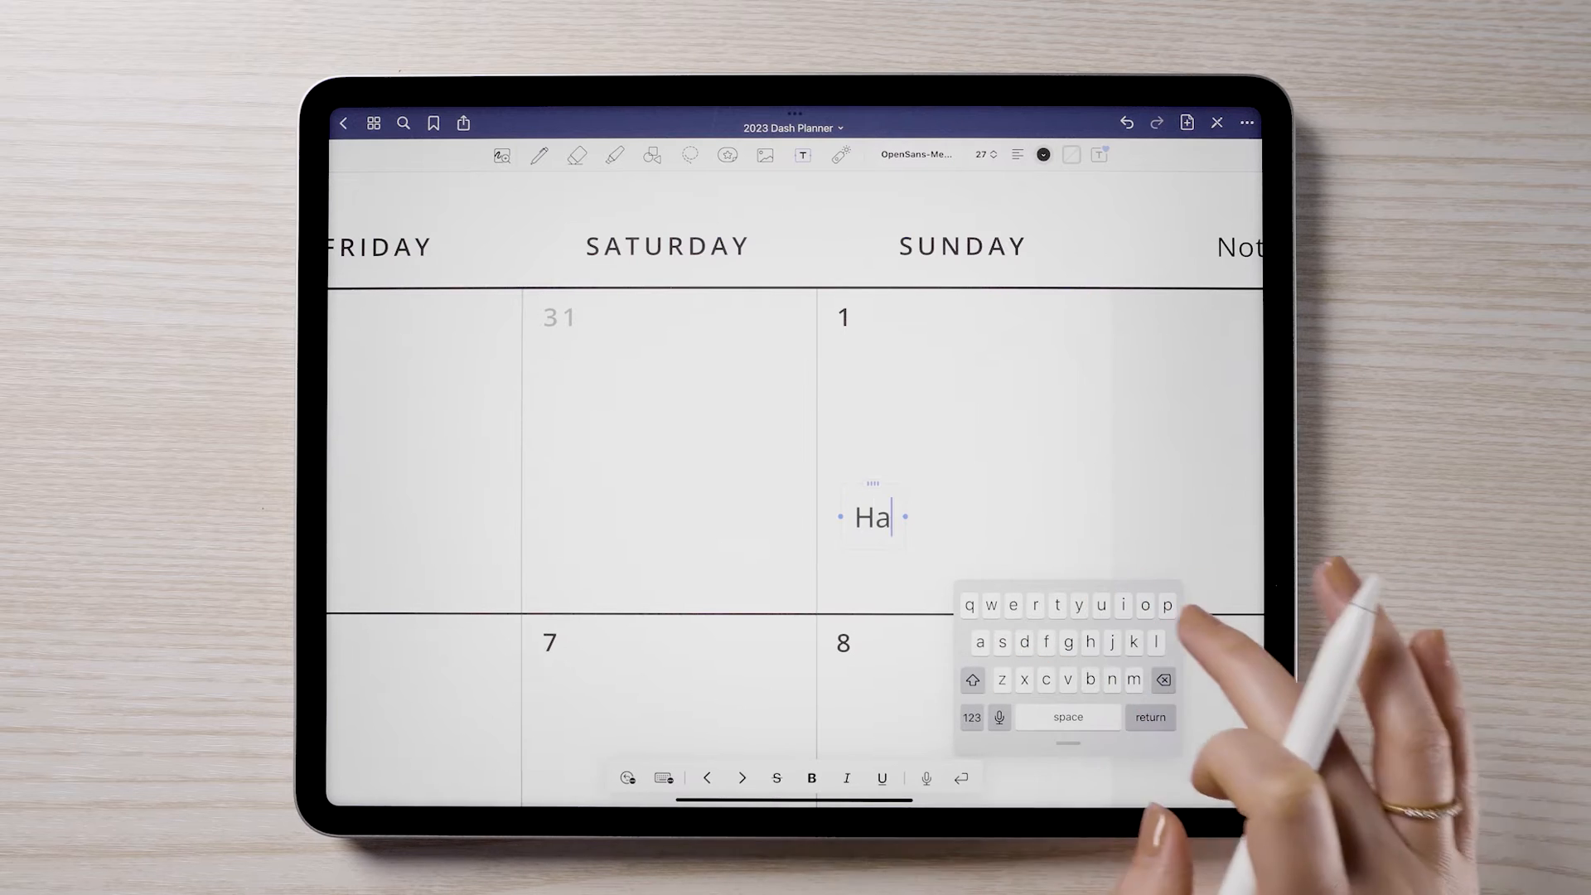
{"action": "type", "text": "ppy New Y"}
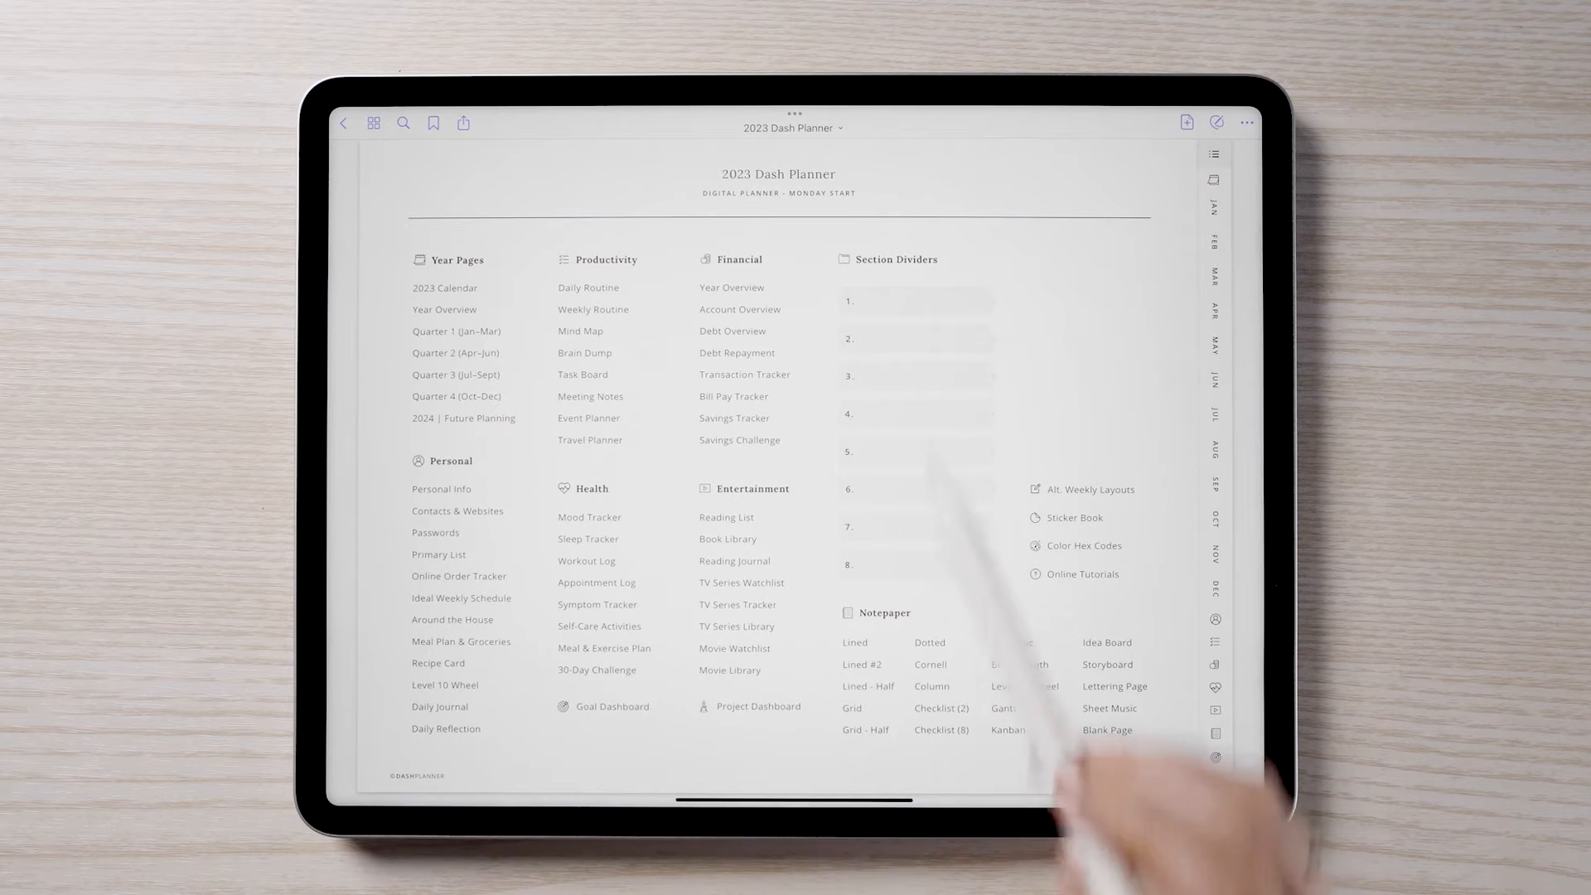
- Copy the Meal Plan & Groceries template and paste it after the Dec 26 – Jan 1 week
{"action": "left_click", "coordinate": [449, 461]}
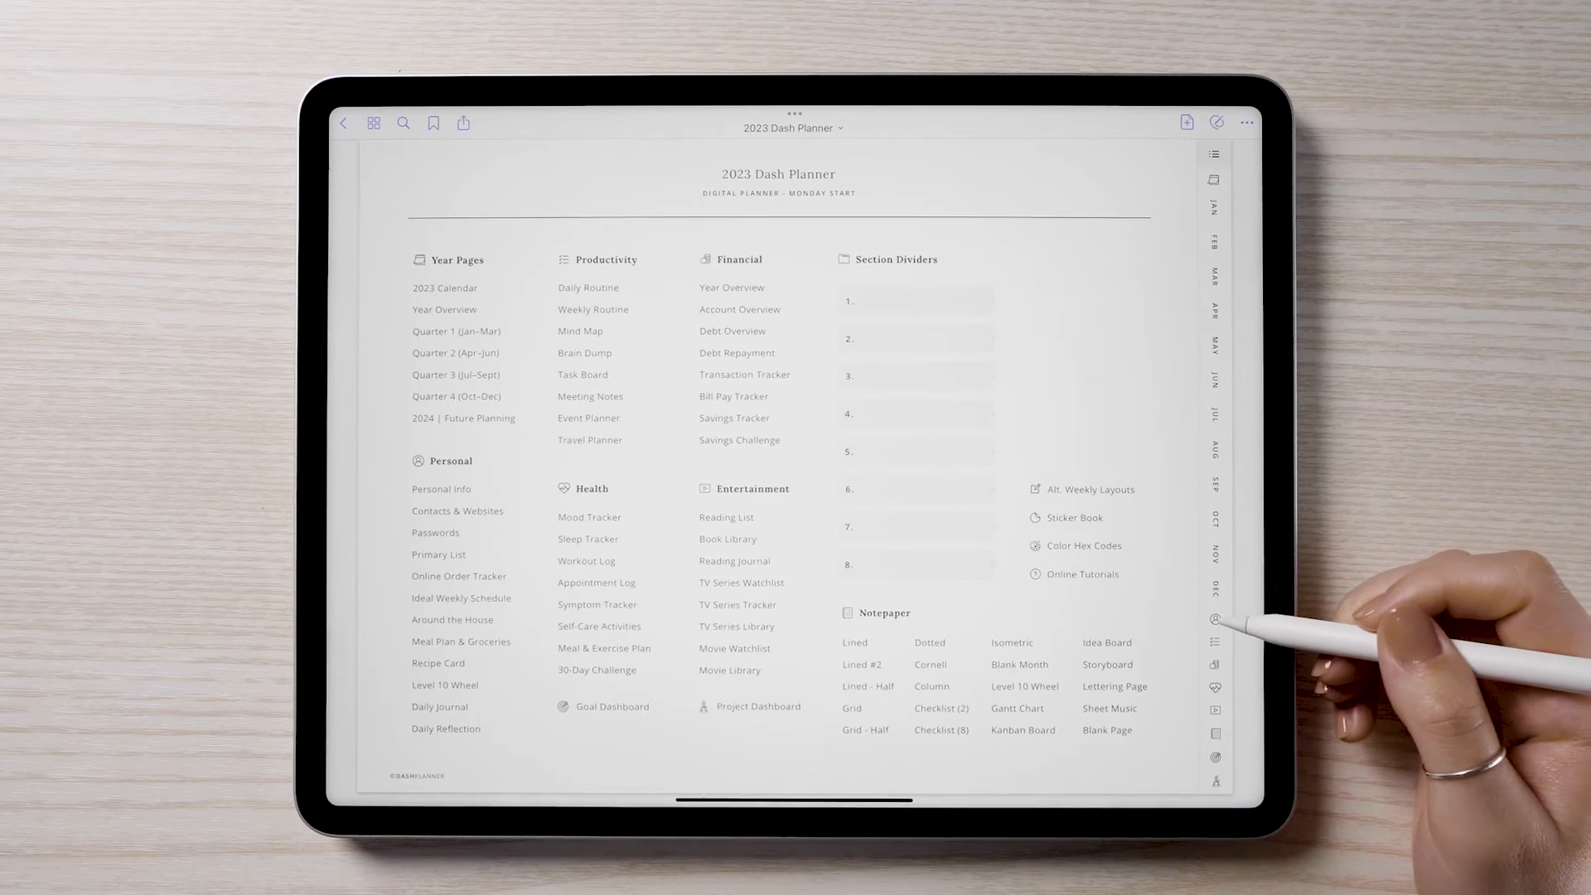
{"action": "left_click", "coordinate": [444, 461]}
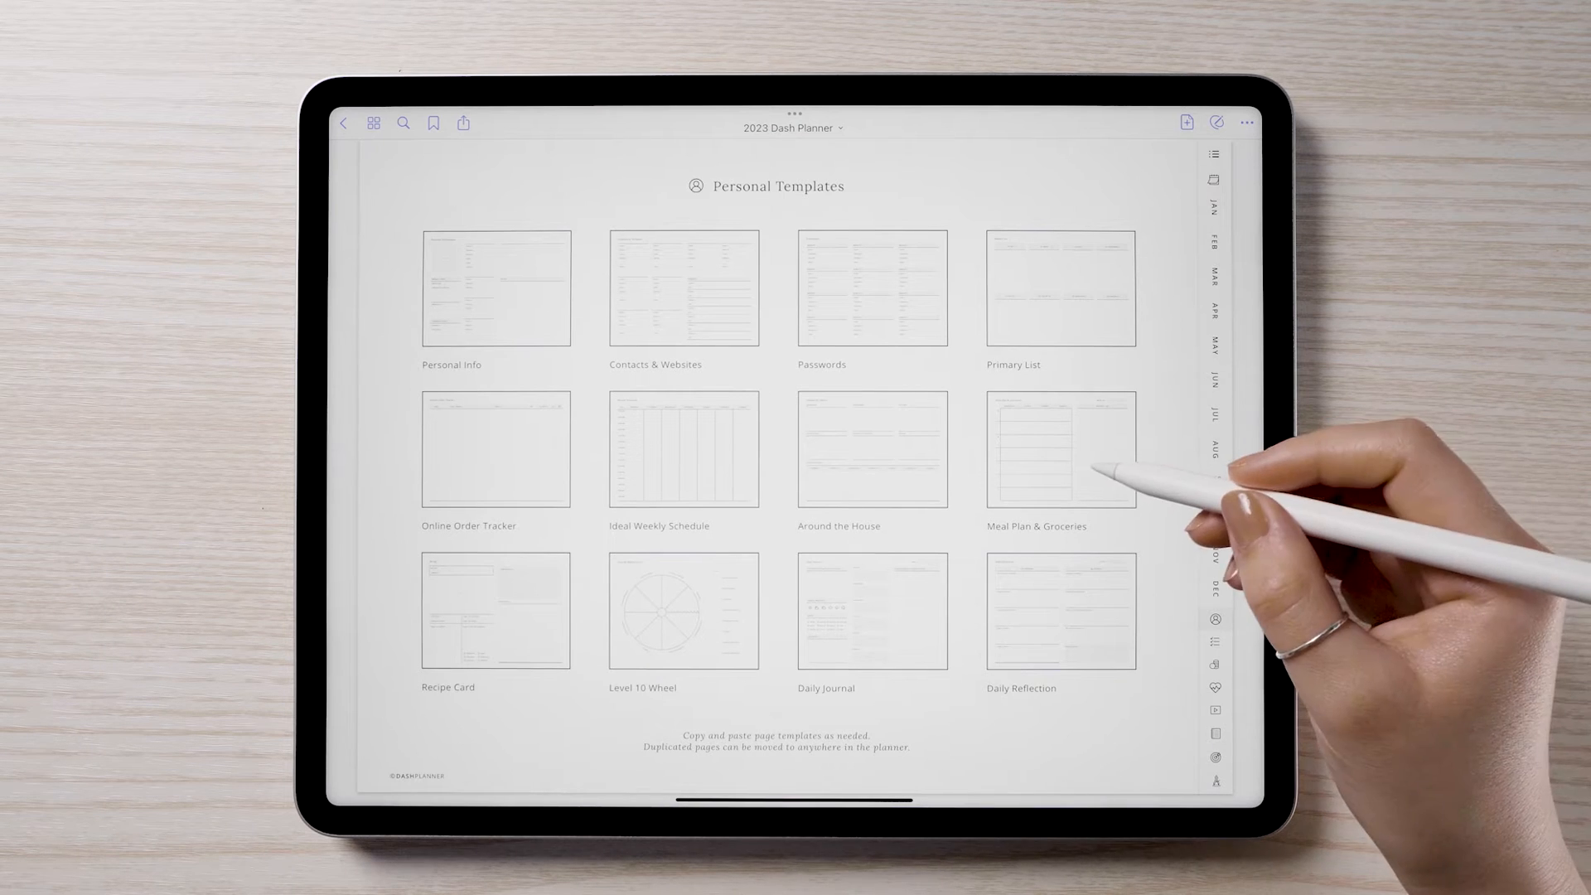
{"action": "left_click", "coordinate": [1059, 449]}
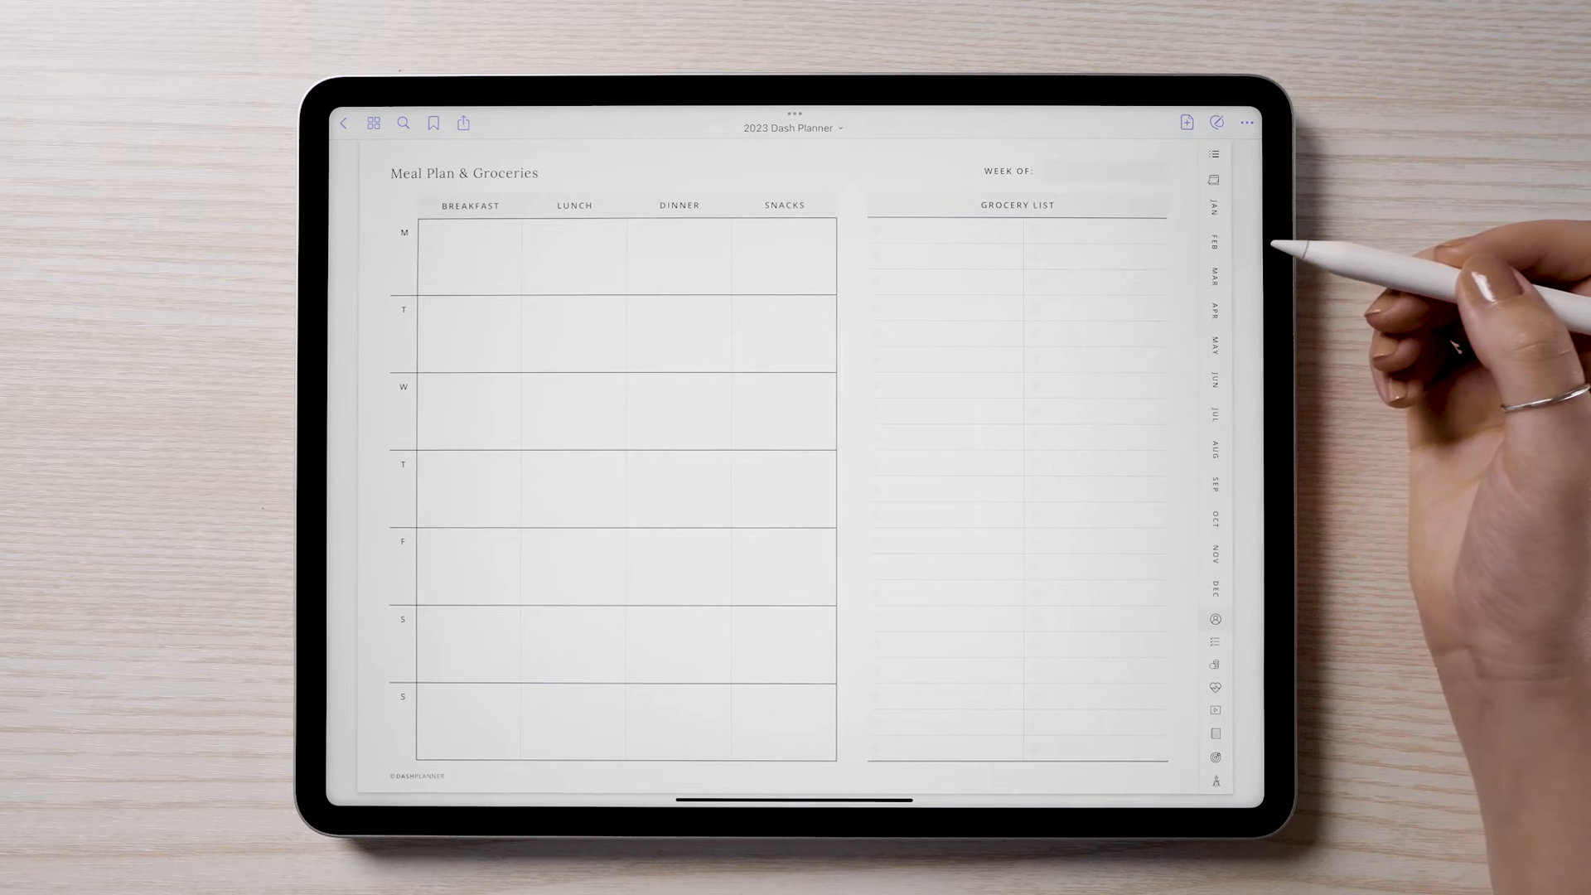
{"action": "left_click", "coordinate": [1213, 209]}
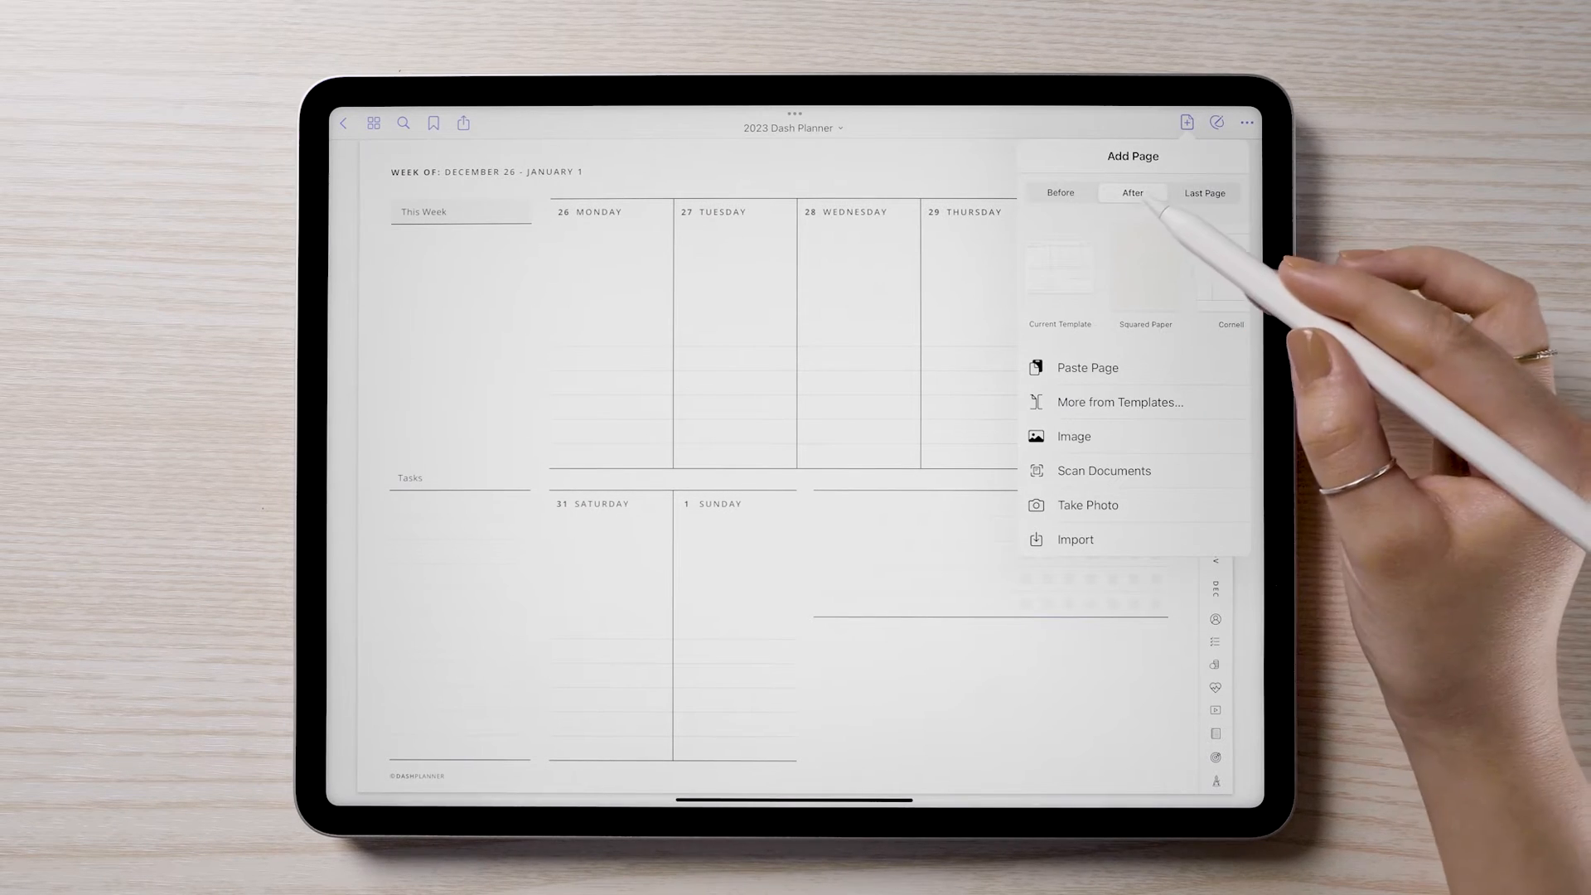
{"action": "left_click", "coordinate": [1088, 368]}
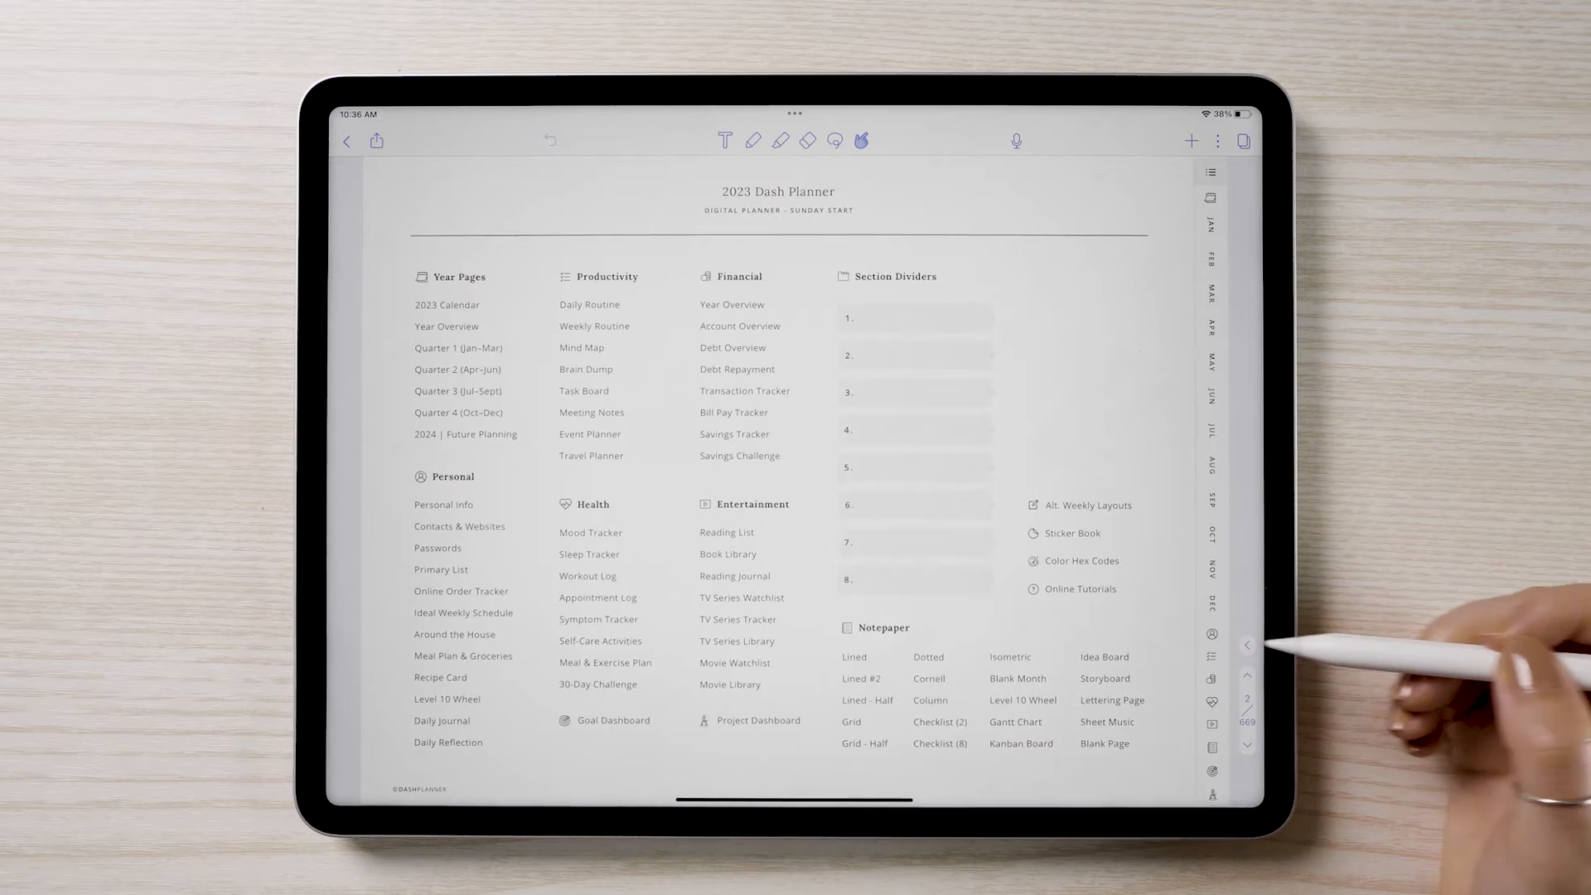
- In Notability's page sidebar, copy the Meal Plan & Groceries page and paste it after the Jan 8–14 week
{"action": "left_click", "coordinate": [463, 656]}
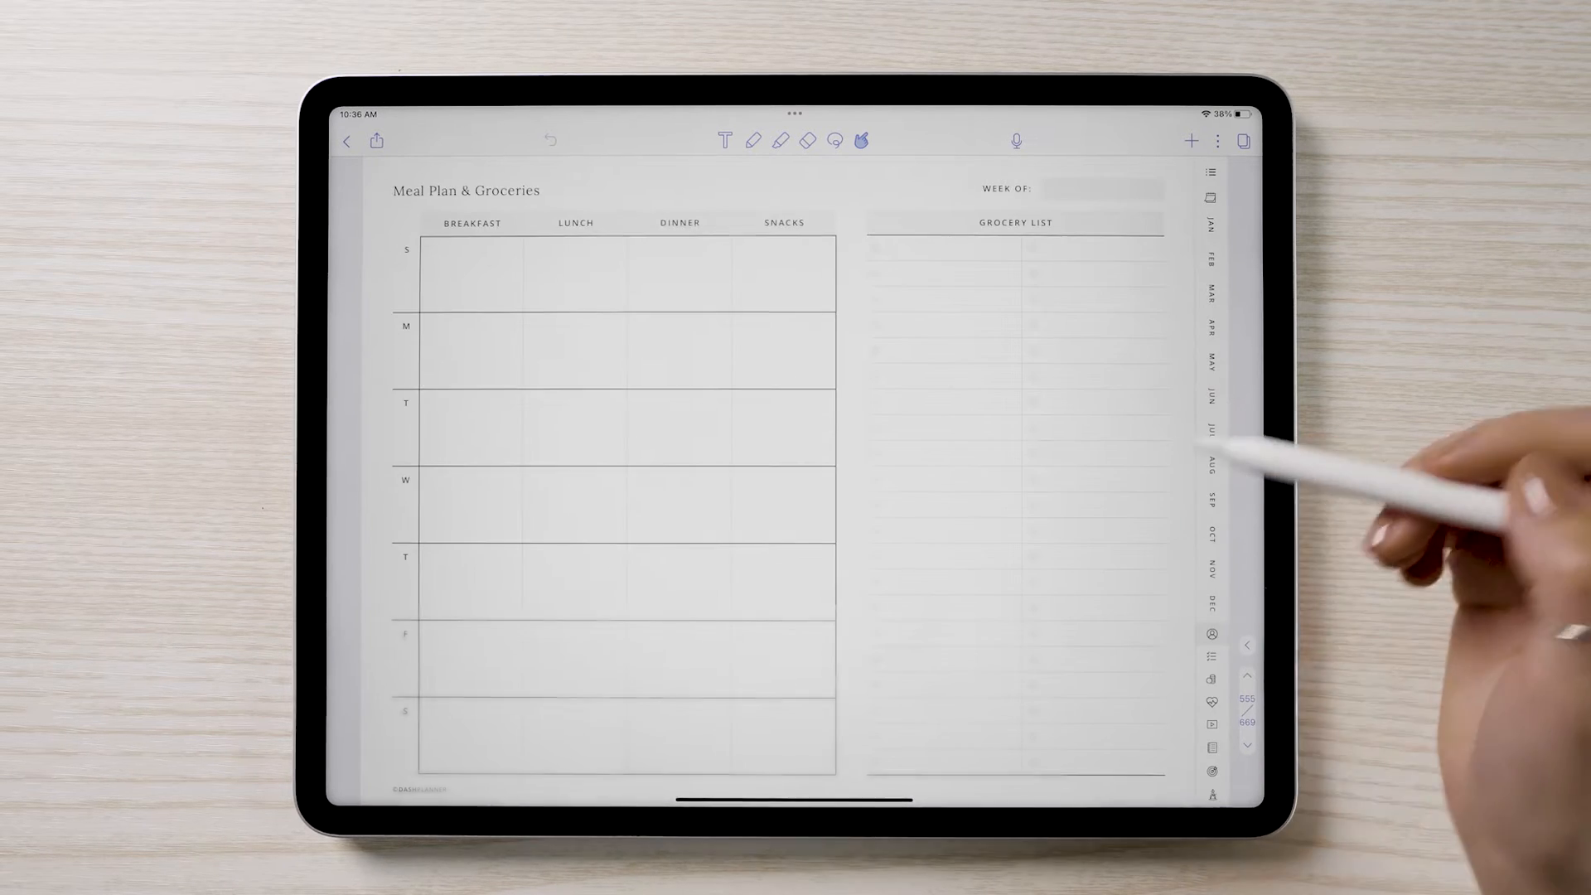
{"action": "left_click", "coordinate": [1241, 139]}
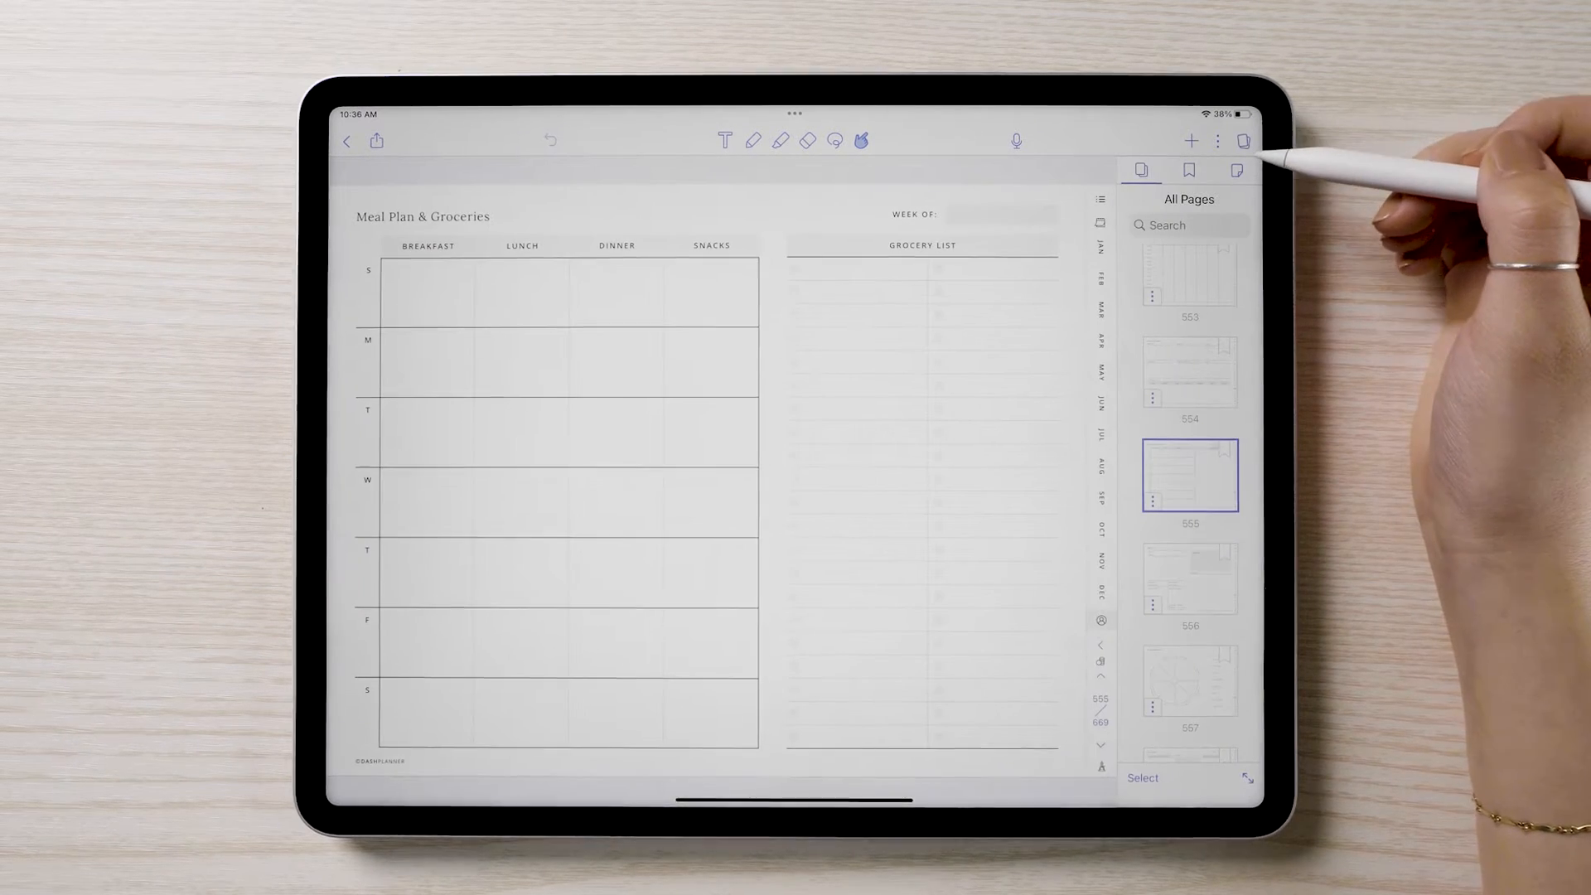
{"action": "left_click", "coordinate": [1153, 496]}
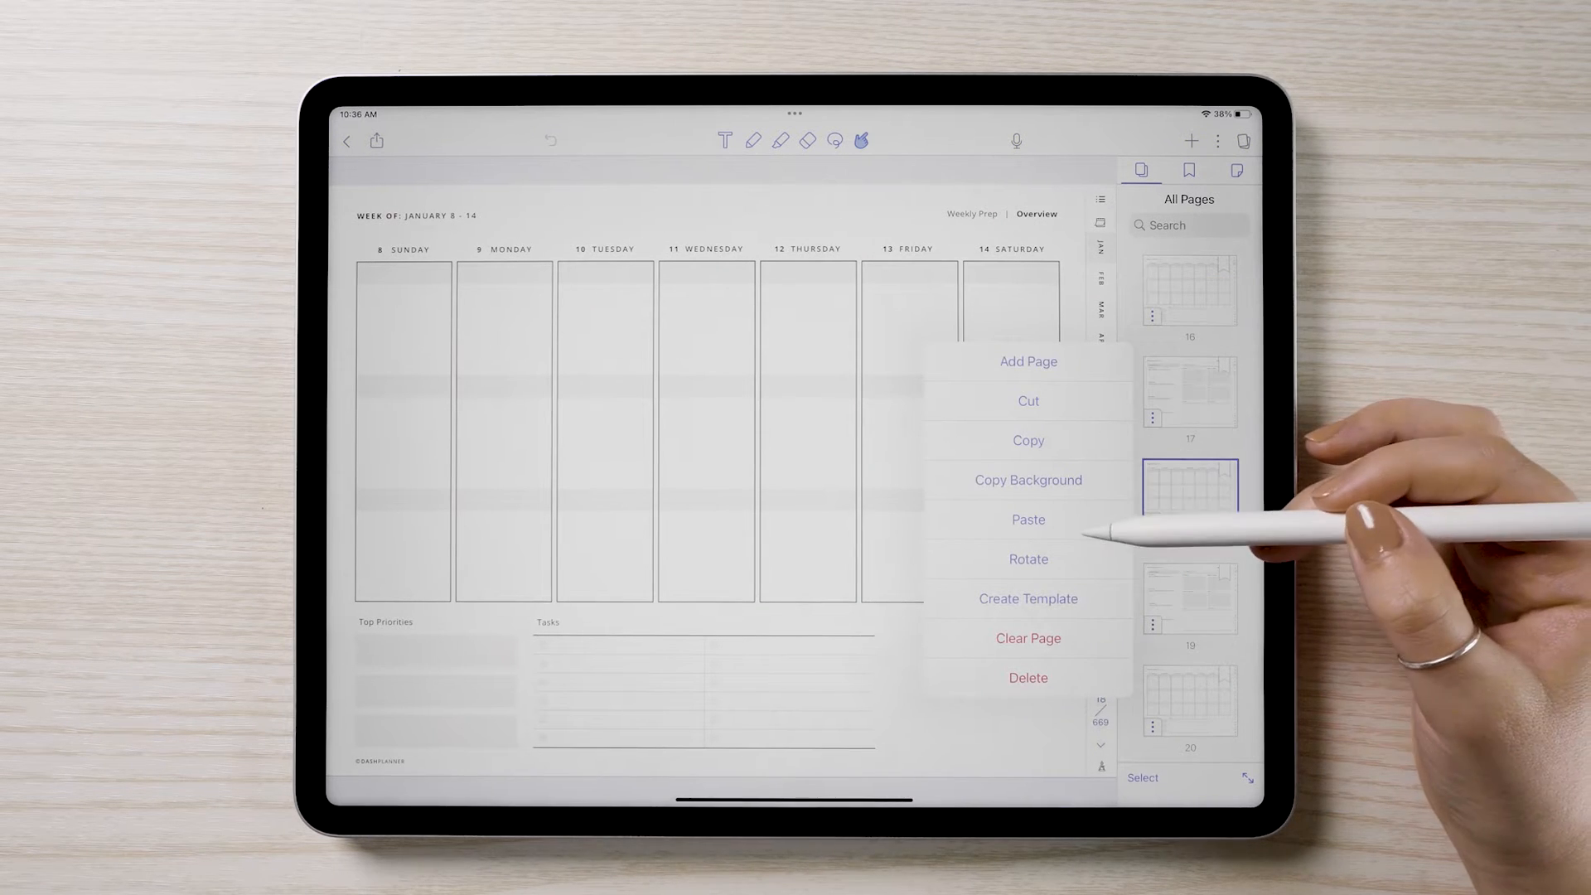
{"action": "left_click", "coordinate": [1189, 477]}
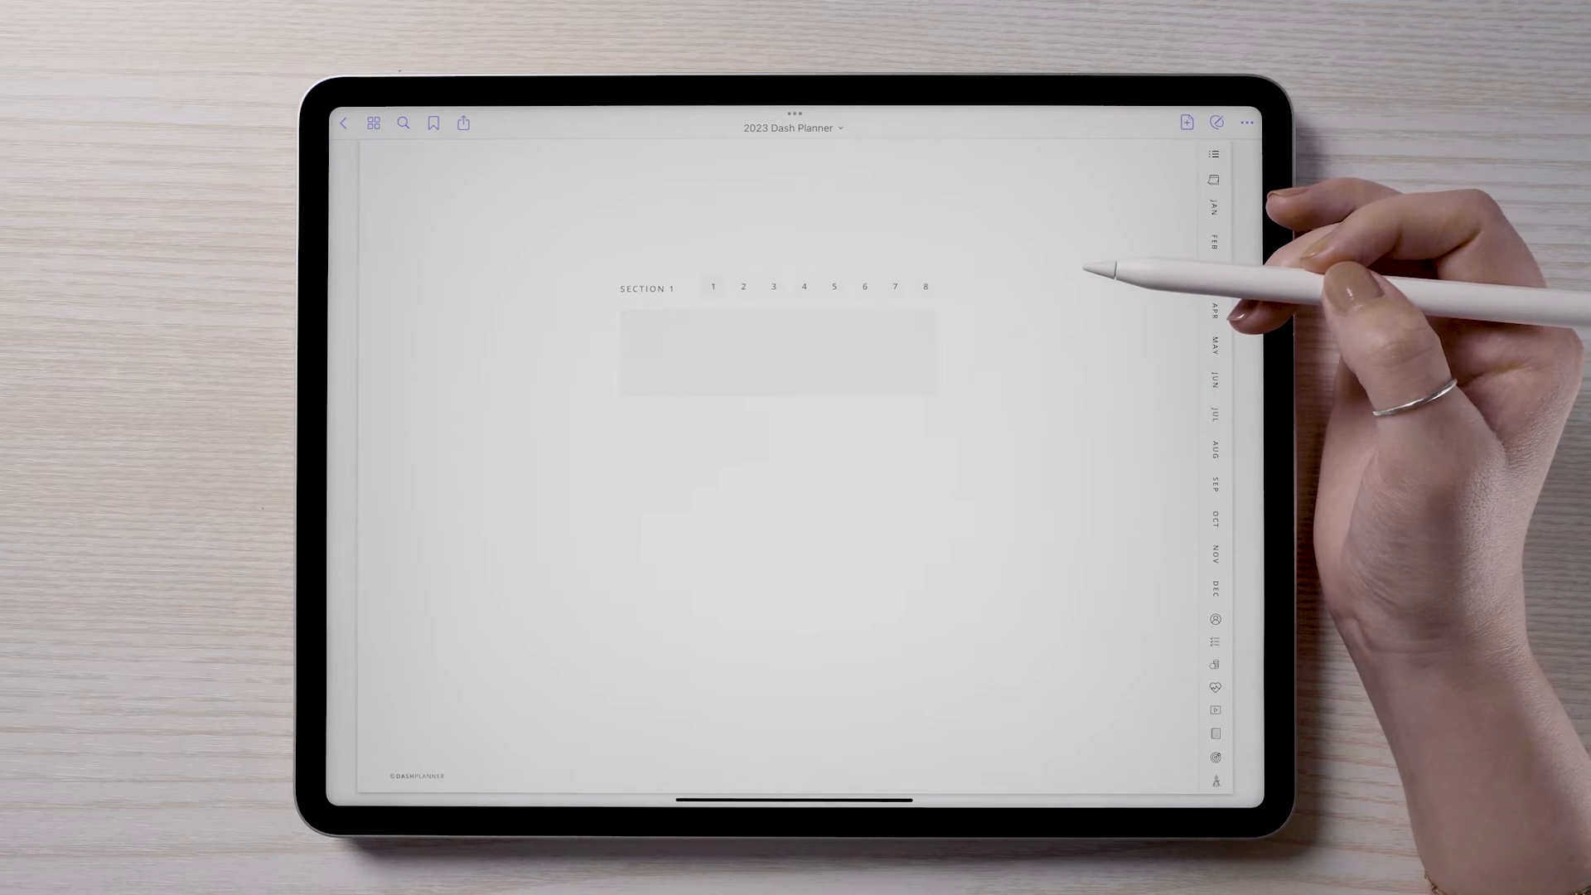
- Label the first section divider row on the index 'Home Projects'
{"action": "left_click", "coordinate": [742, 287]}
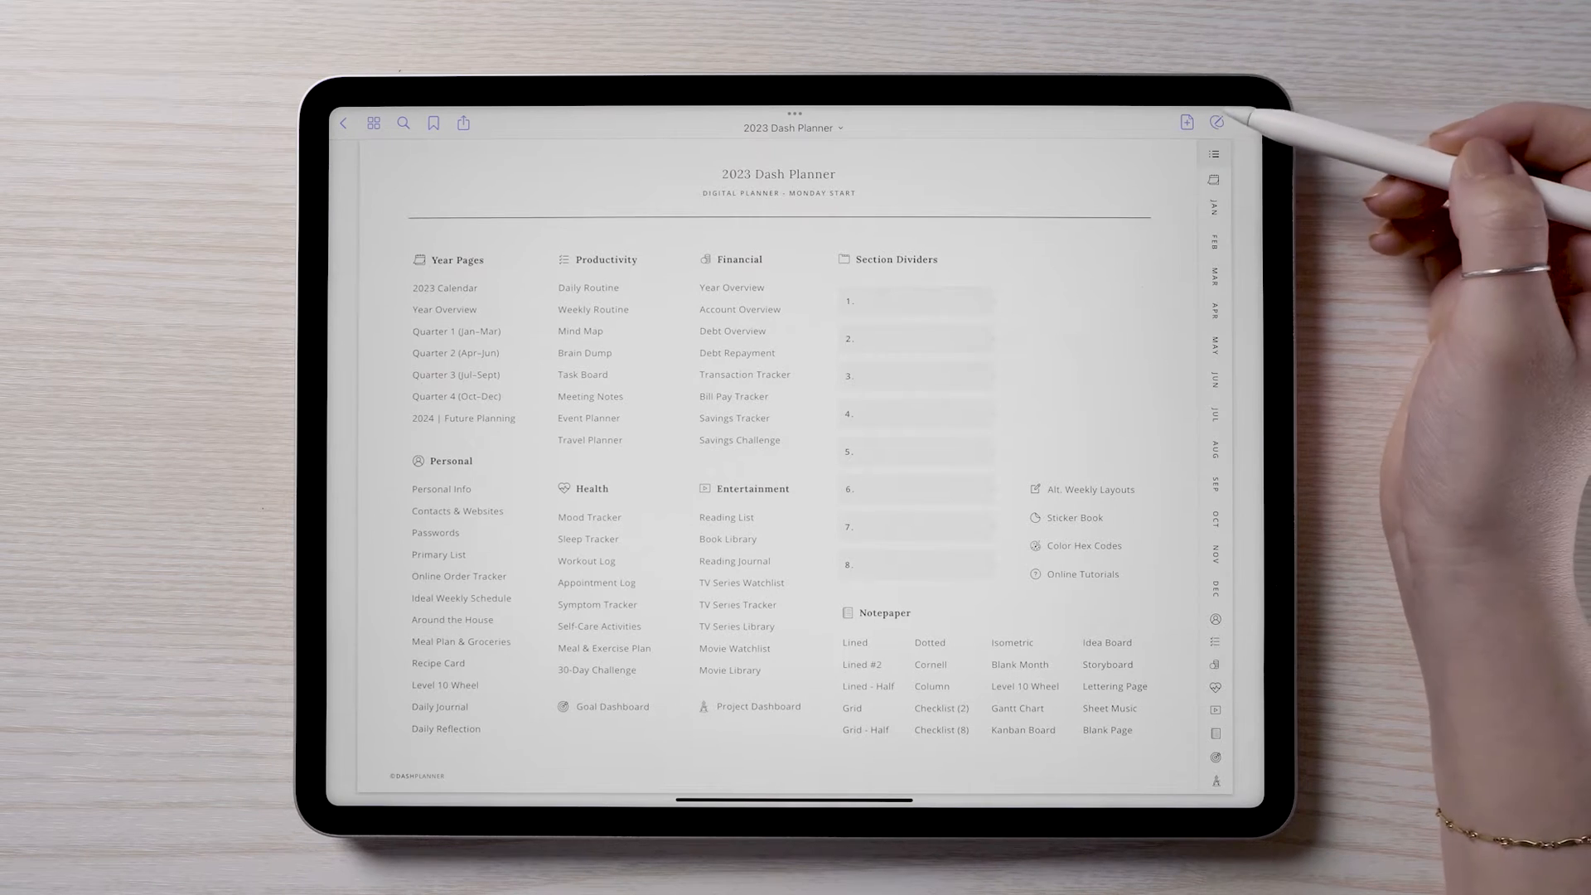
{"action": "left_click", "coordinate": [1222, 123]}
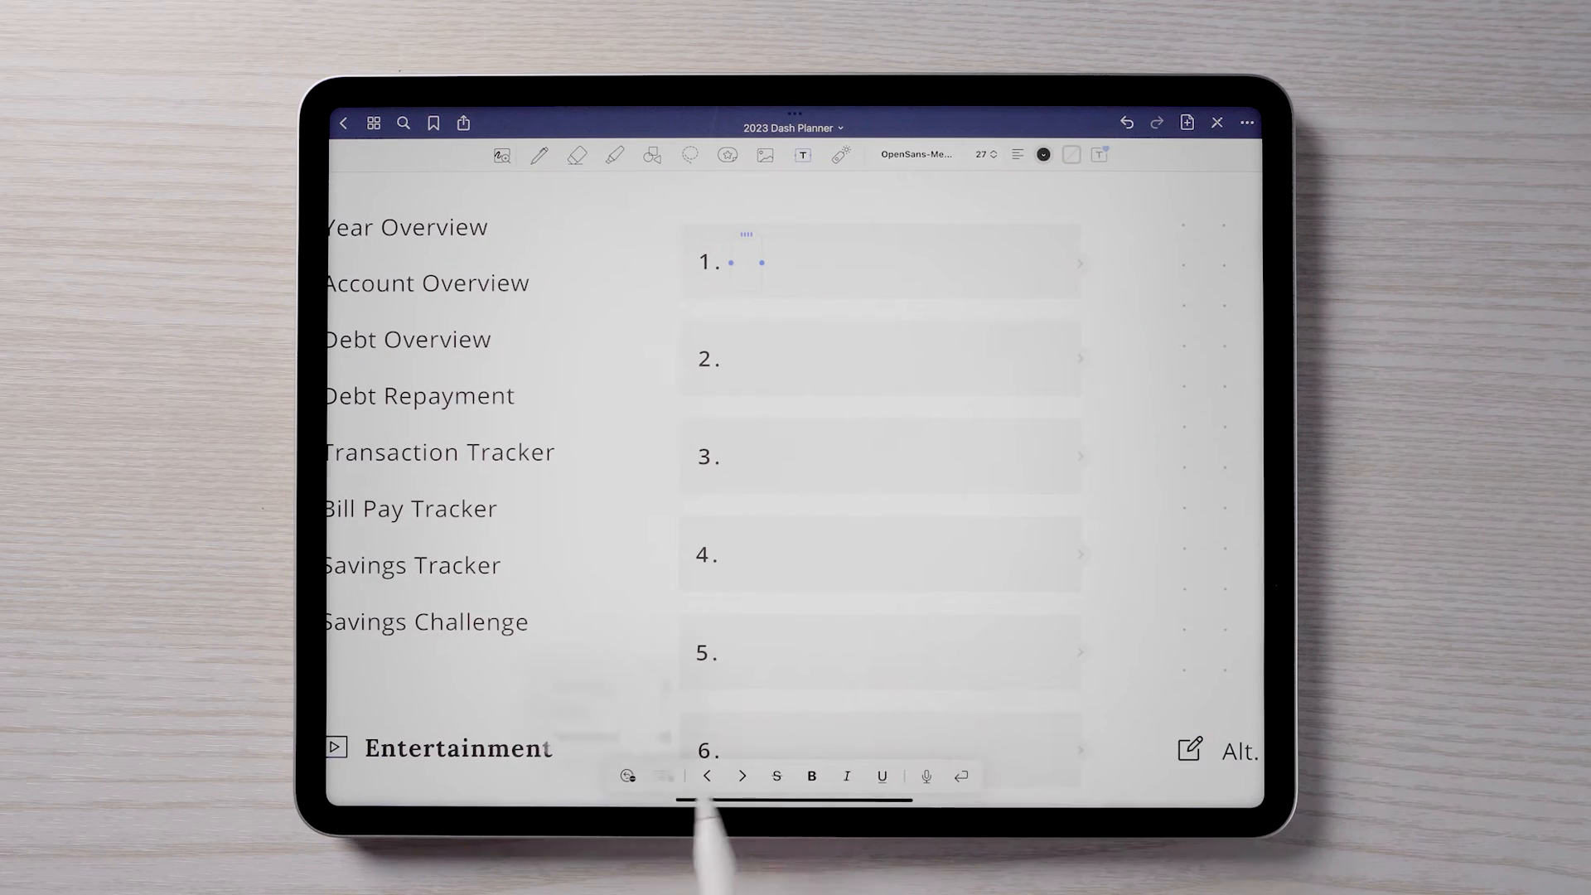
{"action": "left_click", "coordinate": [751, 262]}
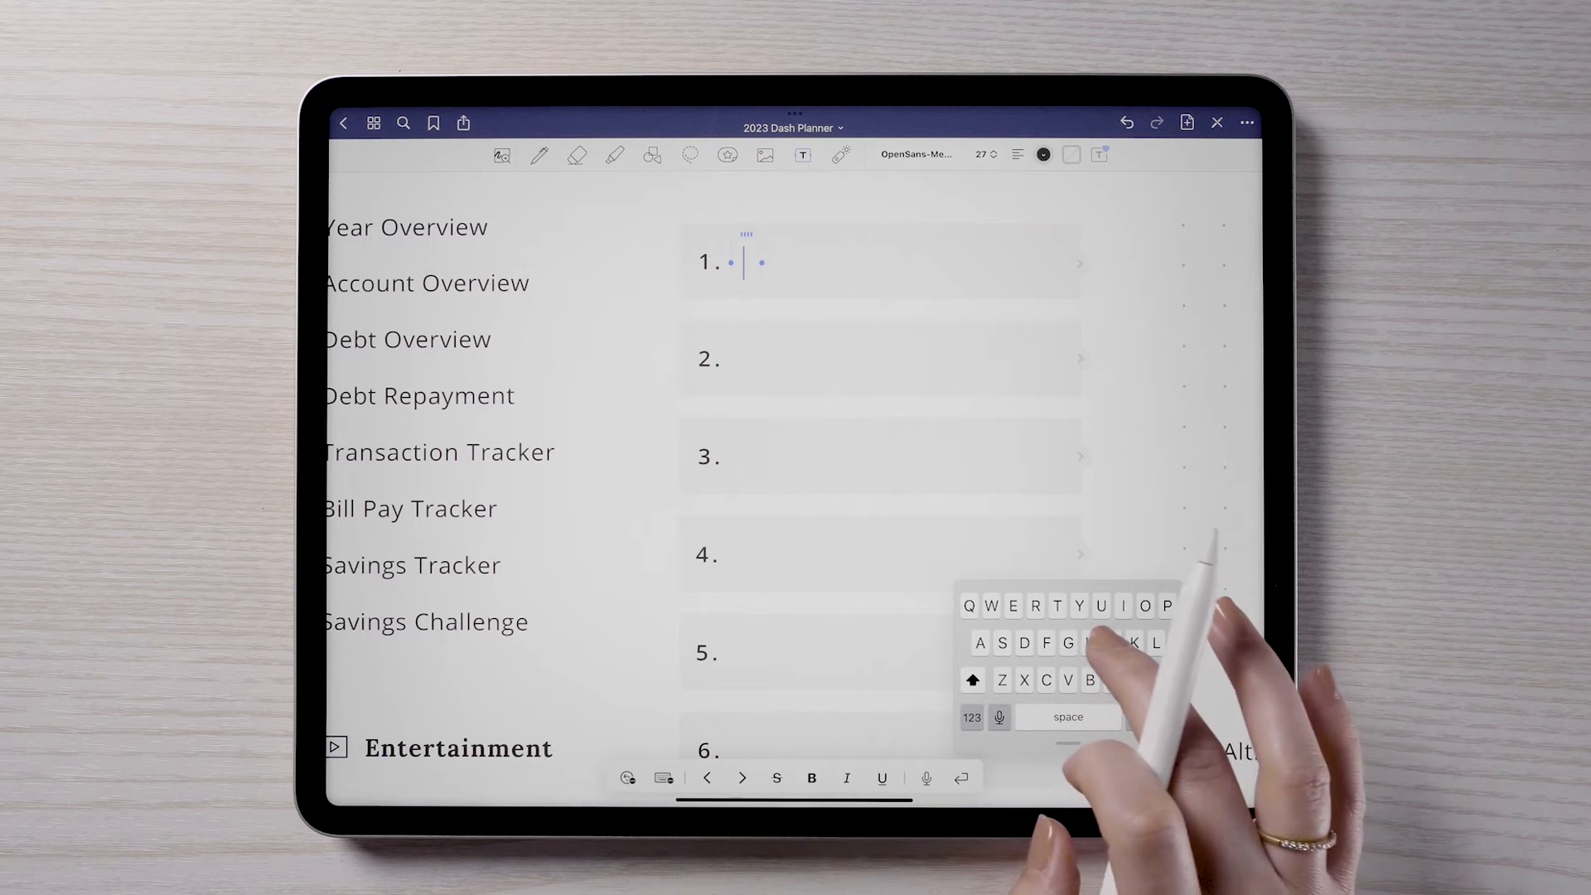
{"action": "type", "text": "Home Proje"}
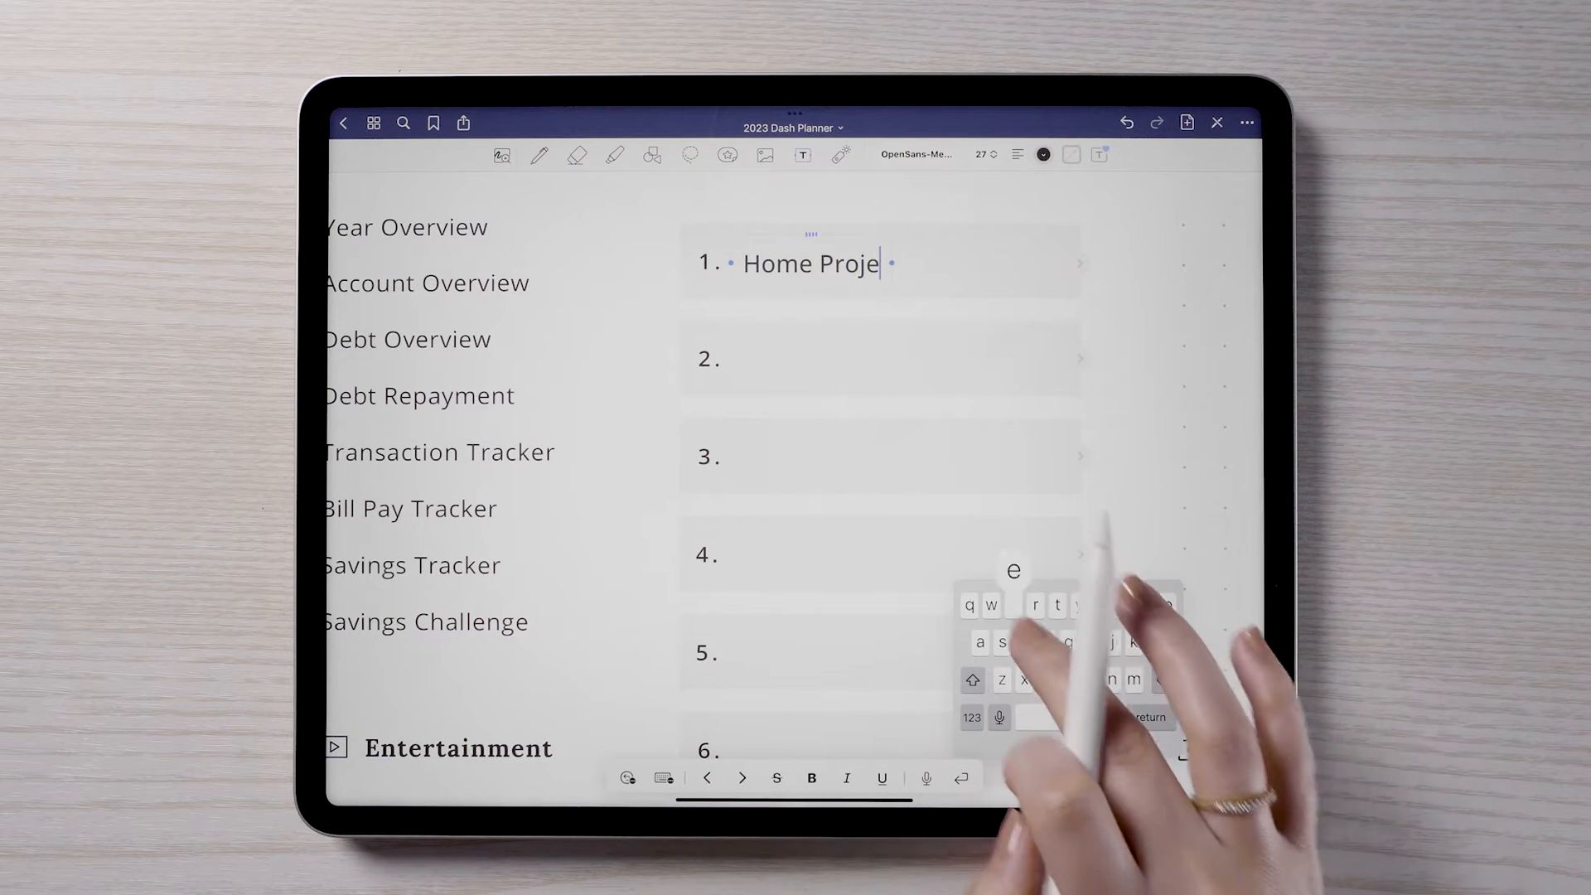
{"action": "type", "text": "cts"}
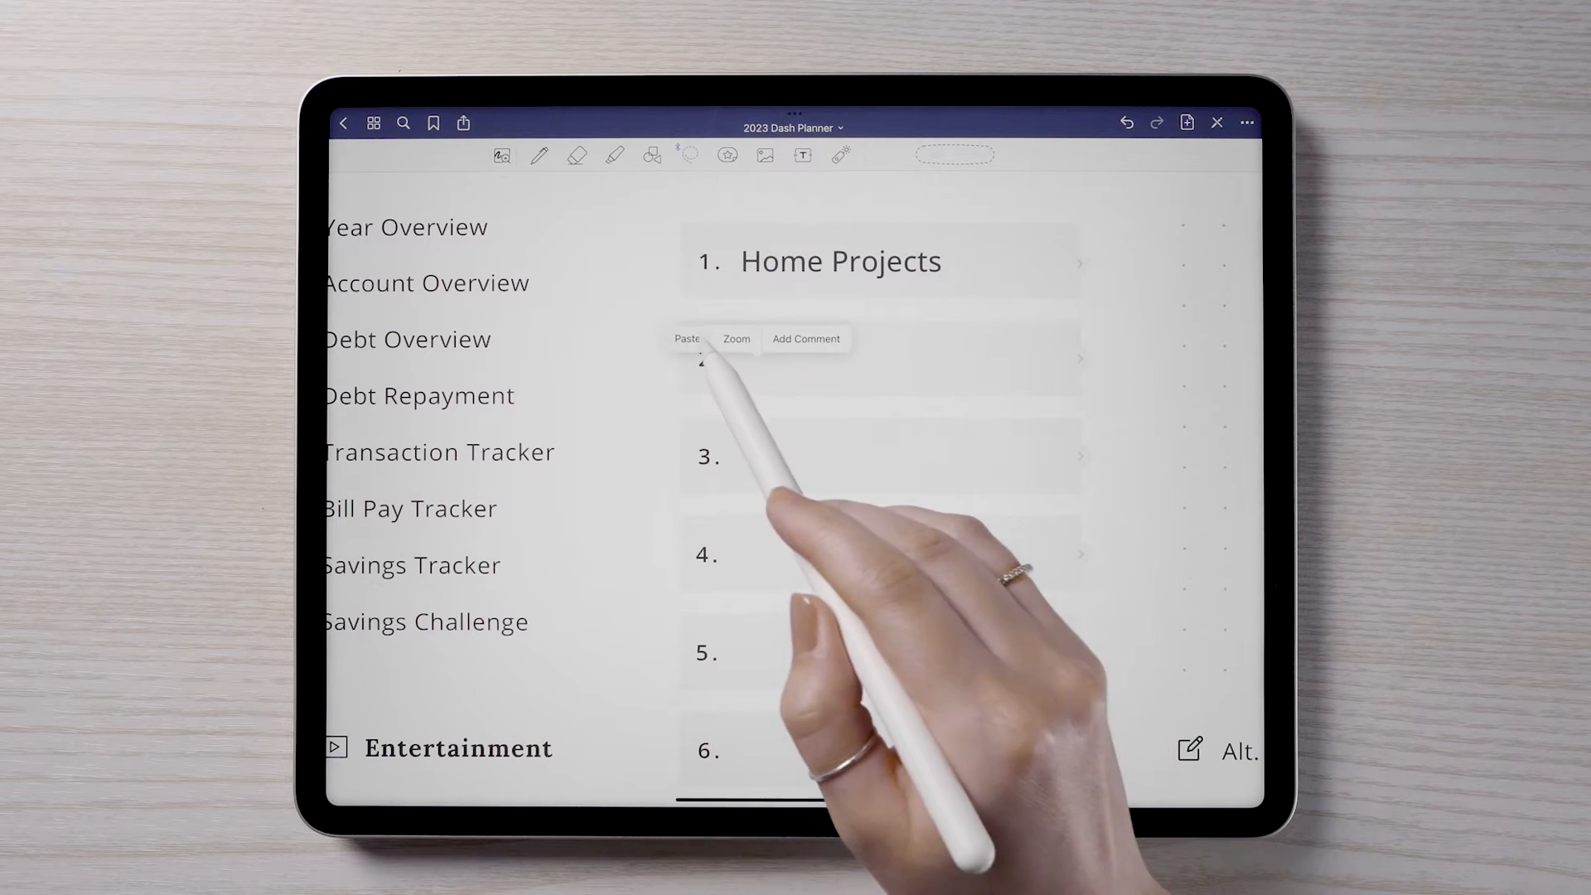
- Paste the label into rows 2 and 3 and retype them 'Mood Boards' and 'Work Notes'
{"action": "left_click", "coordinate": [686, 338]}
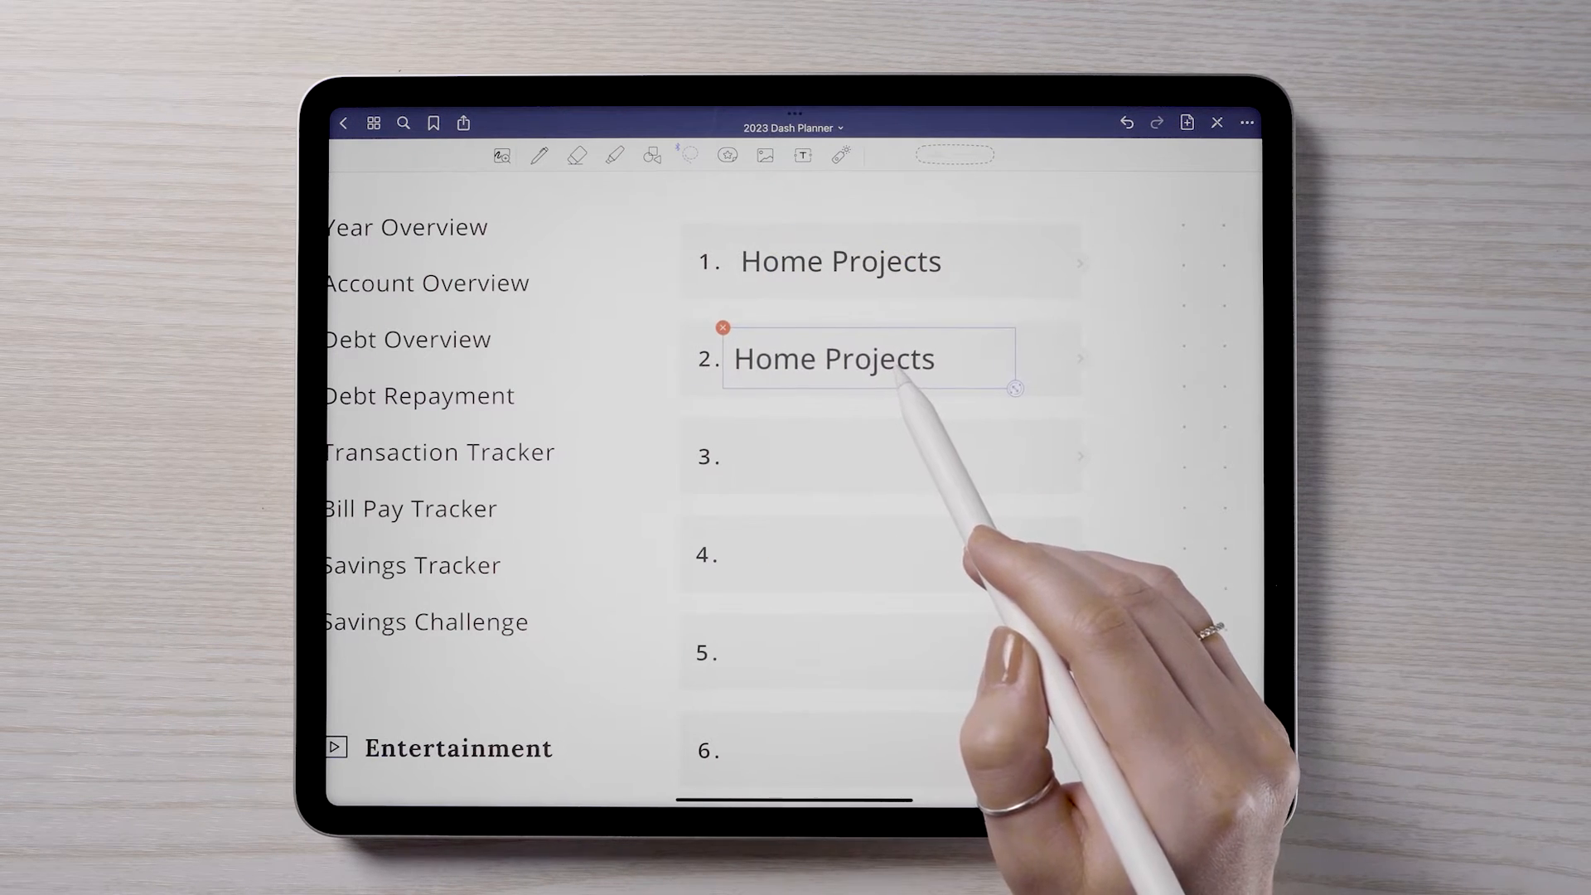
{"action": "type", "text": "Mood Boards"}
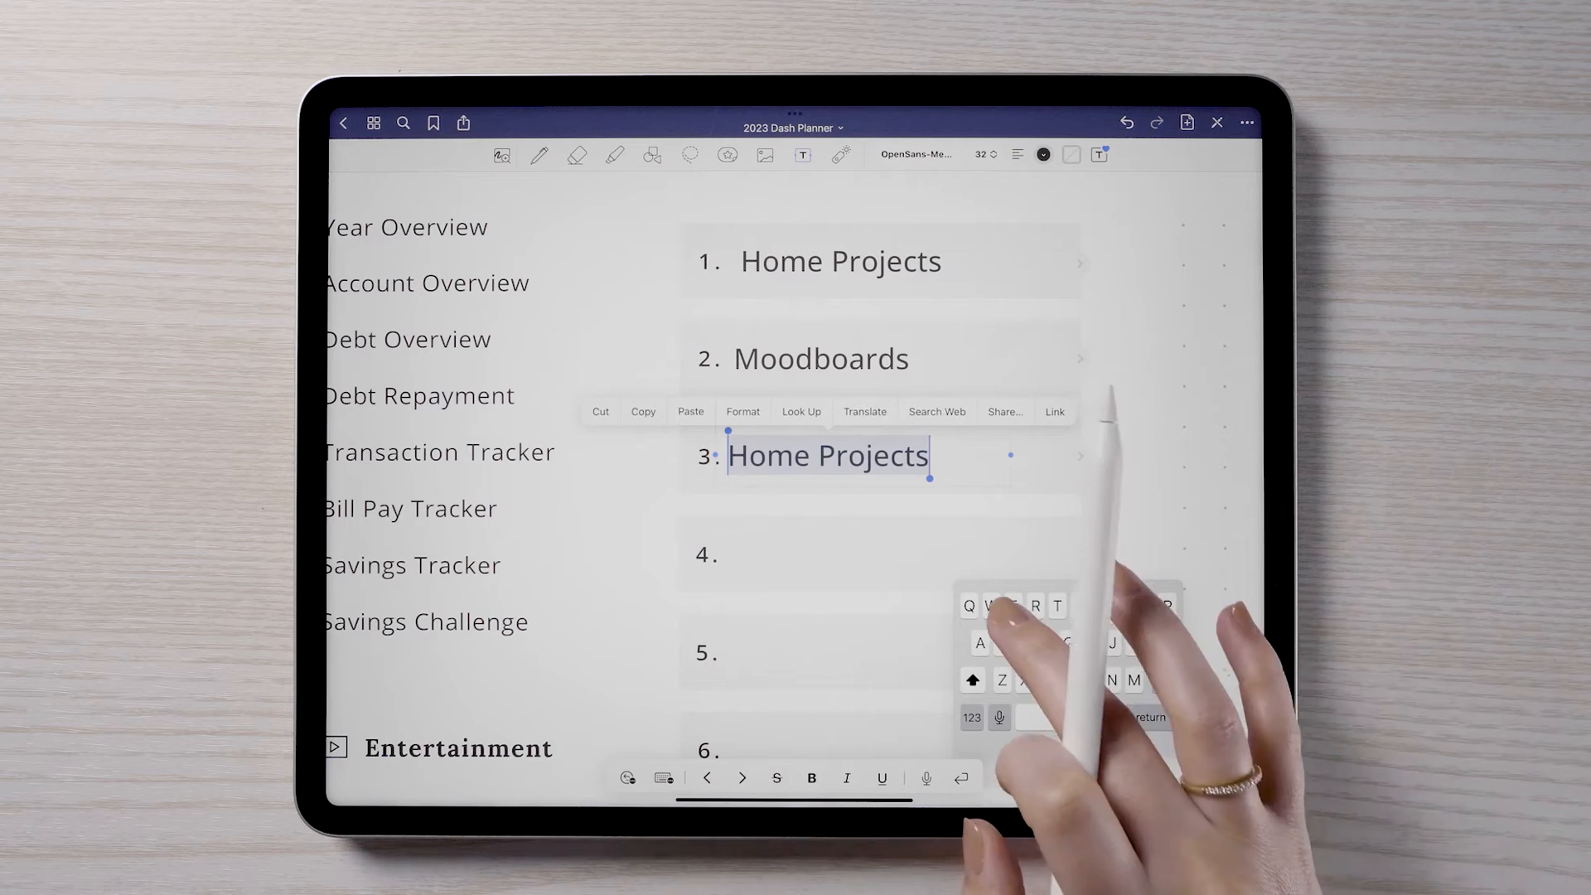
{"action": "type", "text": "Work Notes"}
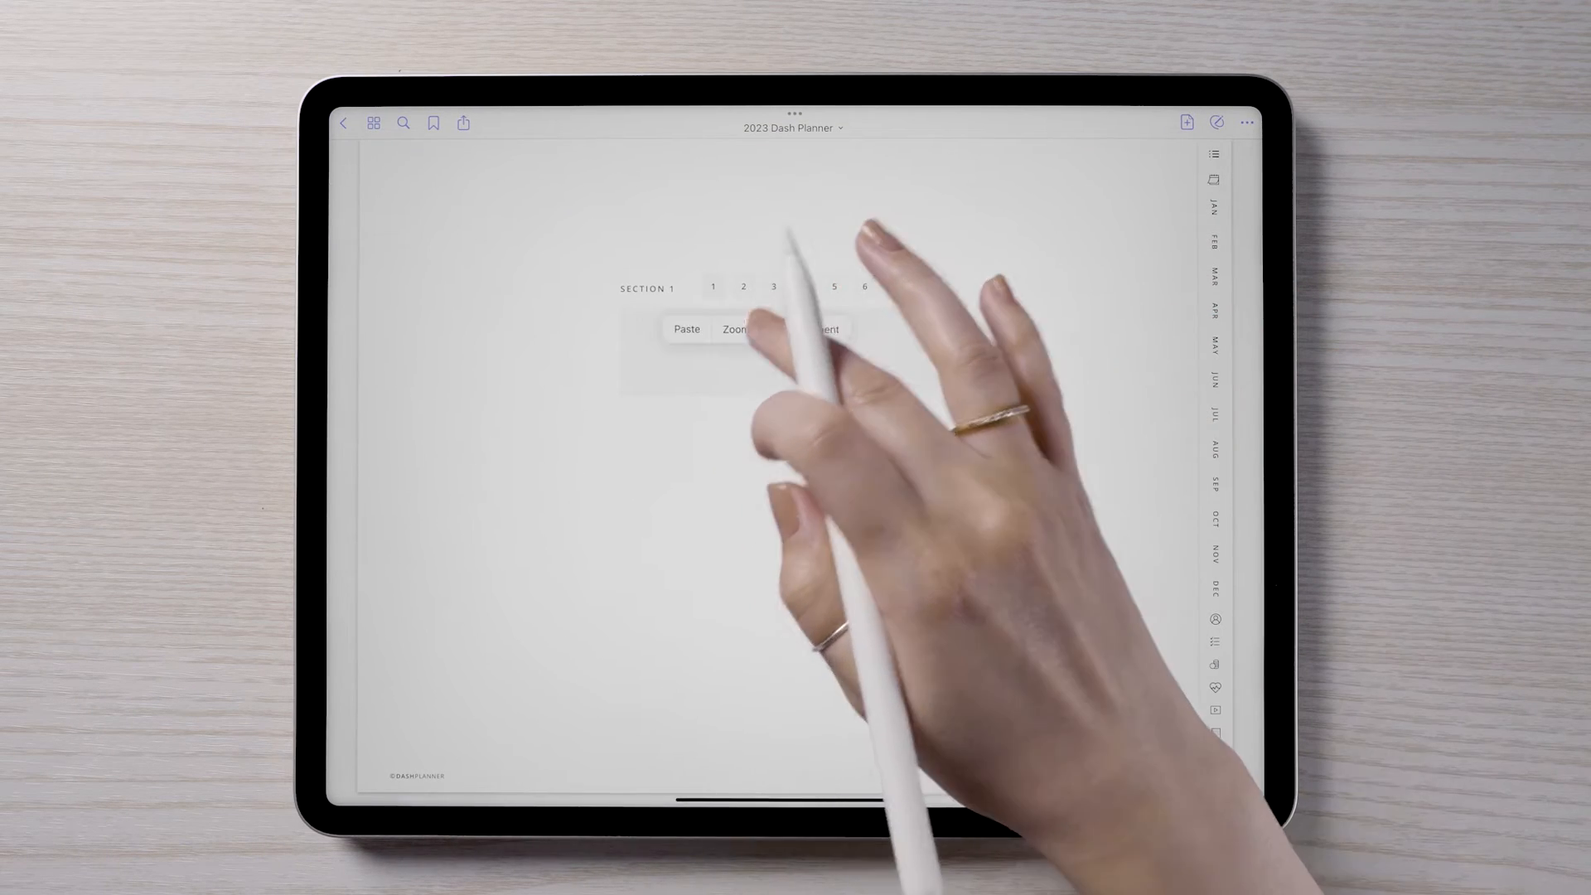
- Title the Section 1 divider 'Home Projects' and paste an Isometric notepaper page after it
{"action": "left_click", "coordinate": [686, 328]}
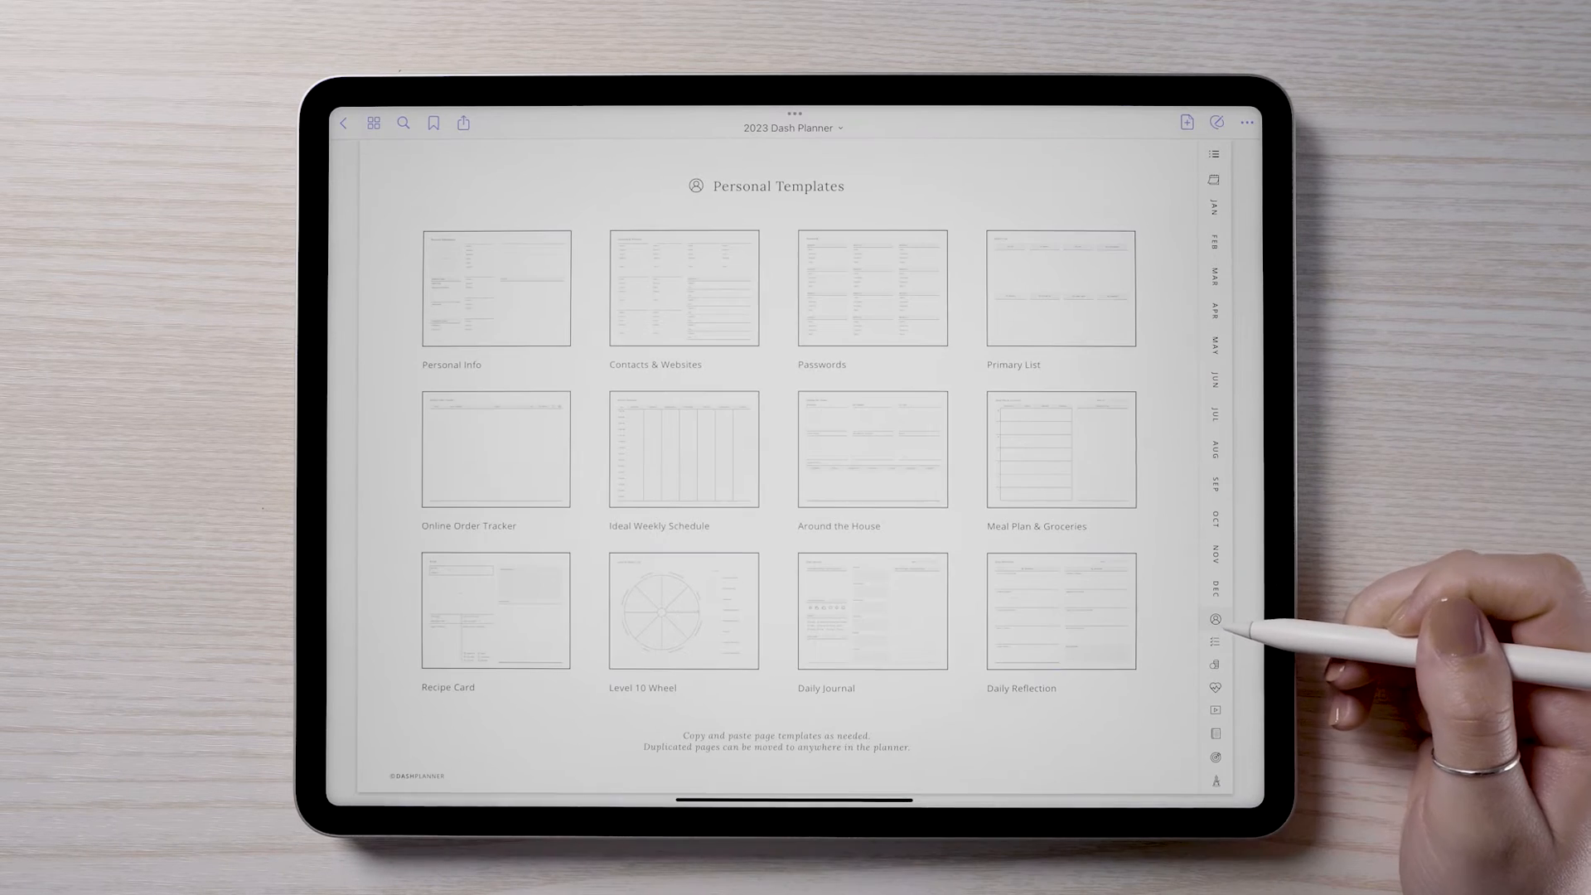
{"action": "mouse_move", "coordinate": [1218, 629]}
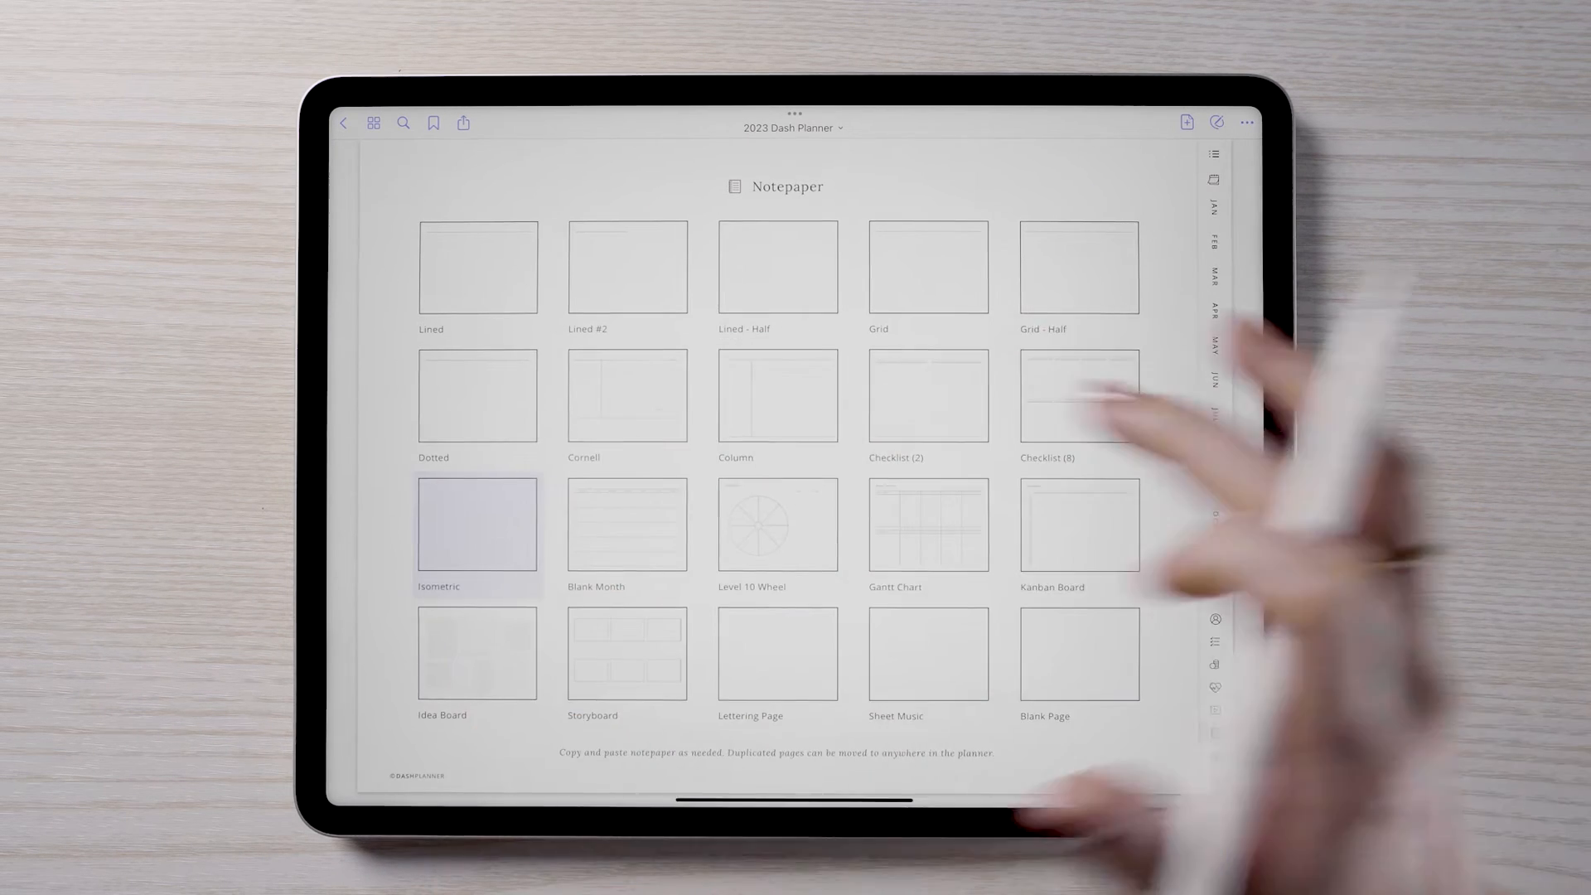
{"action": "left_click", "coordinate": [1246, 123]}
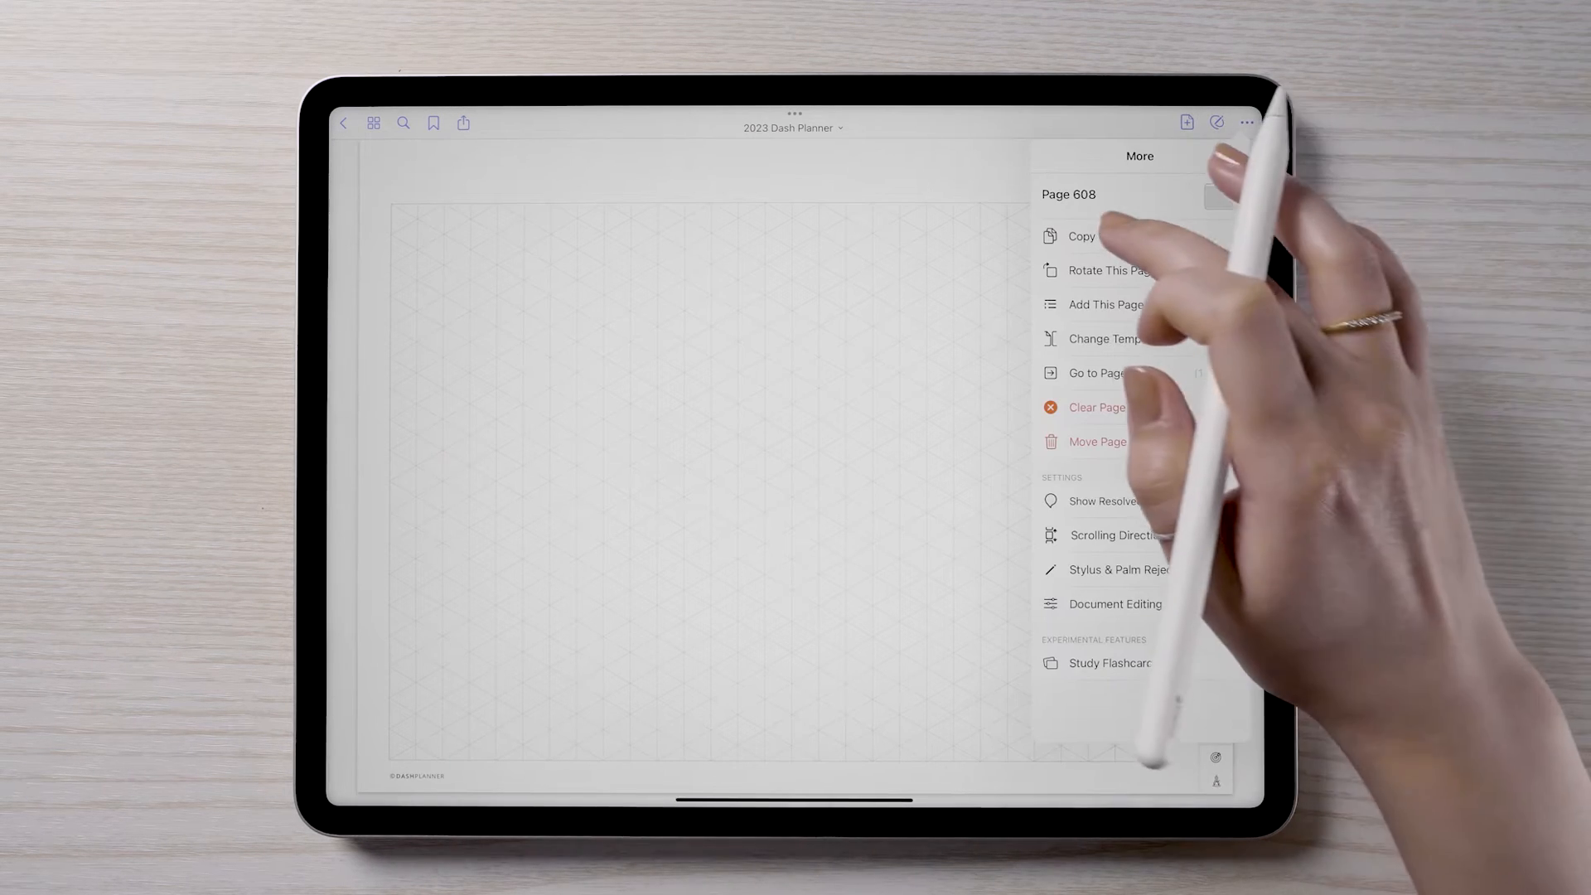
{"action": "left_click", "coordinate": [1079, 236]}
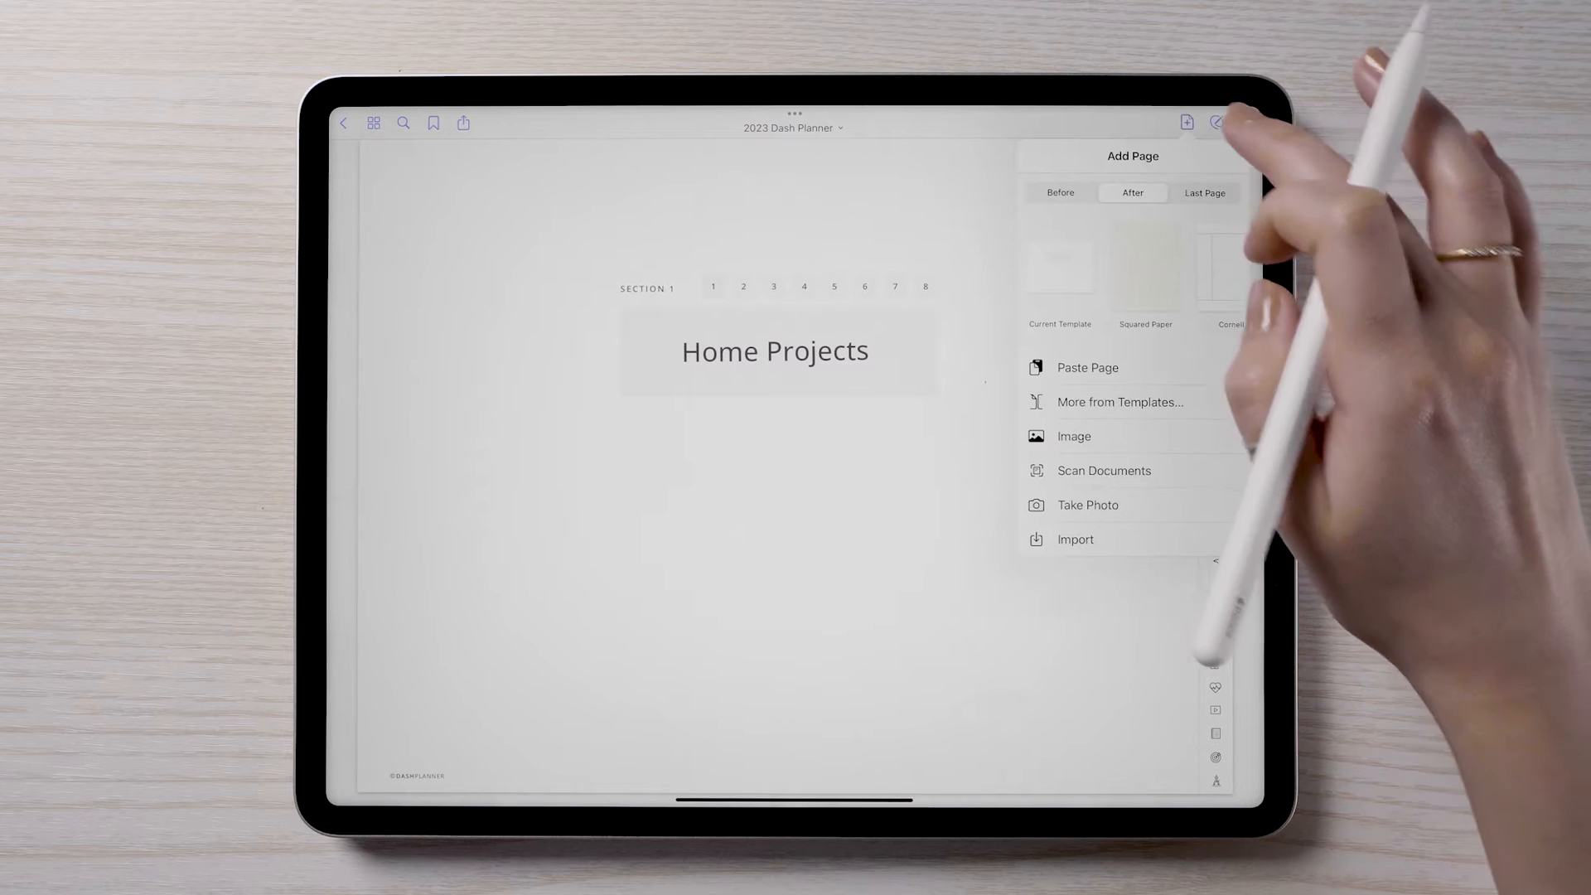
{"action": "left_click", "coordinate": [1087, 368]}
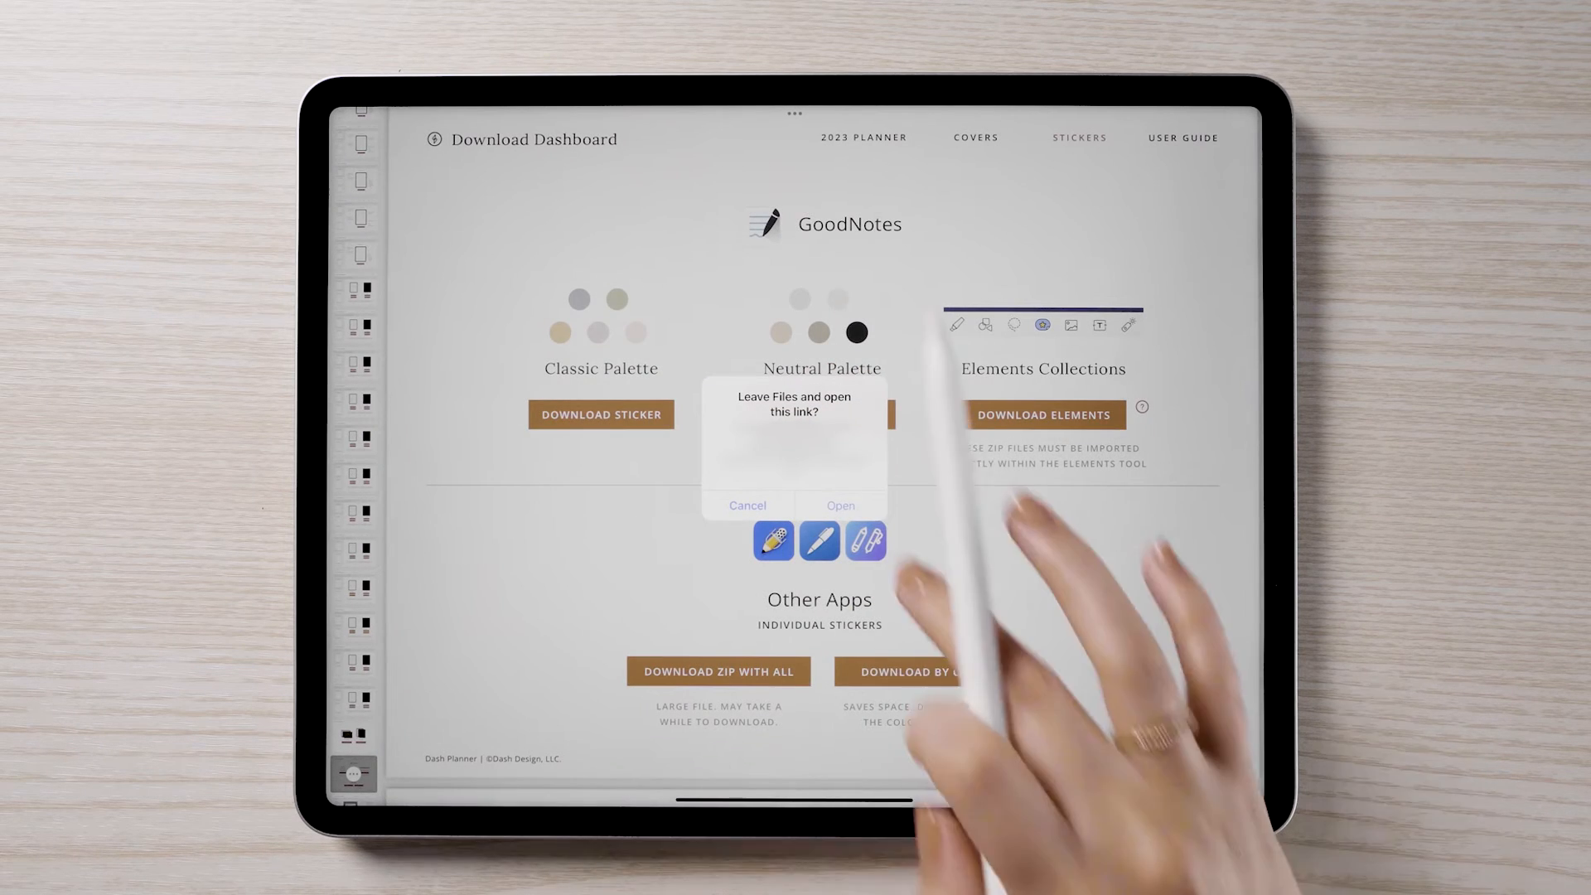
- Download the Sticker Book – Classic Palette zip in Safari and send it to GoodNotes
{"action": "left_click", "coordinate": [839, 506]}
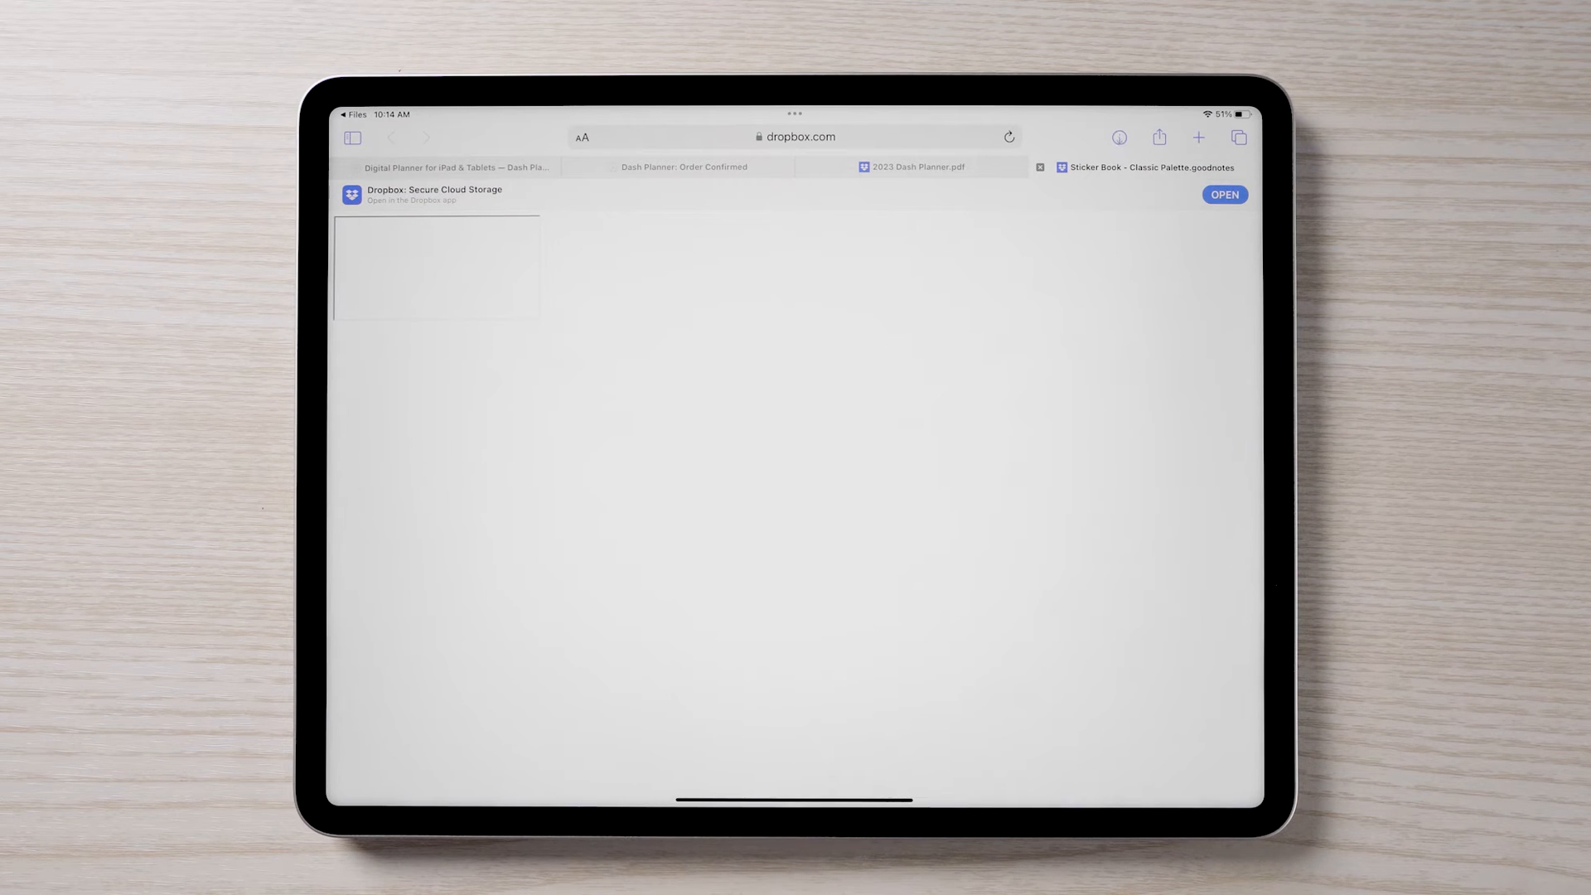
{"action": "left_click", "coordinate": [1119, 138]}
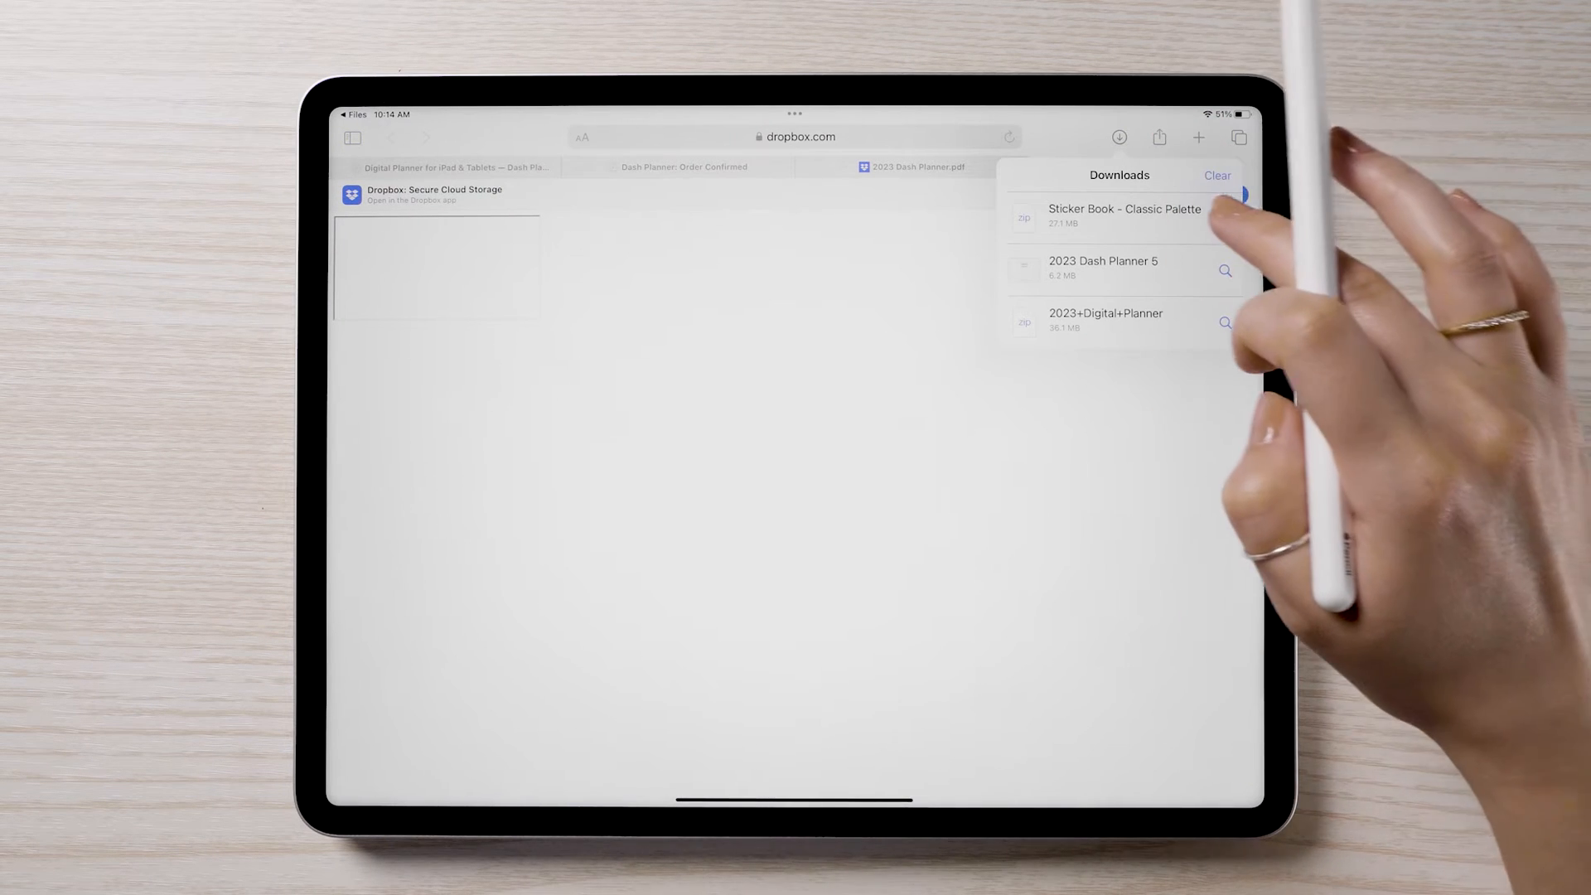
{"action": "left_click", "coordinate": [1123, 214]}
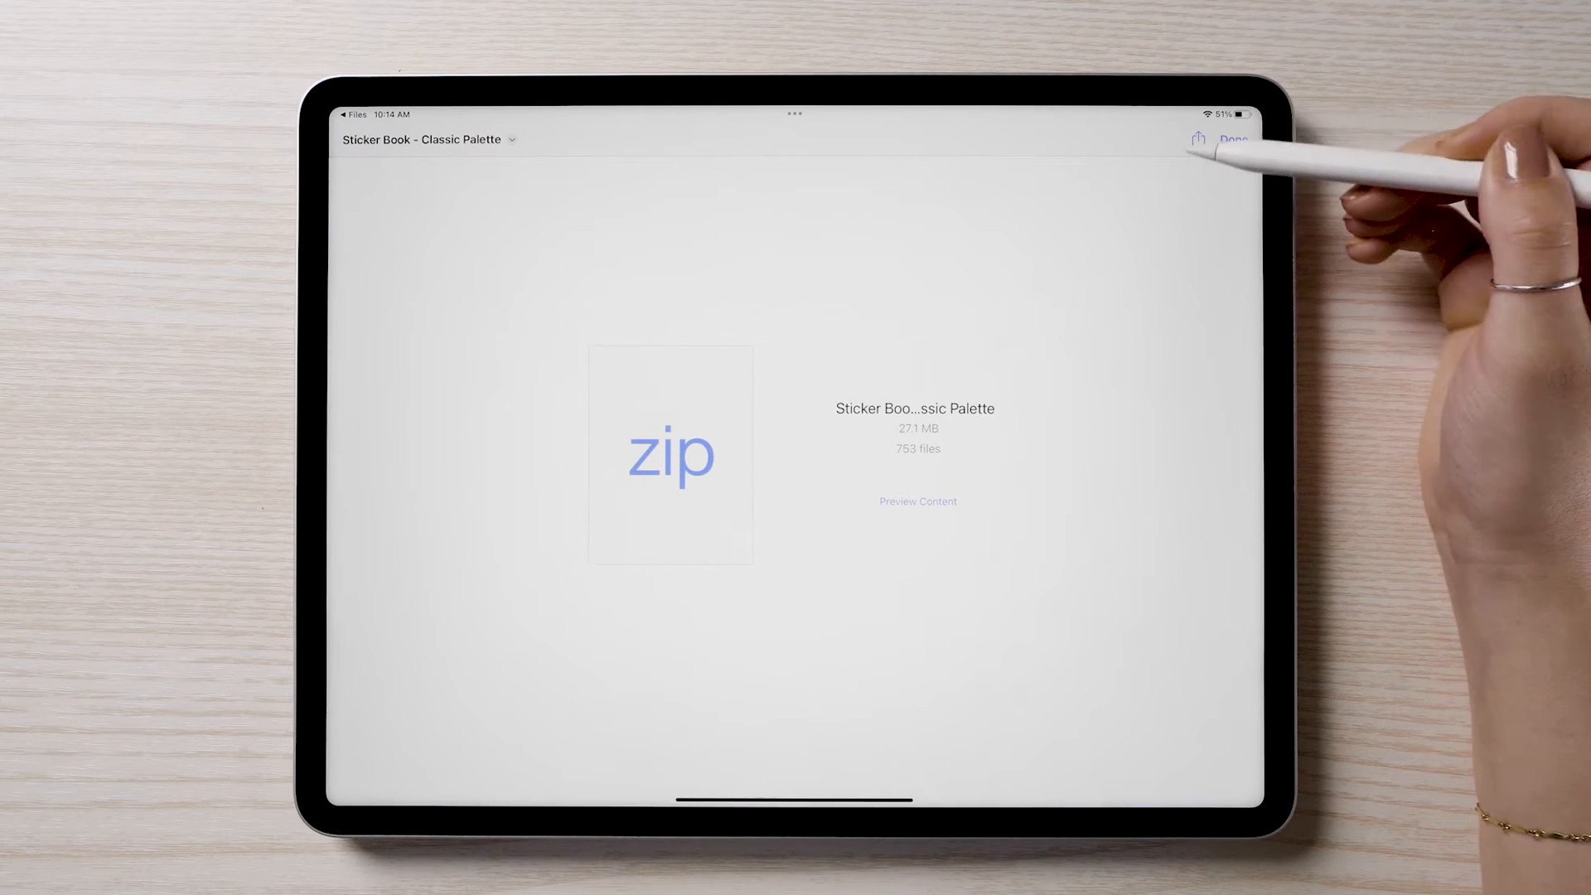
{"action": "left_click", "coordinate": [1199, 140]}
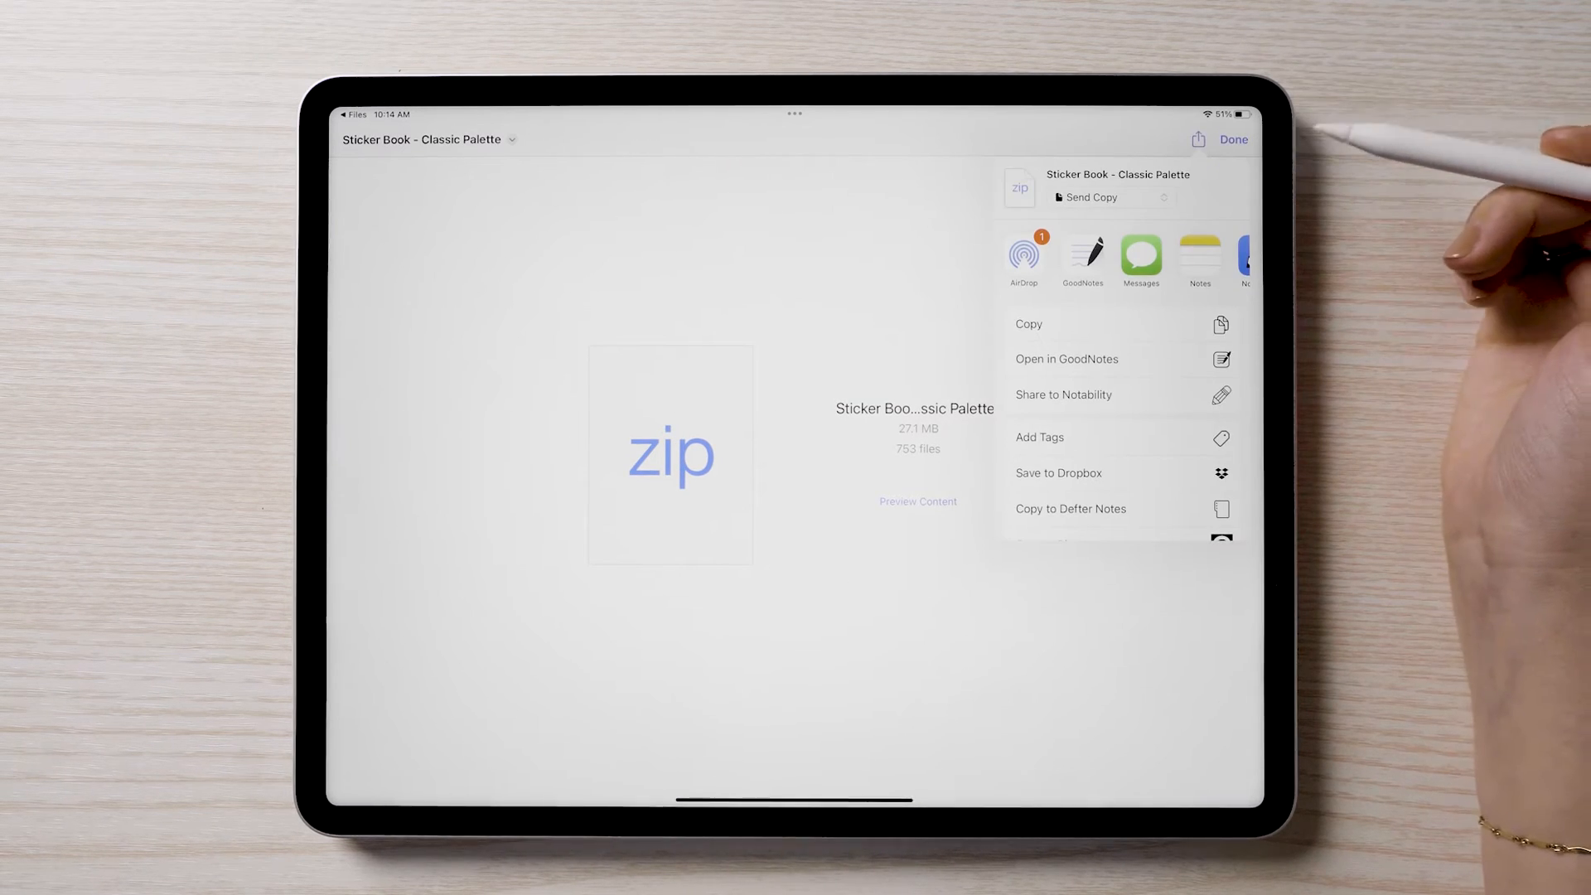
{"action": "left_click", "coordinate": [1066, 357]}
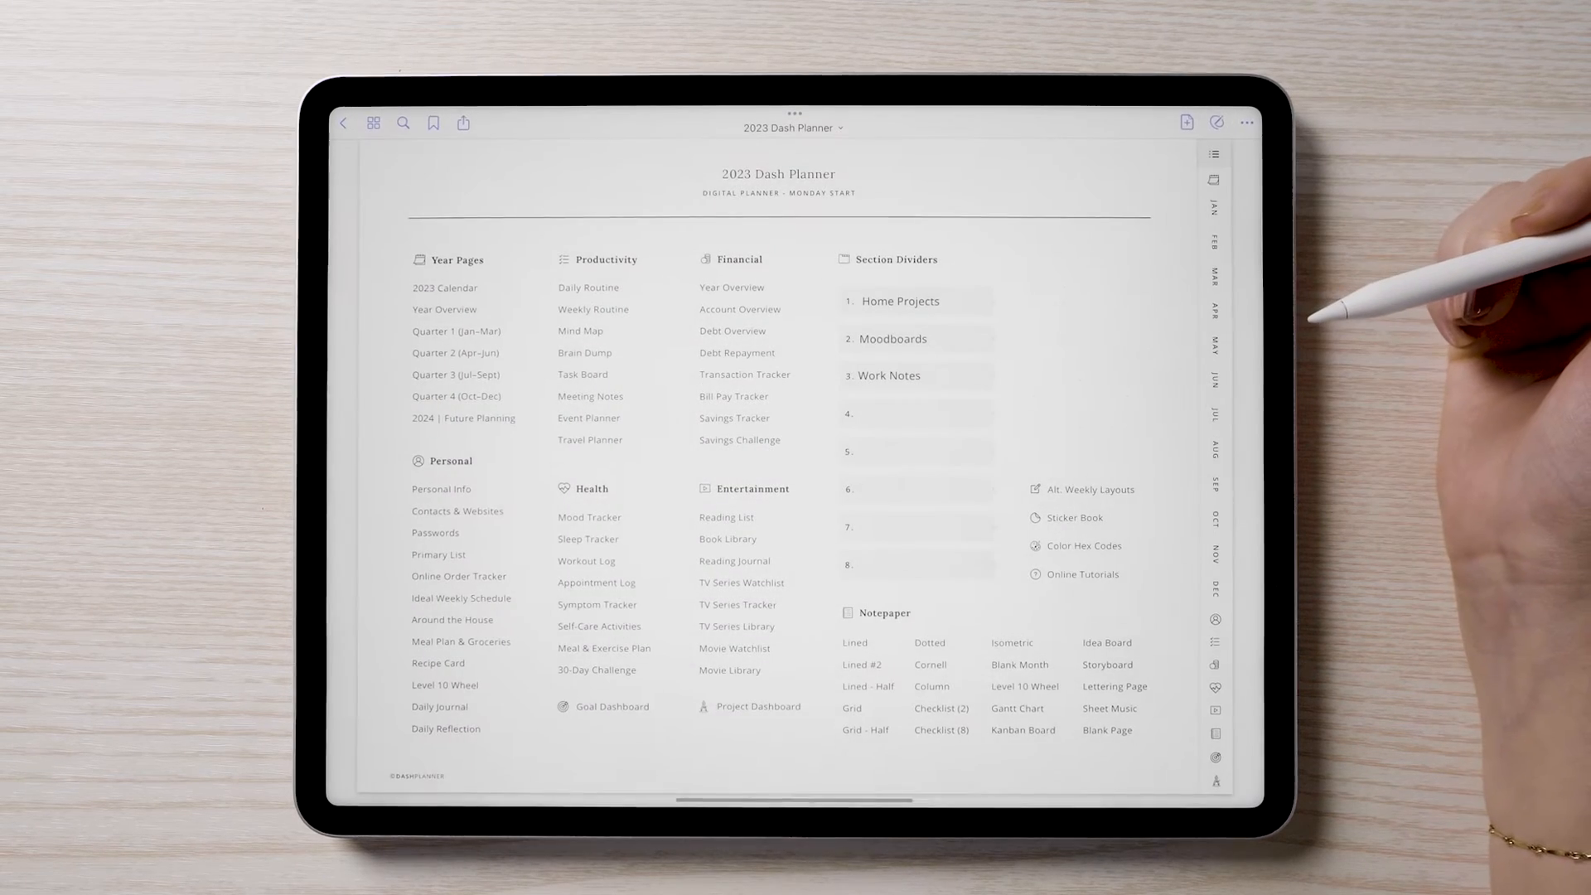
- Import the Sticker Book – Classic Palette as a new document into the Sticker Books folder
{"action": "left_click", "coordinate": [1073, 517]}
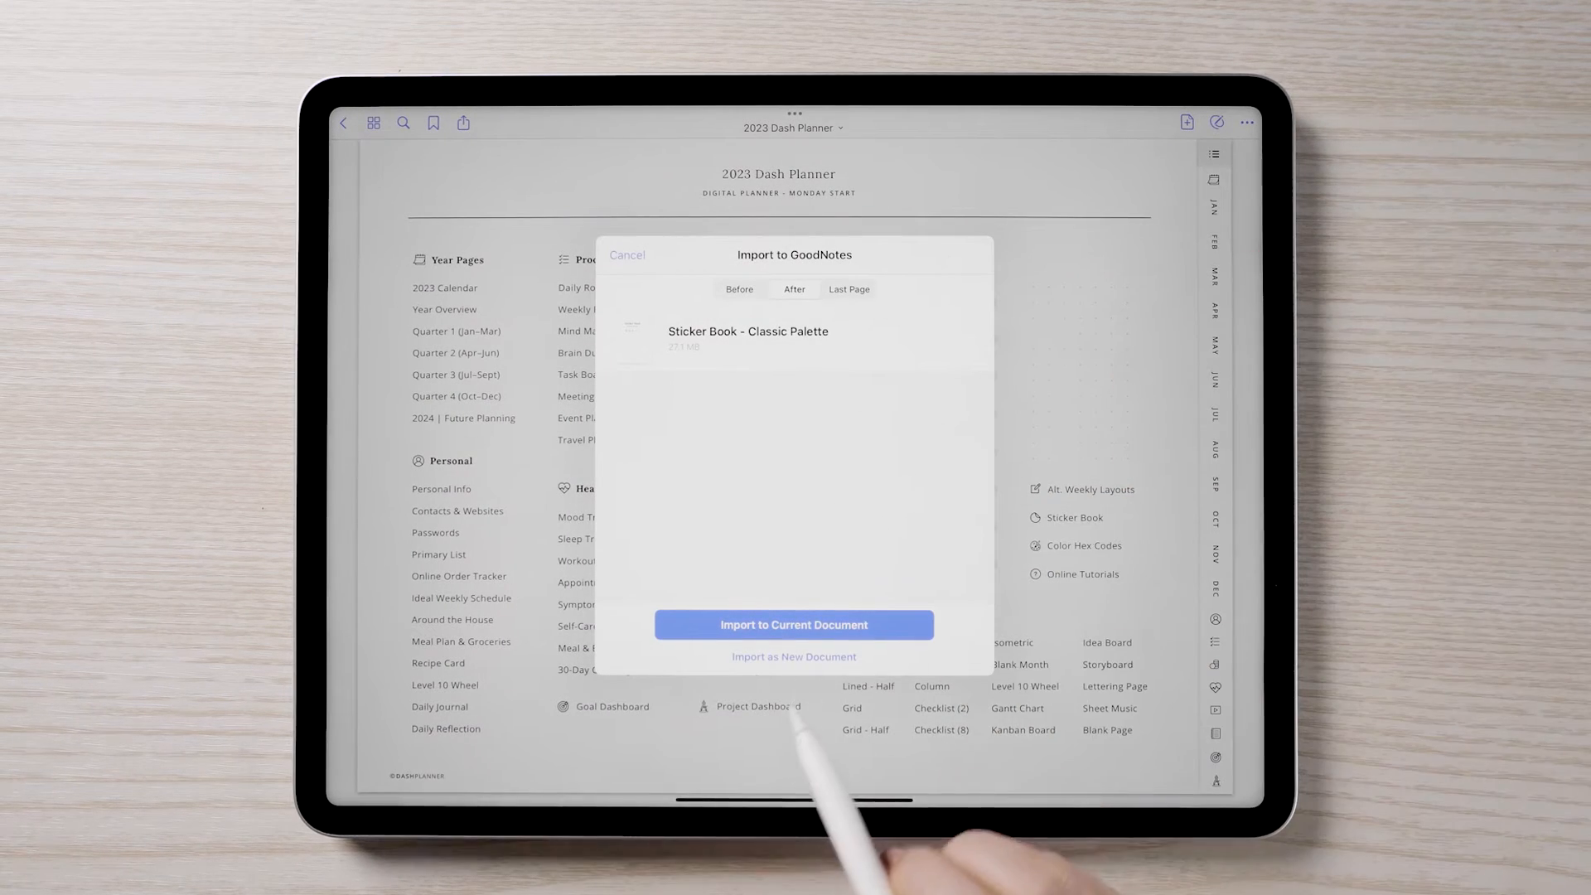
{"action": "left_click", "coordinate": [794, 657]}
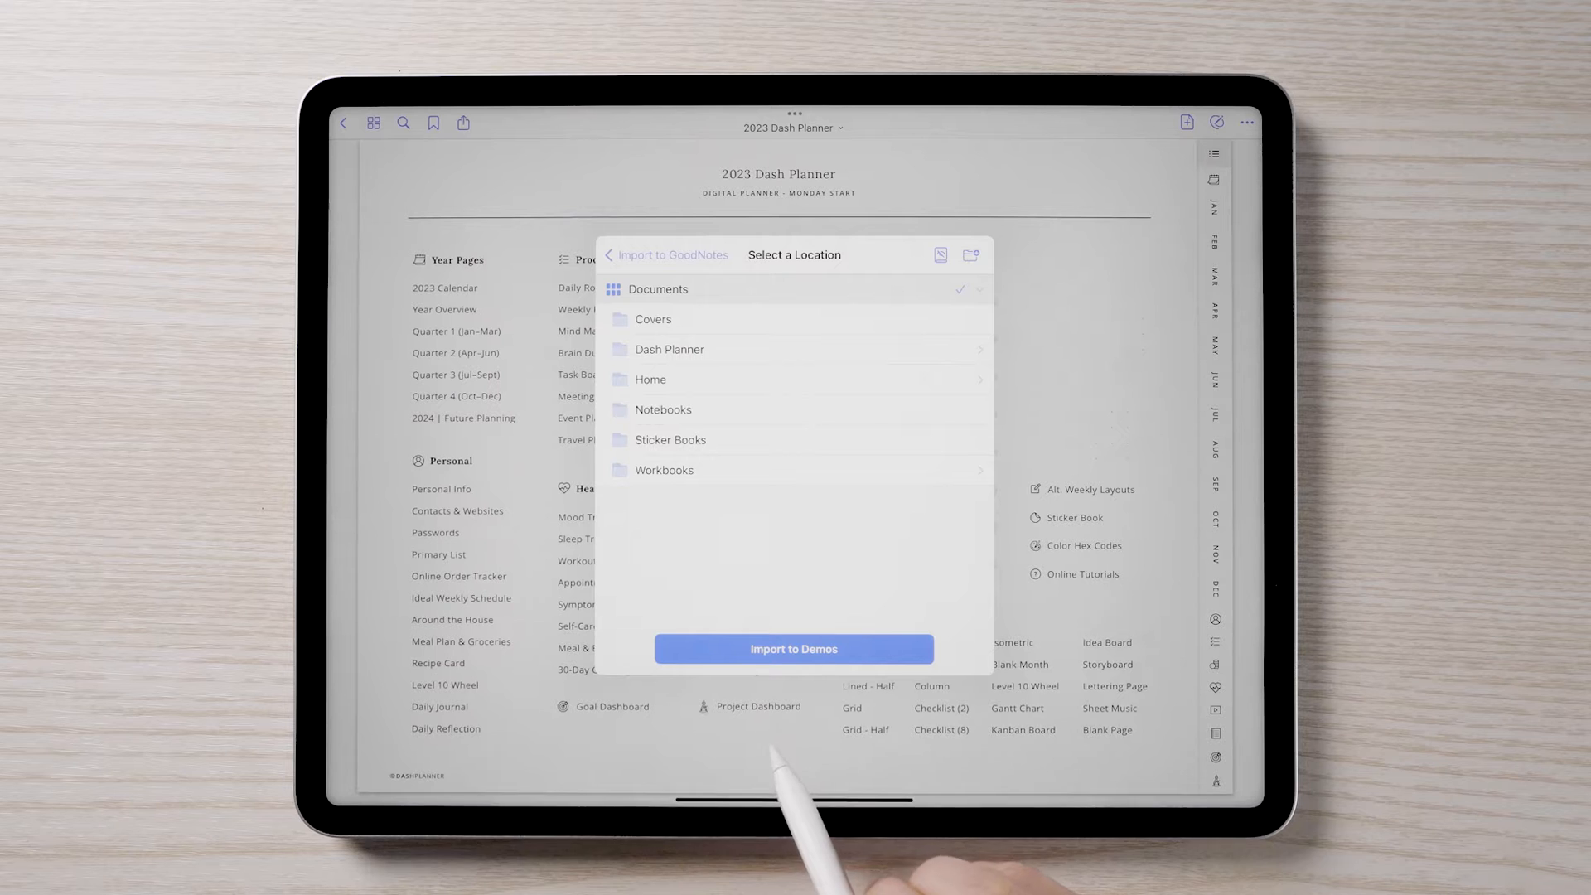
{"action": "left_click", "coordinate": [669, 440]}
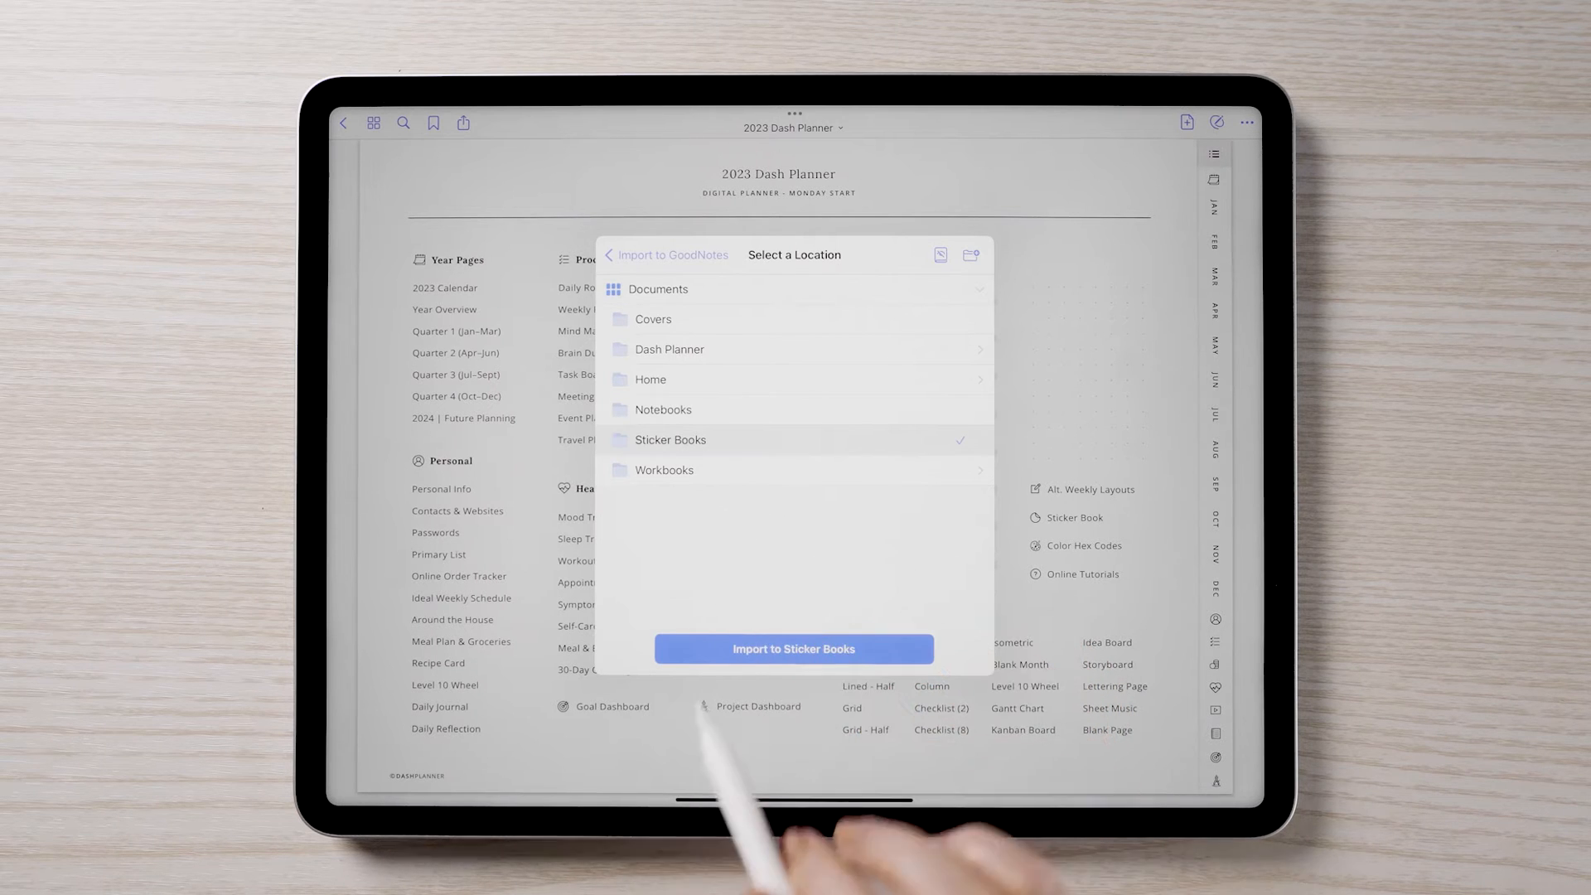
{"action": "left_click", "coordinate": [792, 648]}
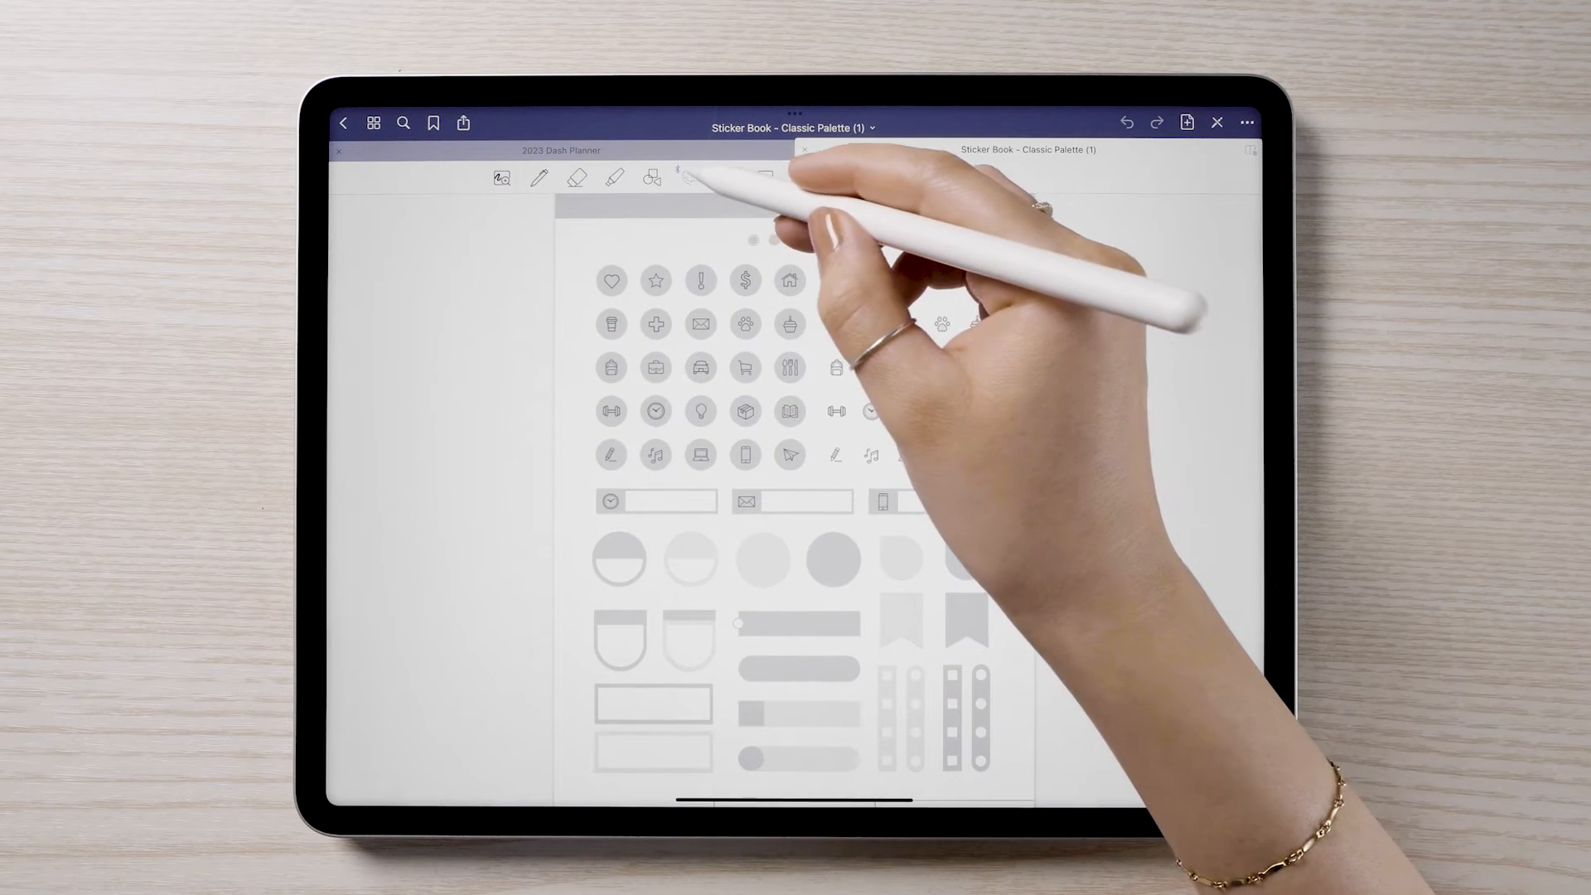
- Lasso-copy the clock label sticker and paste it onto the January calendar near day 3
{"action": "left_click", "coordinate": [690, 179]}
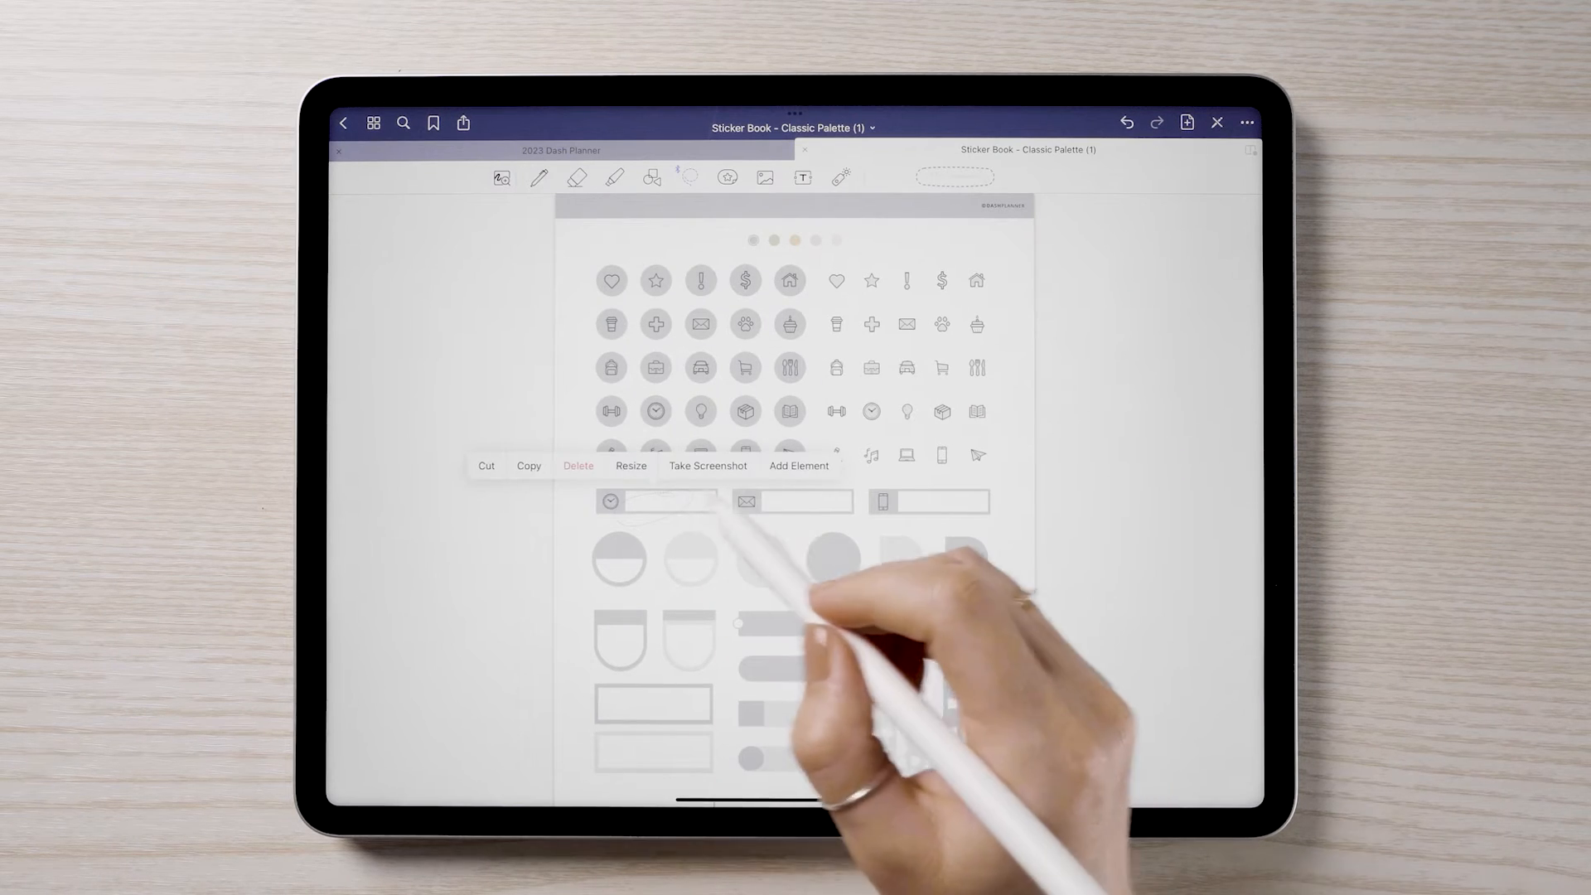
{"action": "left_click", "coordinate": [562, 149]}
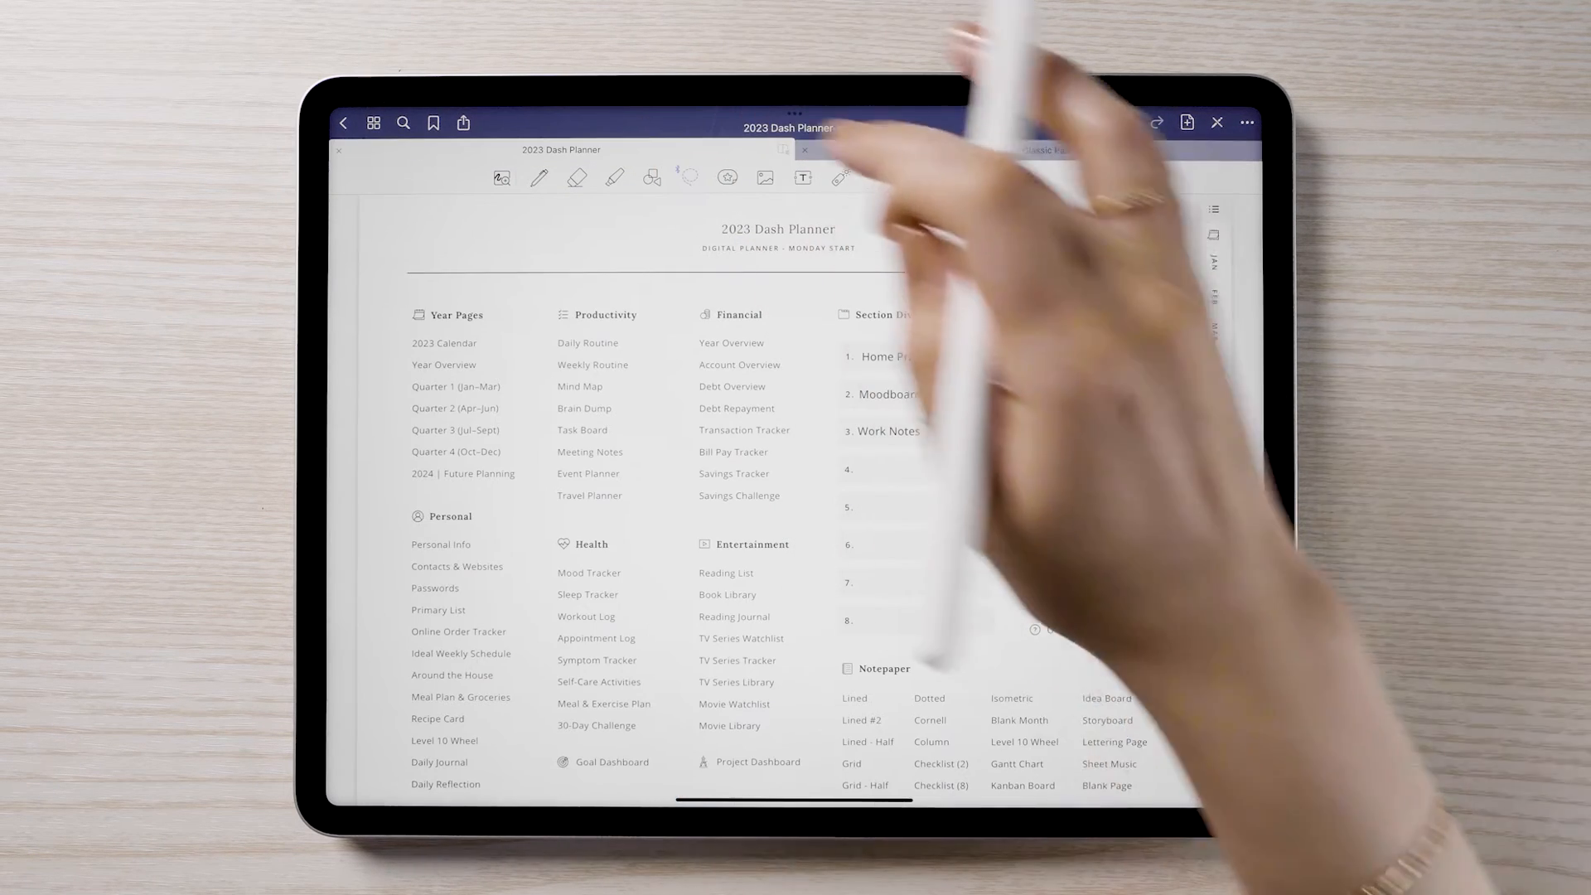
{"action": "left_click", "coordinate": [442, 343]}
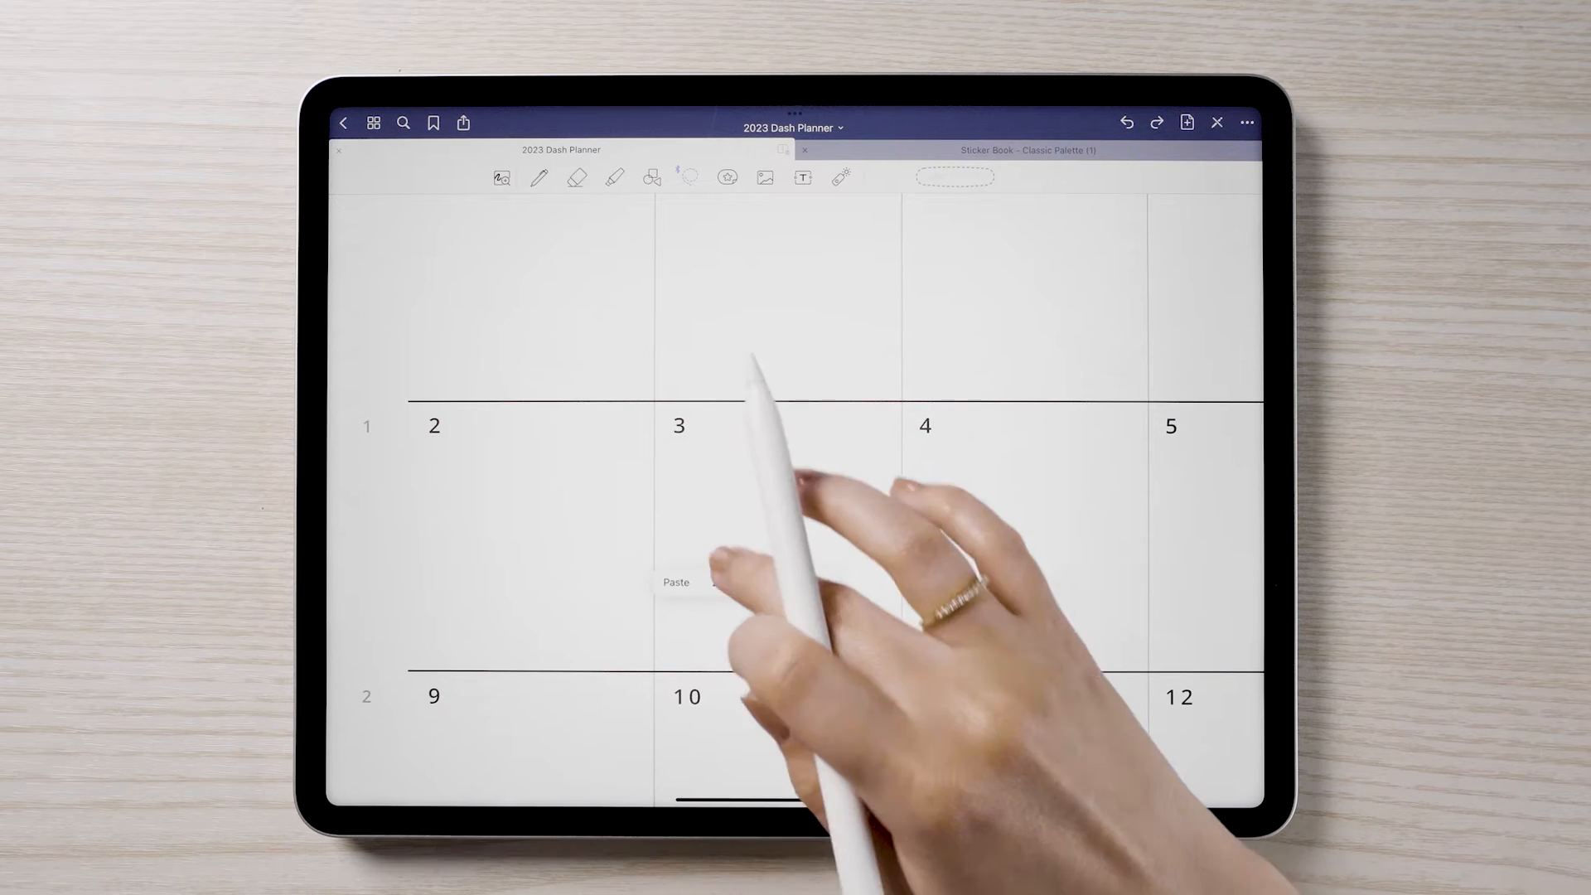
{"action": "left_click", "coordinate": [674, 581]}
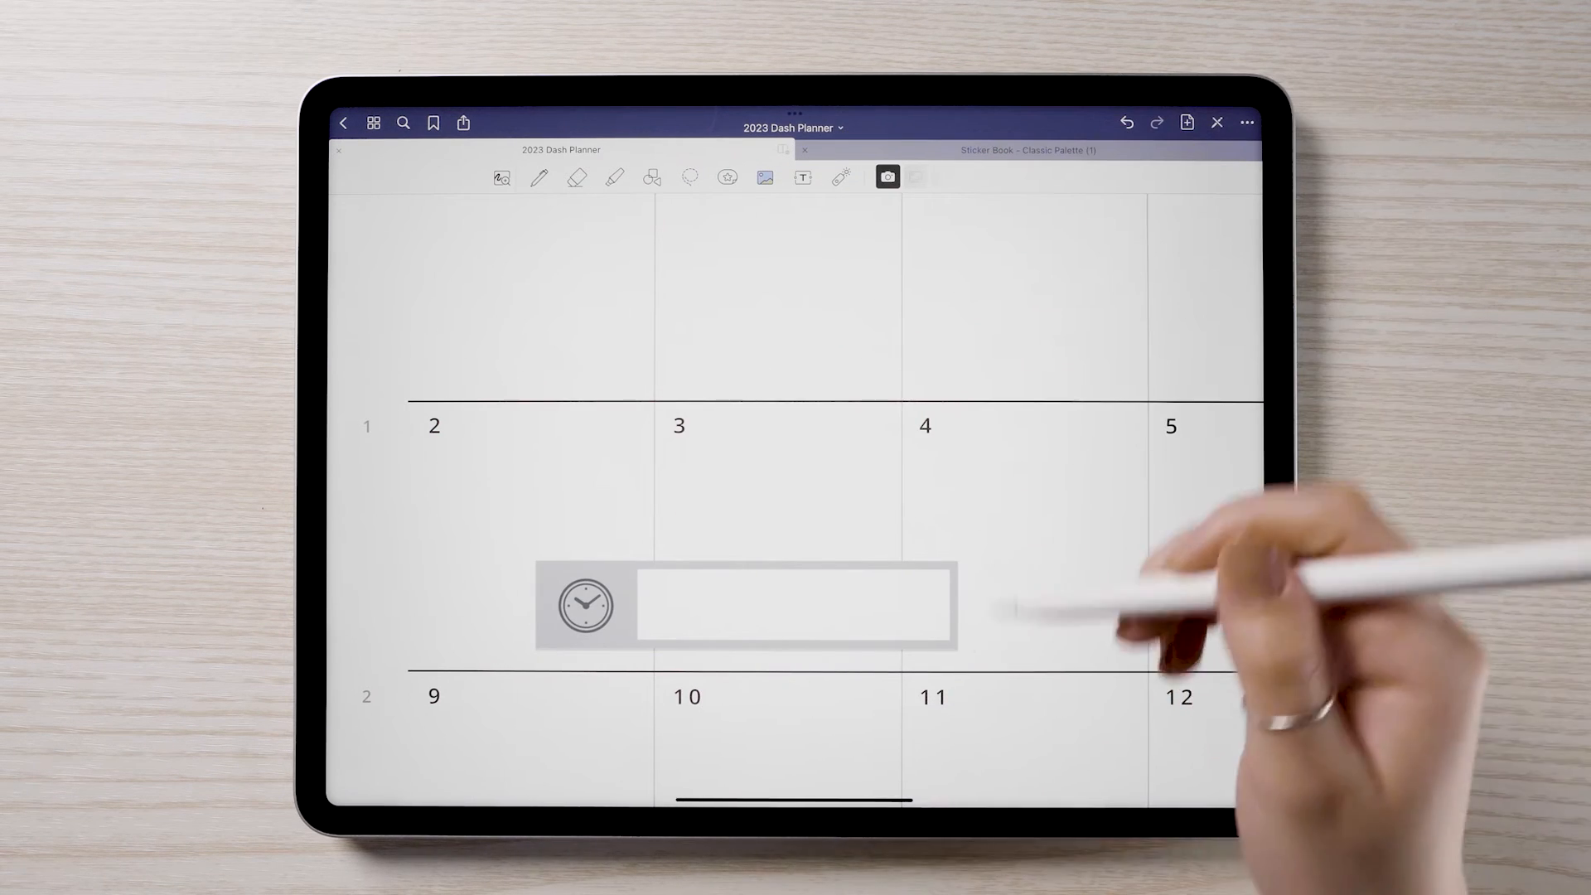
{"action": "left_click", "coordinate": [746, 607]}
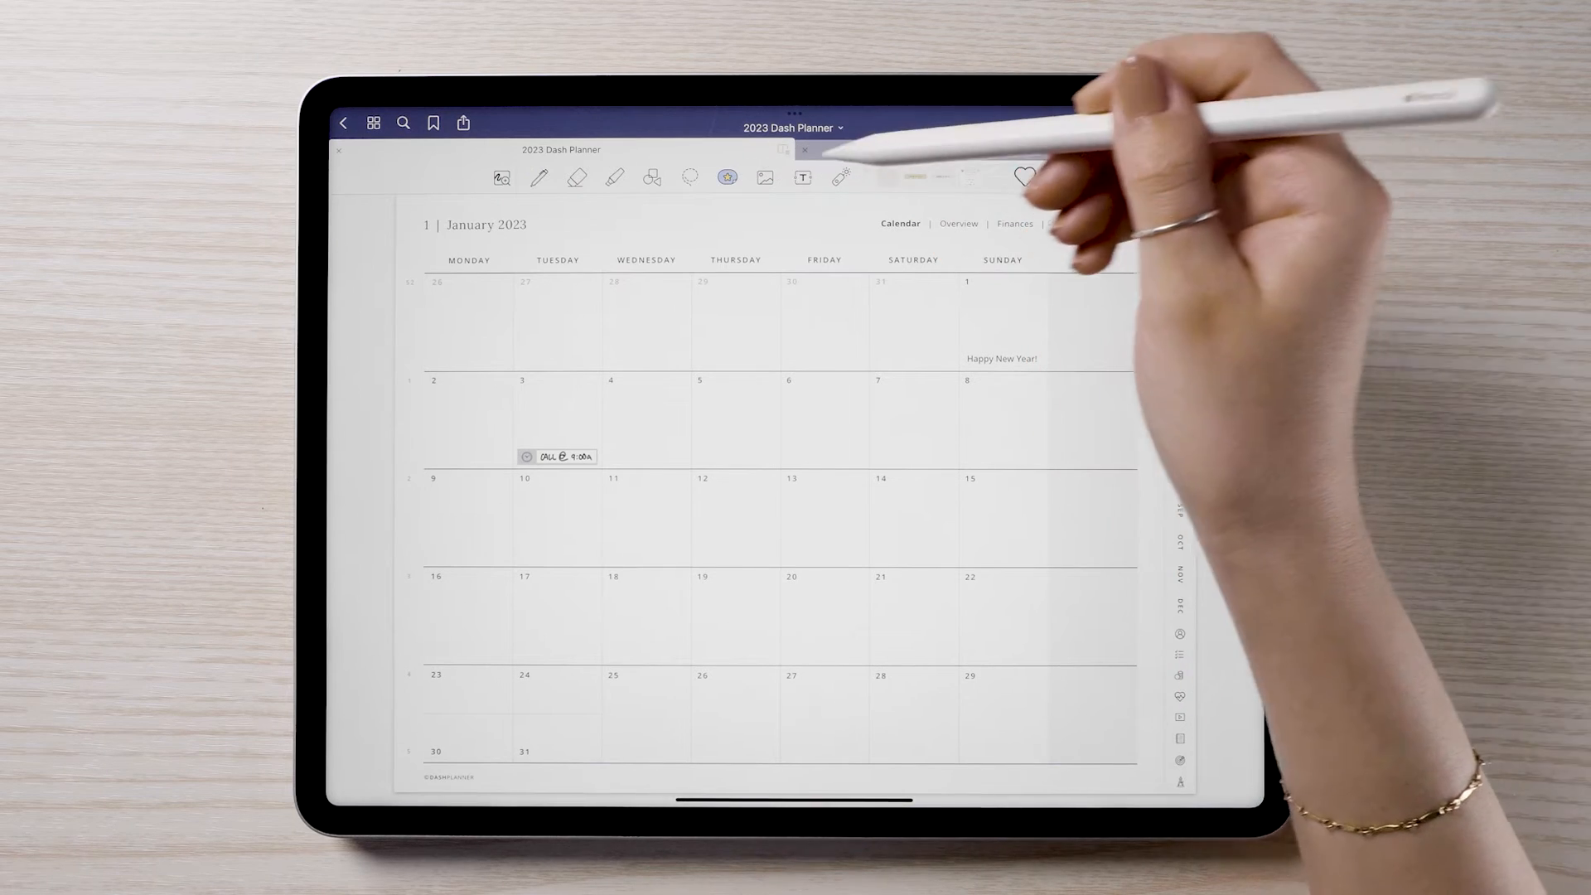
- Create a new element collection 'Green' from Green.collection in Downloads > GoodNotes Elements
{"action": "left_click", "coordinate": [728, 178]}
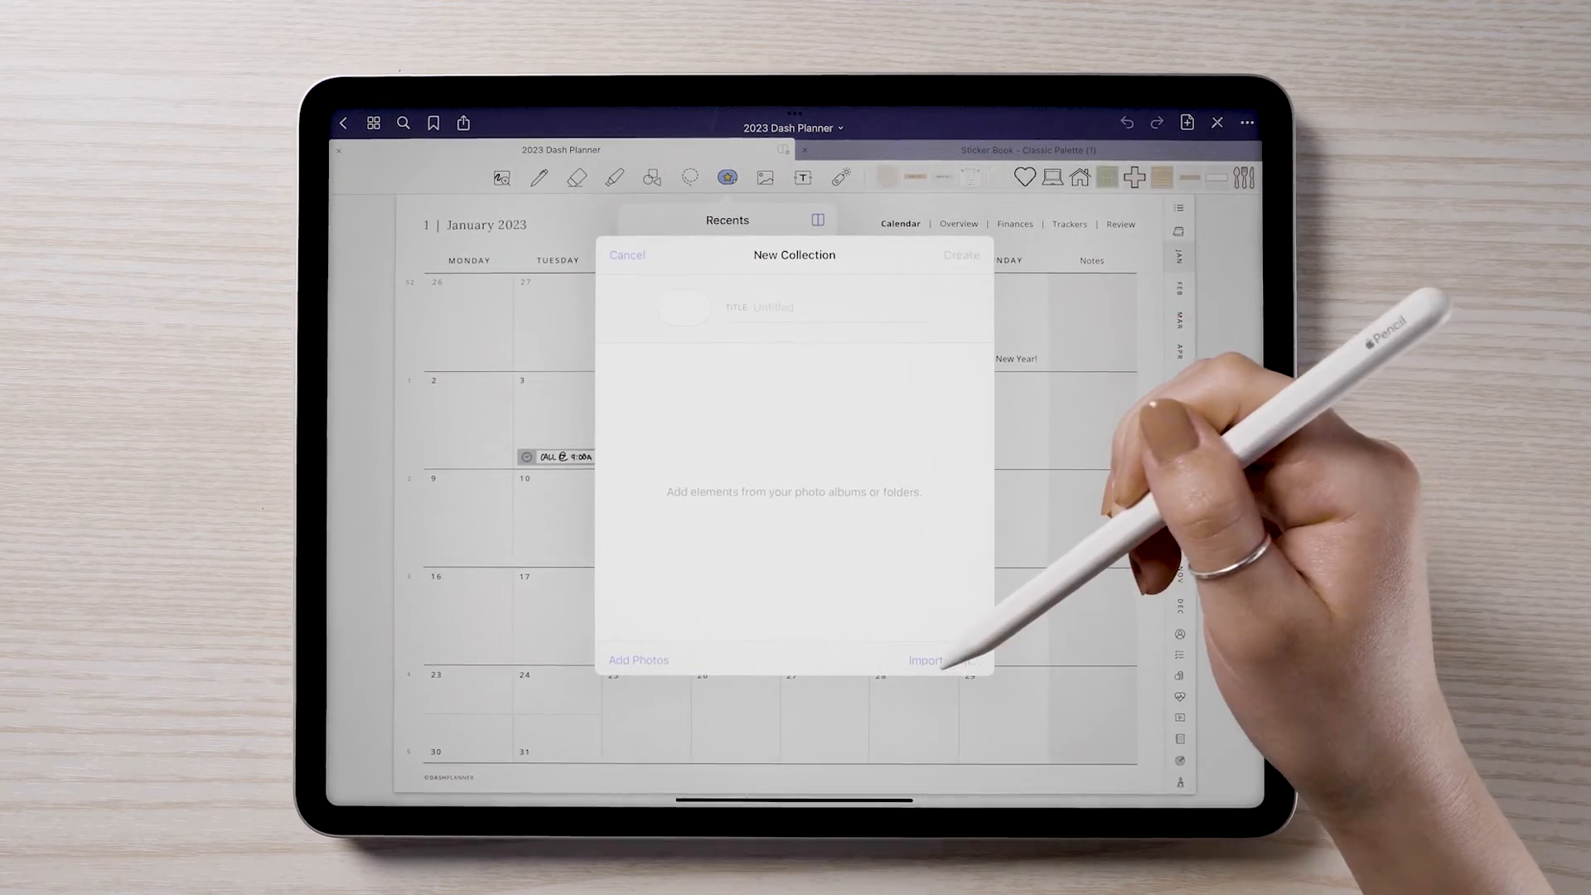
{"action": "left_click", "coordinate": [924, 659]}
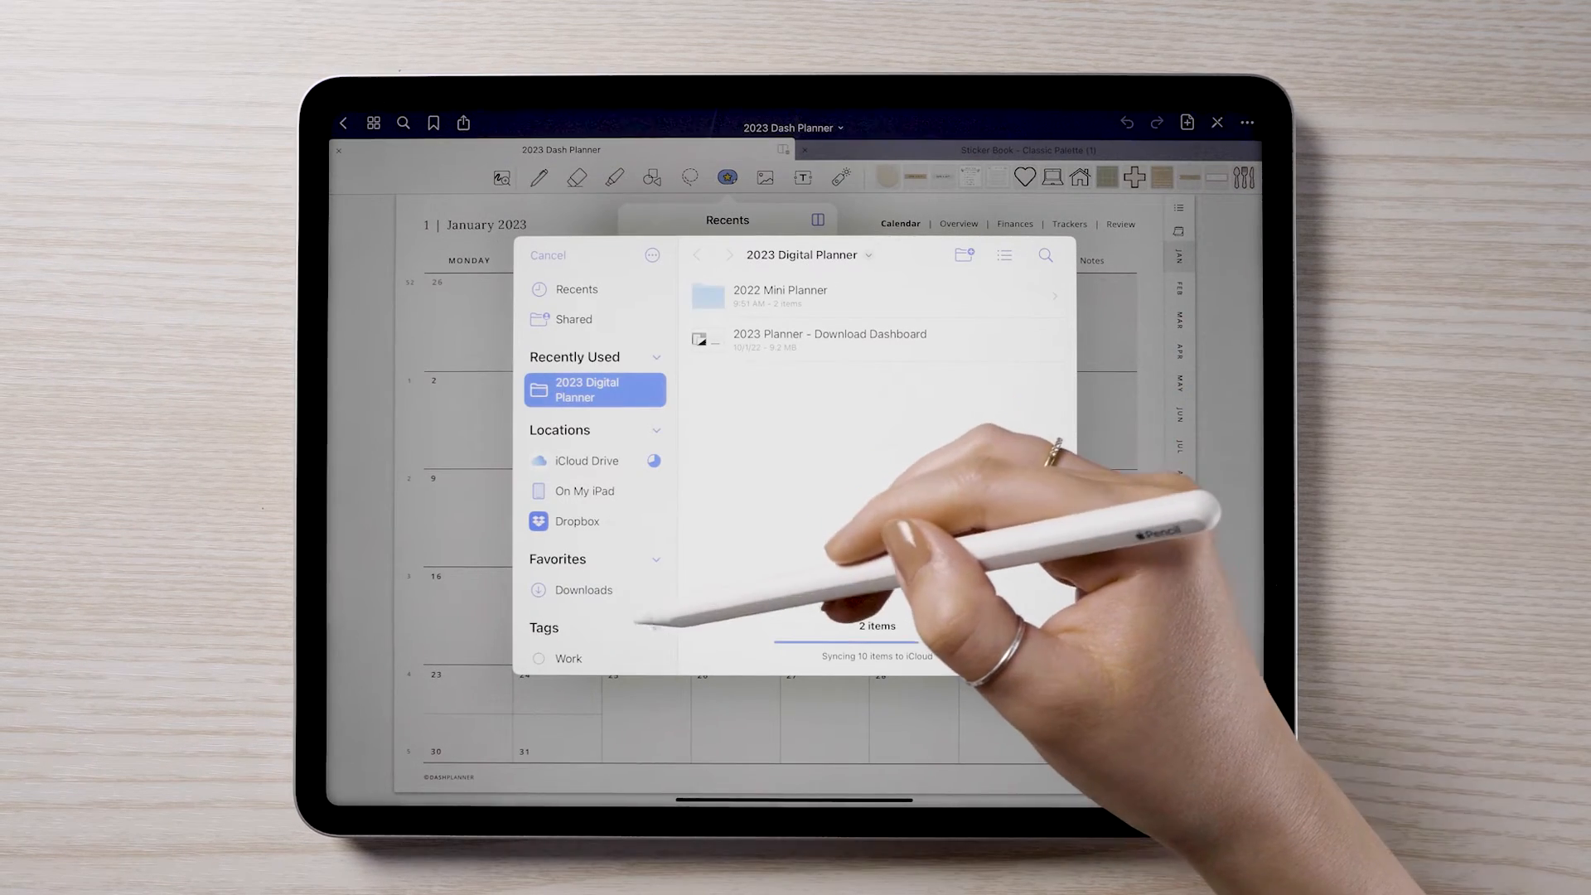
{"action": "left_click", "coordinate": [584, 590]}
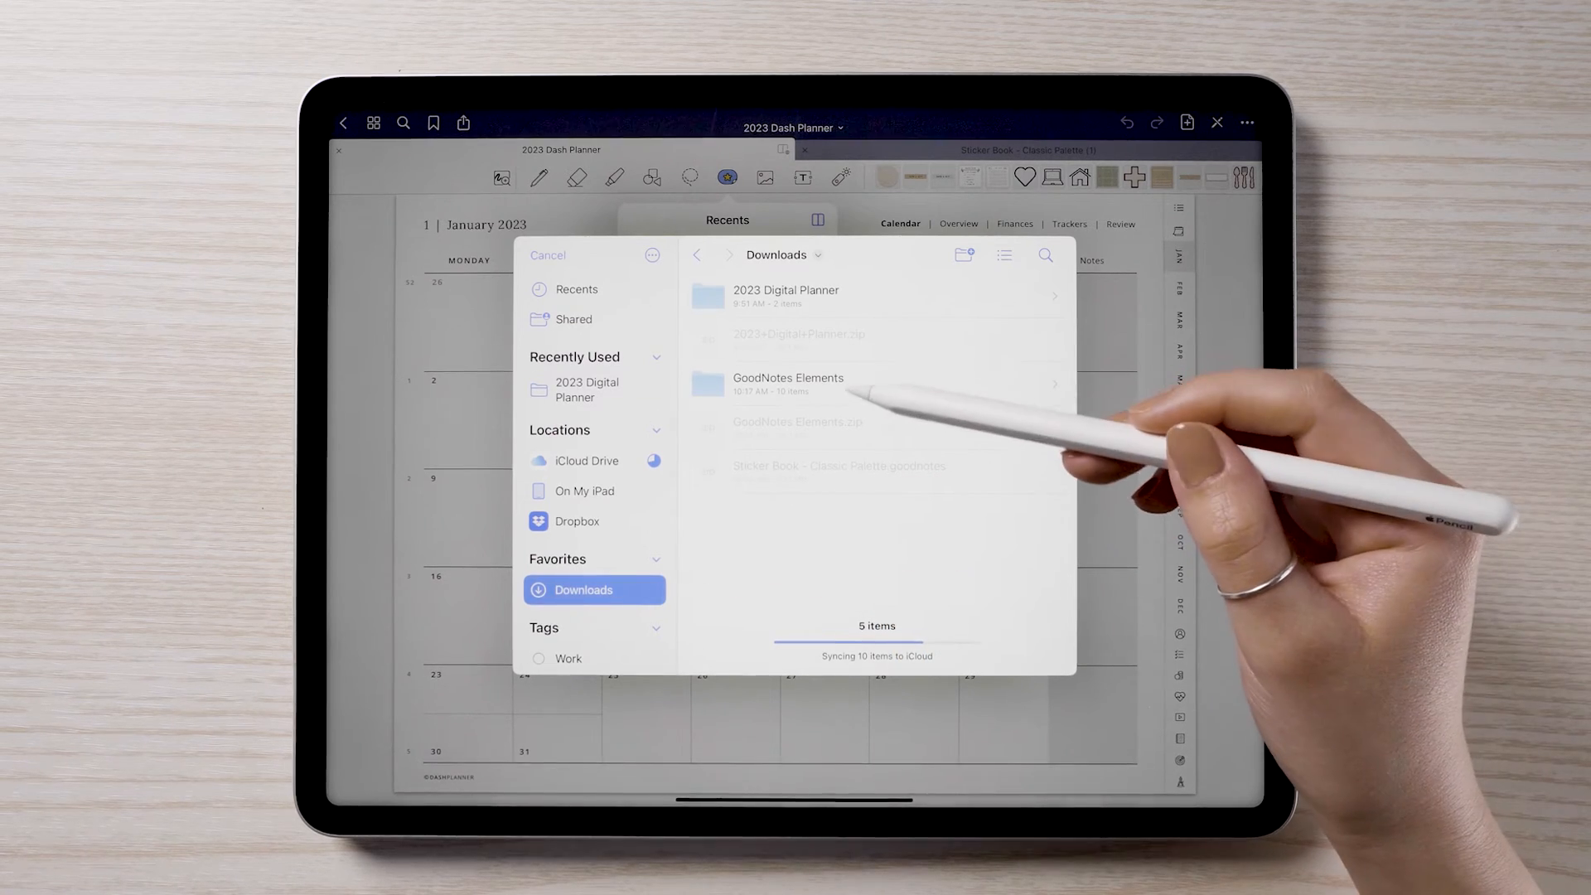
{"action": "left_click", "coordinate": [789, 383]}
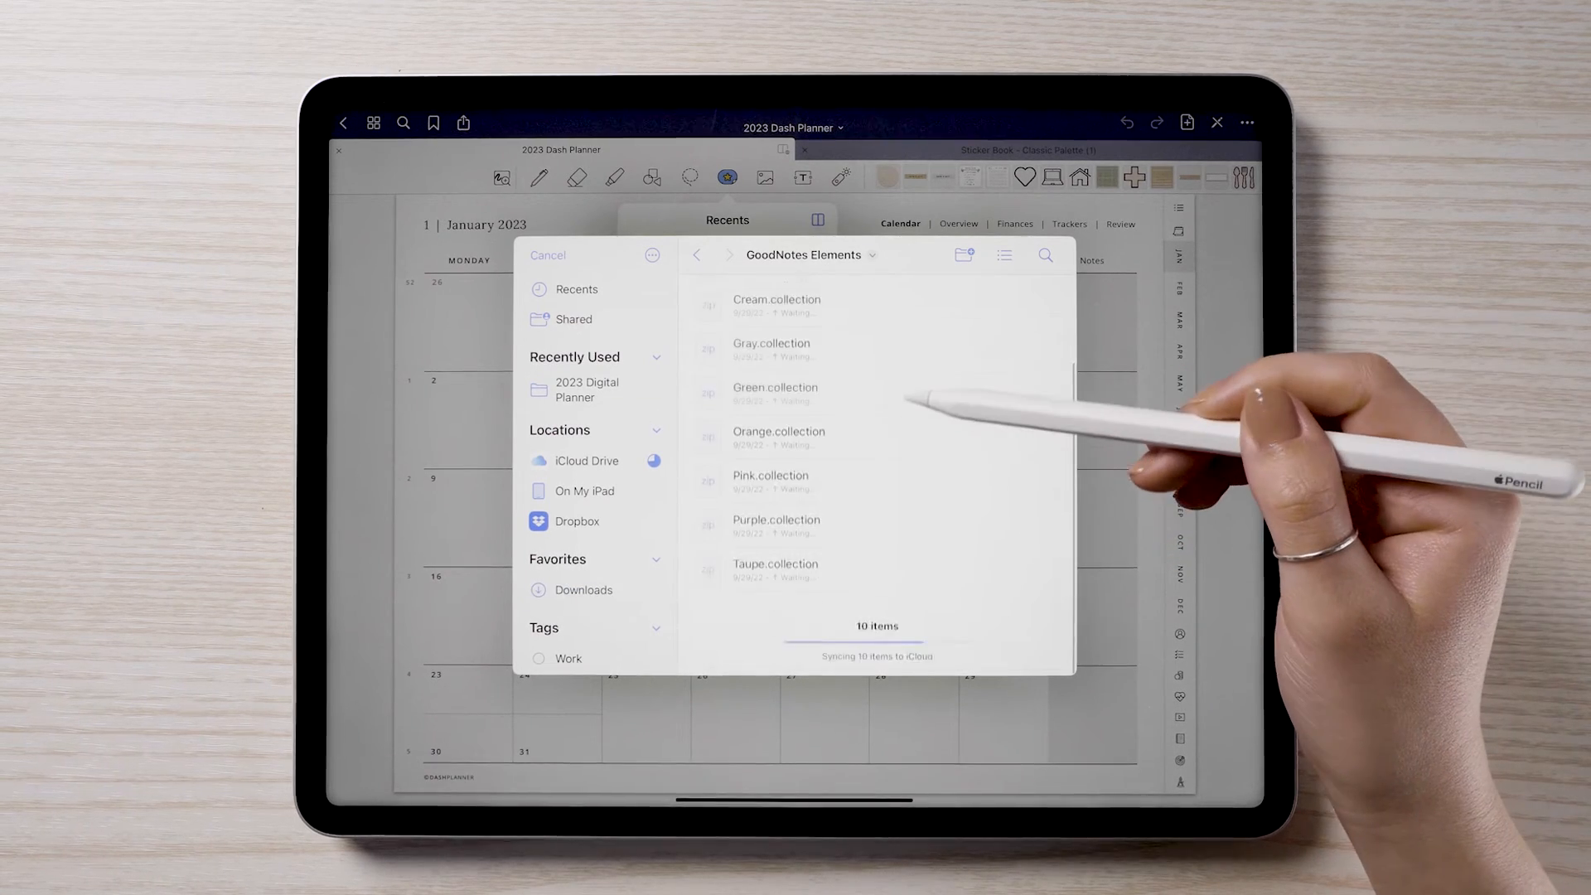
{"action": "scroll", "scroll_direction": "up", "scroll_amount": 3}
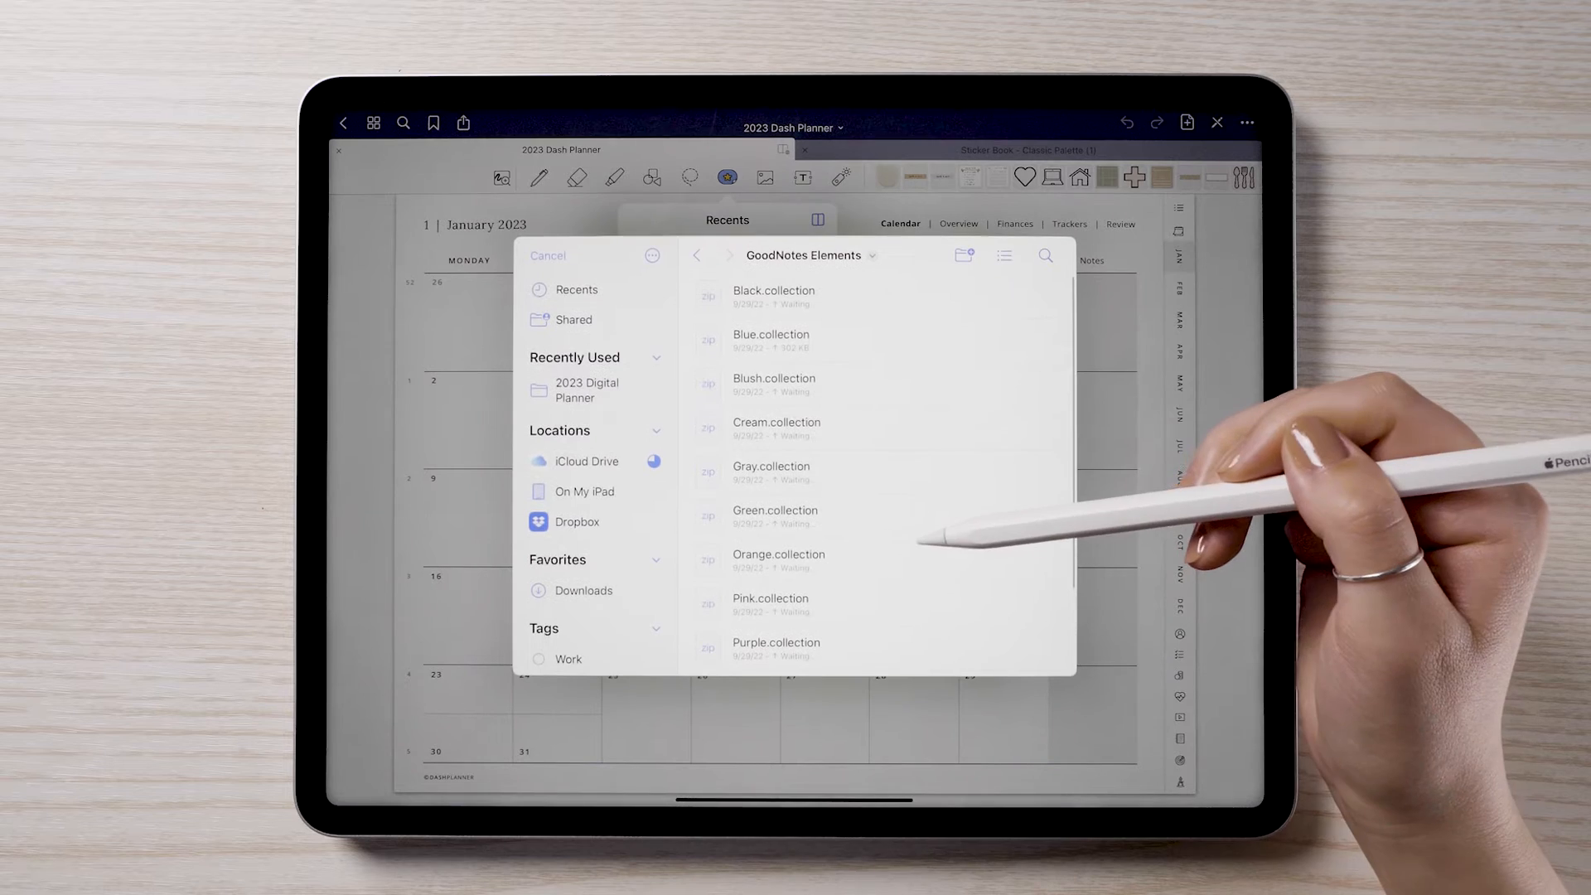
{"action": "left_click", "coordinate": [774, 515]}
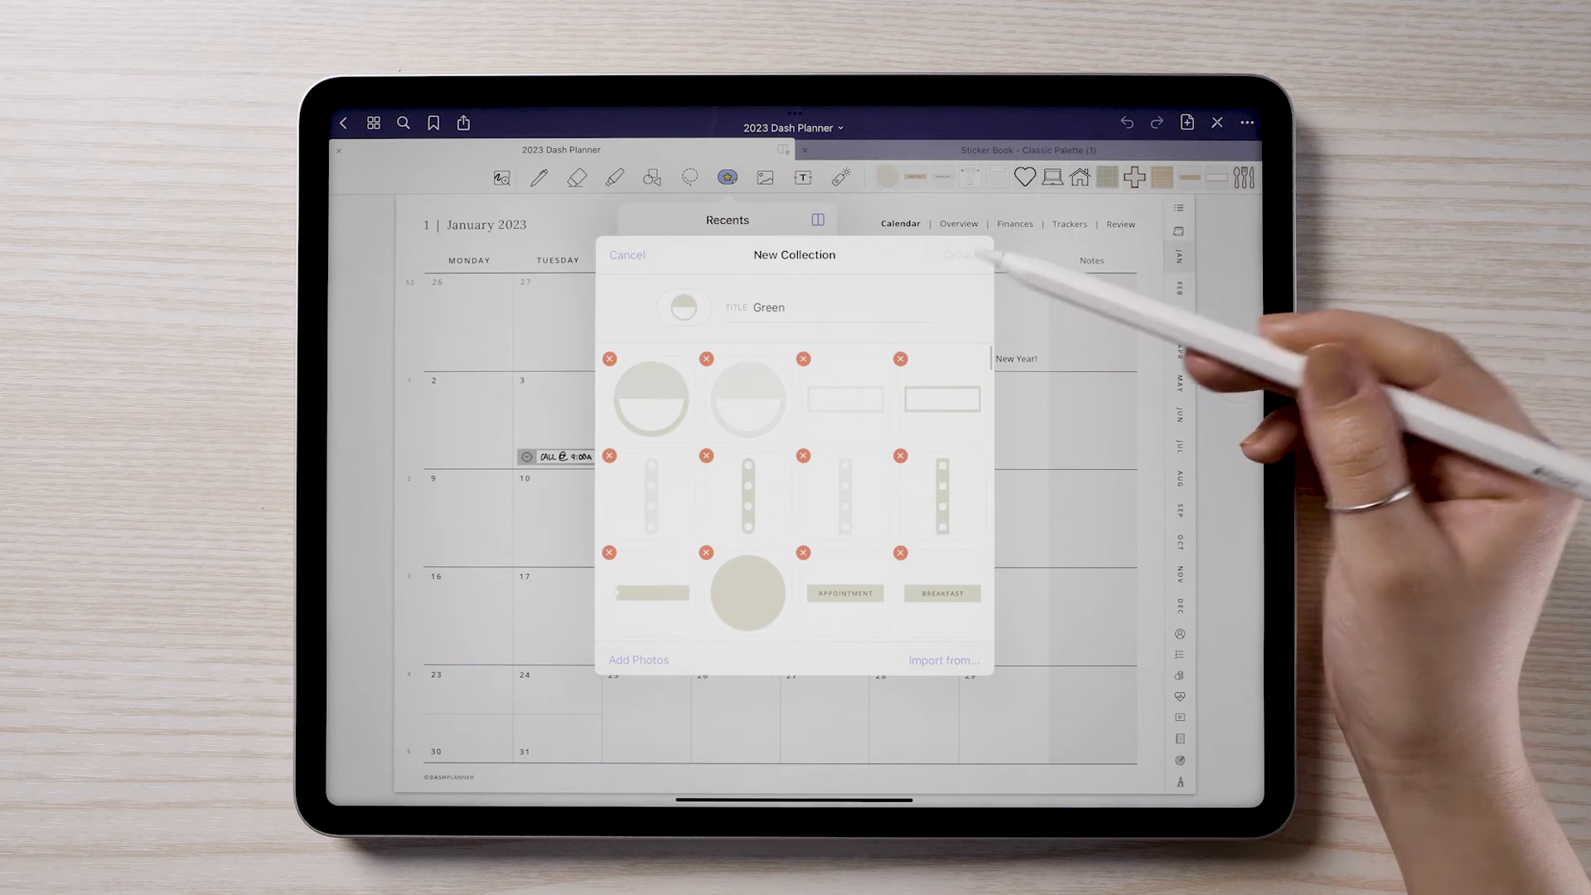
{"action": "left_click", "coordinate": [626, 255]}
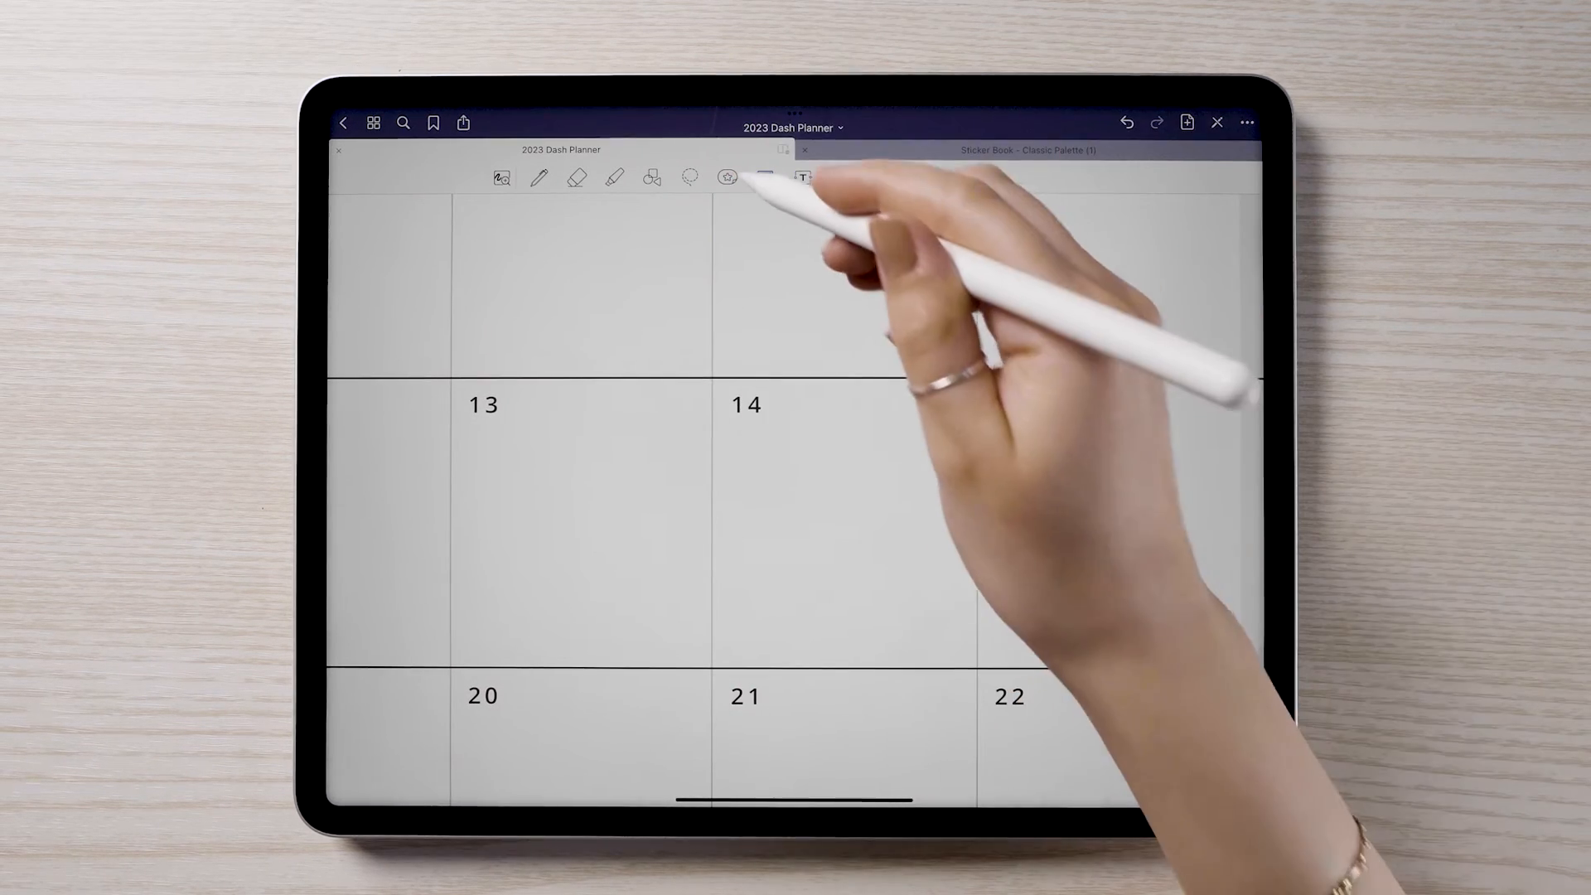
- Place a Green collection label from the Elements tool onto the calendar page
{"action": "left_click", "coordinate": [726, 177]}
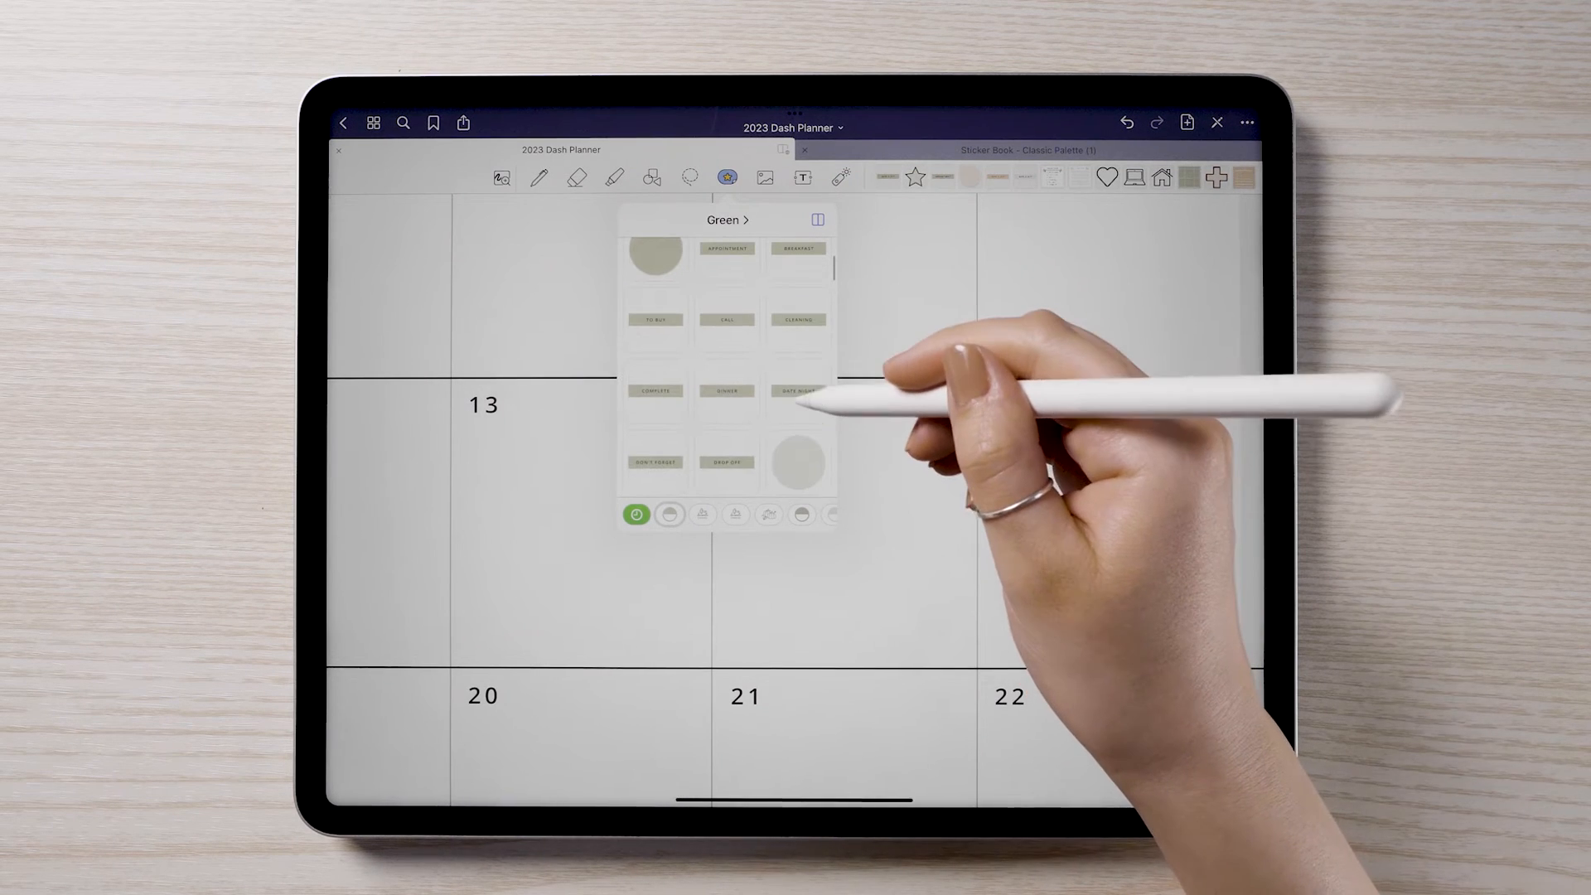
{"action": "left_click", "coordinate": [797, 391]}
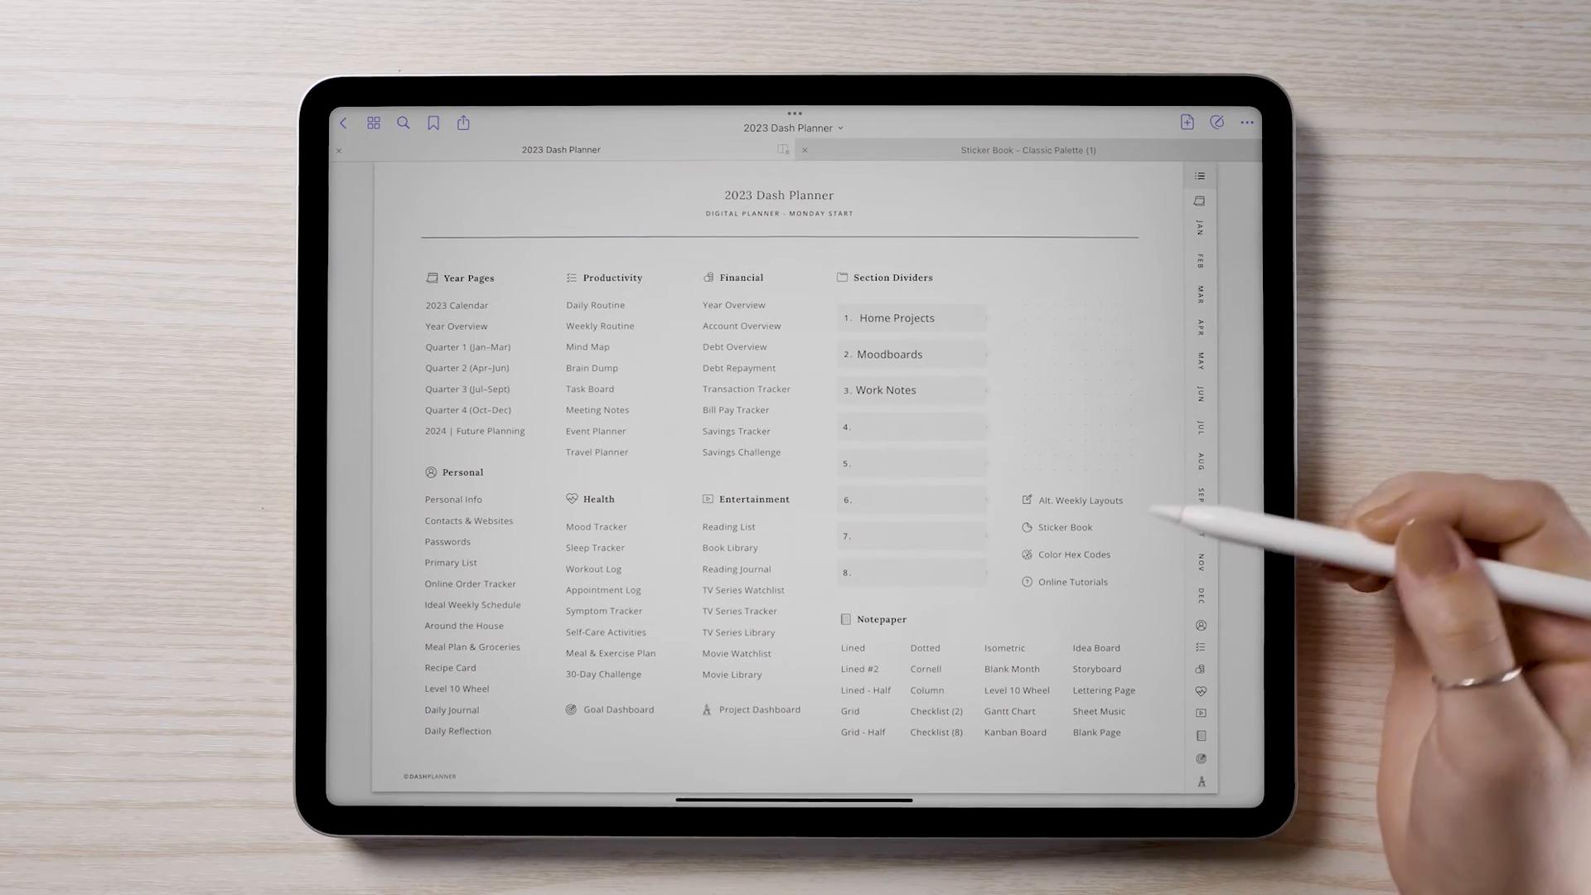
- Go to the Sticker Book page and copy a group of Classic Palette stickers
{"action": "left_click", "coordinate": [1064, 527]}
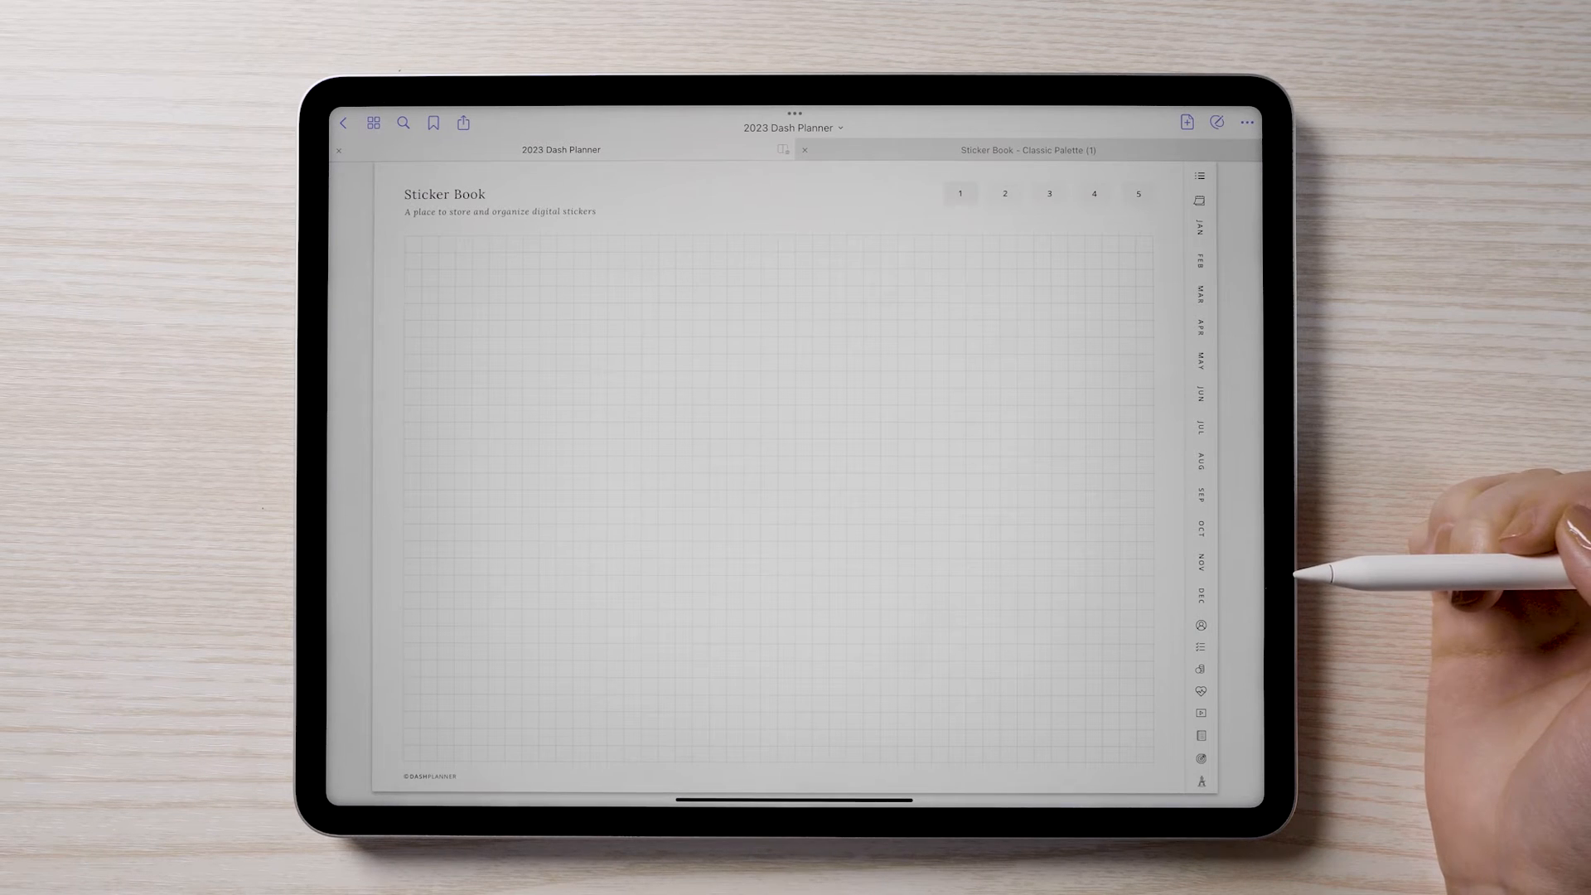
{"action": "left_click", "coordinate": [1028, 149]}
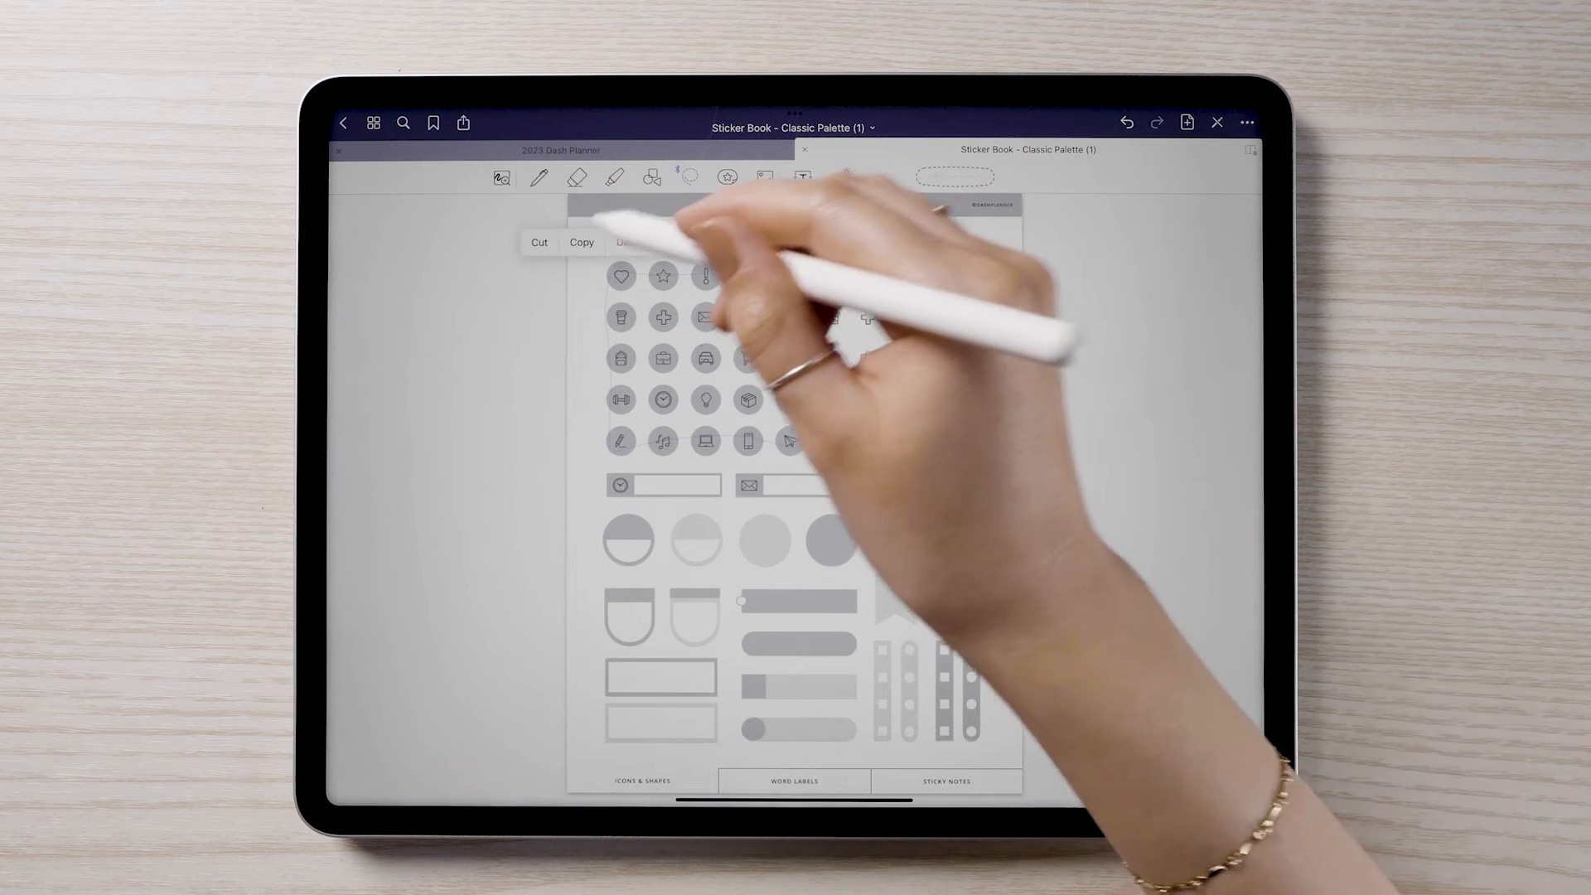
{"action": "left_click", "coordinate": [562, 150]}
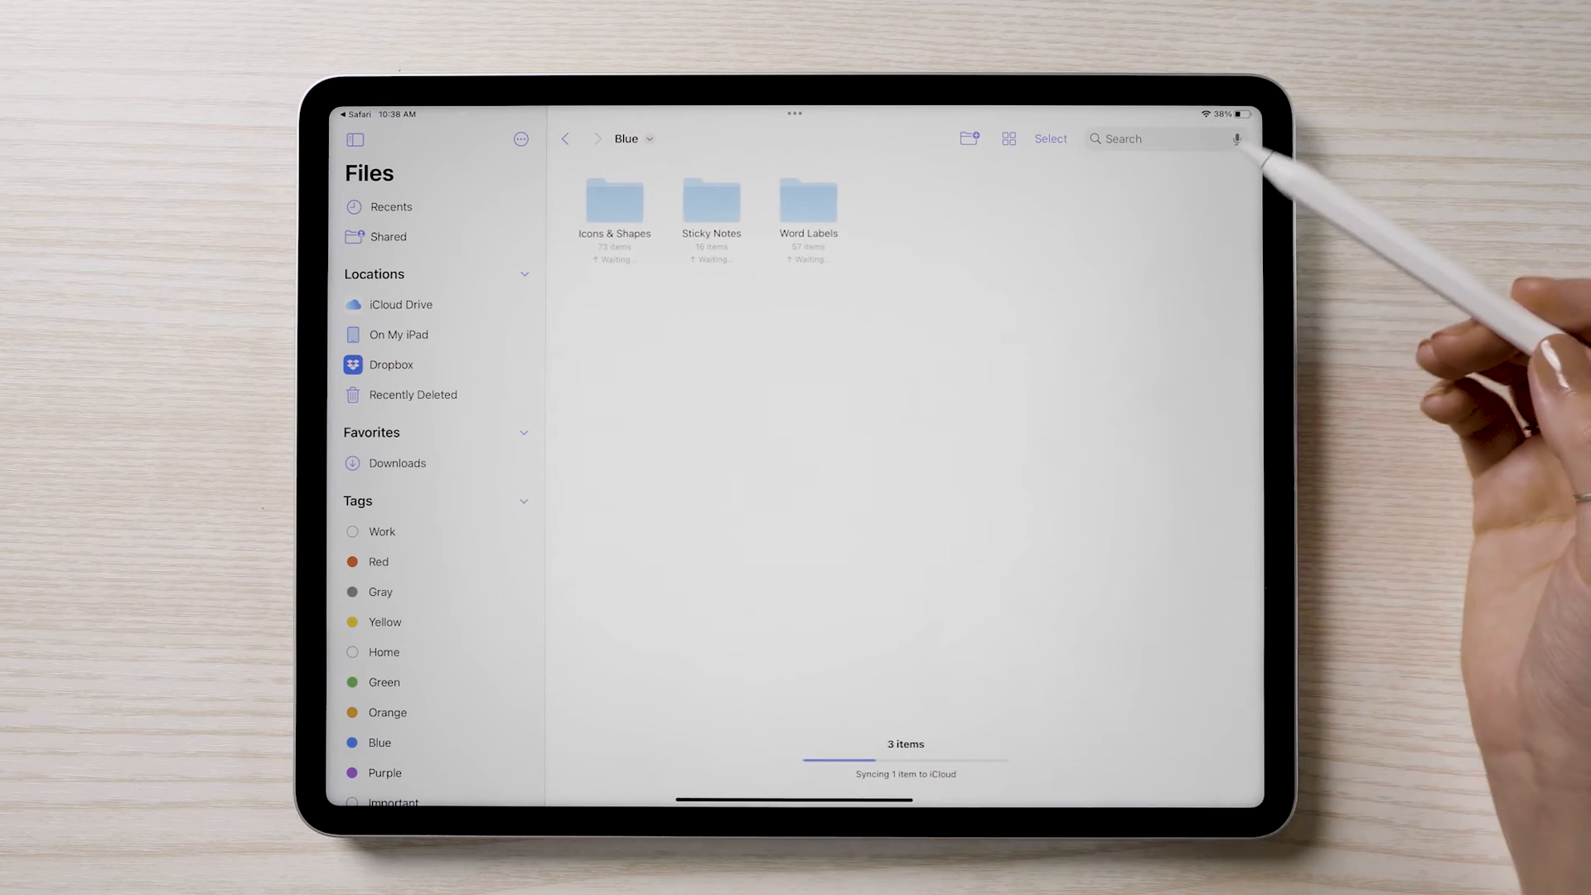
- Browse into the Blue set's Sticky Notes folder in Files
{"action": "left_click", "coordinate": [711, 203]}
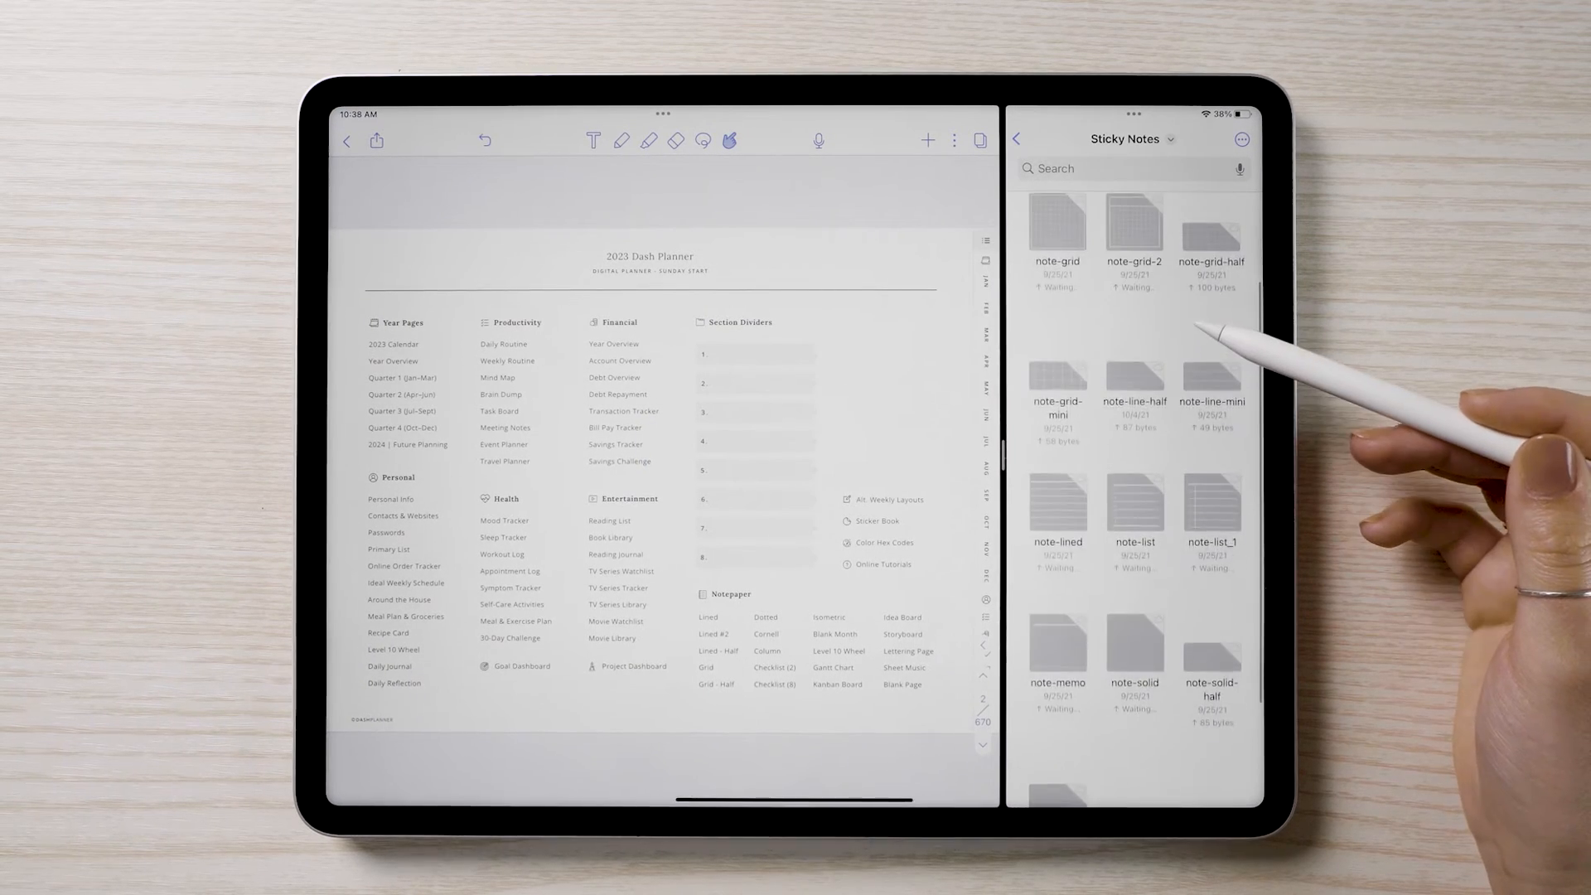
- Drop the note-grid sticky note from Files onto Notability's January 2023 calendar
{"action": "scroll", "scroll_direction": "down", "scroll_amount": 3}
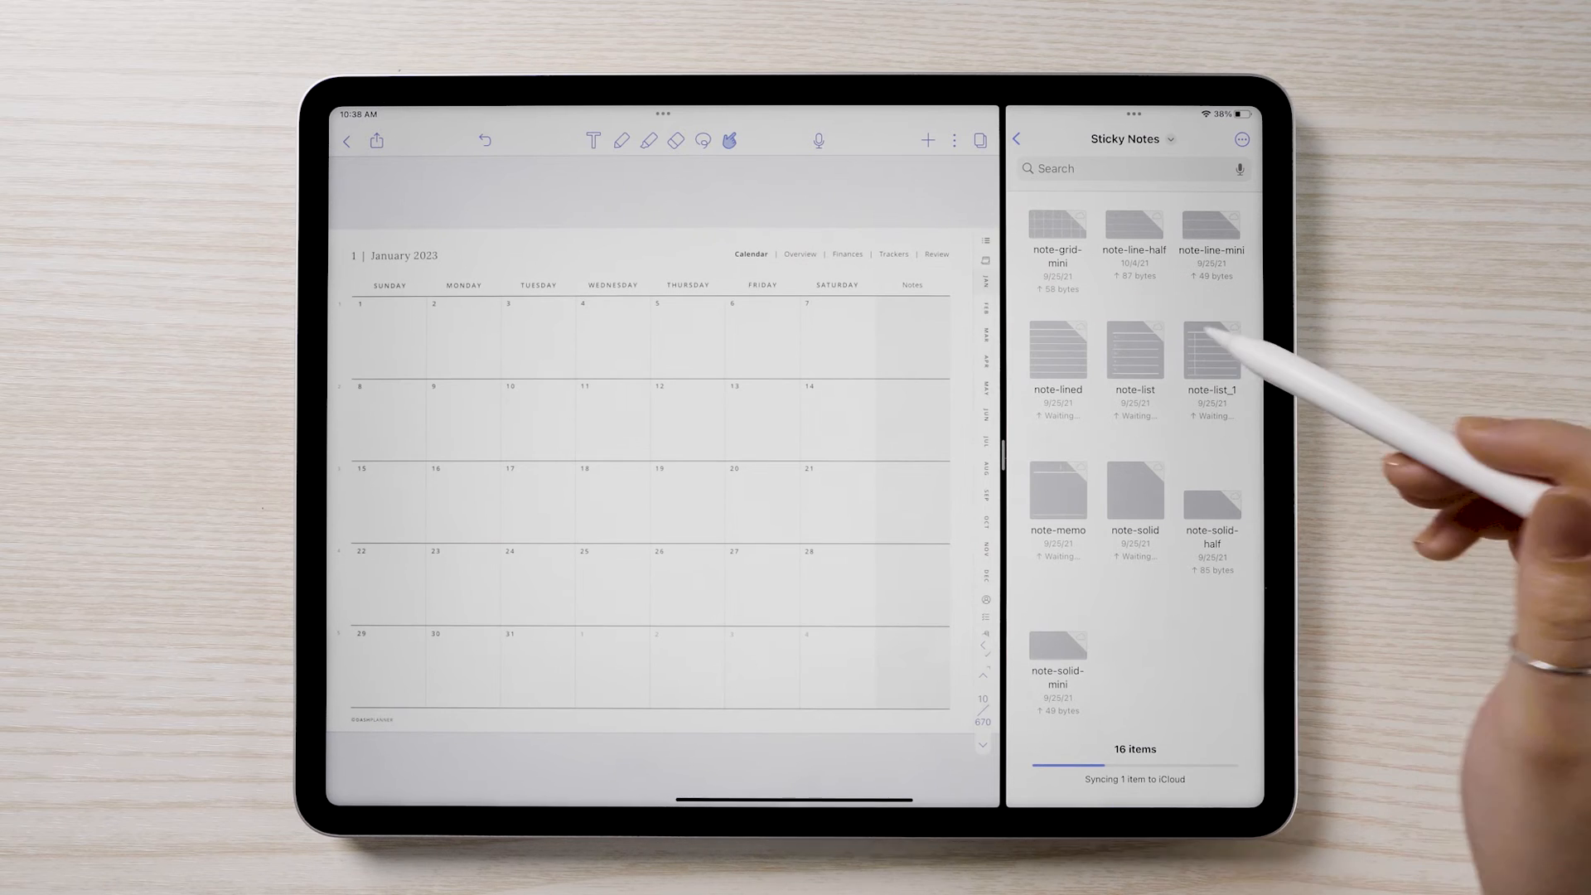
{"action": "scroll", "scroll_direction": "up", "scroll_amount": 3}
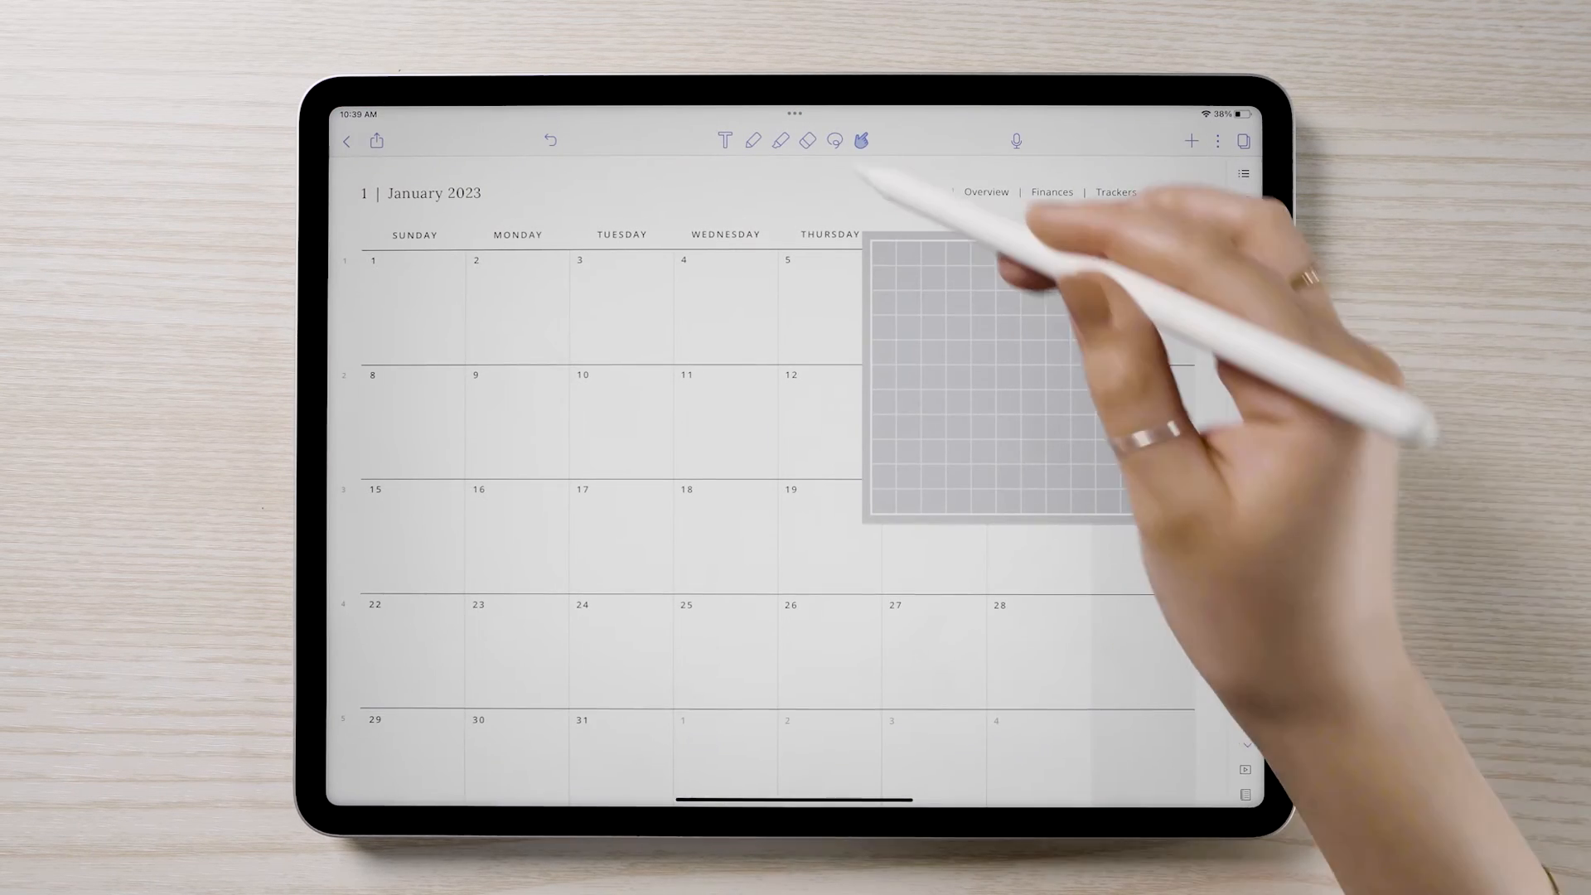
{"action": "left_click", "coordinate": [1004, 365]}
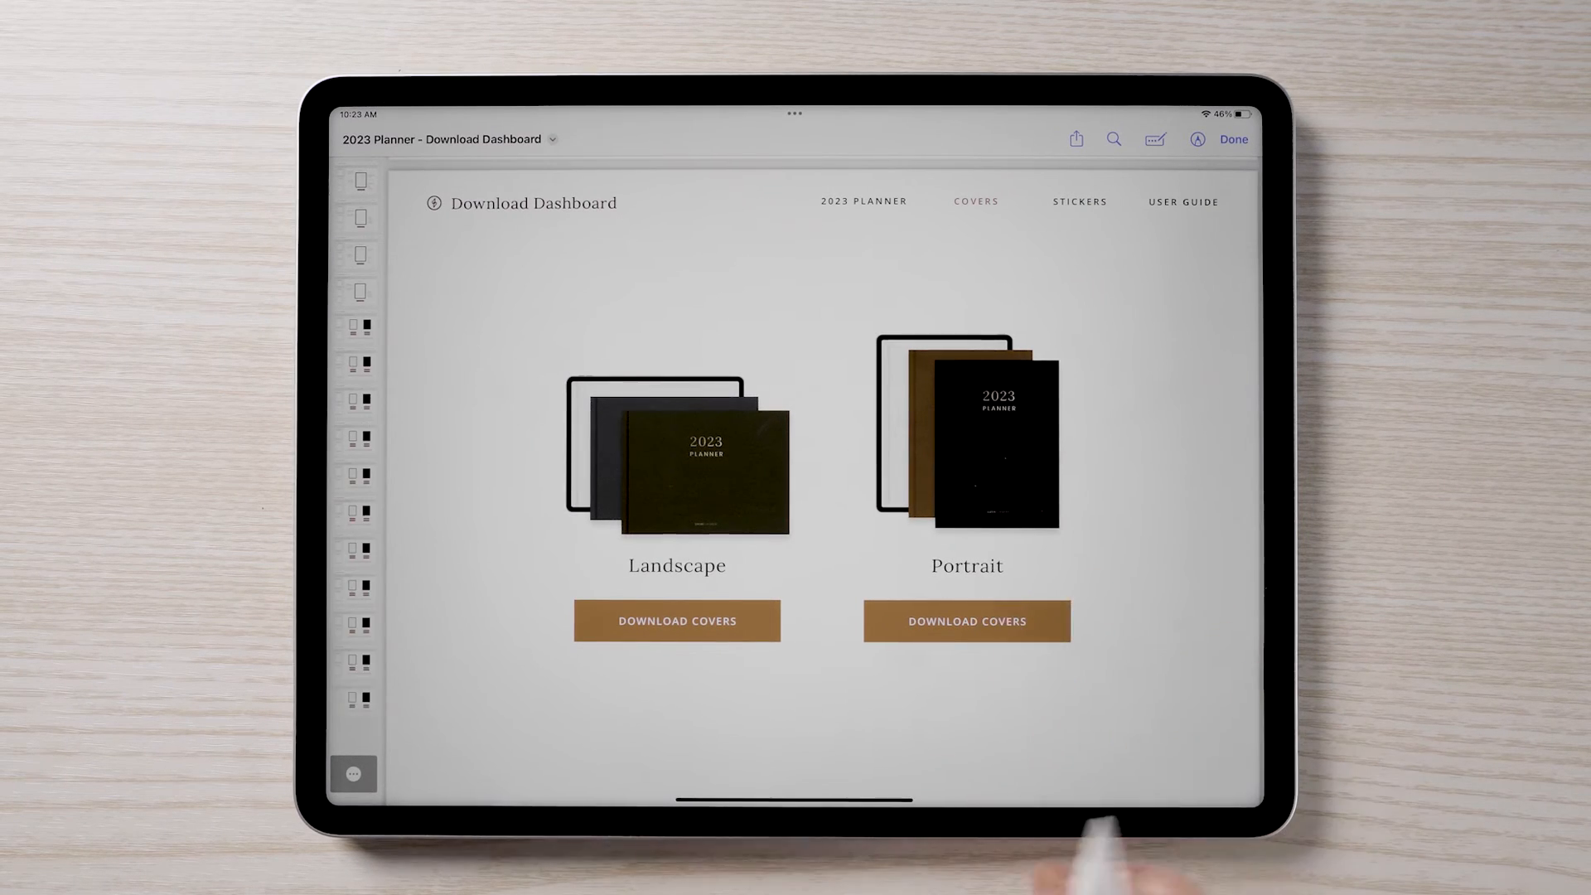
- Download the portrait covers PDF and send it to GoodNotes from the share sheet
{"action": "left_click", "coordinate": [964, 619]}
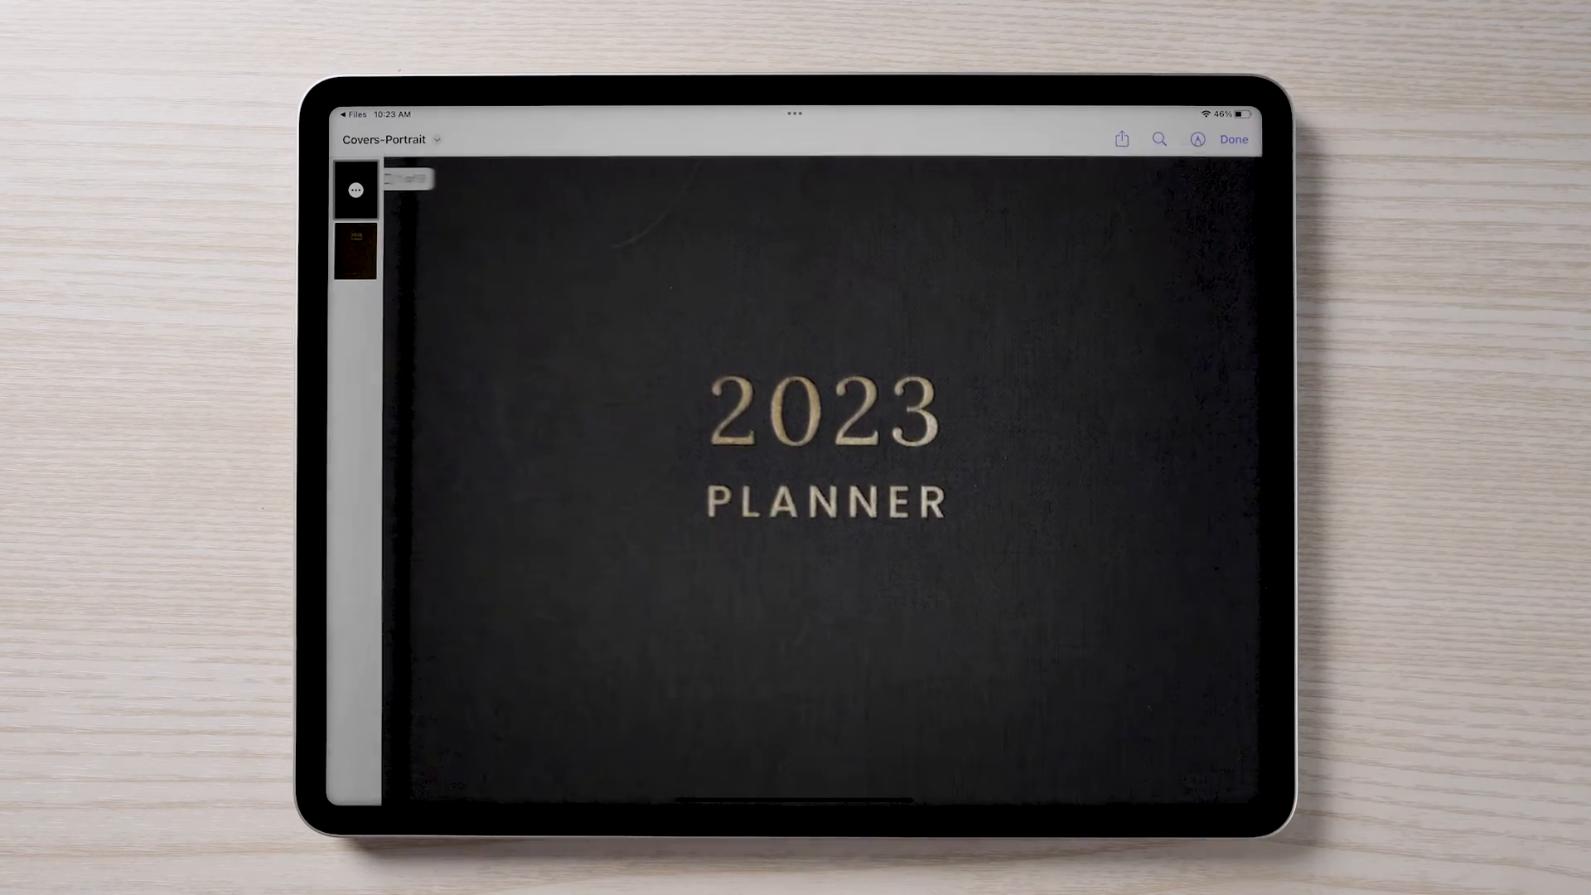
{"action": "left_click", "coordinate": [1122, 140]}
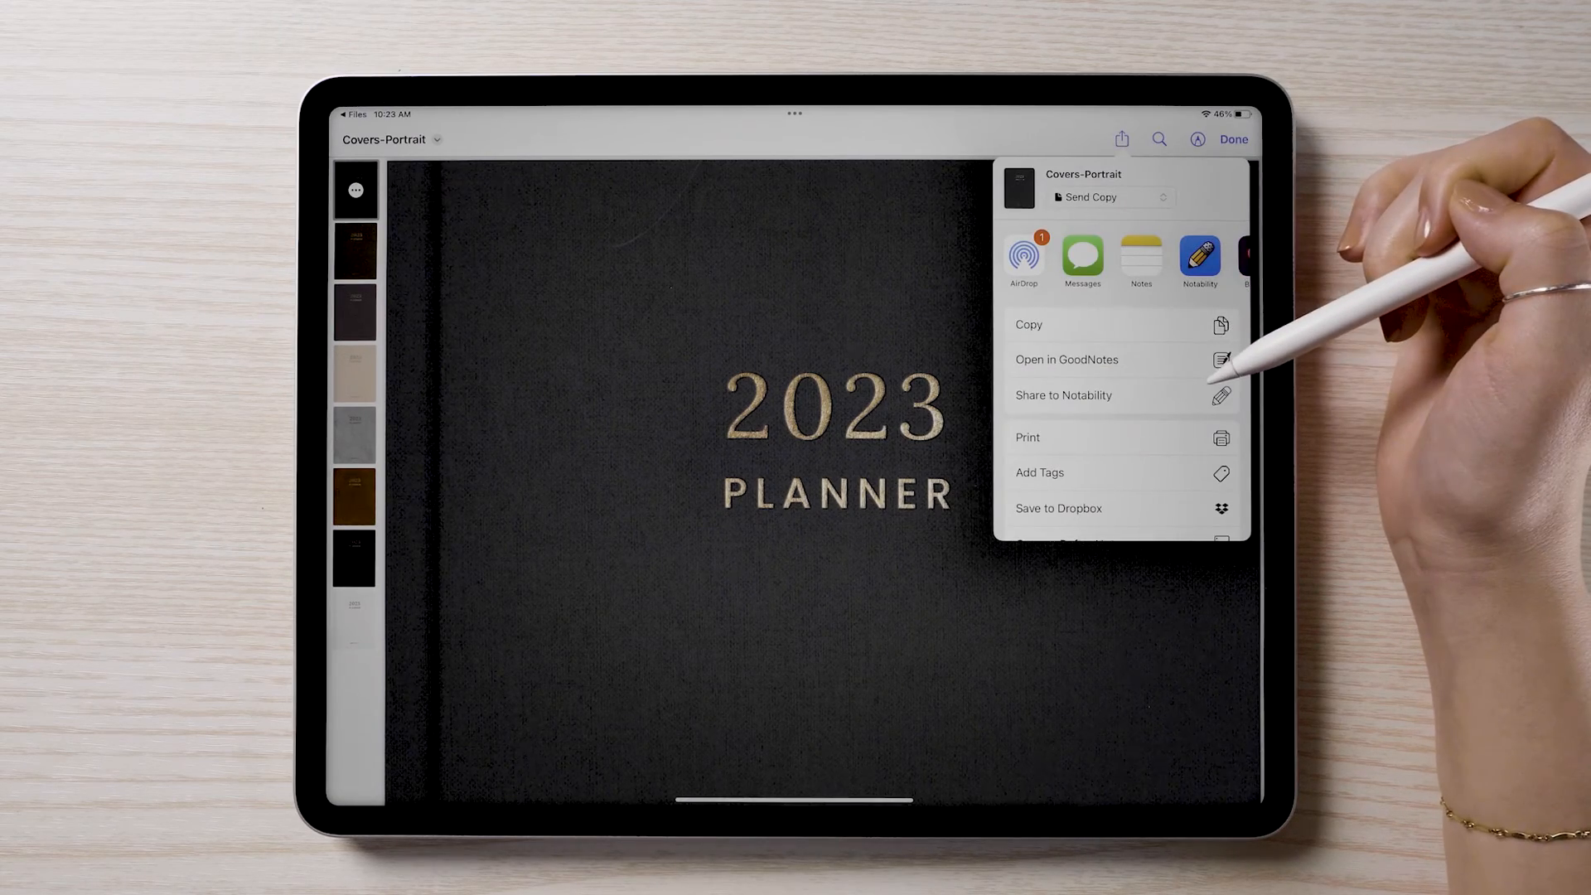
{"action": "left_click", "coordinate": [1066, 359]}
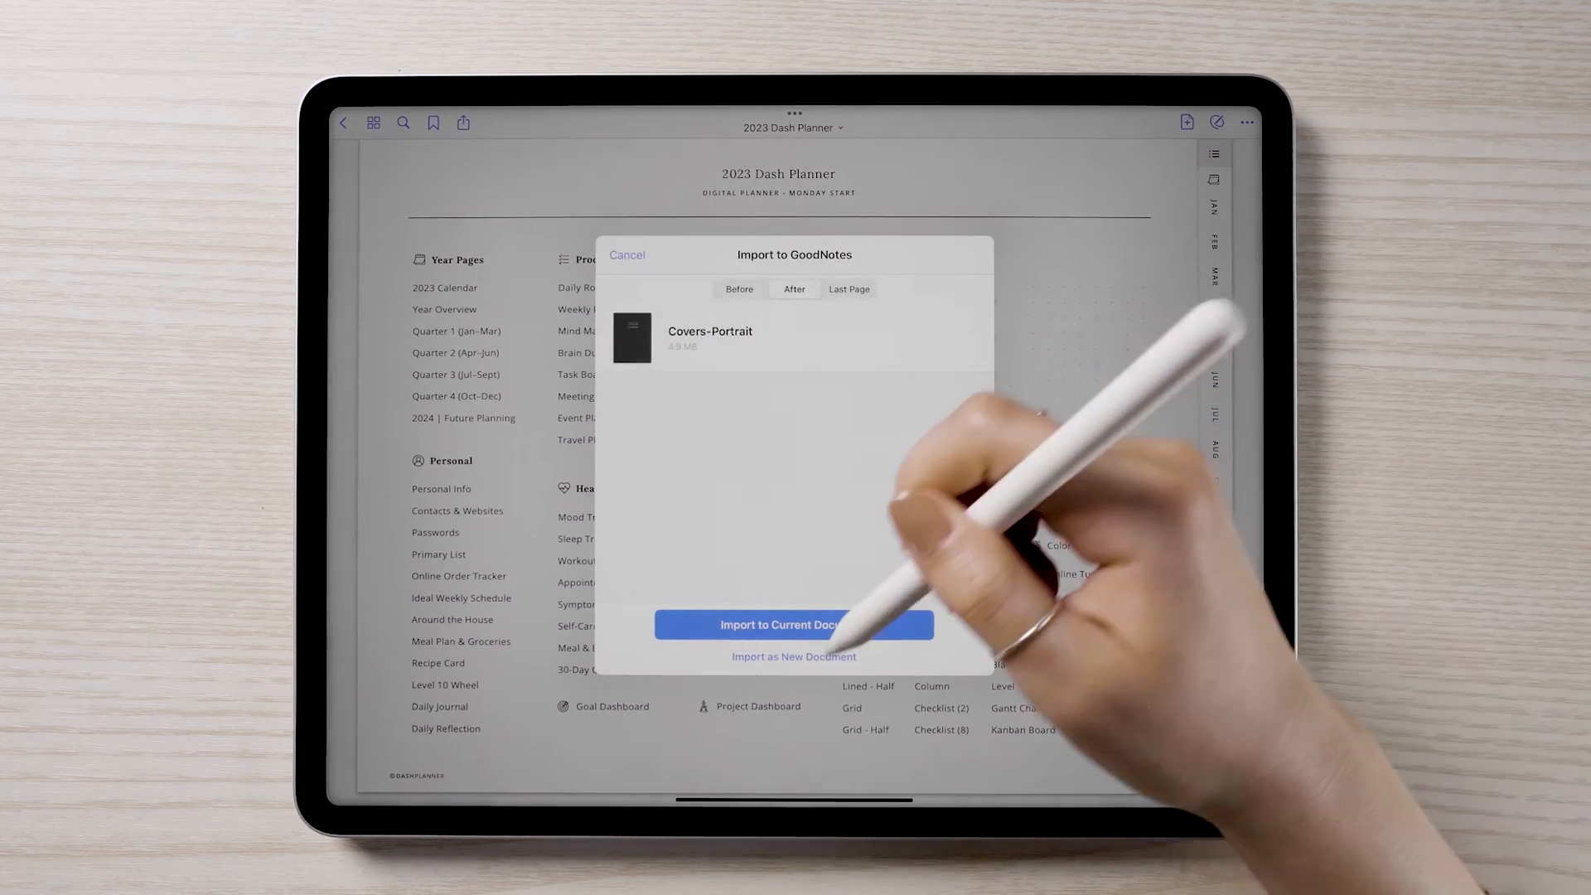
- Import the Covers-Portrait file into GoodNotes' Covers folder
{"action": "left_click", "coordinate": [794, 657]}
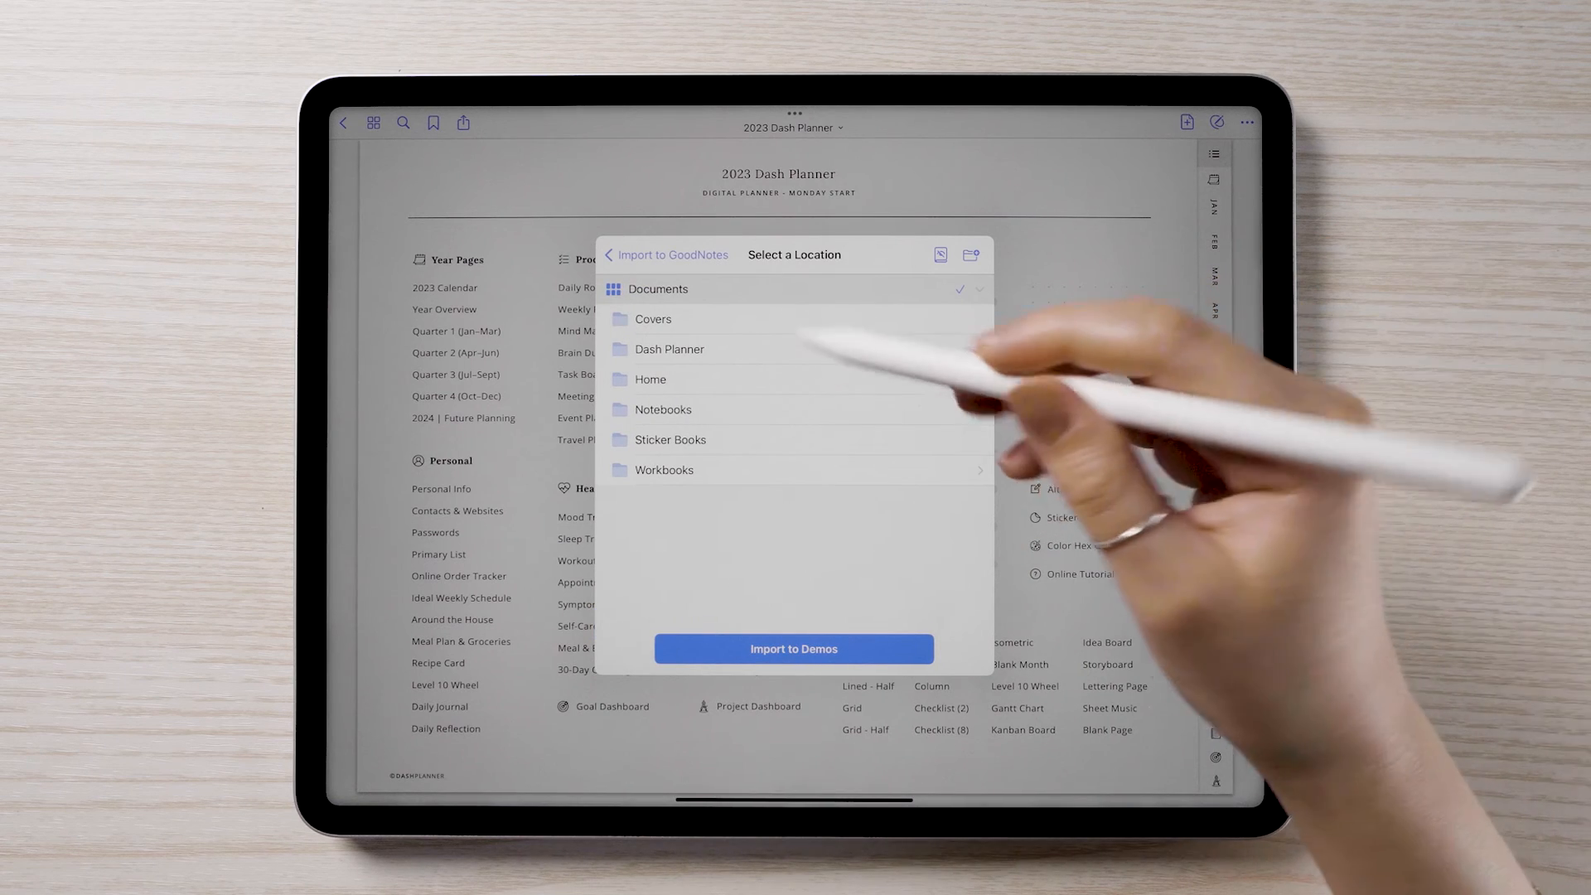
{"action": "left_click", "coordinate": [653, 319]}
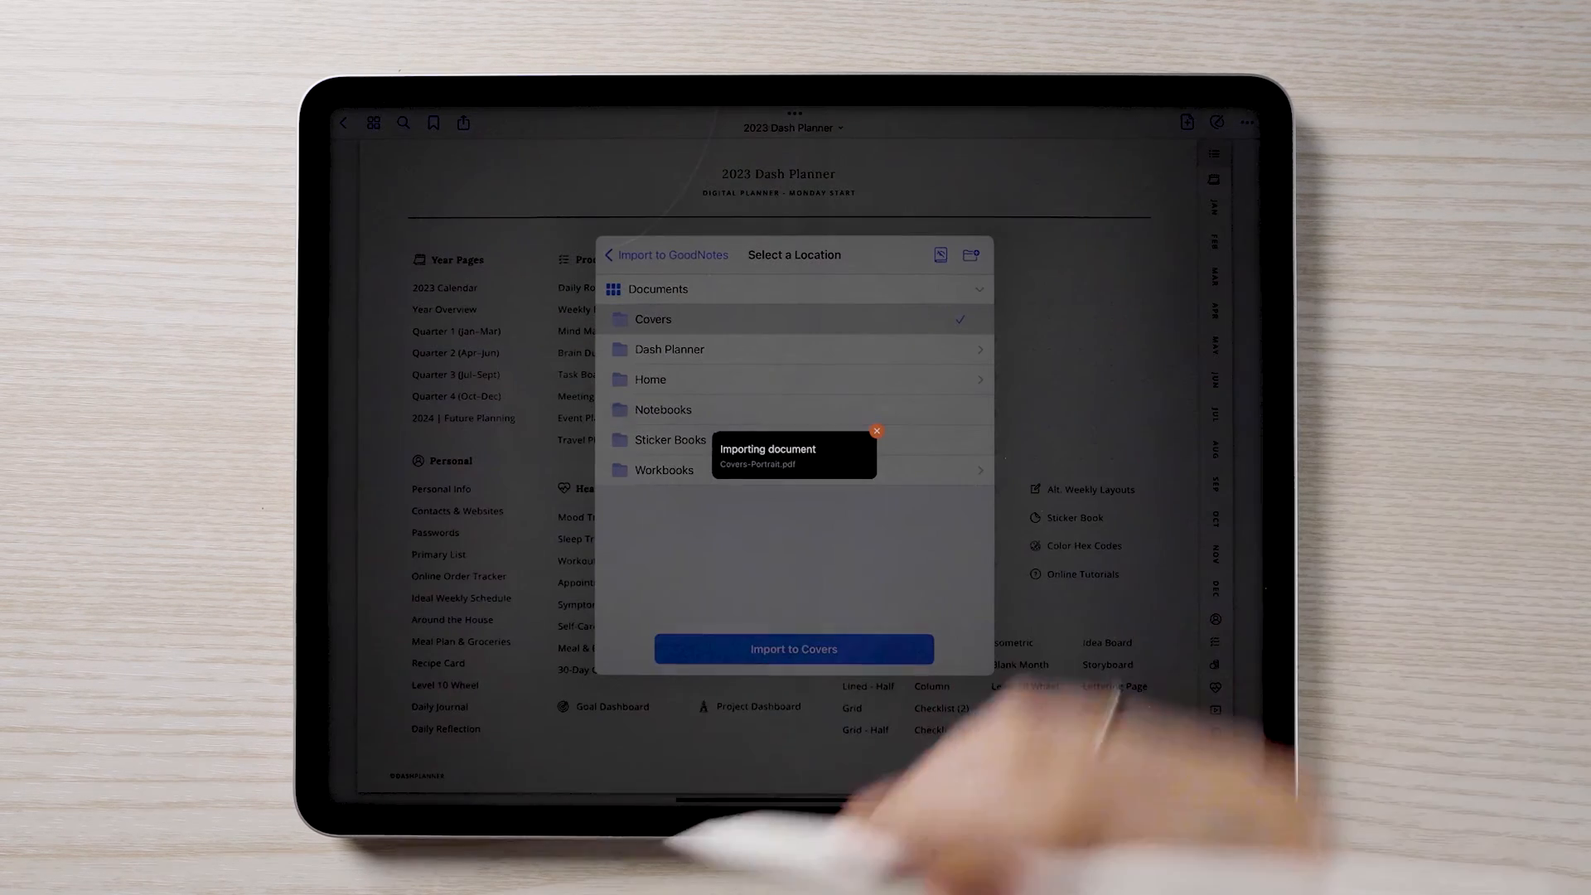
{"action": "left_click", "coordinate": [794, 648]}
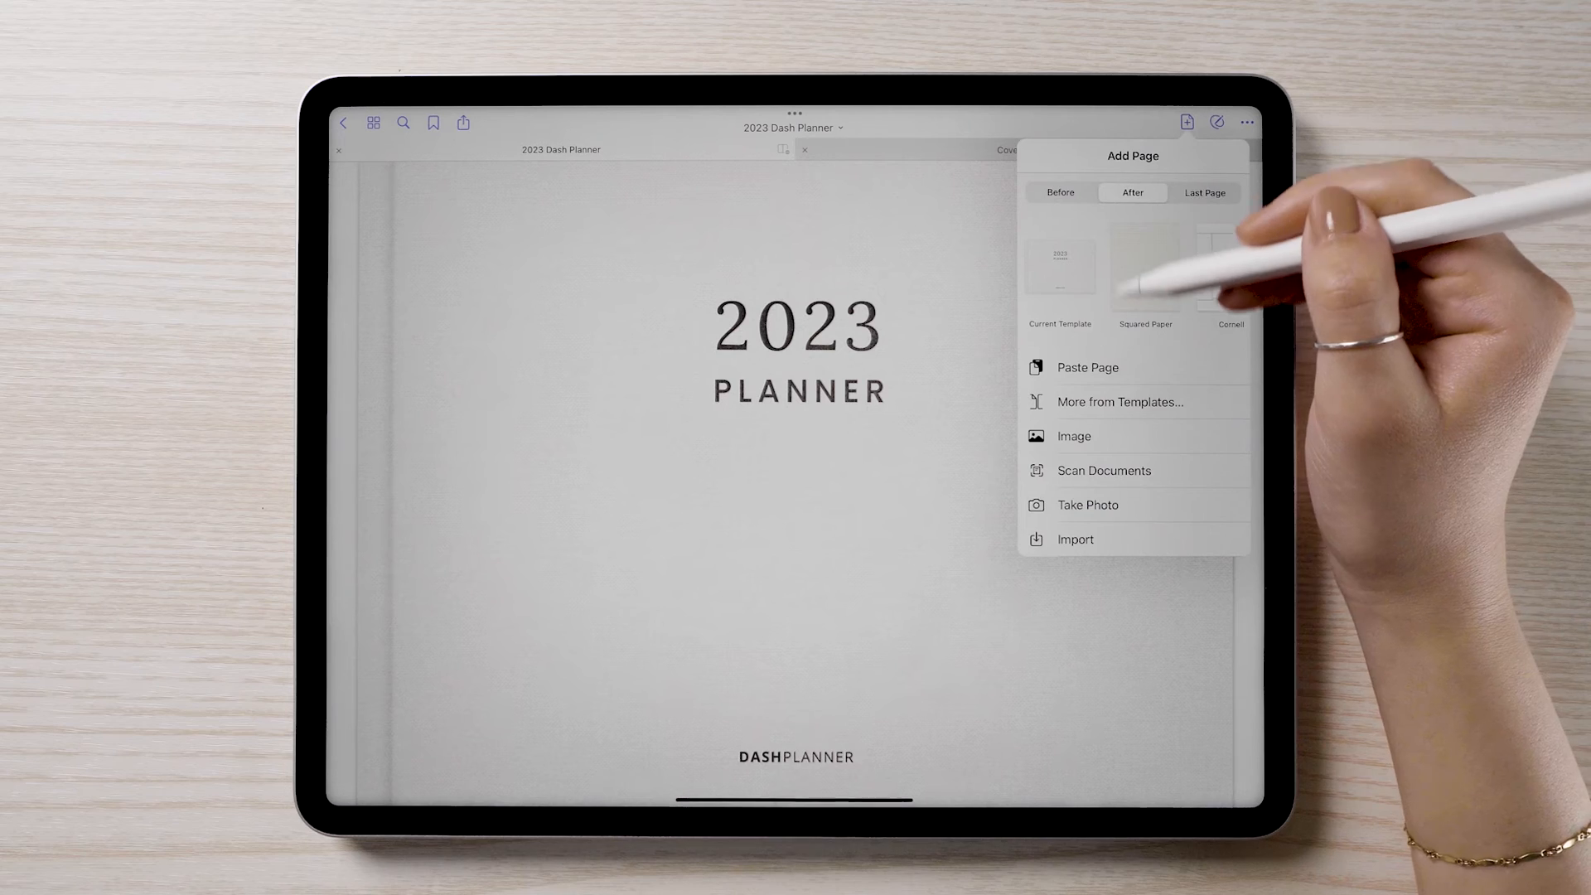
- Paste the copied brown 2023 Planner cover page into the 2023 Dash Planner
{"action": "left_click", "coordinate": [1087, 368]}
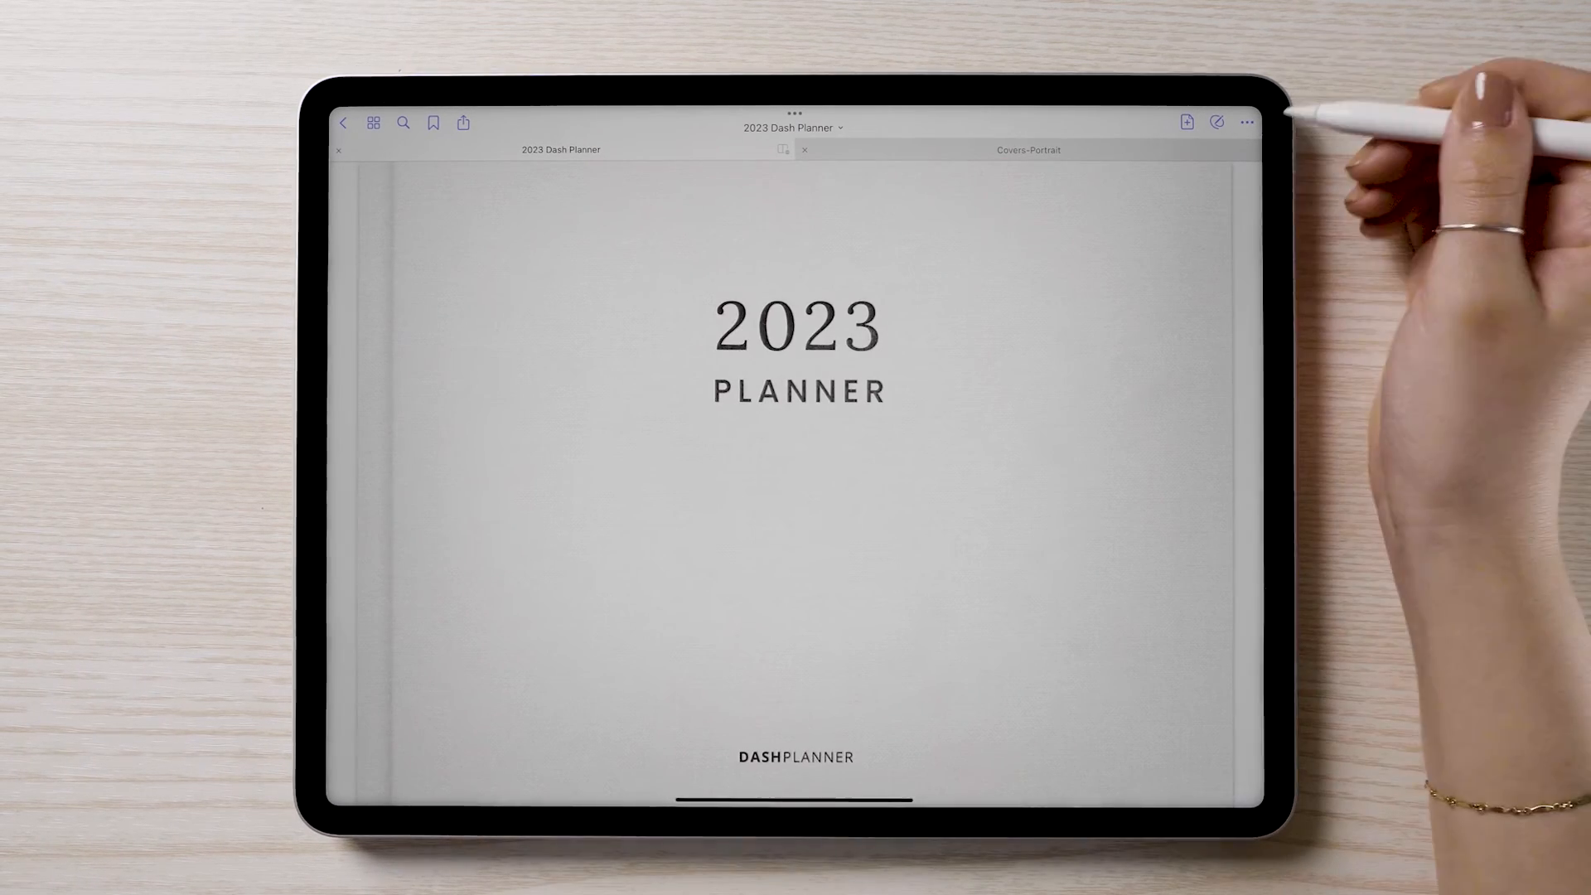
{"action": "left_click", "coordinate": [1246, 123]}
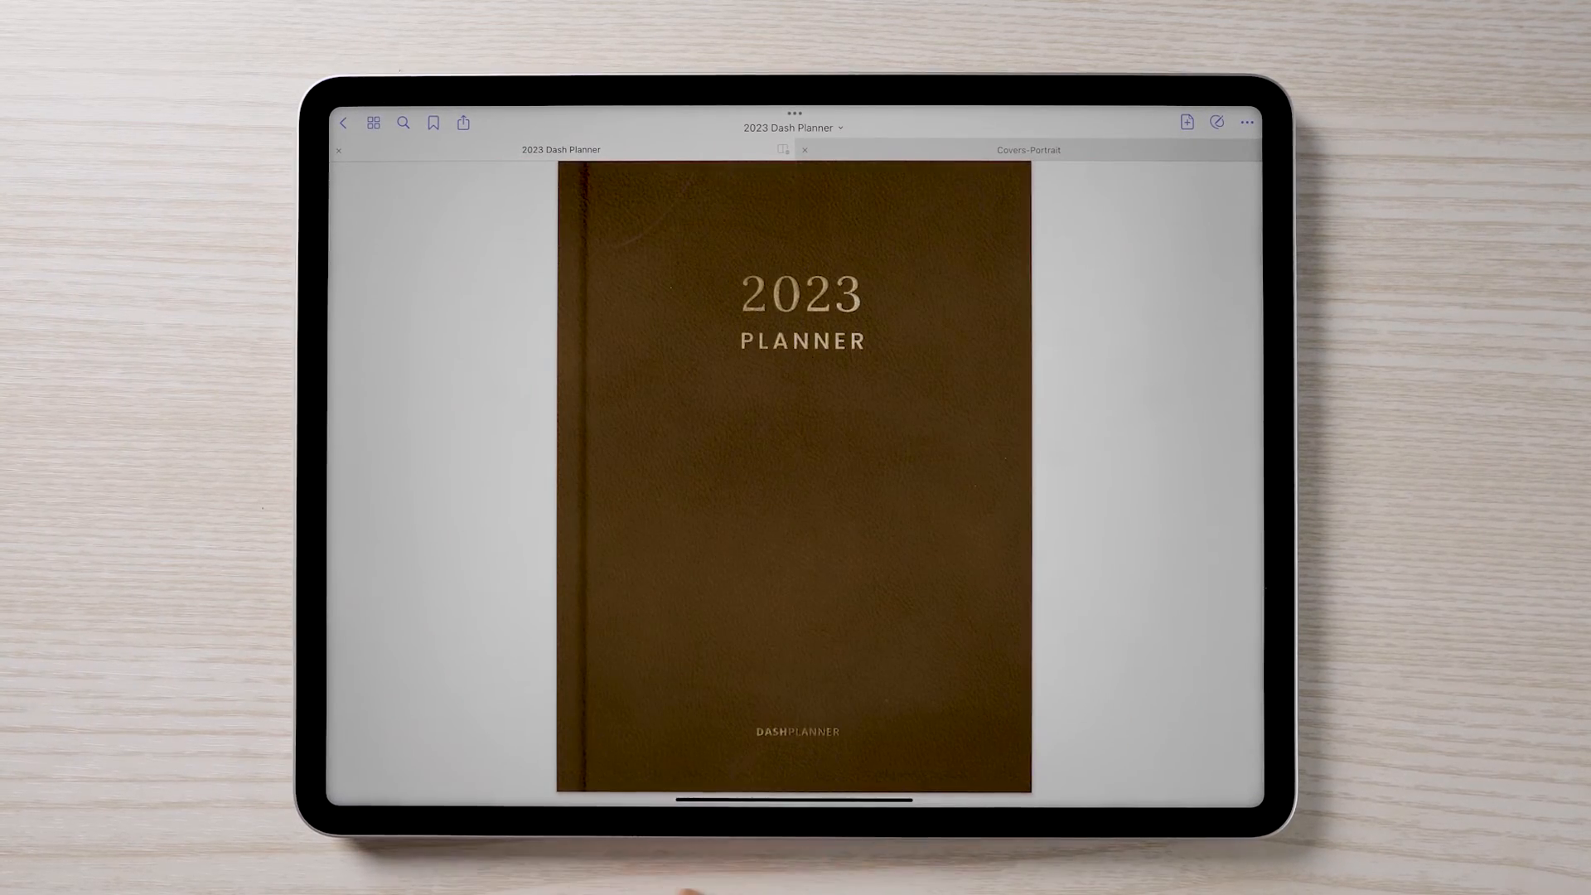
{"action": "left_click", "coordinate": [343, 121]}
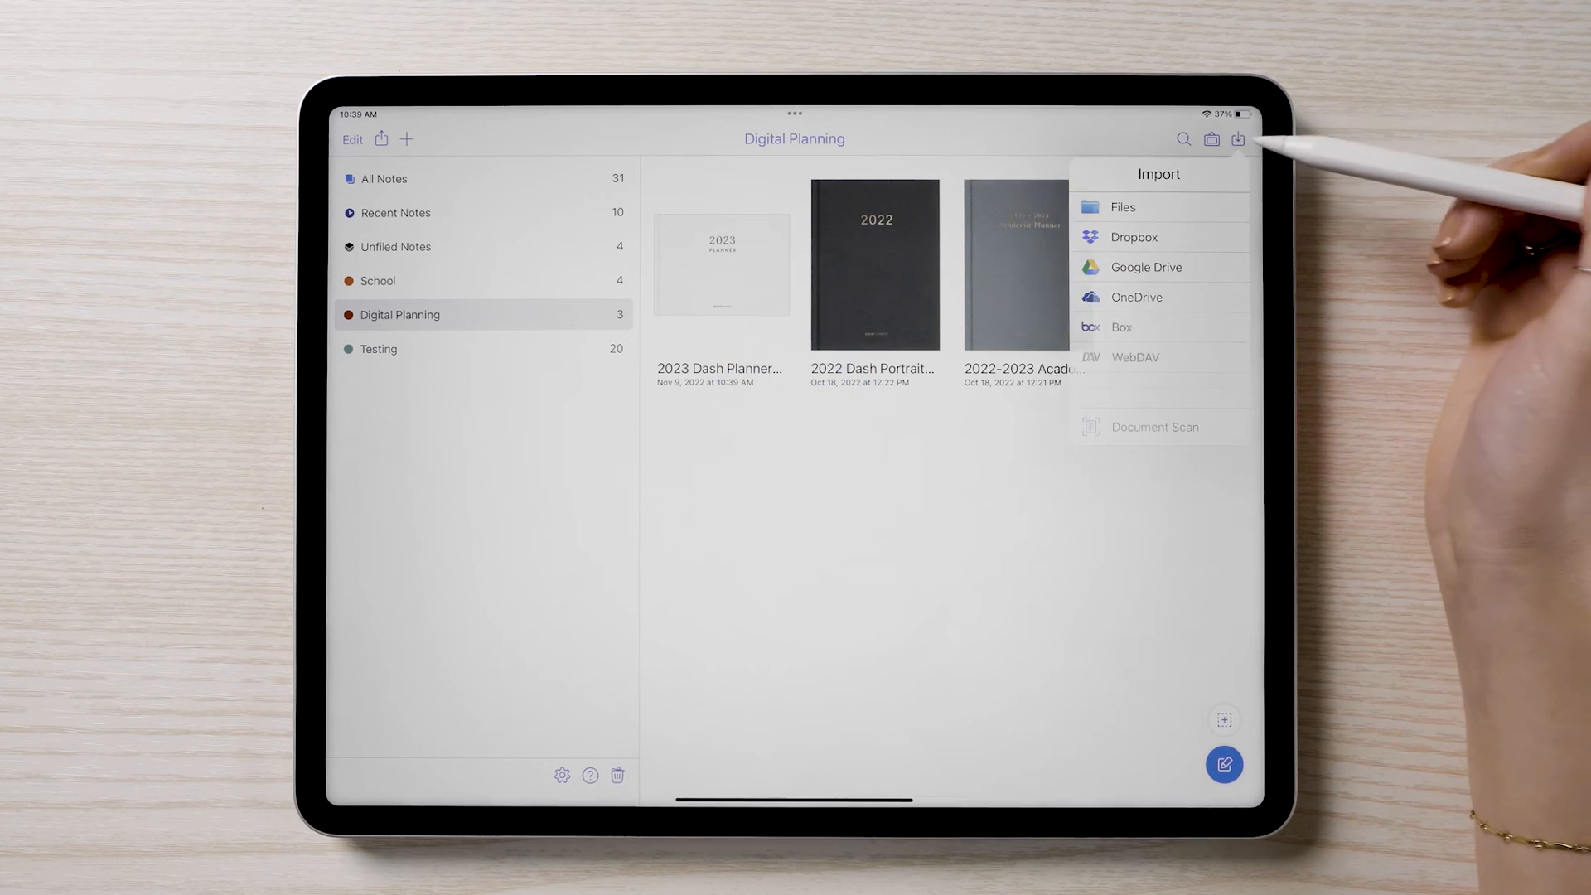
- Import Covers-Portrait from Downloads into Notability as a new note
{"action": "left_click", "coordinate": [1122, 207]}
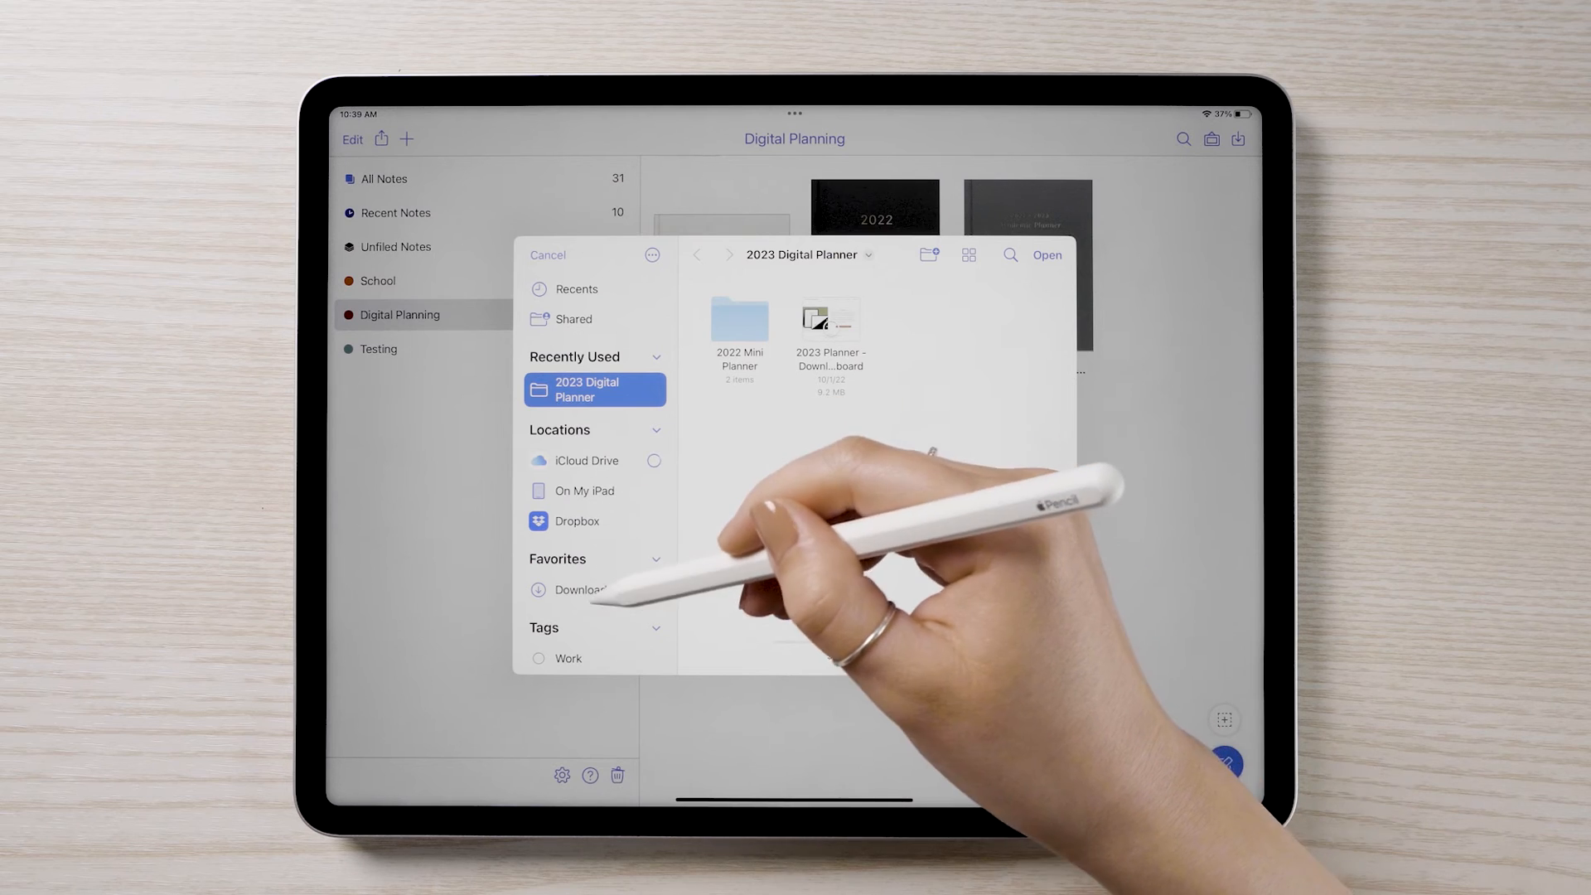
{"action": "left_click", "coordinate": [585, 590]}
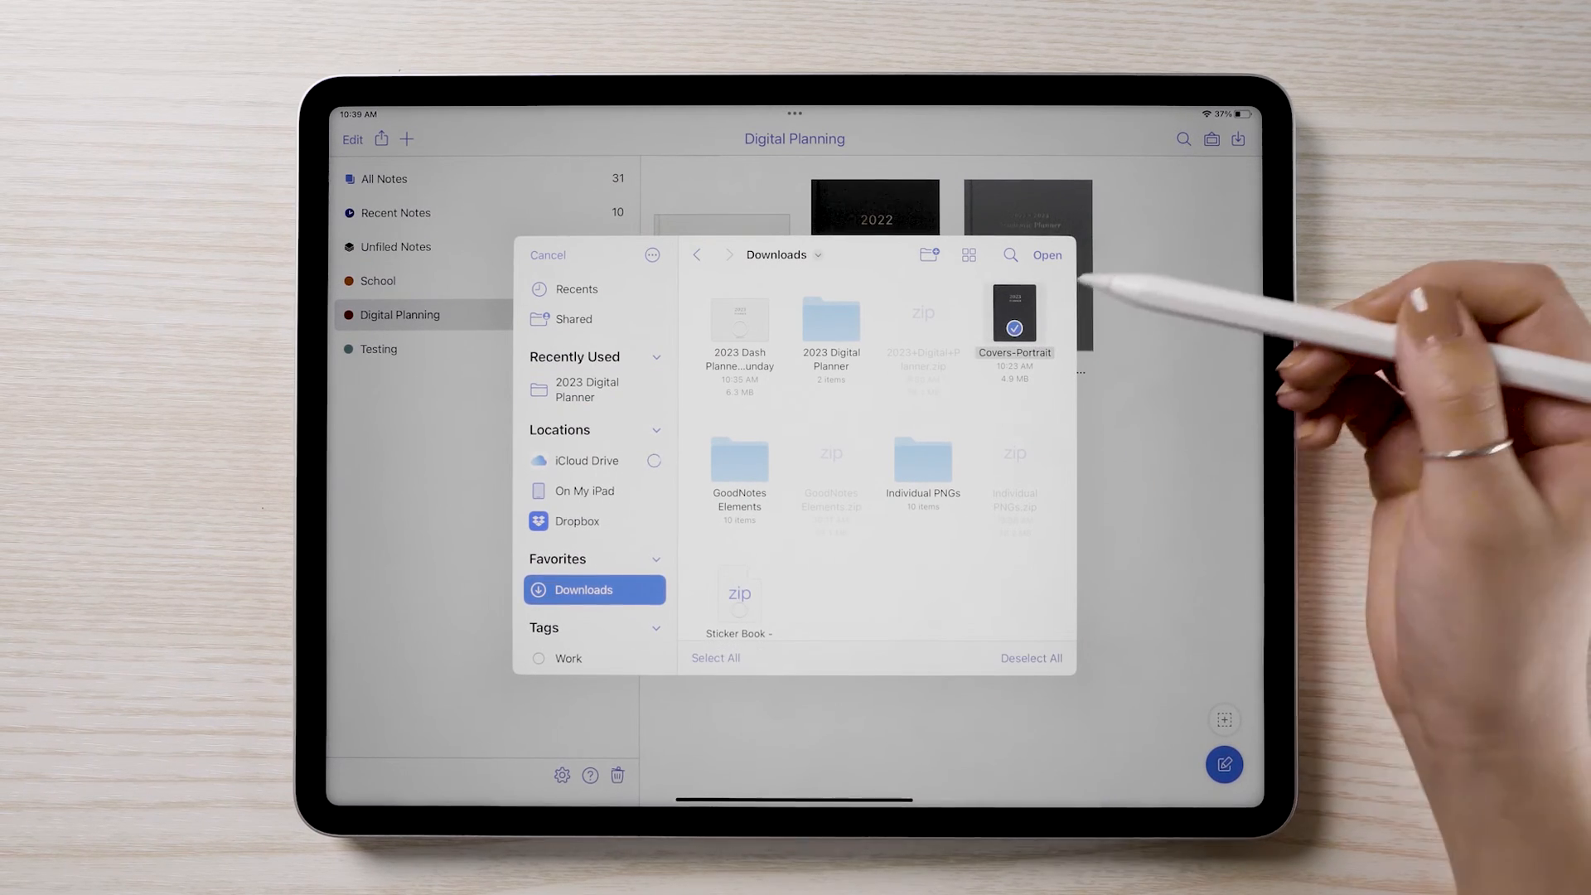
{"action": "left_click", "coordinate": [1048, 256]}
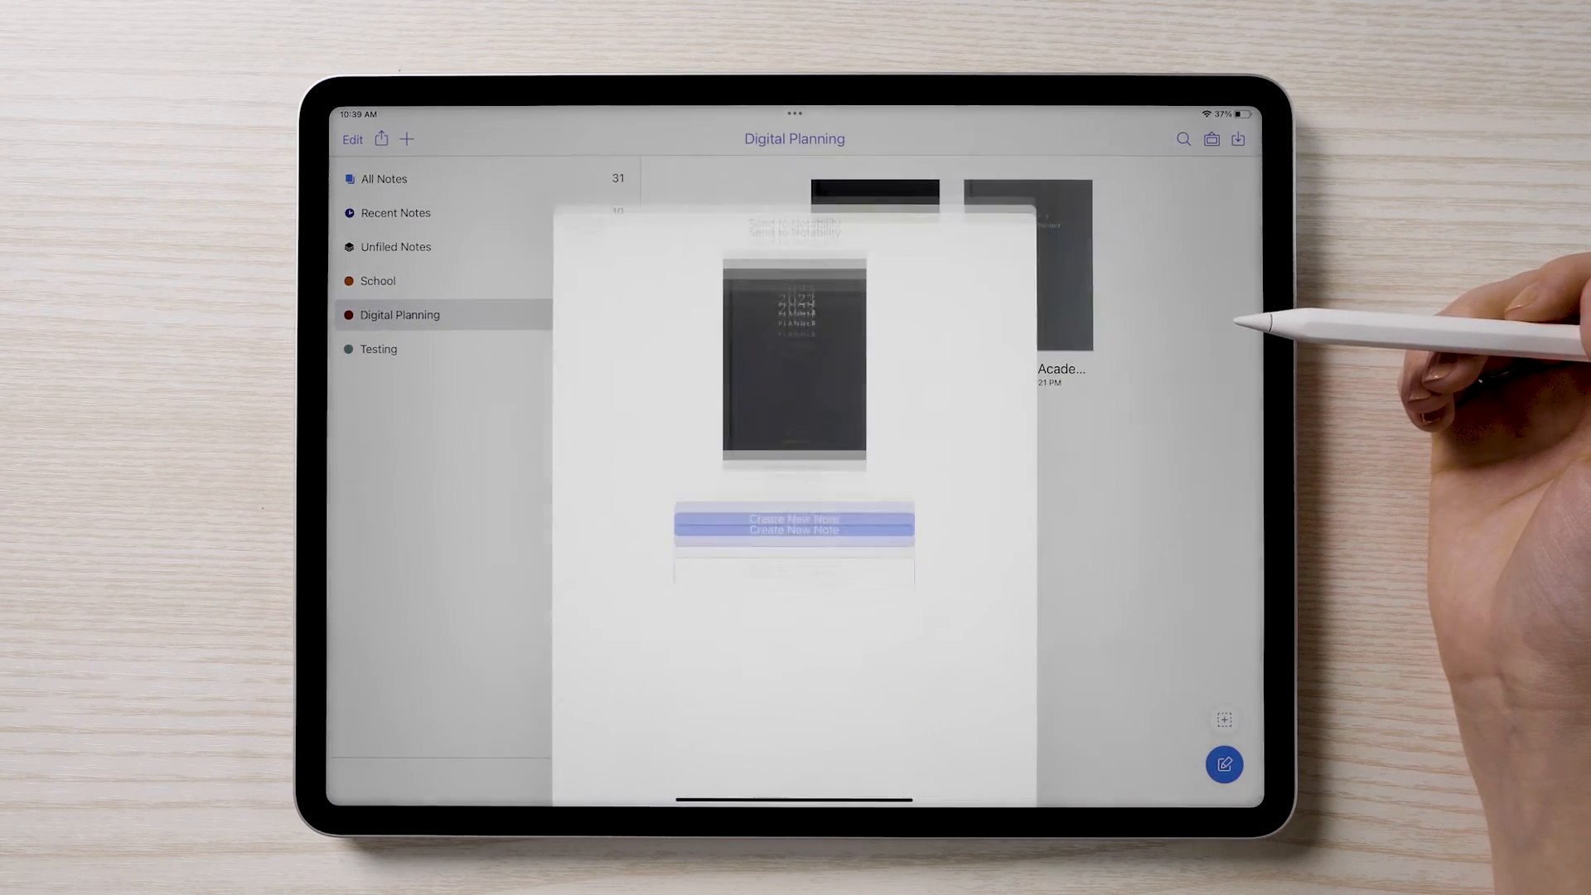
{"action": "left_click", "coordinate": [794, 524]}
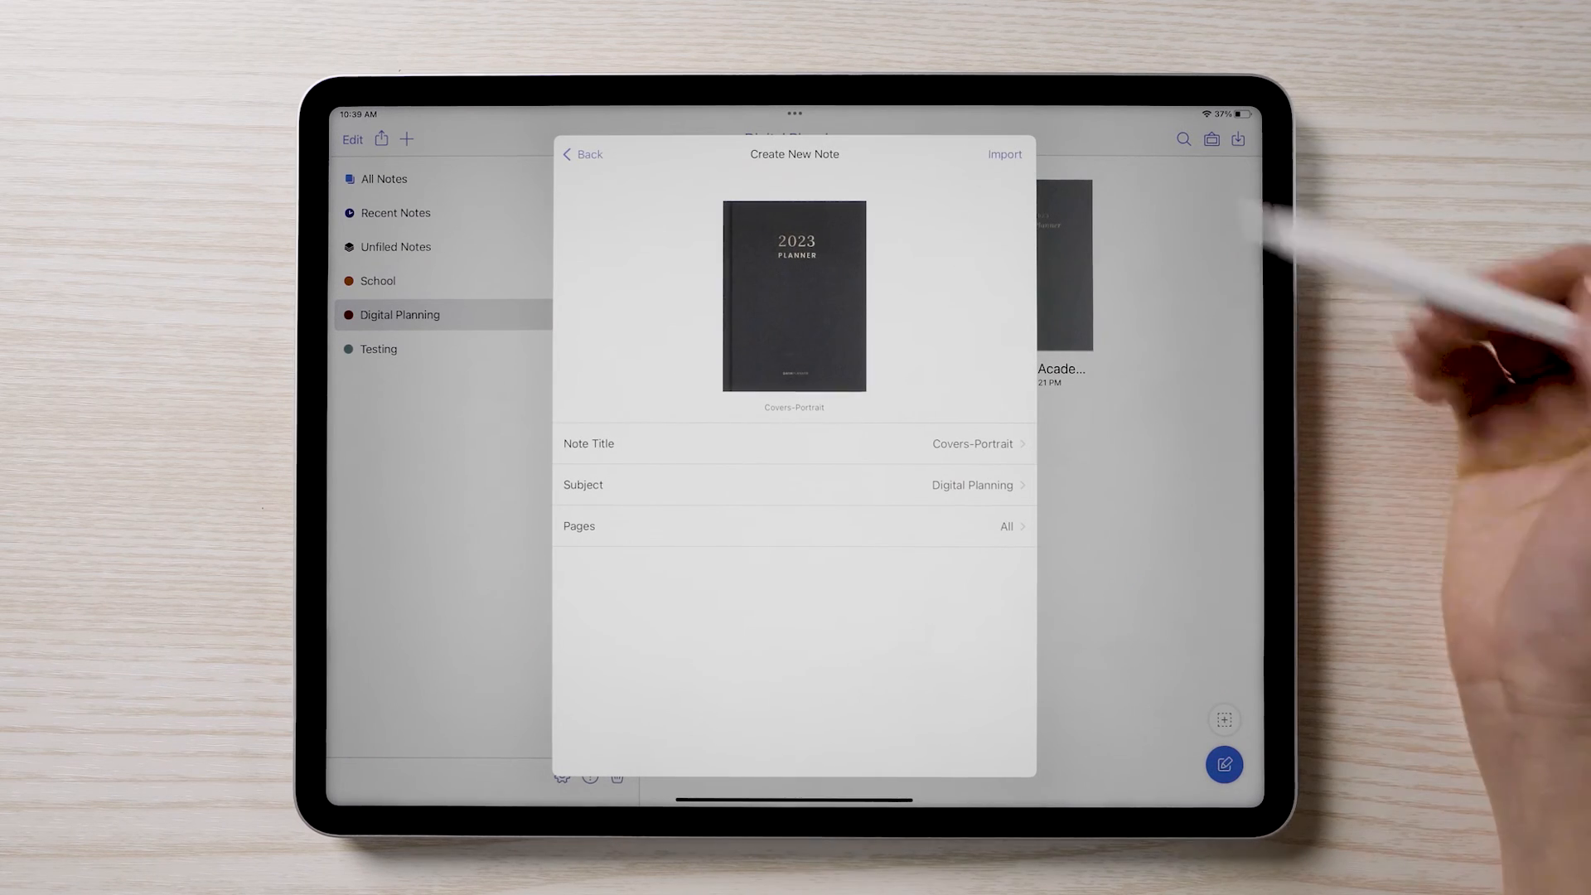
{"action": "left_click", "coordinate": [1004, 154]}
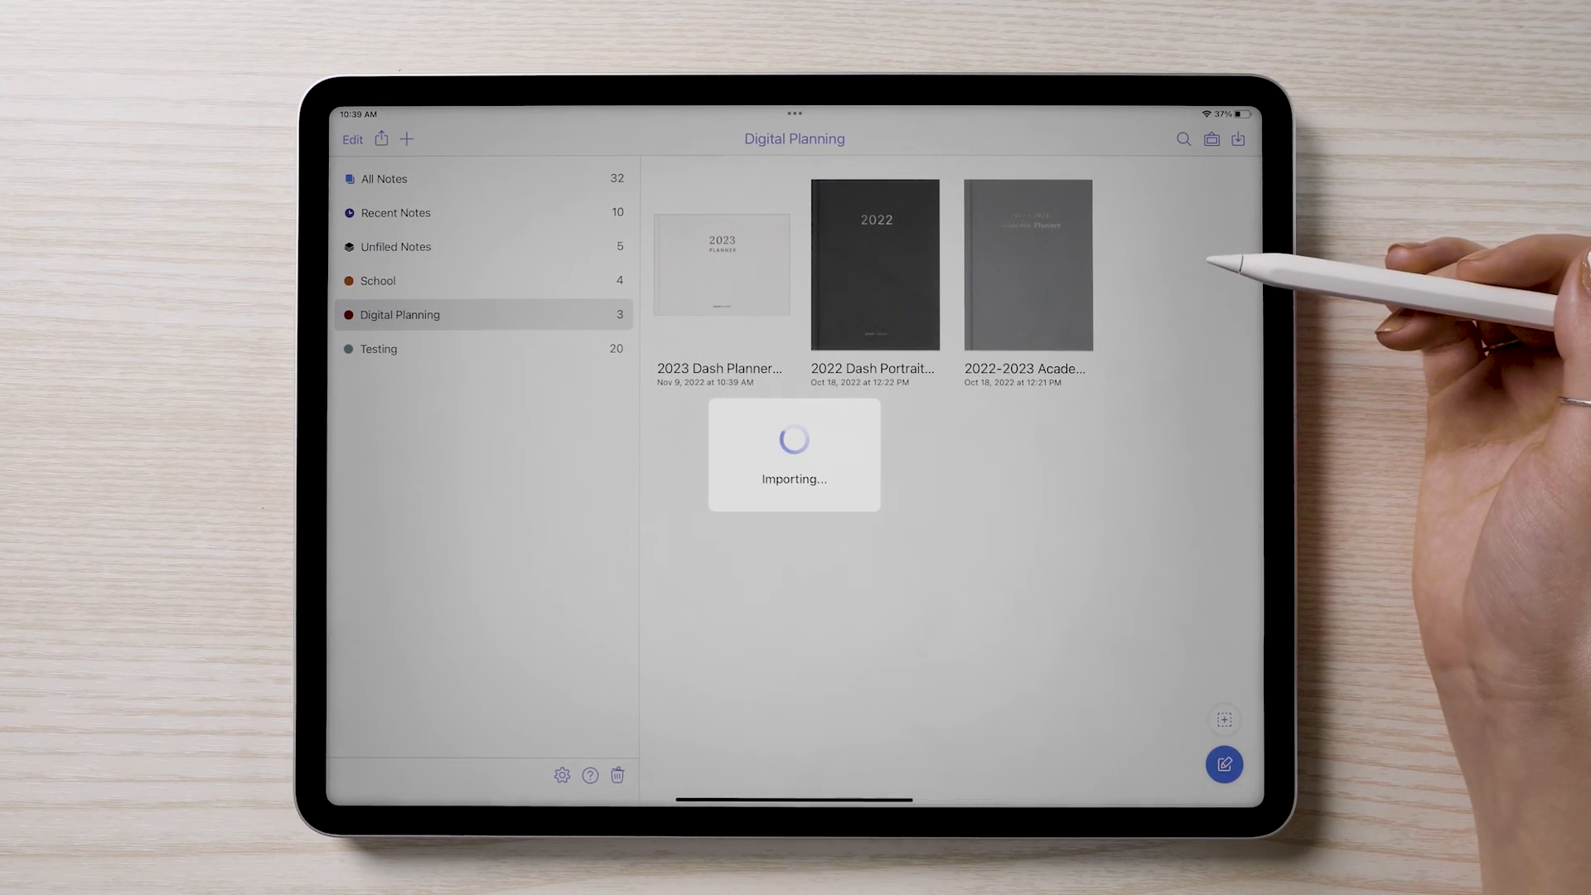
- View the Covers-Portrait note one page at a time and copy the dark green cover page
{"action": "left_click", "coordinate": [721, 263]}
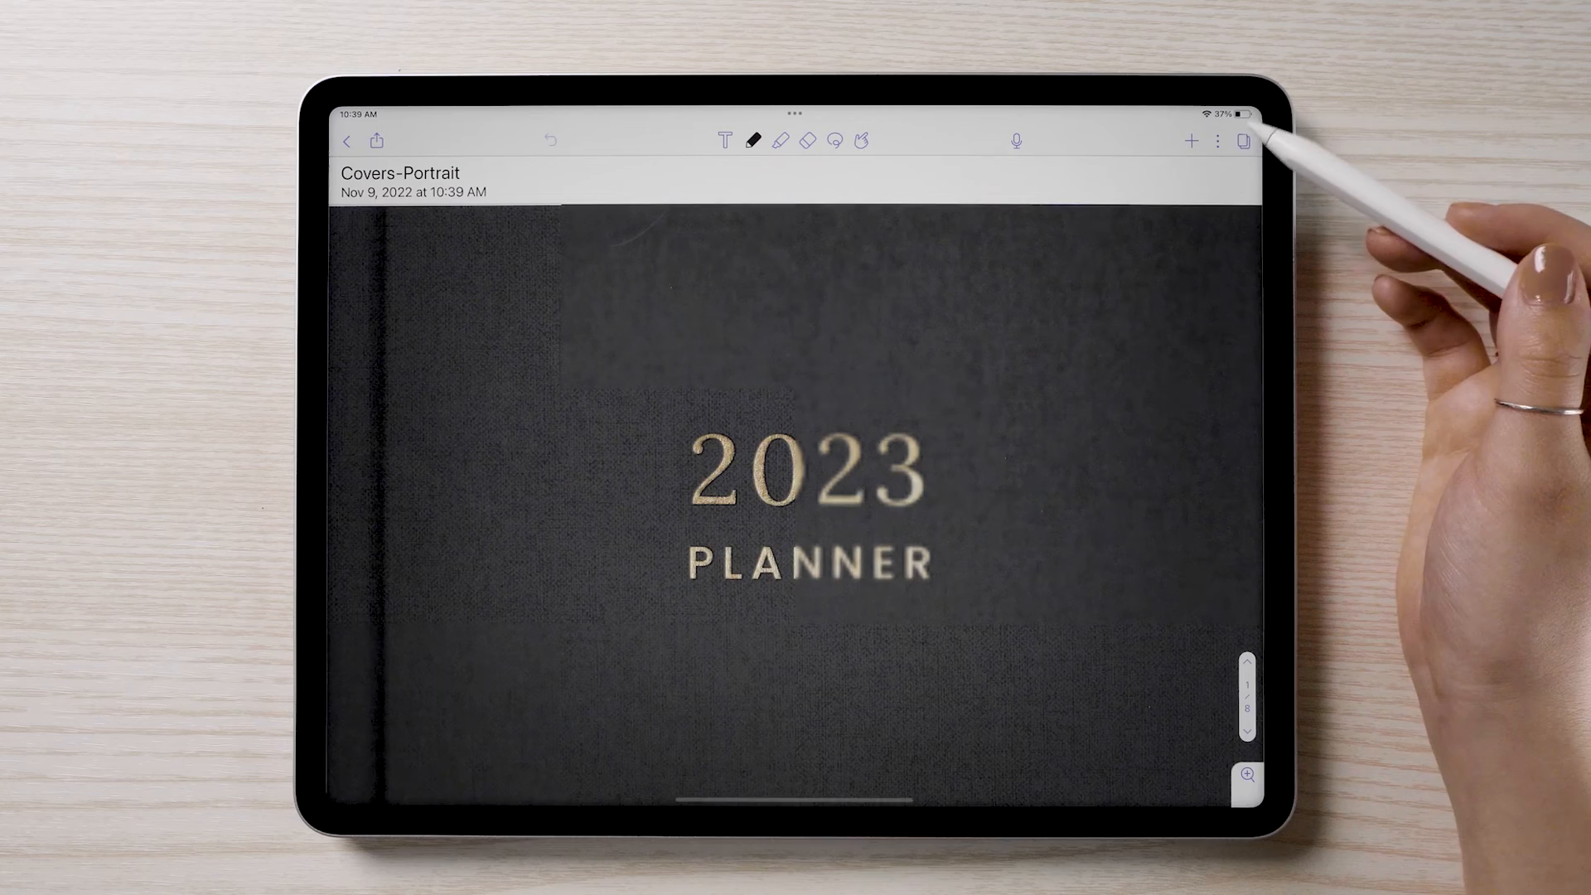
{"action": "left_click", "coordinate": [1218, 139]}
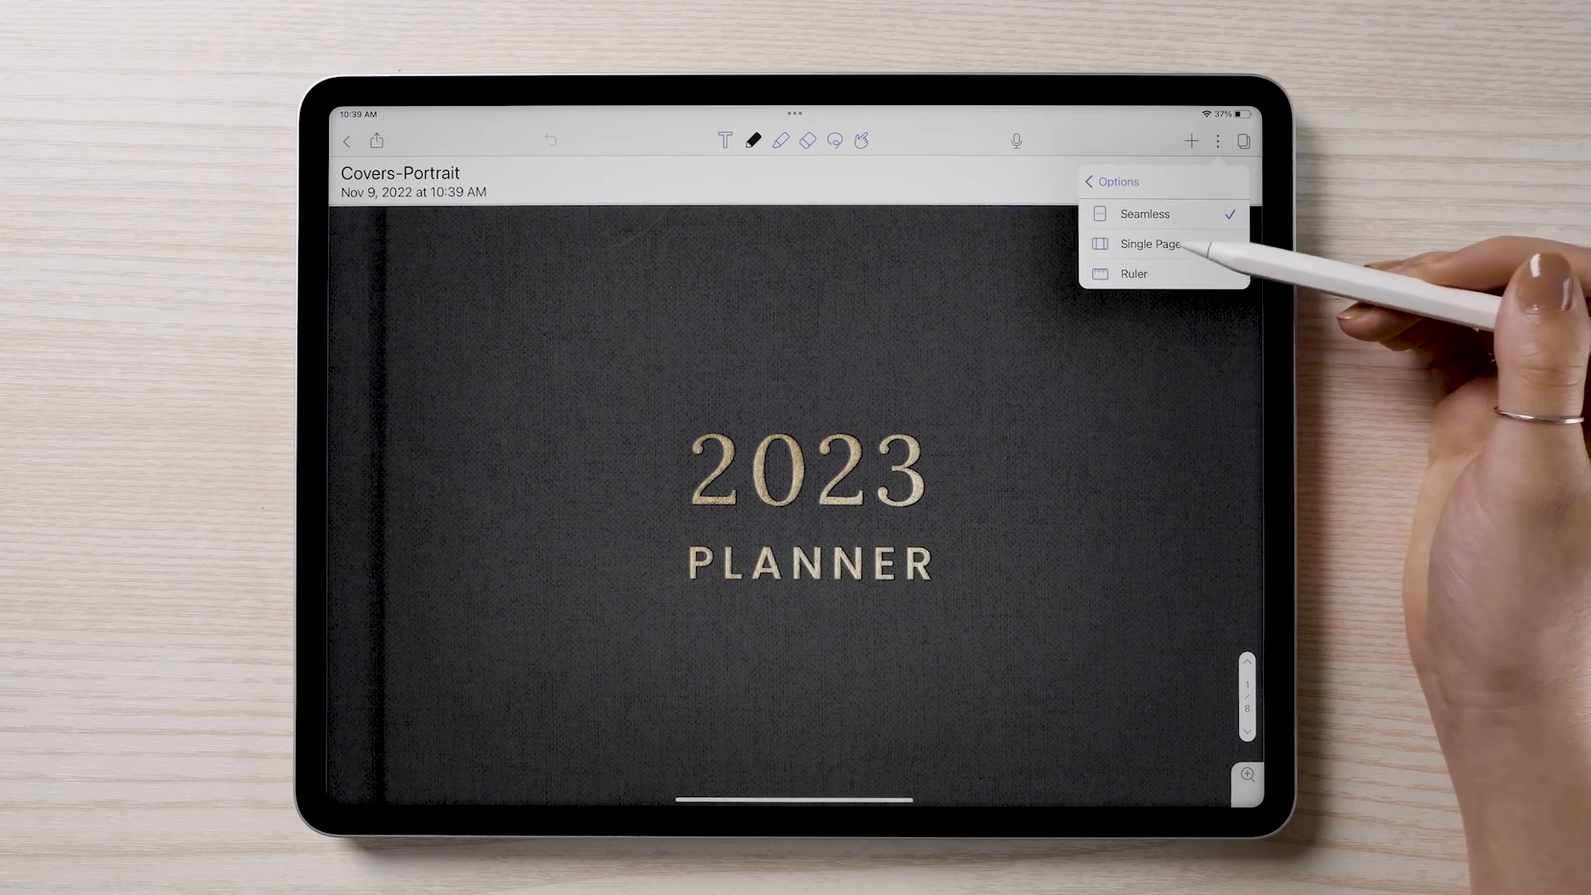
{"action": "left_click", "coordinate": [1150, 243]}
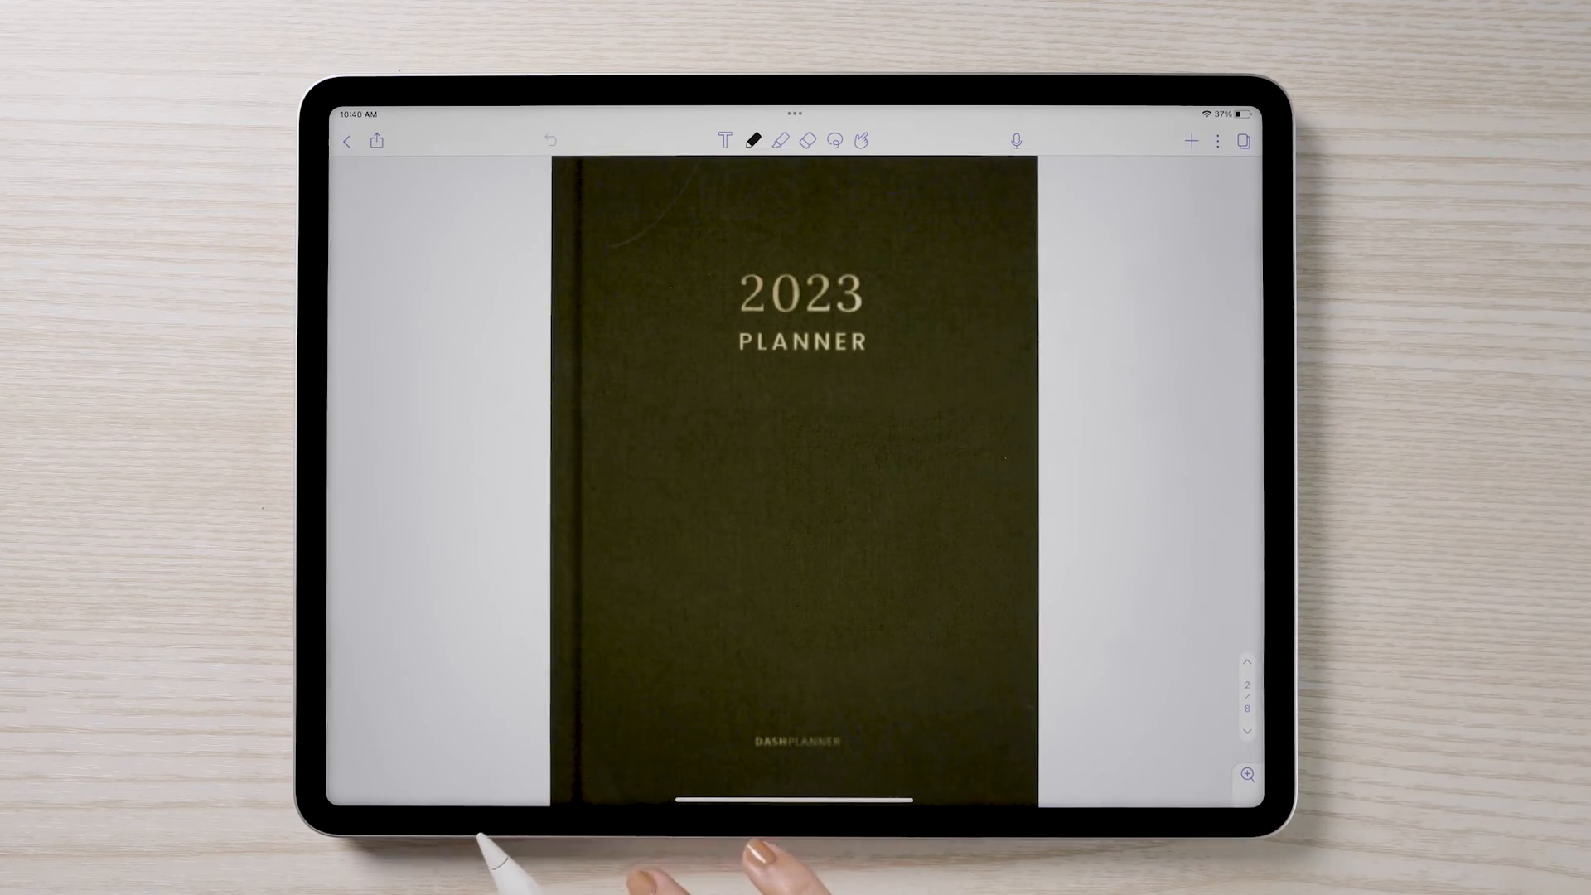
{"action": "left_click", "coordinate": [1241, 139]}
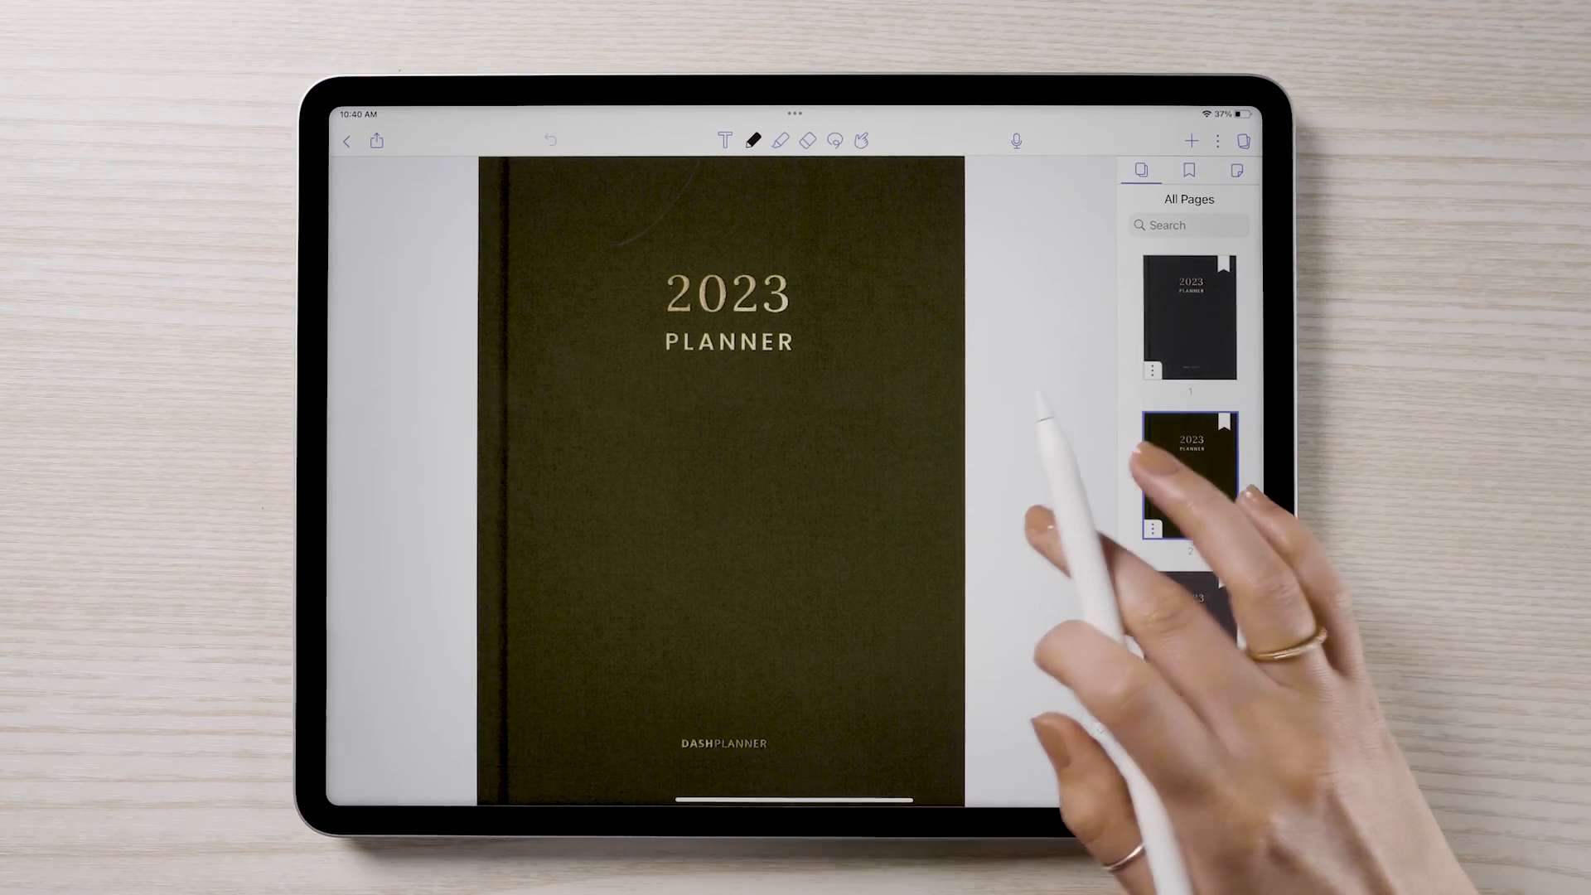
{"action": "left_click", "coordinate": [348, 139]}
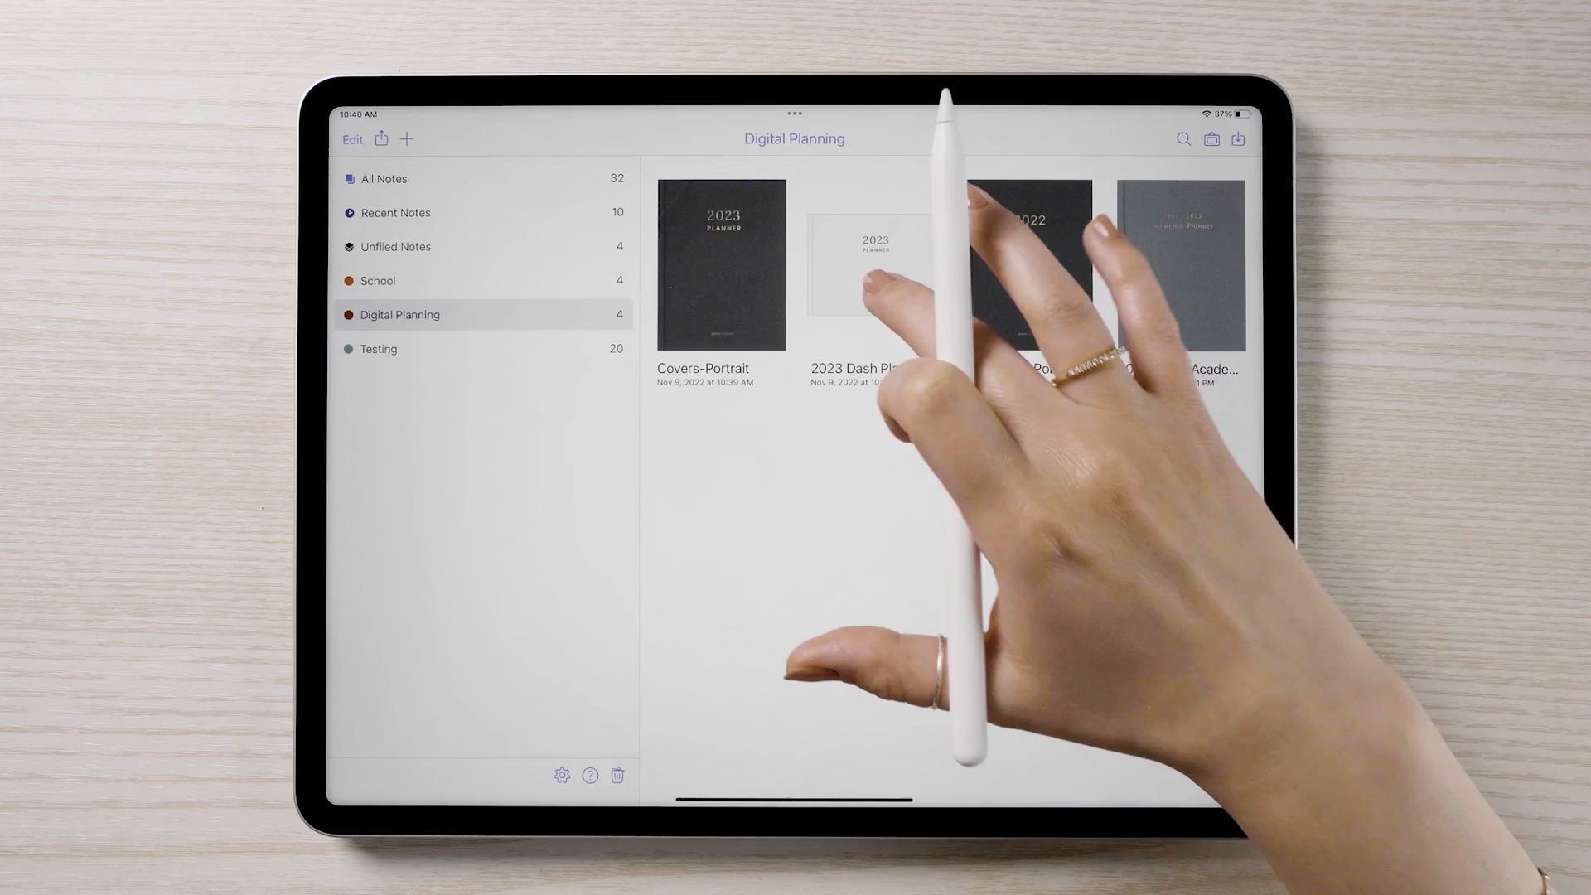
- Add a page to the 2023 Dash Planner and paste the green cover into it
{"action": "left_click", "coordinate": [863, 263]}
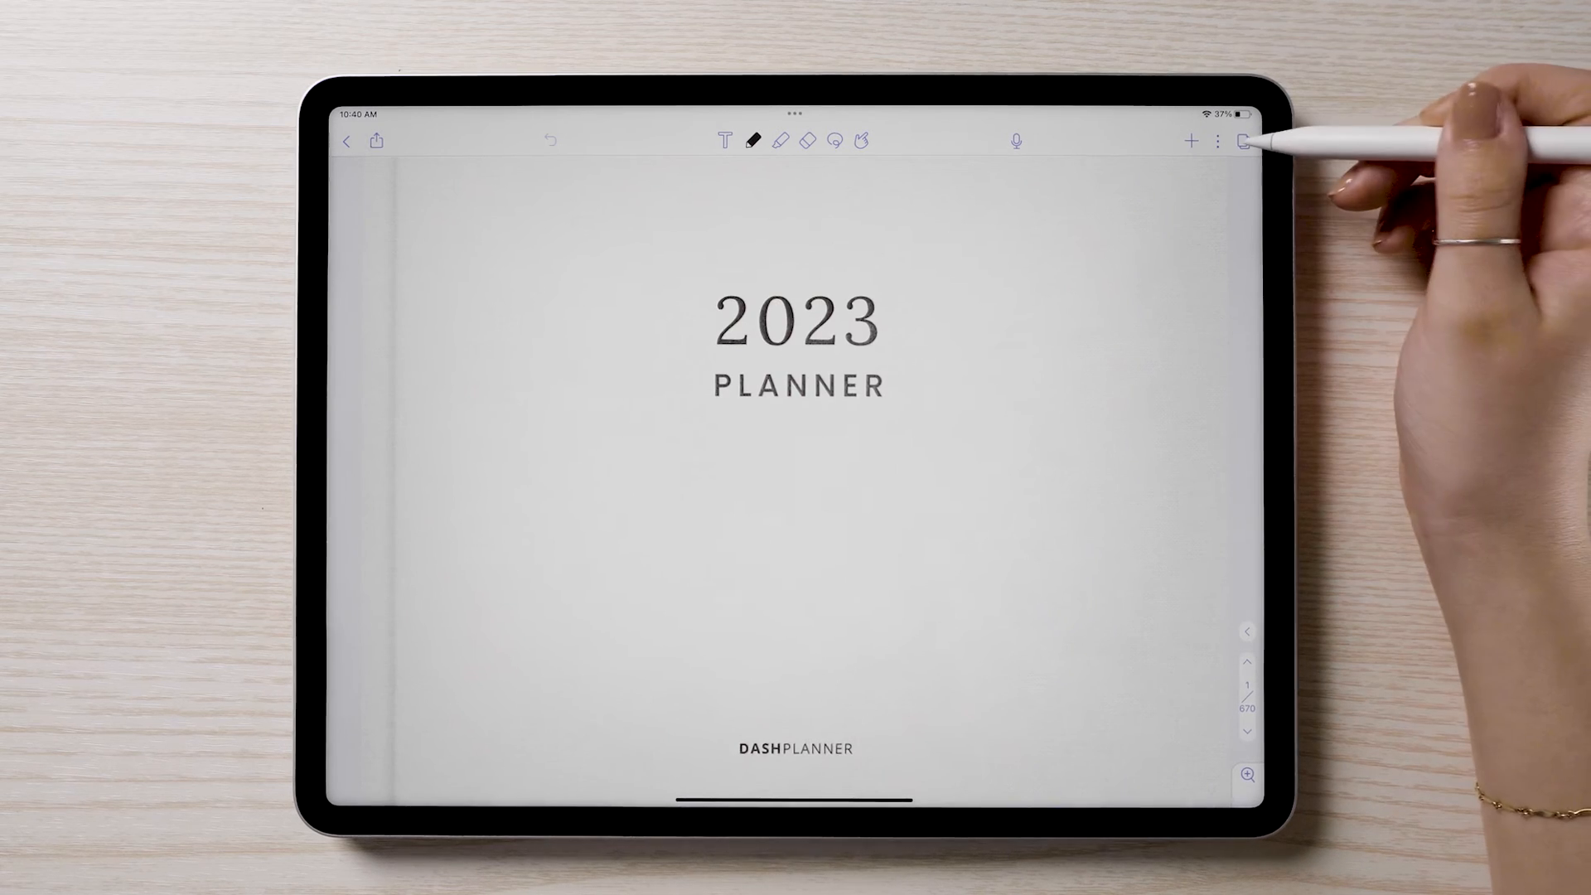
{"action": "left_click", "coordinate": [1241, 141]}
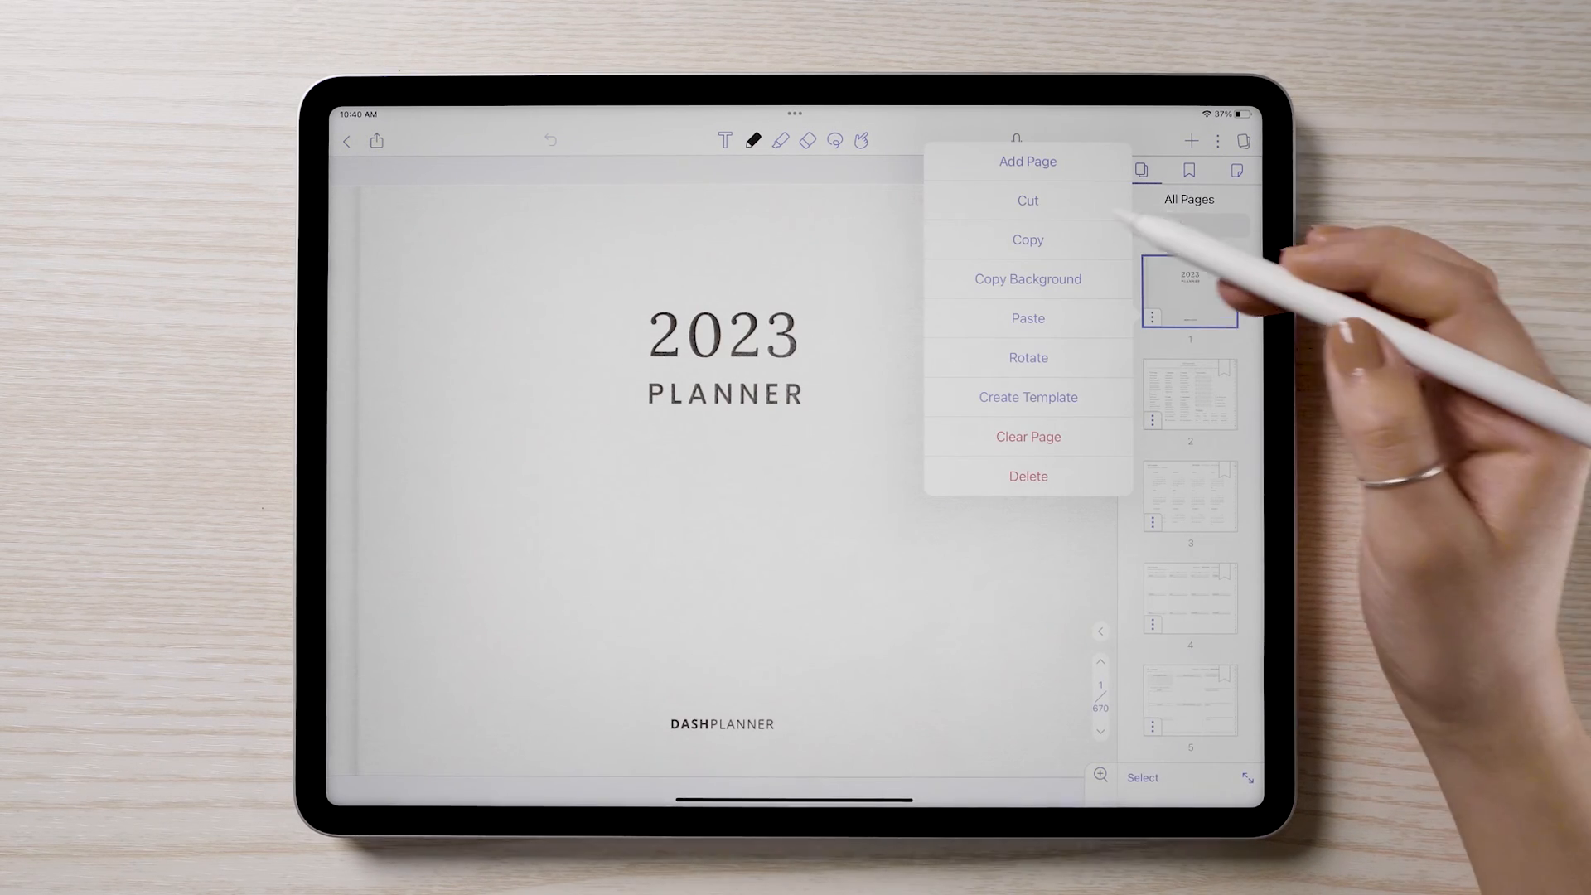
{"action": "left_click", "coordinate": [1026, 161]}
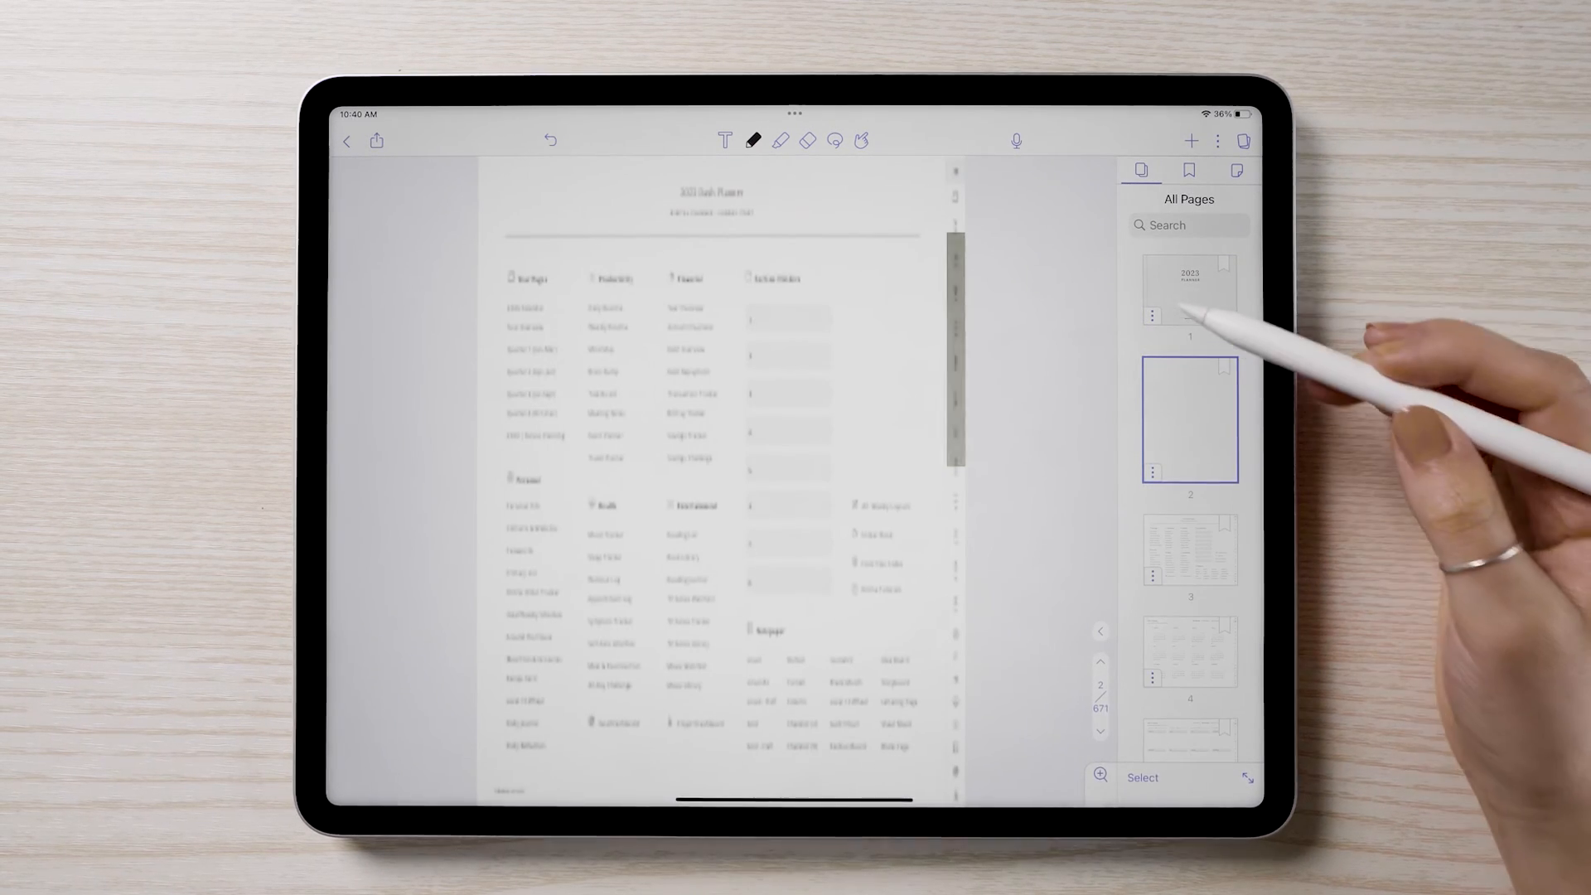
{"action": "left_click", "coordinate": [1152, 469]}
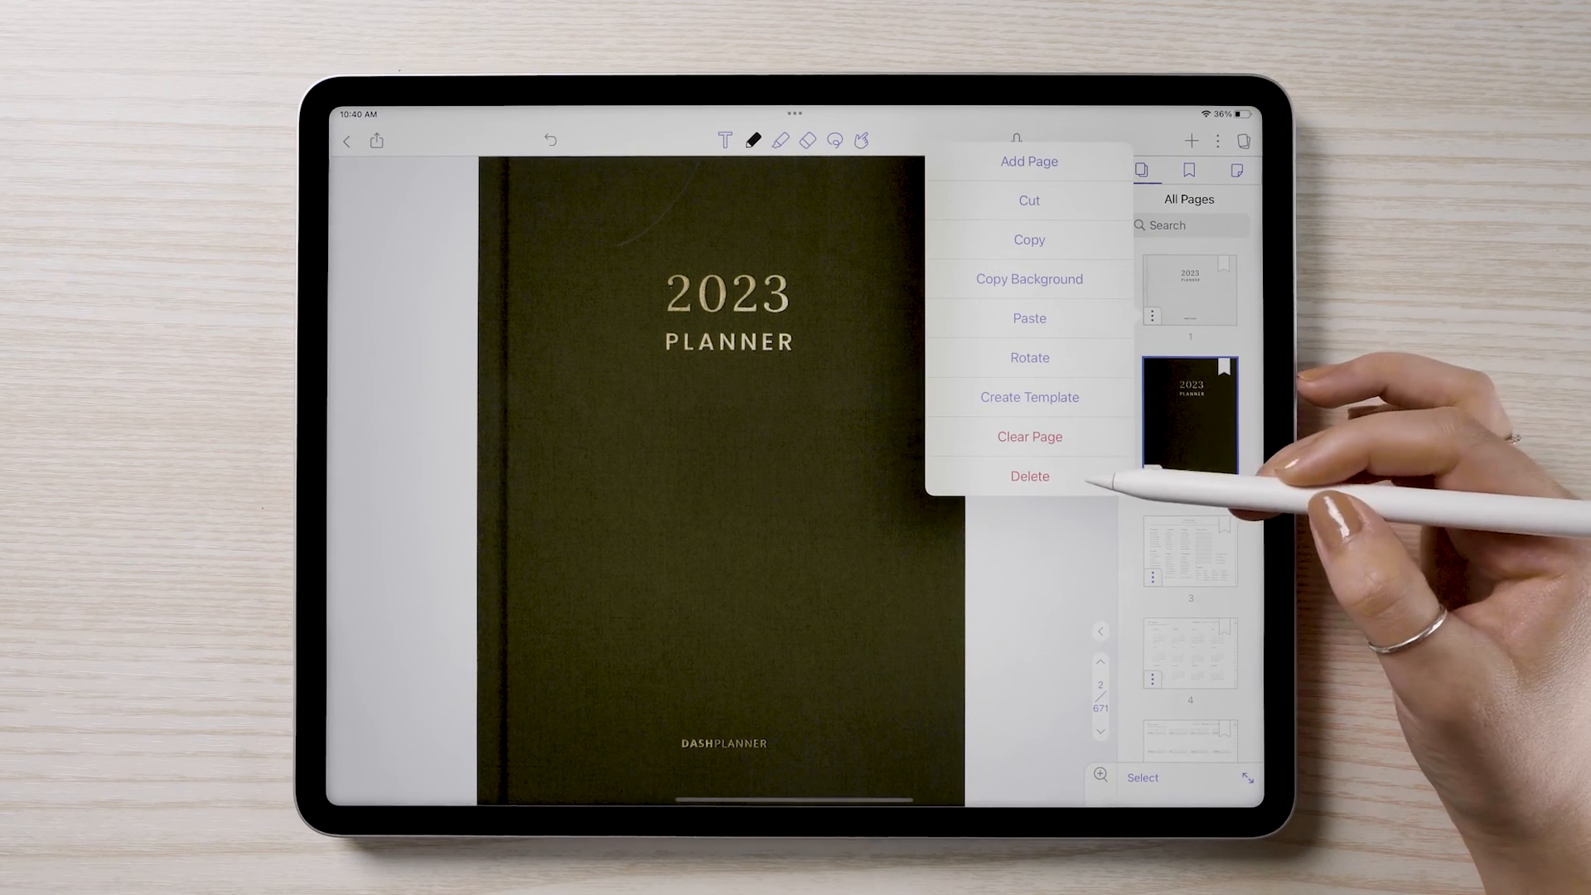
{"action": "left_click", "coordinate": [1028, 476]}
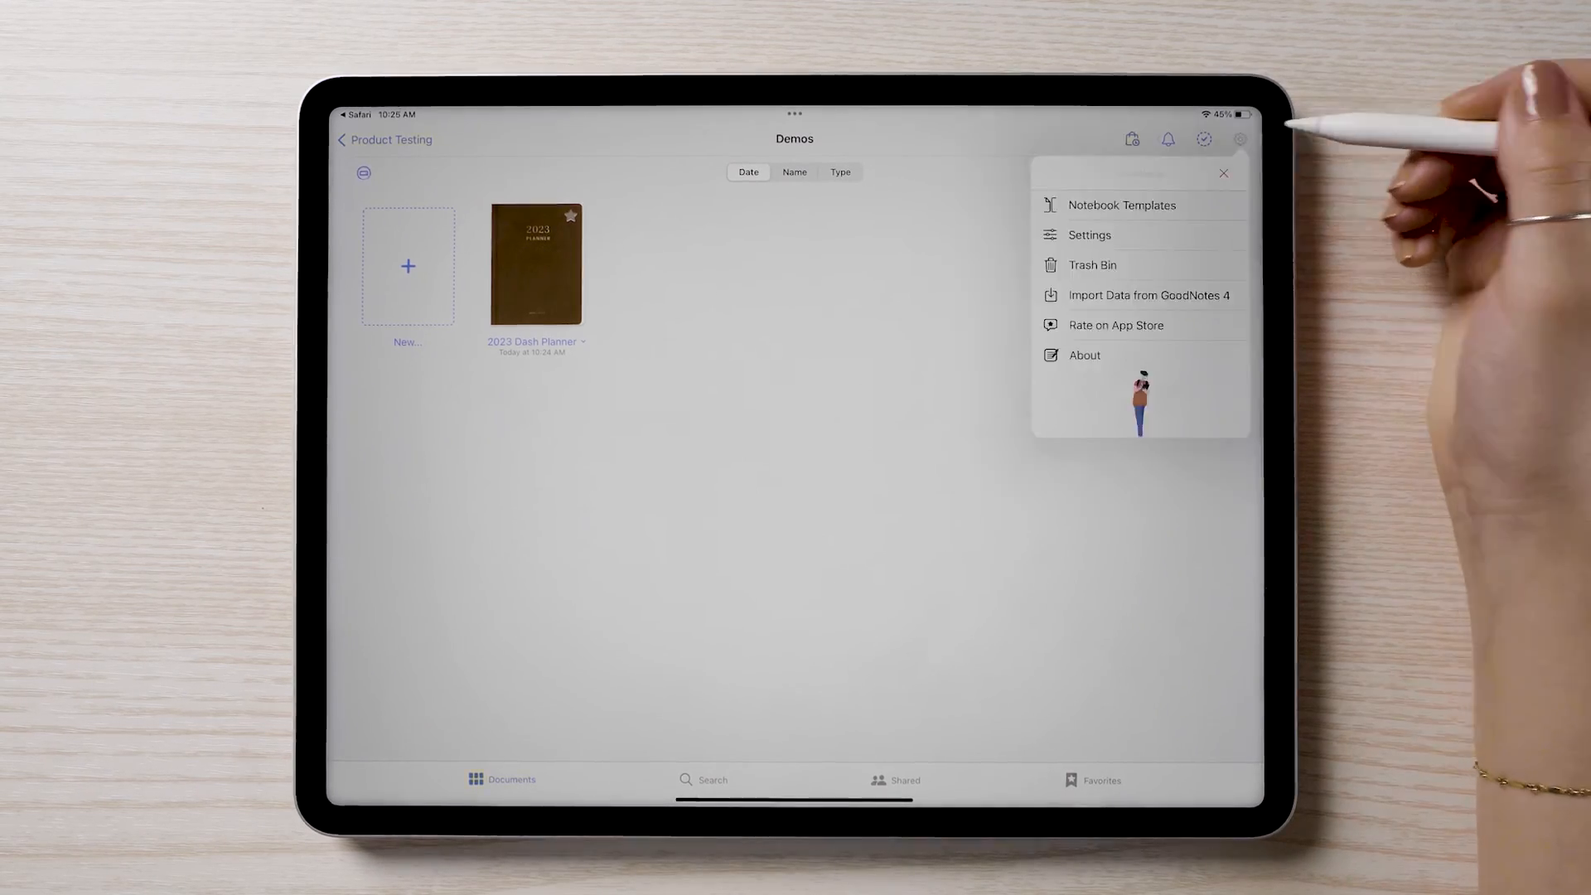
- Enable Use iCloud in GoodNotes' iCloud Settings so the planner syncs to iPhone
{"action": "left_click", "coordinate": [1089, 233]}
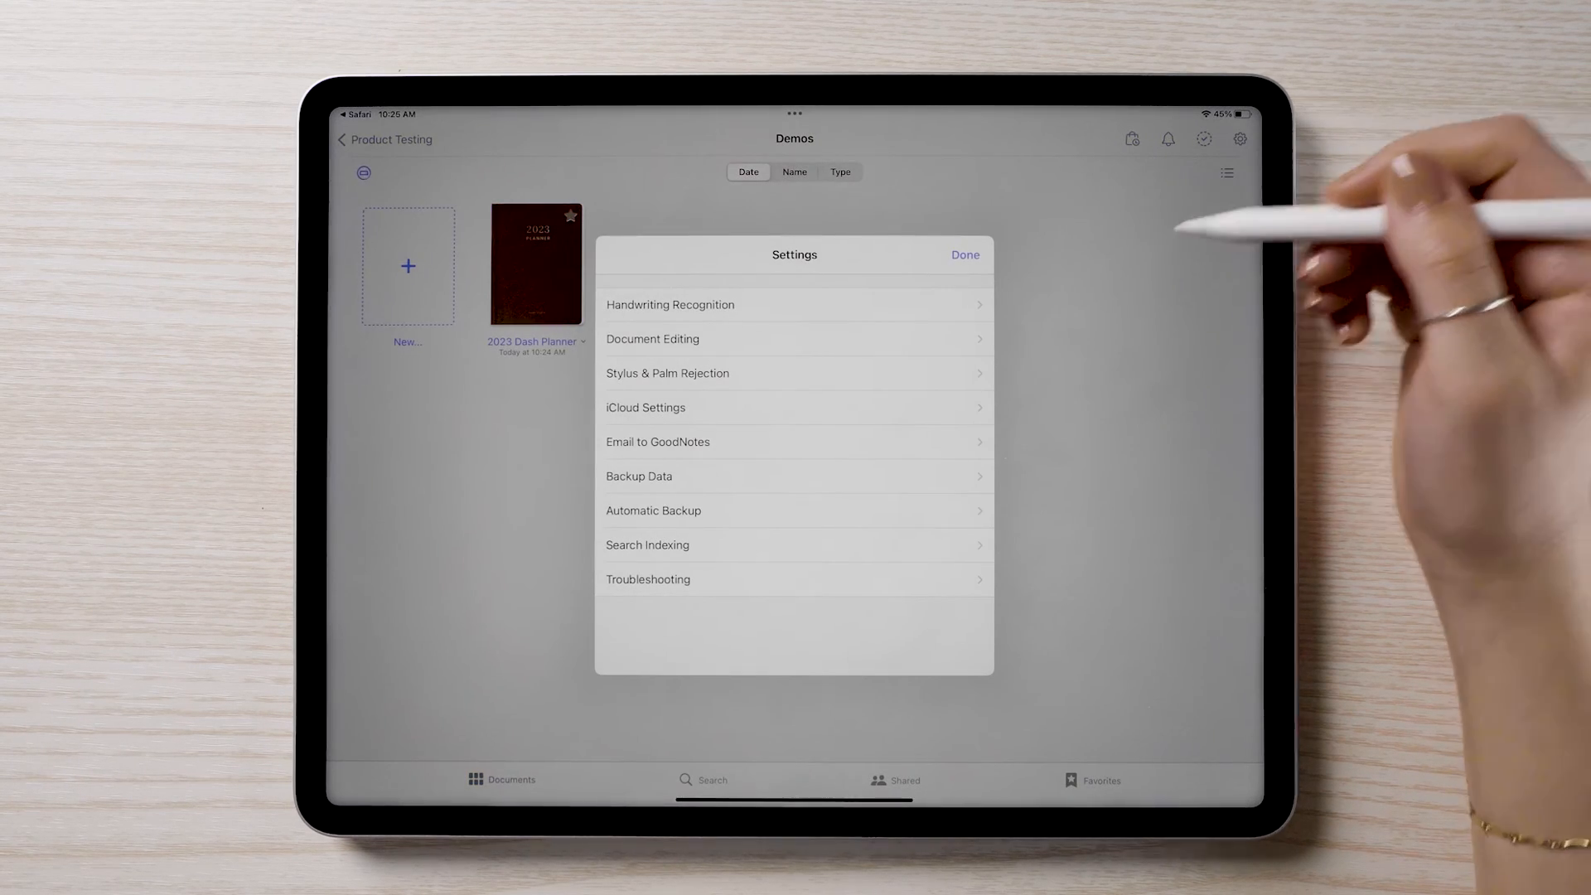
{"action": "left_click", "coordinate": [645, 408]}
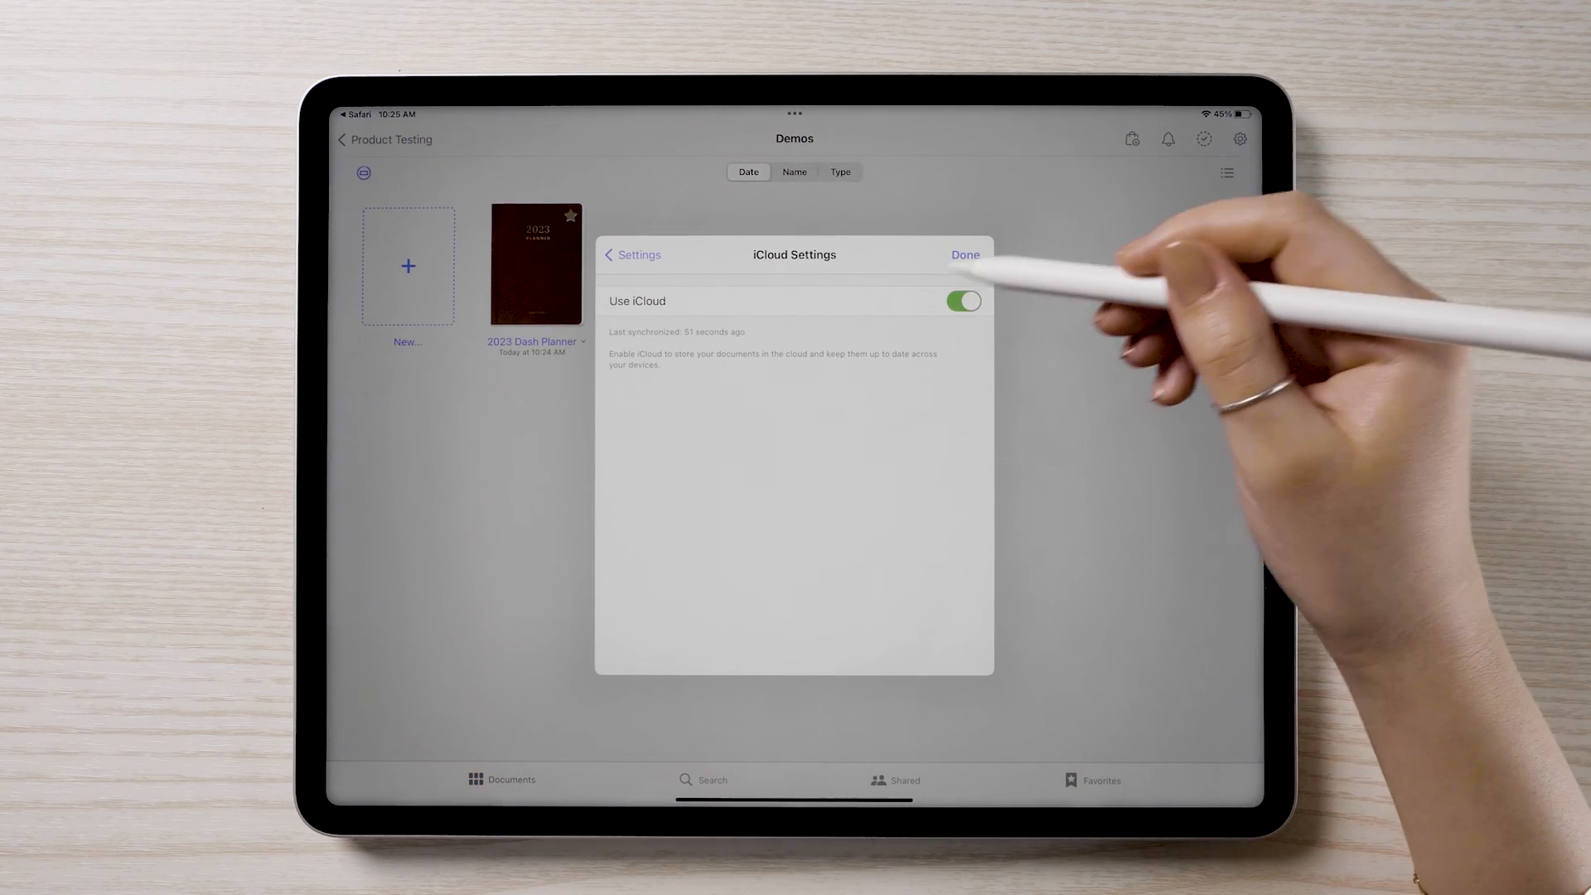
{"action": "mouse_move", "coordinate": [1066, 325]}
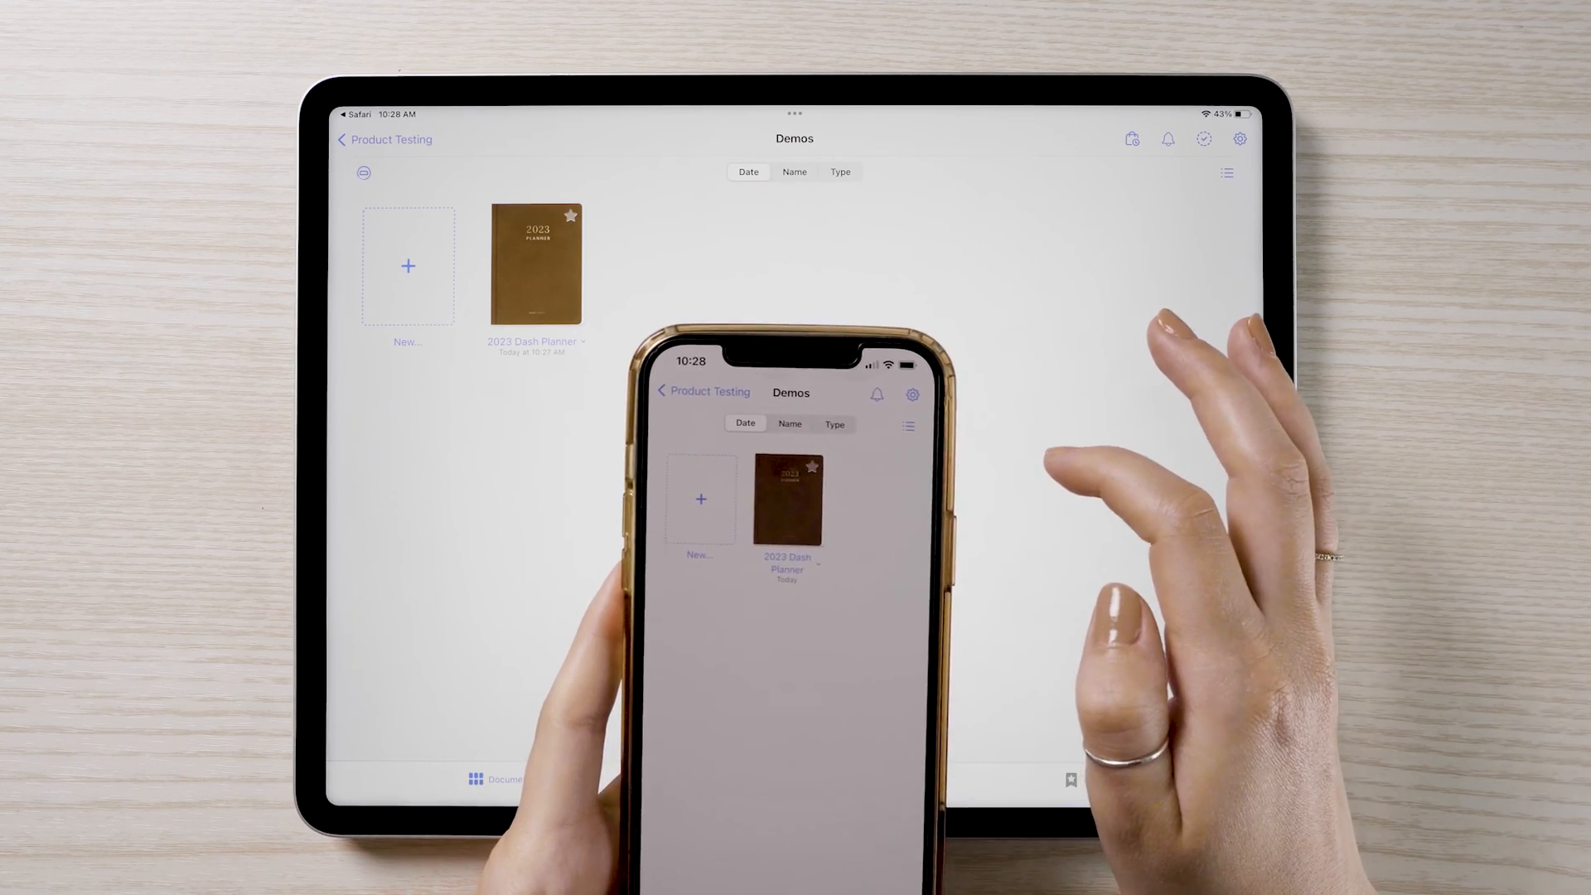
{"action": "left_click", "coordinate": [785, 500]}
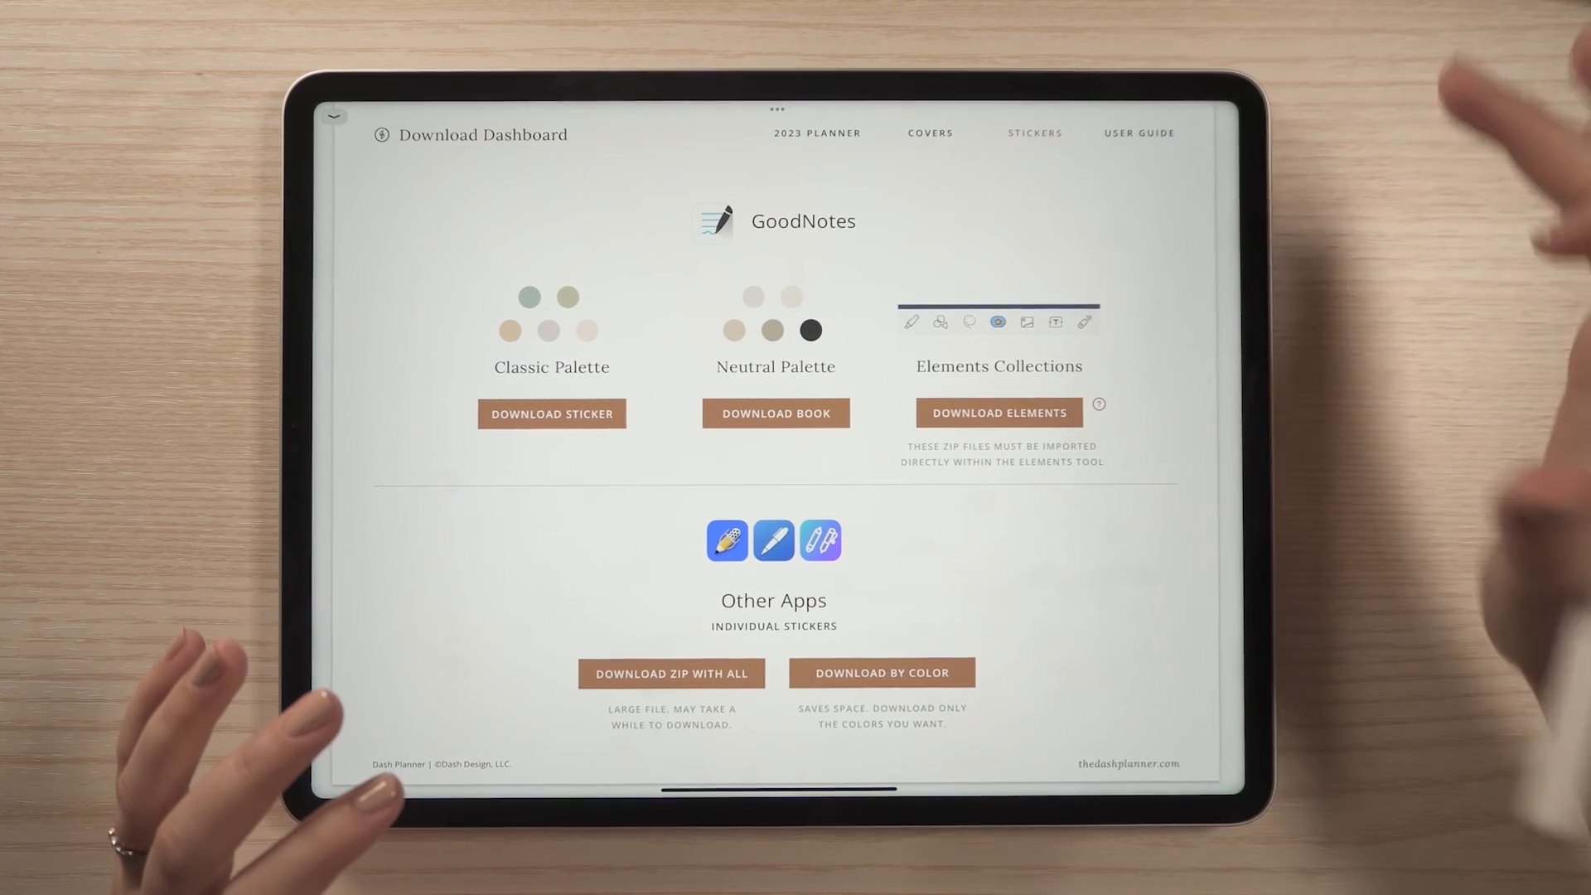
- Show the Stickers downloads on the Dash Planner Download Dashboard
{"action": "left_click", "coordinate": [1139, 132]}
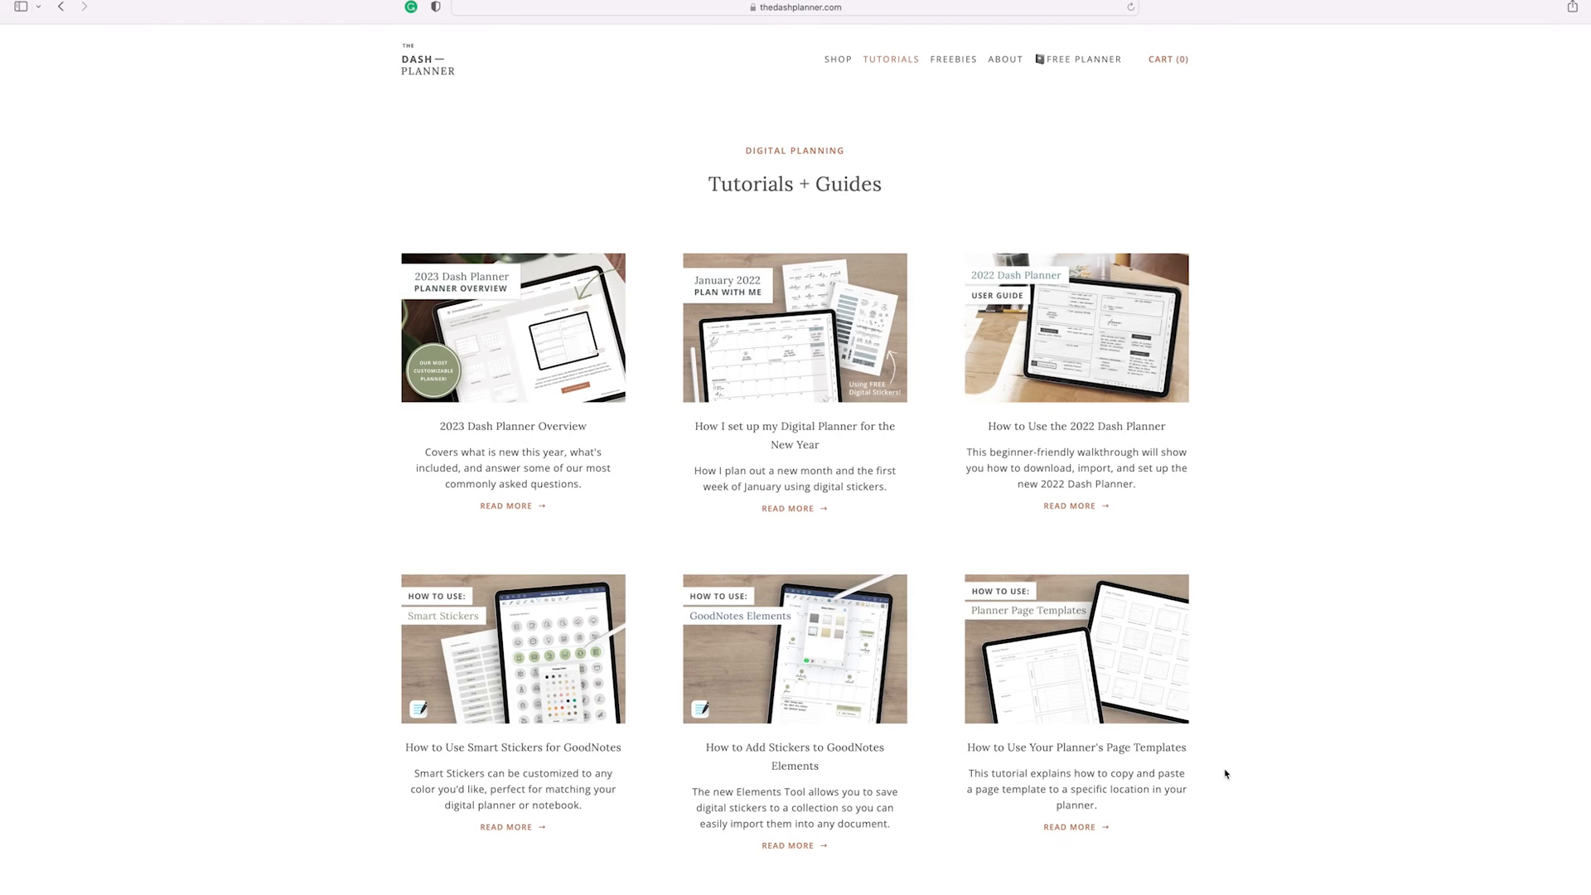
- Scroll down the Tutorials + Guides page past the cover, page, font and import guides
{"action": "scroll", "scroll_direction": "down", "scroll_amount": 3}
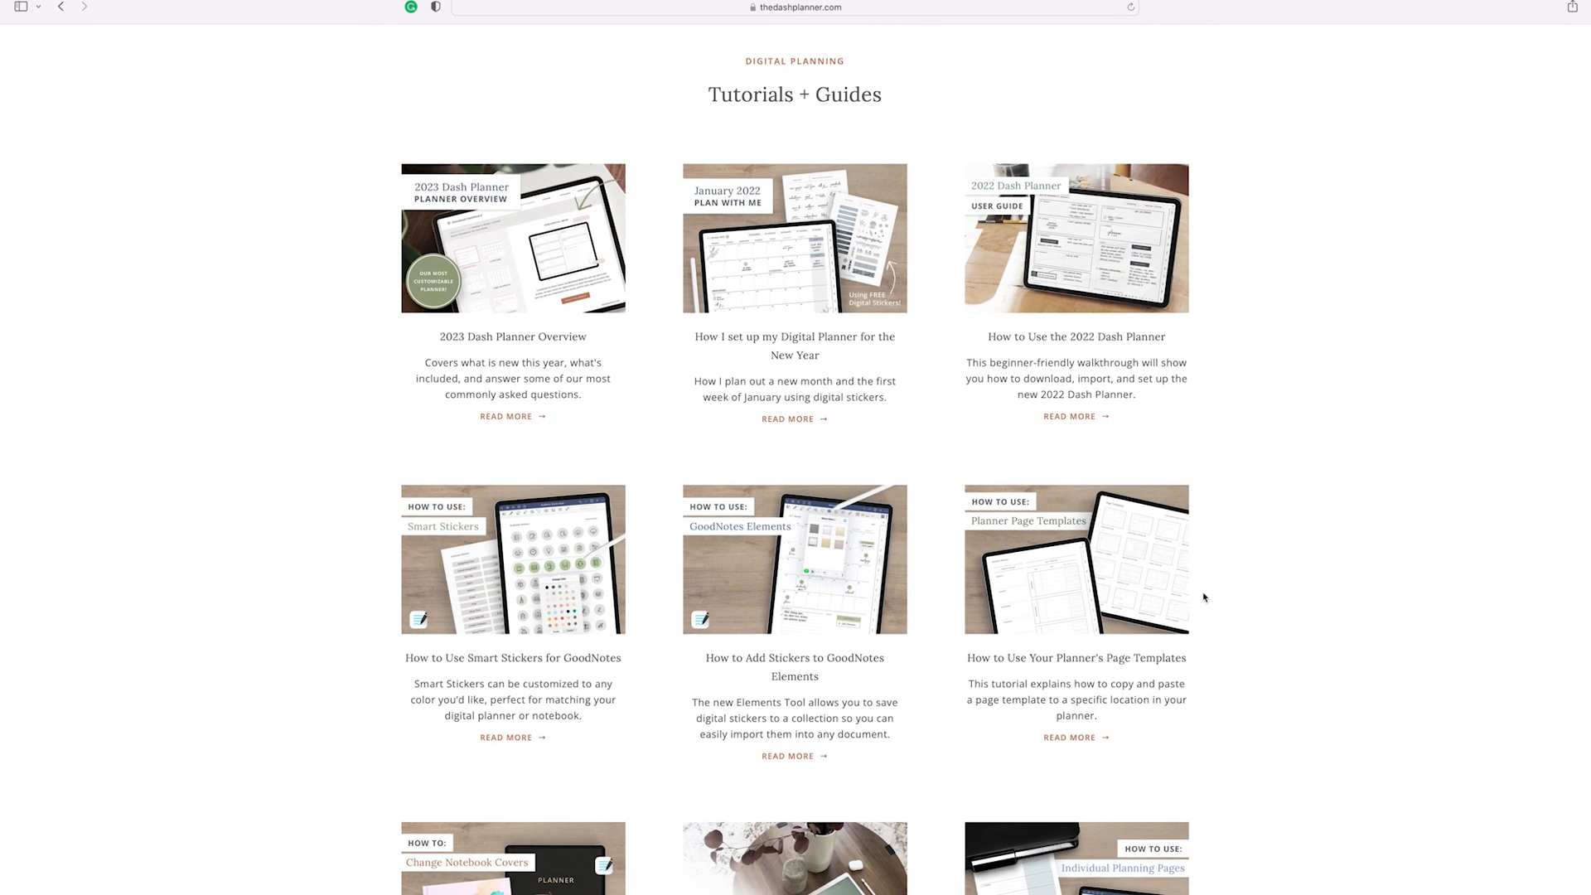
{"action": "scroll", "scroll_direction": "down", "scroll_amount": 3}
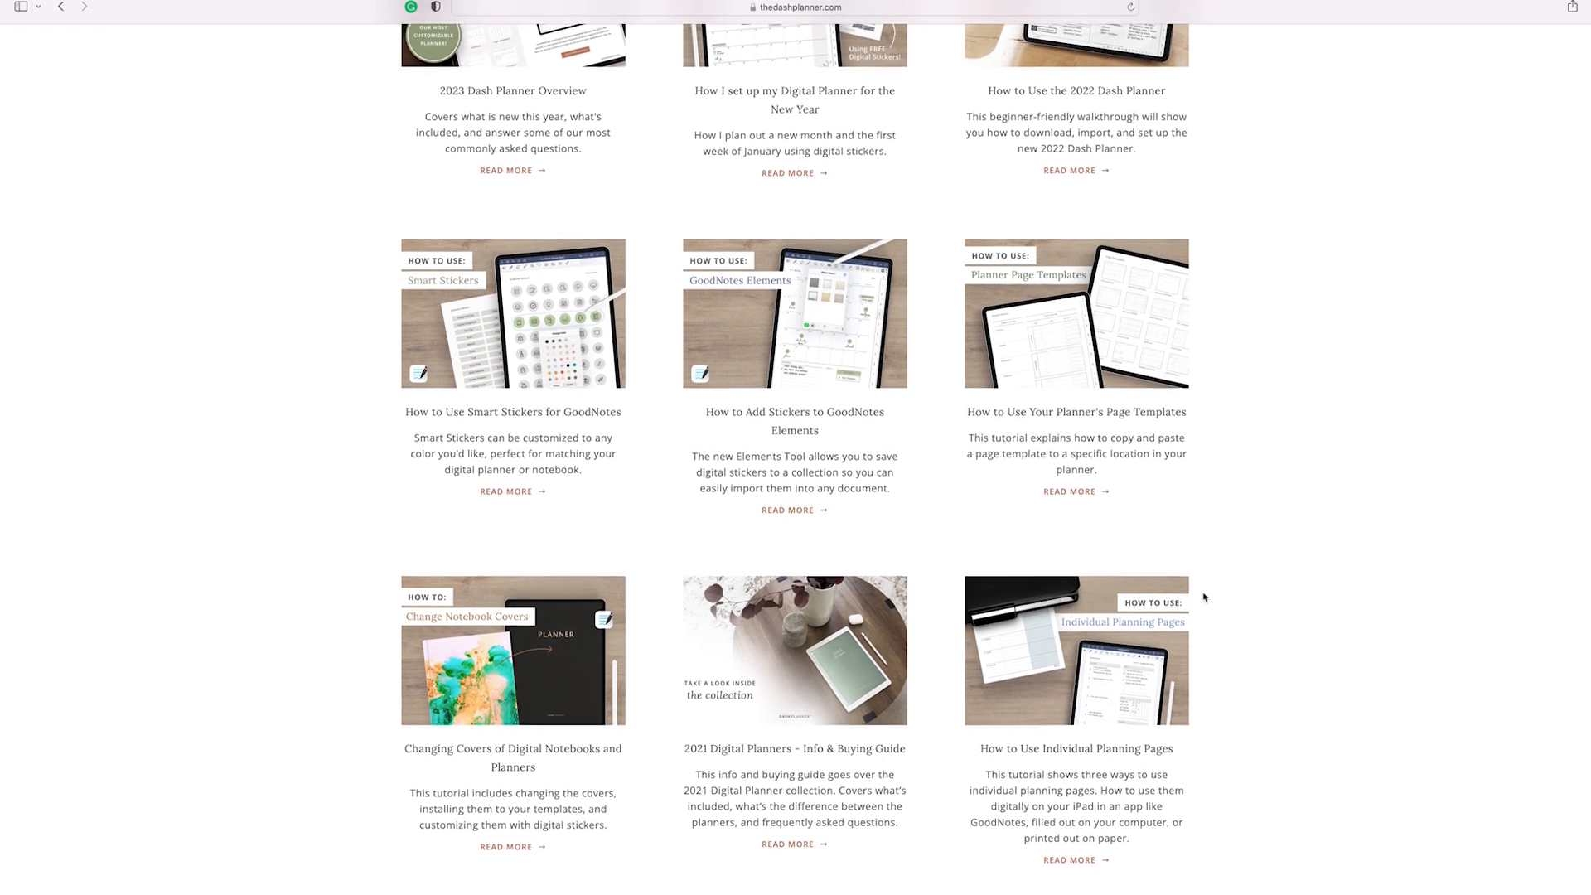
{"action": "scroll", "scroll_direction": "down", "scroll_amount": 3}
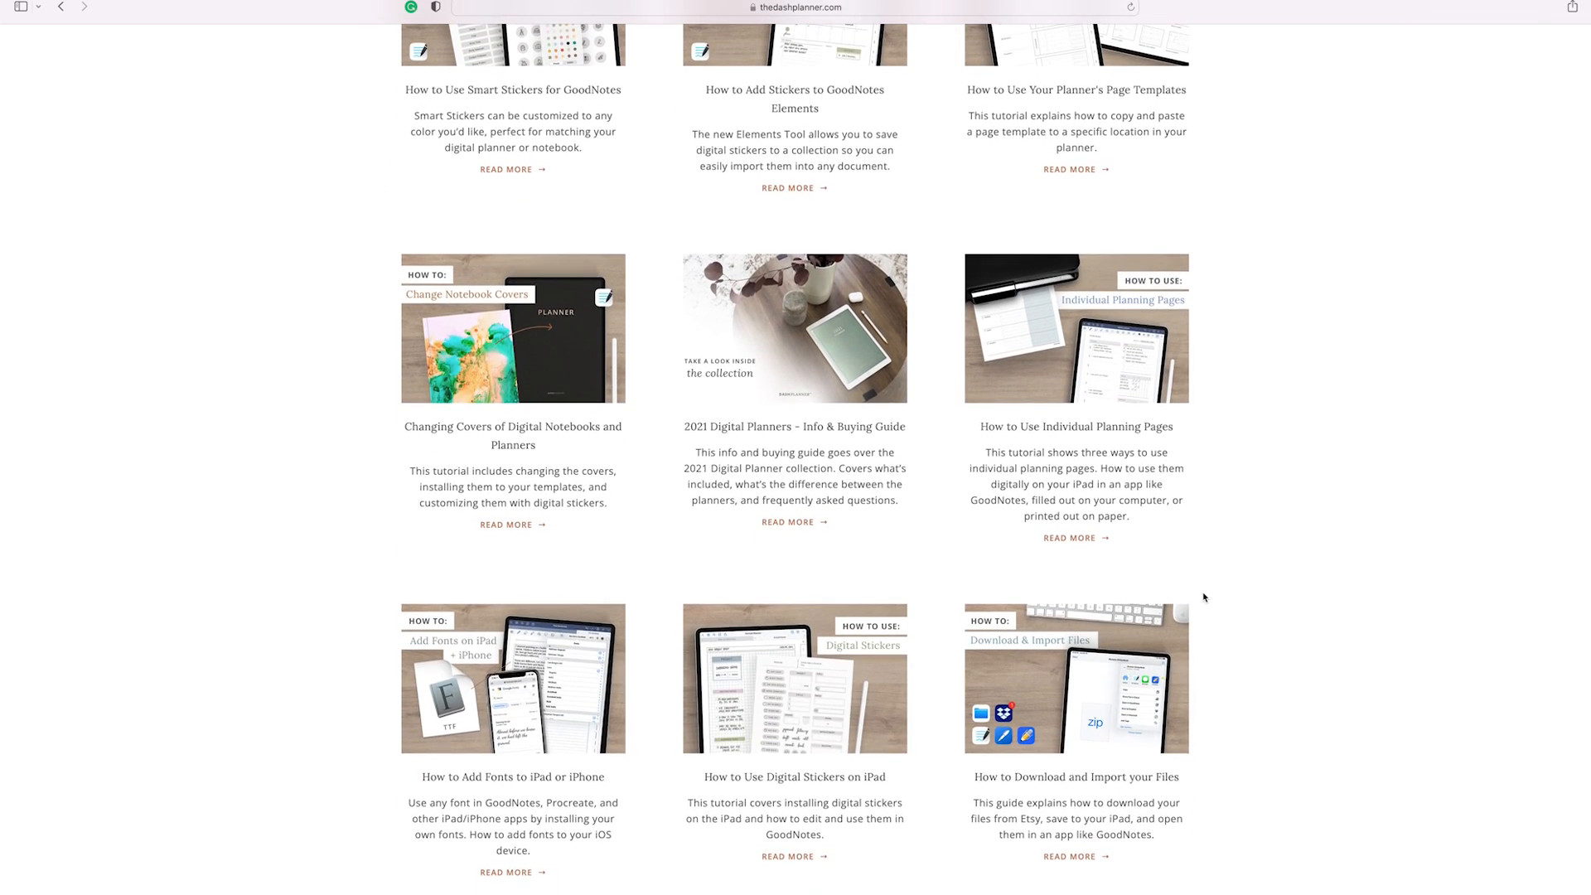